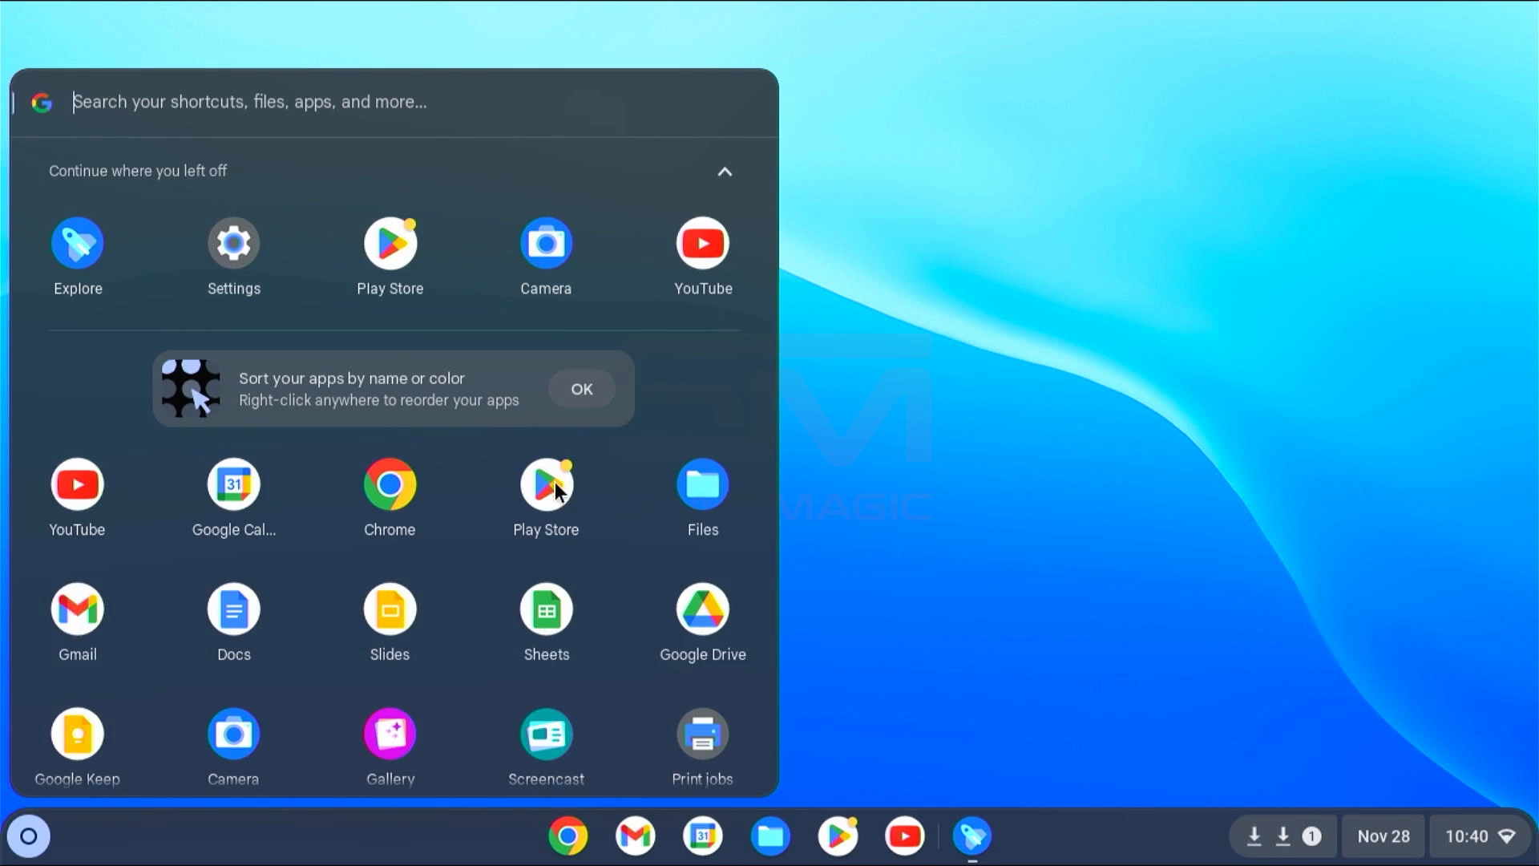
Dismiss the ChromeOS launcher preview and return to the Windows 11 desktop
{"action": "left_click", "coordinate": [545, 484]}
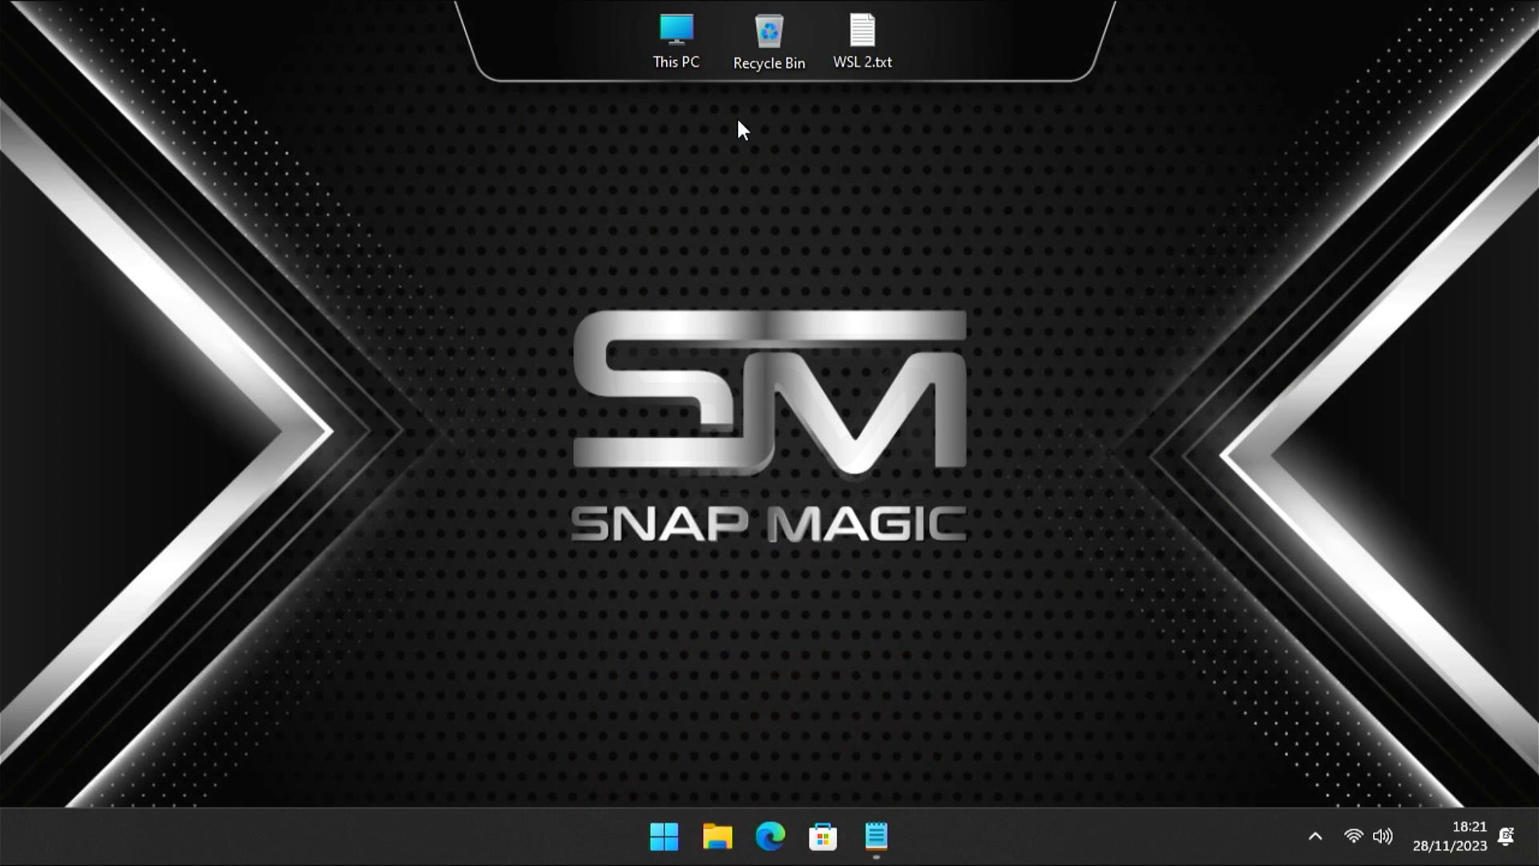
{"action": "mouse_move", "coordinate": [904, 313]}
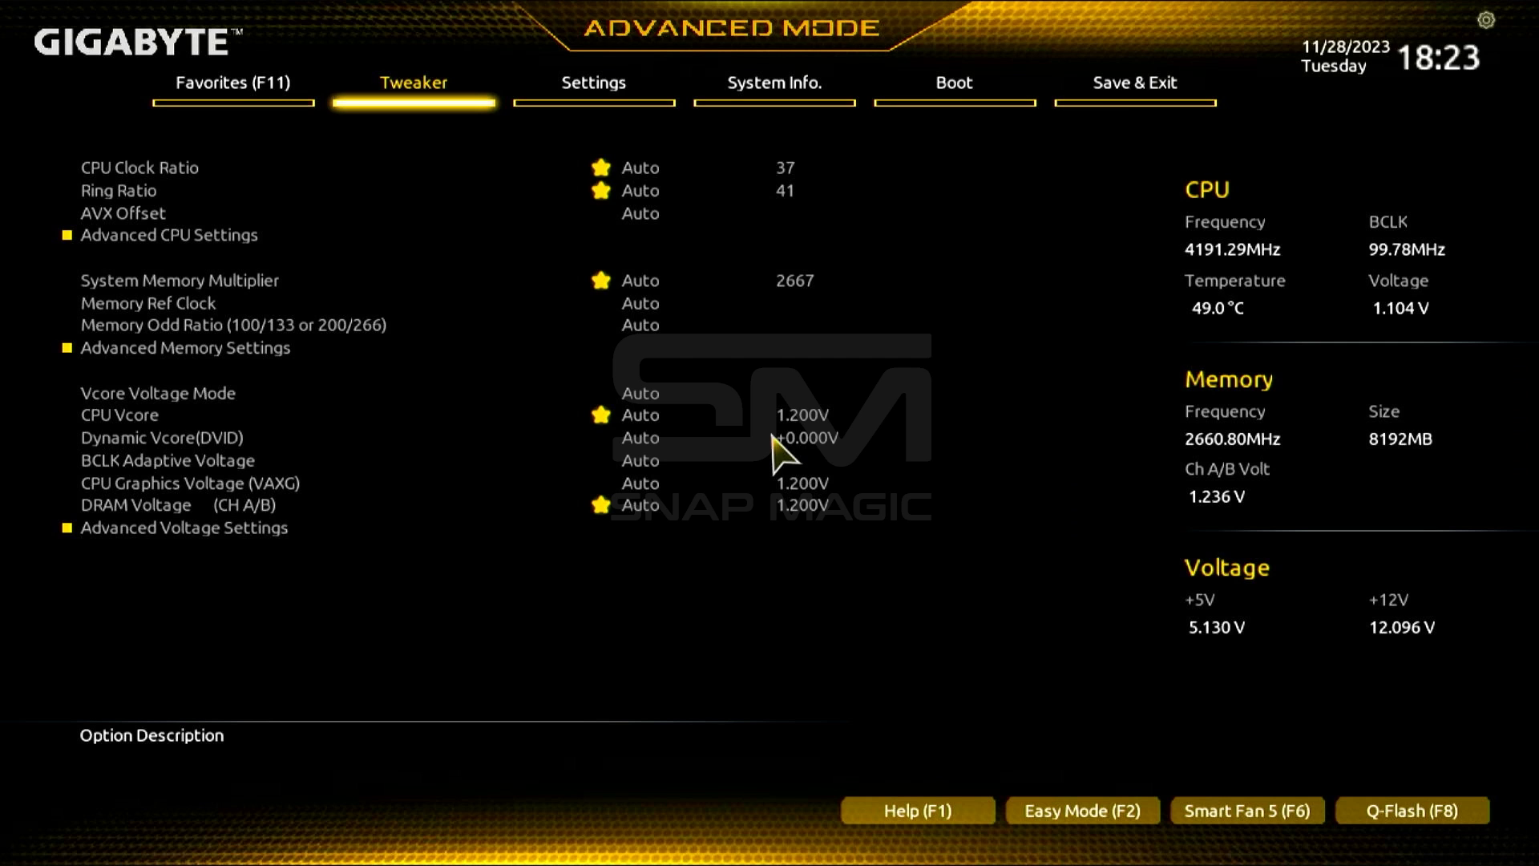
{"action": "mouse_move", "coordinate": [863, 268]}
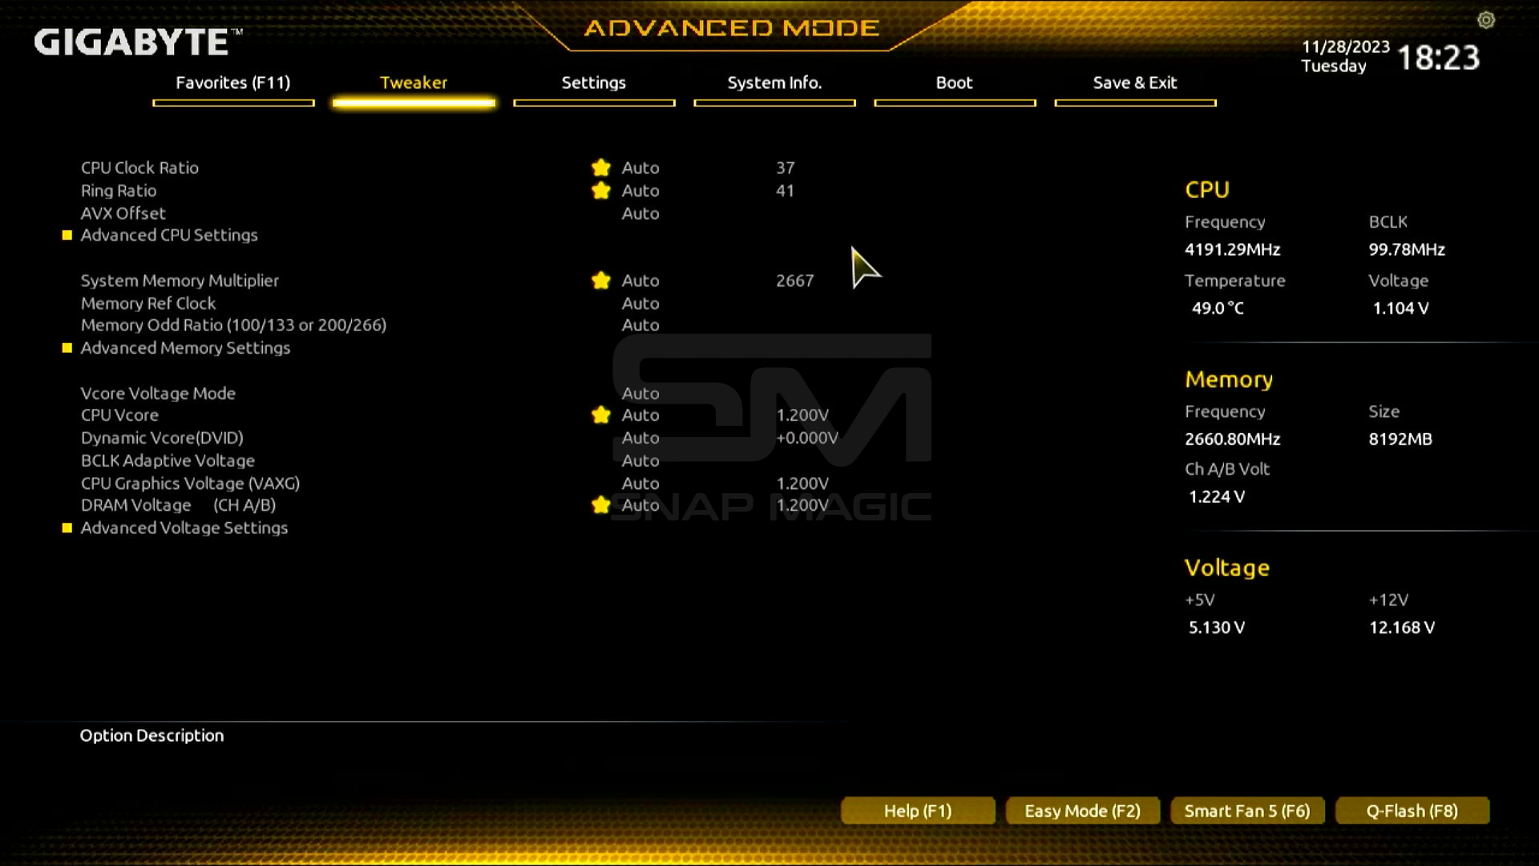
Enable VT-d in Favorites, confirm Secure Boot stays Disabled under Boot, then Save & Exit
{"action": "left_click", "coordinate": [232, 81]}
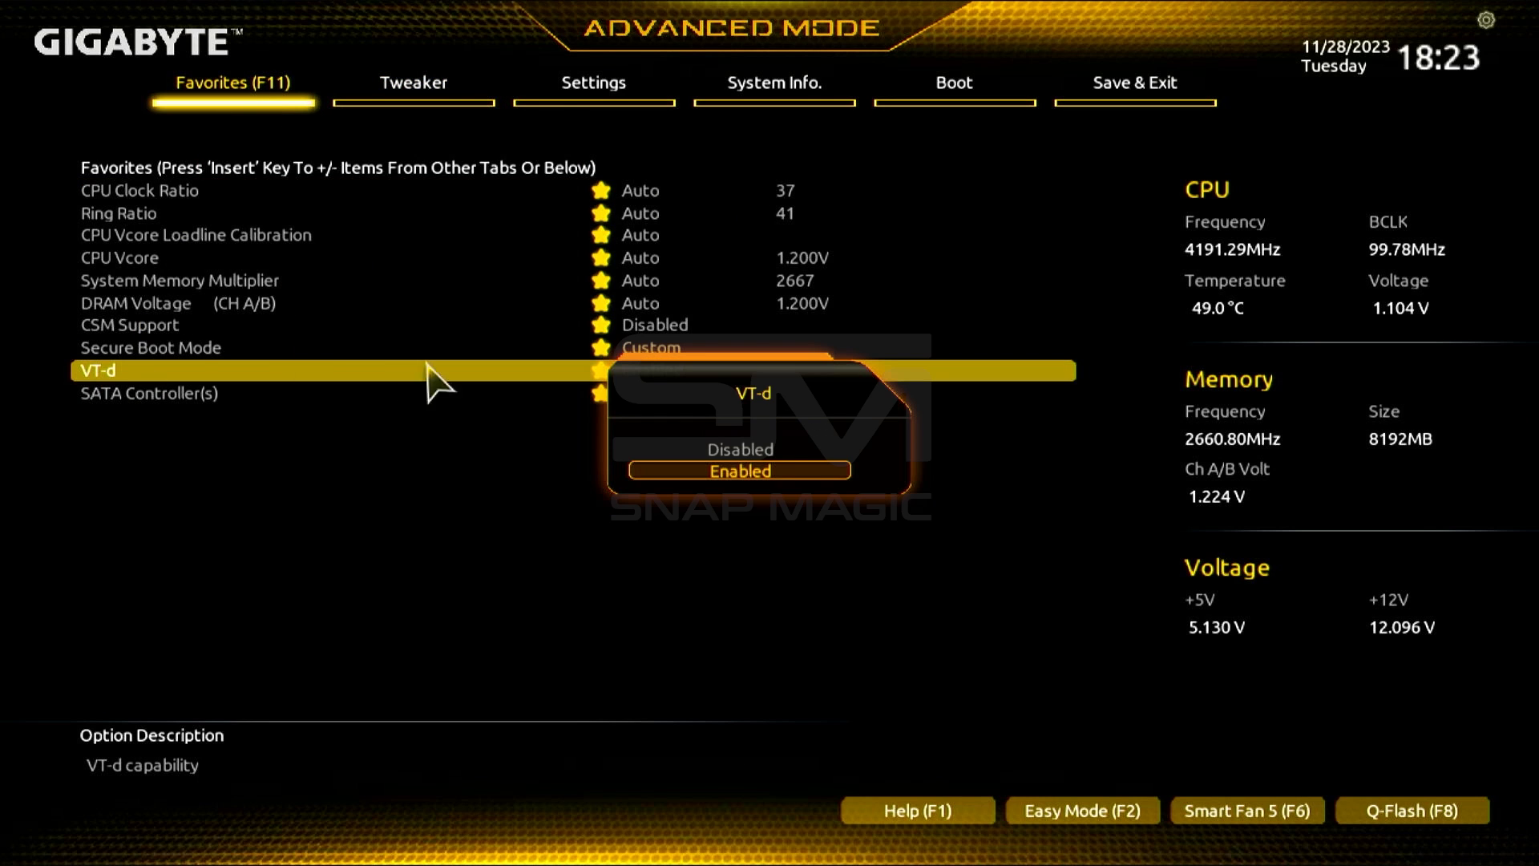
{"action": "mouse_move", "coordinate": [883, 603]}
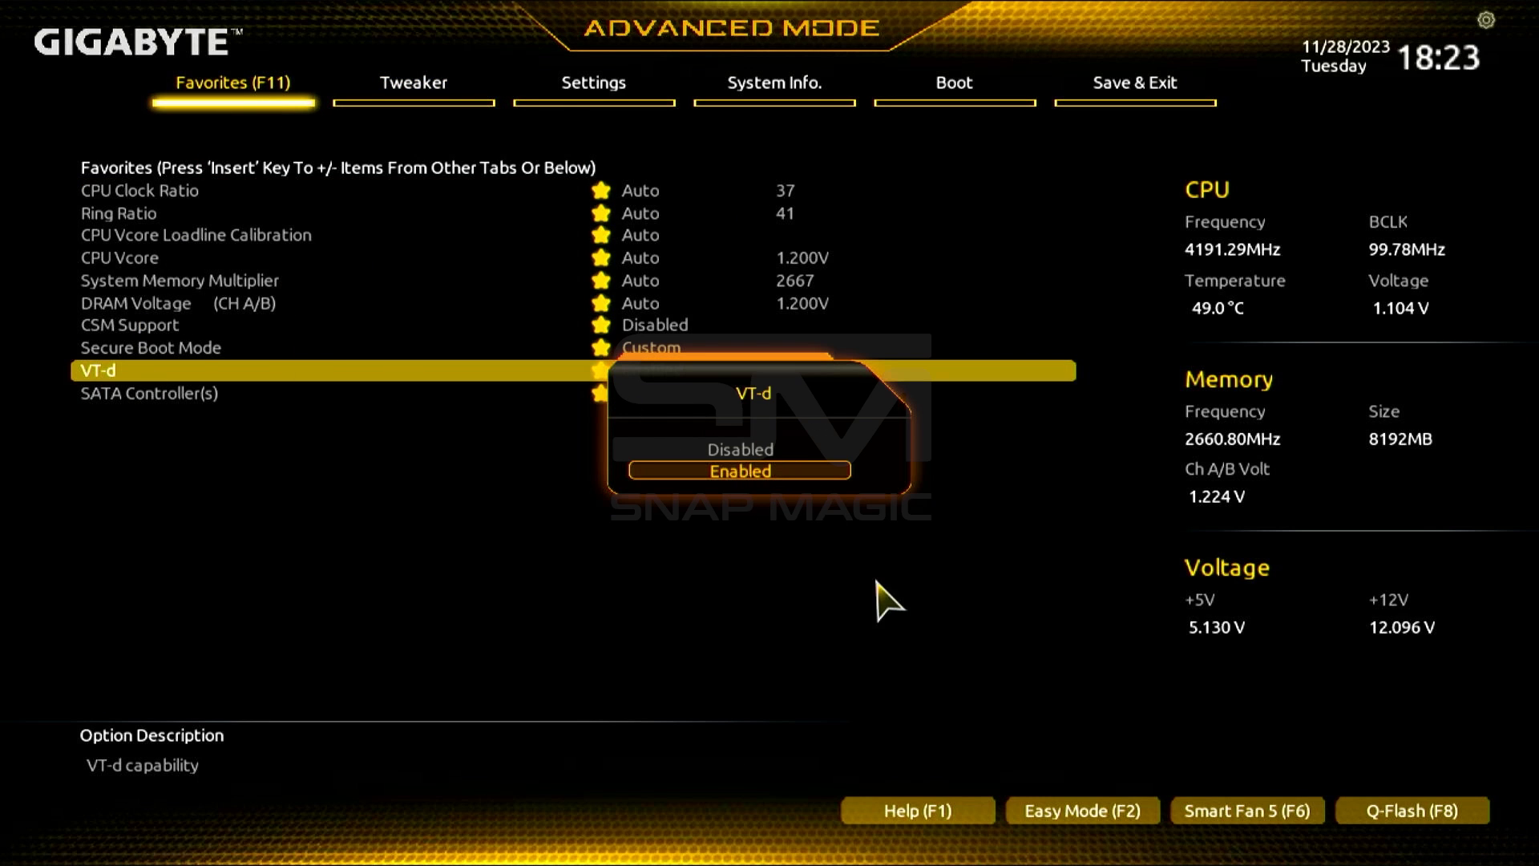
{"action": "left_click", "coordinate": [950, 81]}
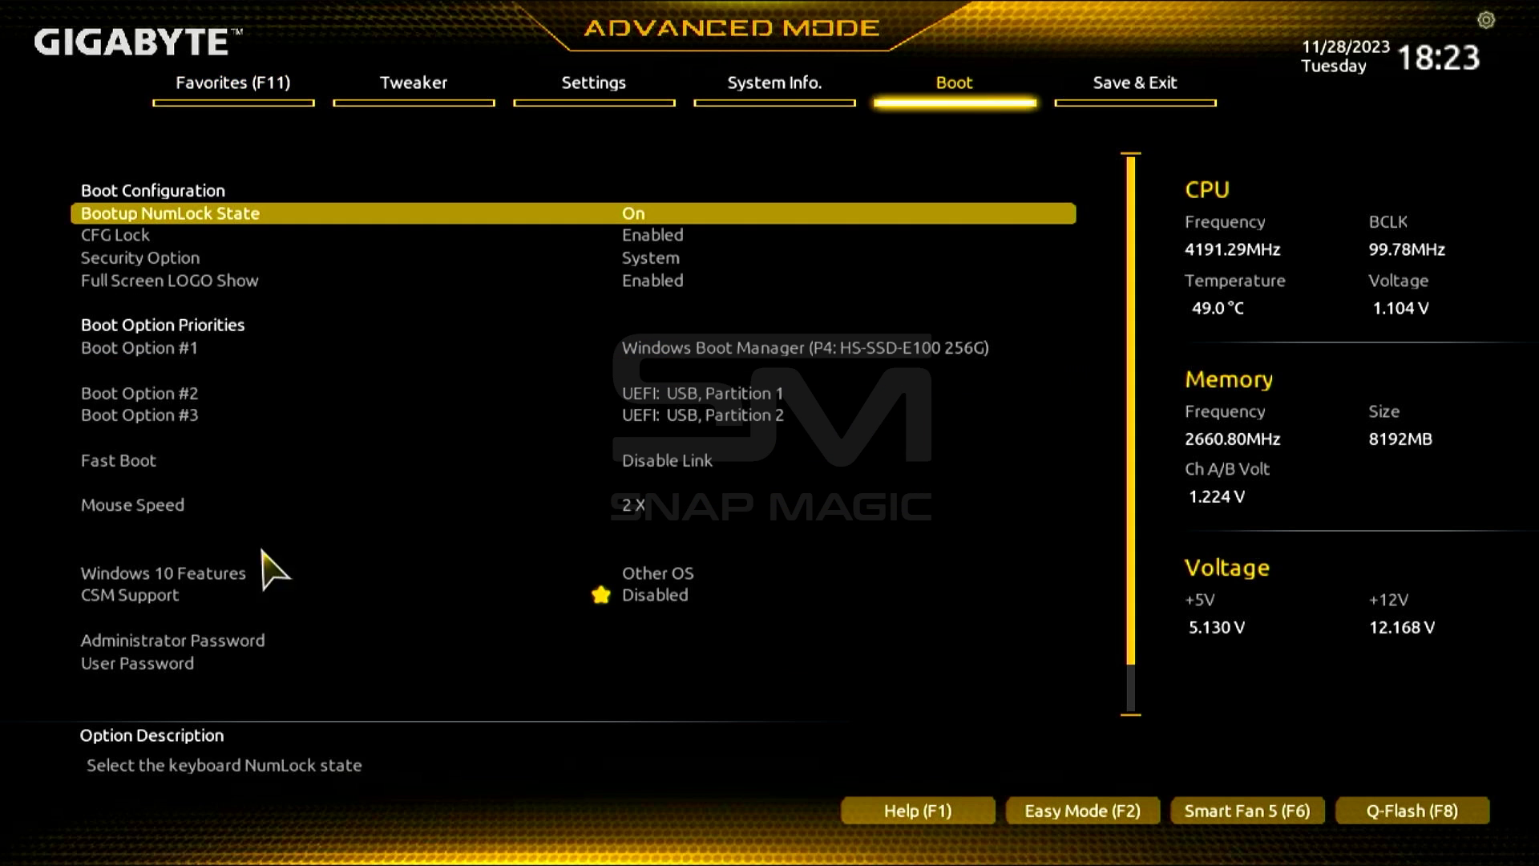
{"action": "scroll", "scroll_direction": "down", "scroll_amount": 3}
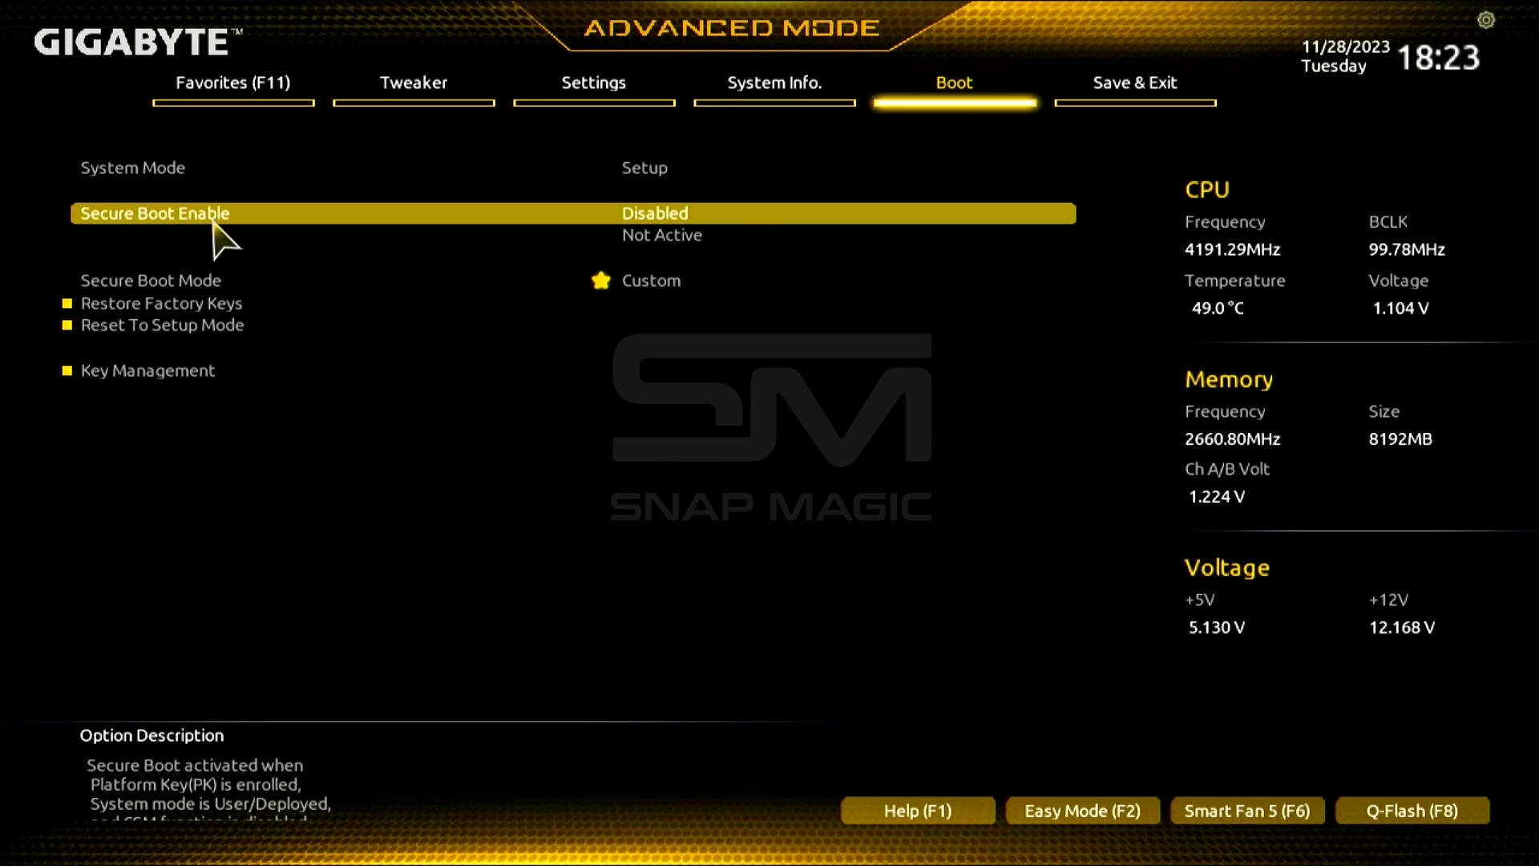
{"action": "mouse_move", "coordinate": [1155, 117]}
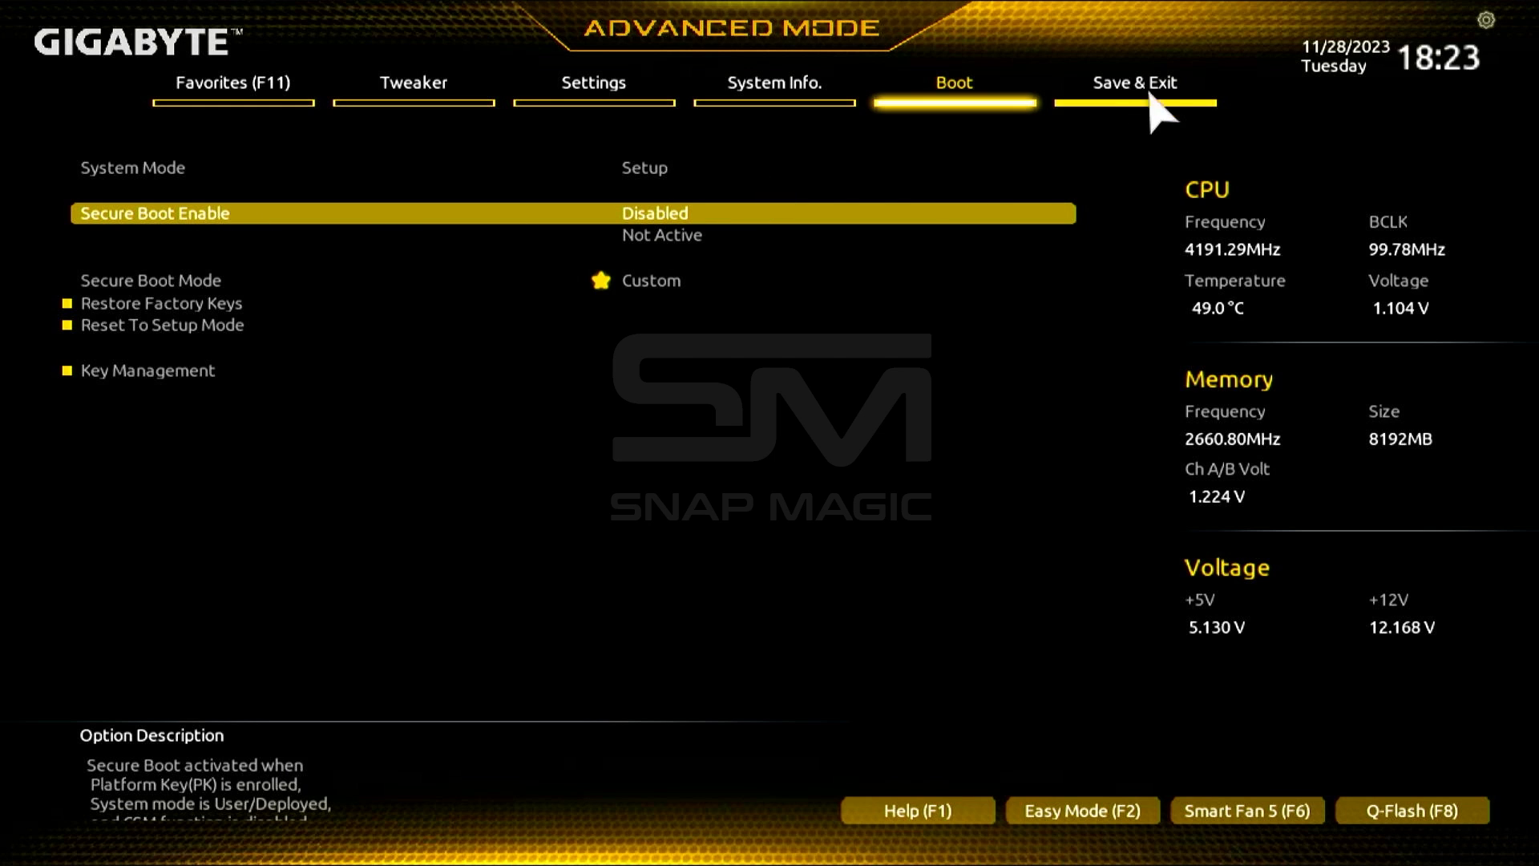
{"action": "left_click", "coordinate": [1135, 82]}
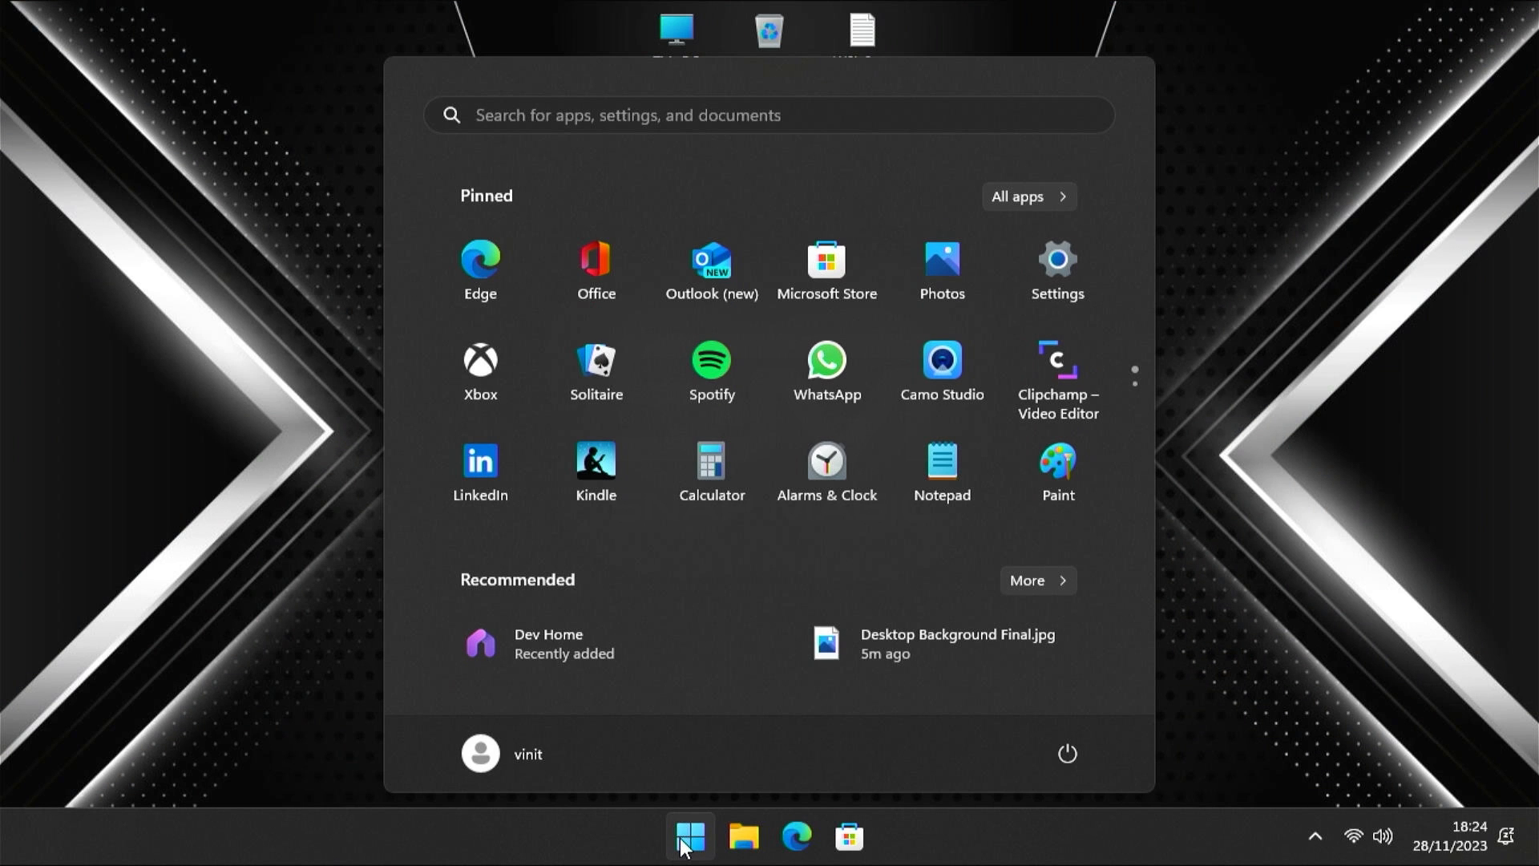
Tick Virtual Machine Platform, Windows Hypervisor Platform and WSL in Windows Features and apply with OK
{"action": "type", "text": "fe"}
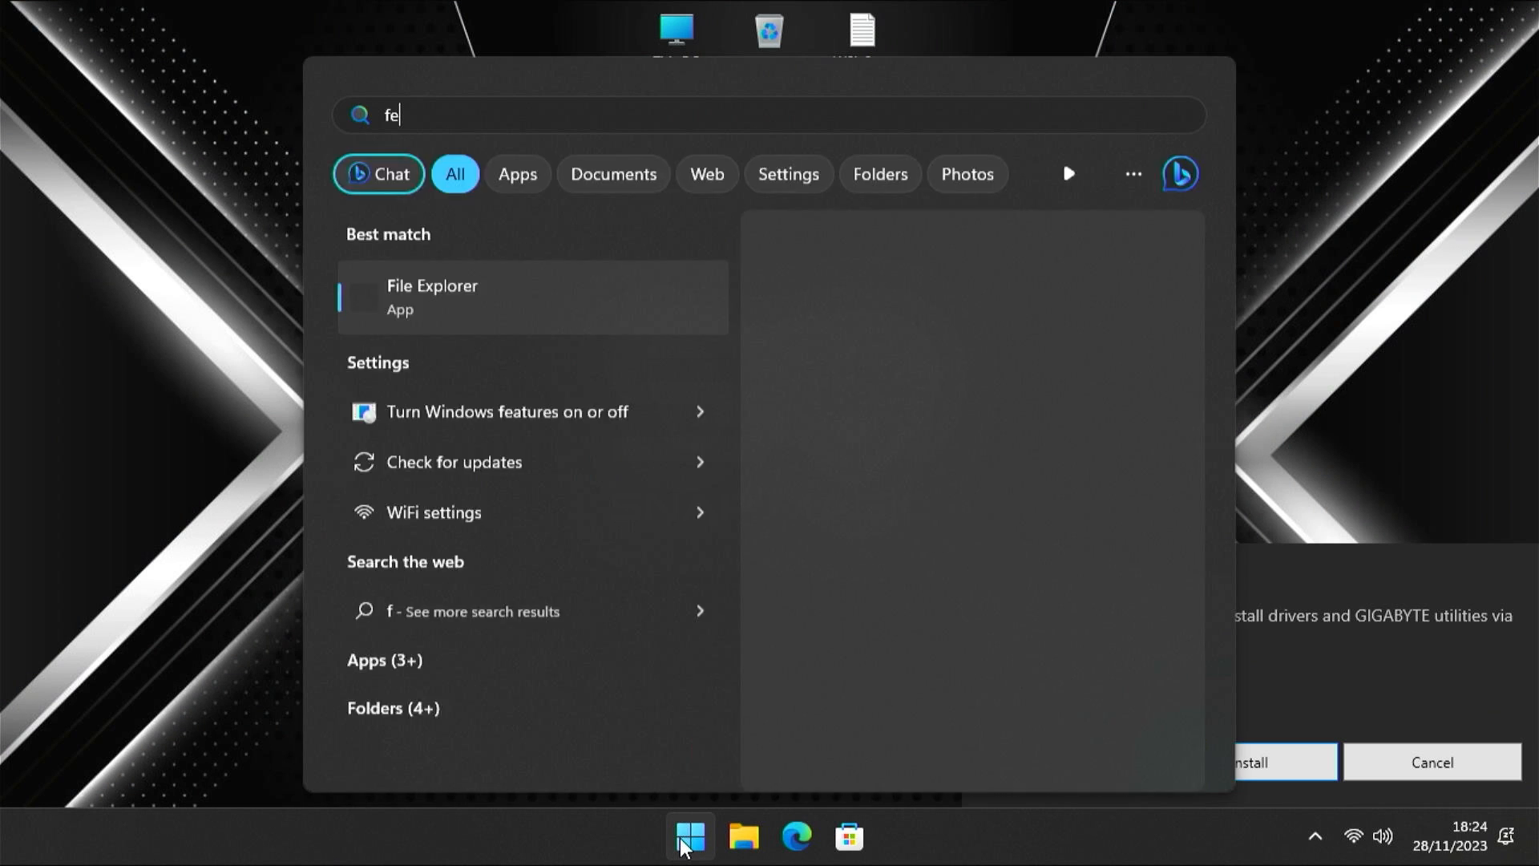
{"action": "type", "text": "at"}
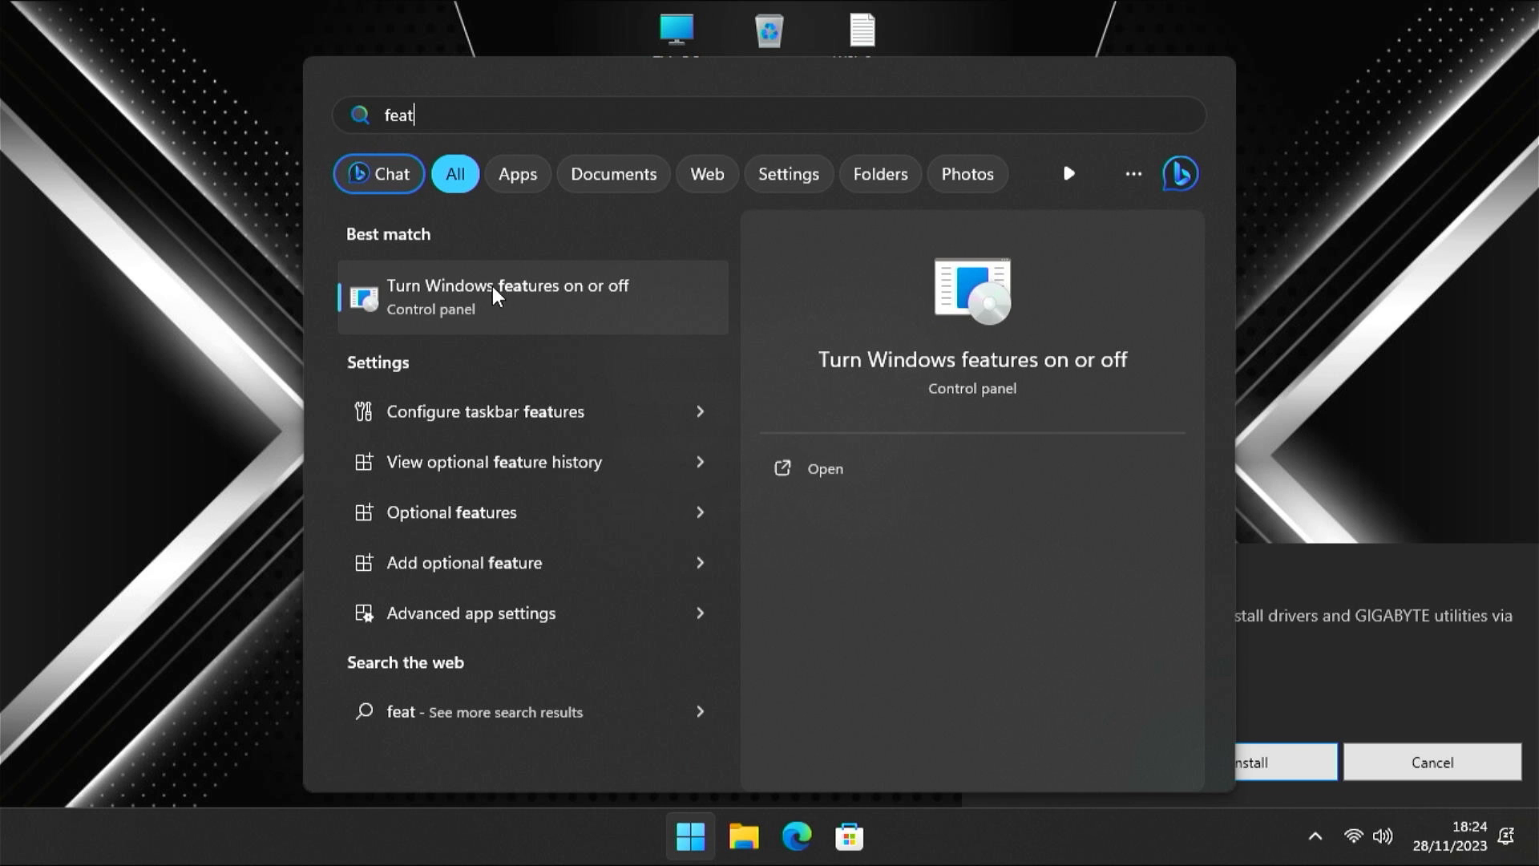
{"action": "left_click", "coordinate": [506, 297]}
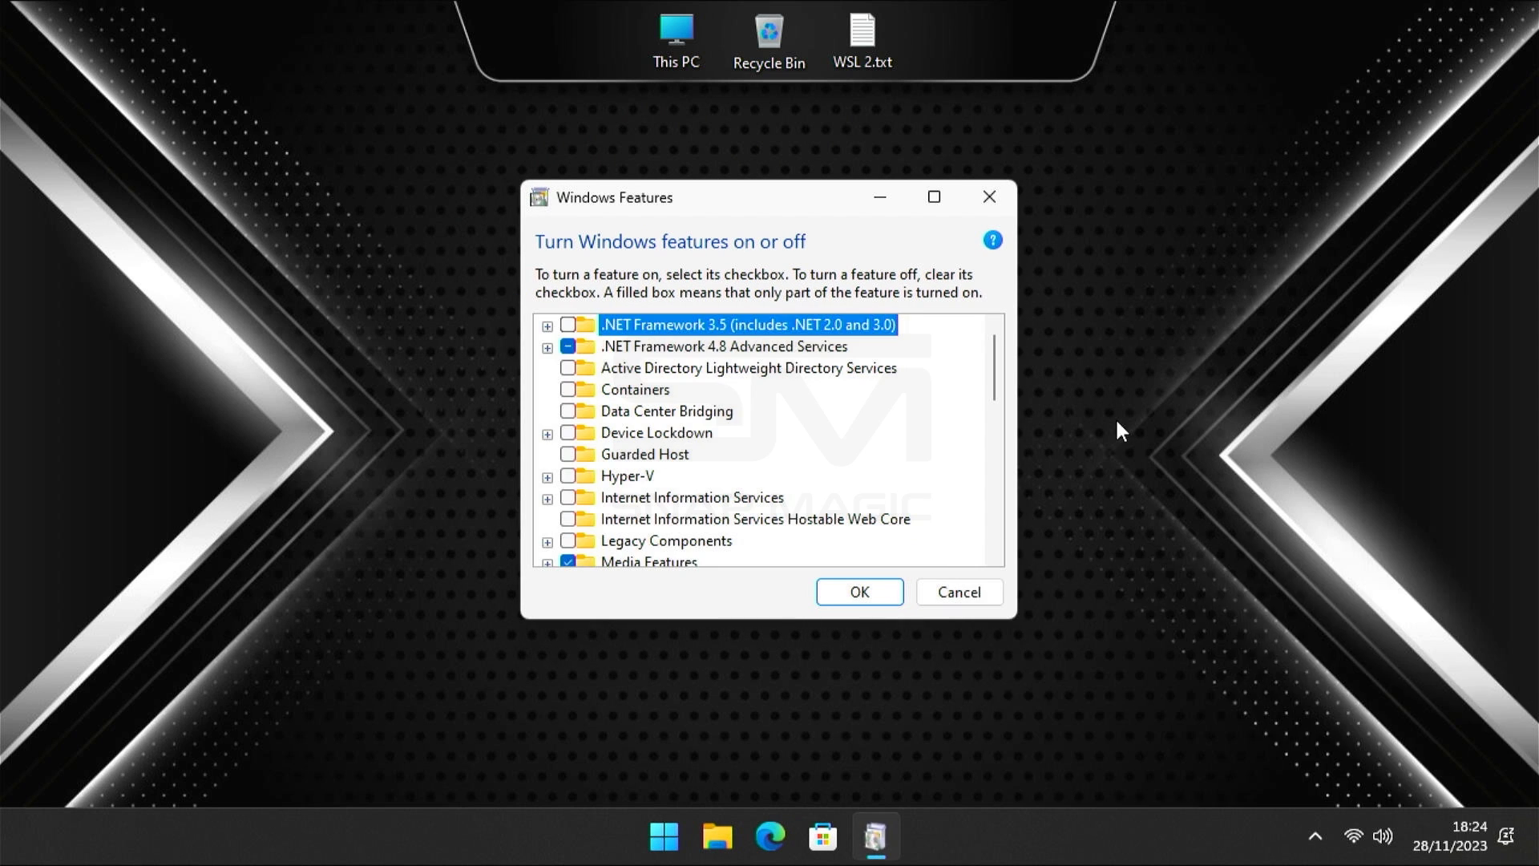
{"action": "scroll", "scroll_direction": "down", "scroll_amount": 3}
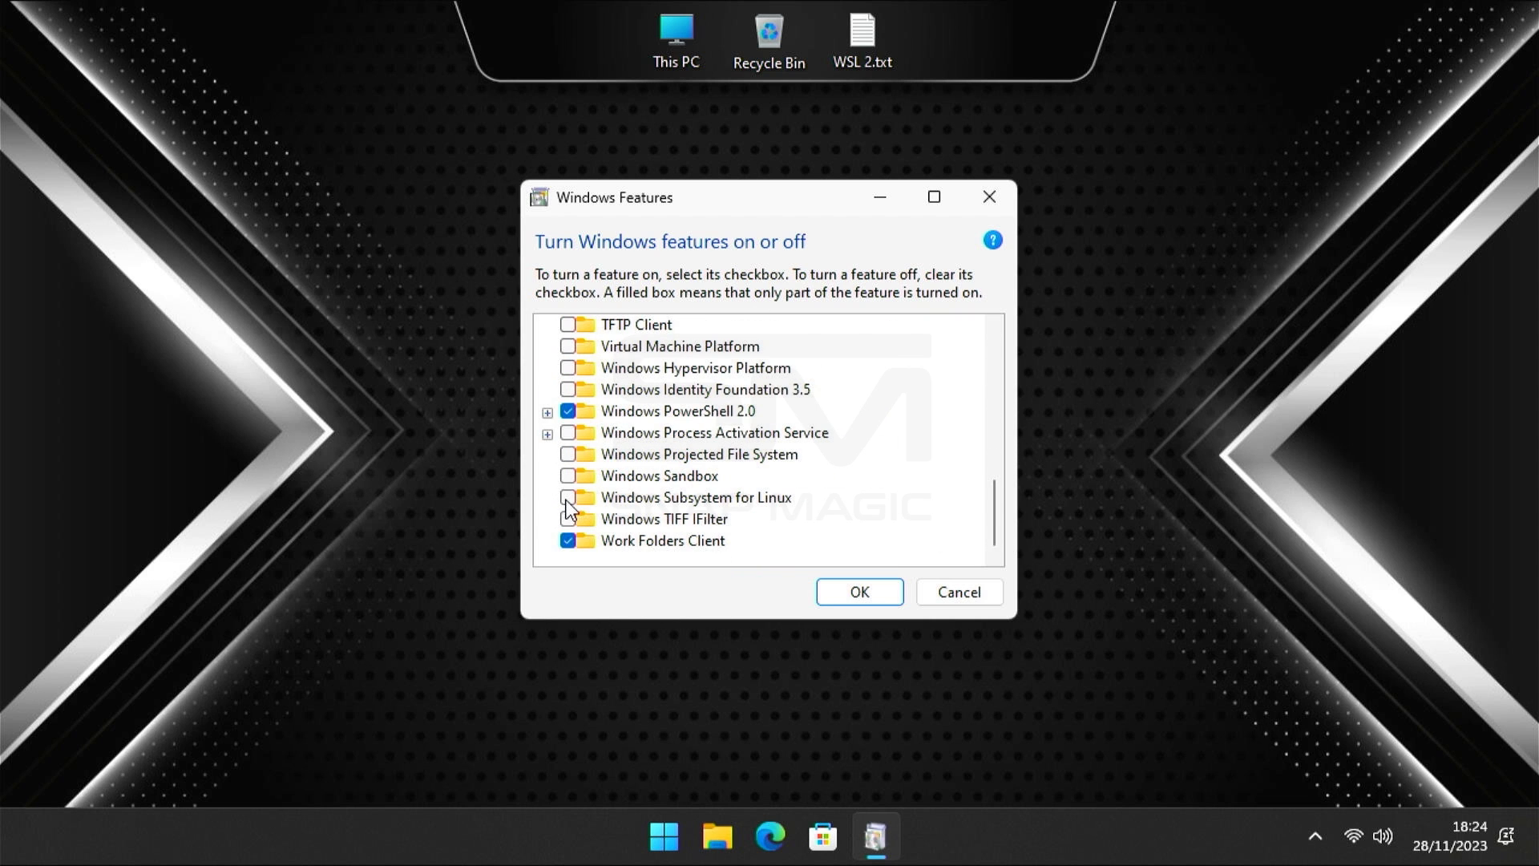
{"action": "mouse_move", "coordinate": [578, 394]}
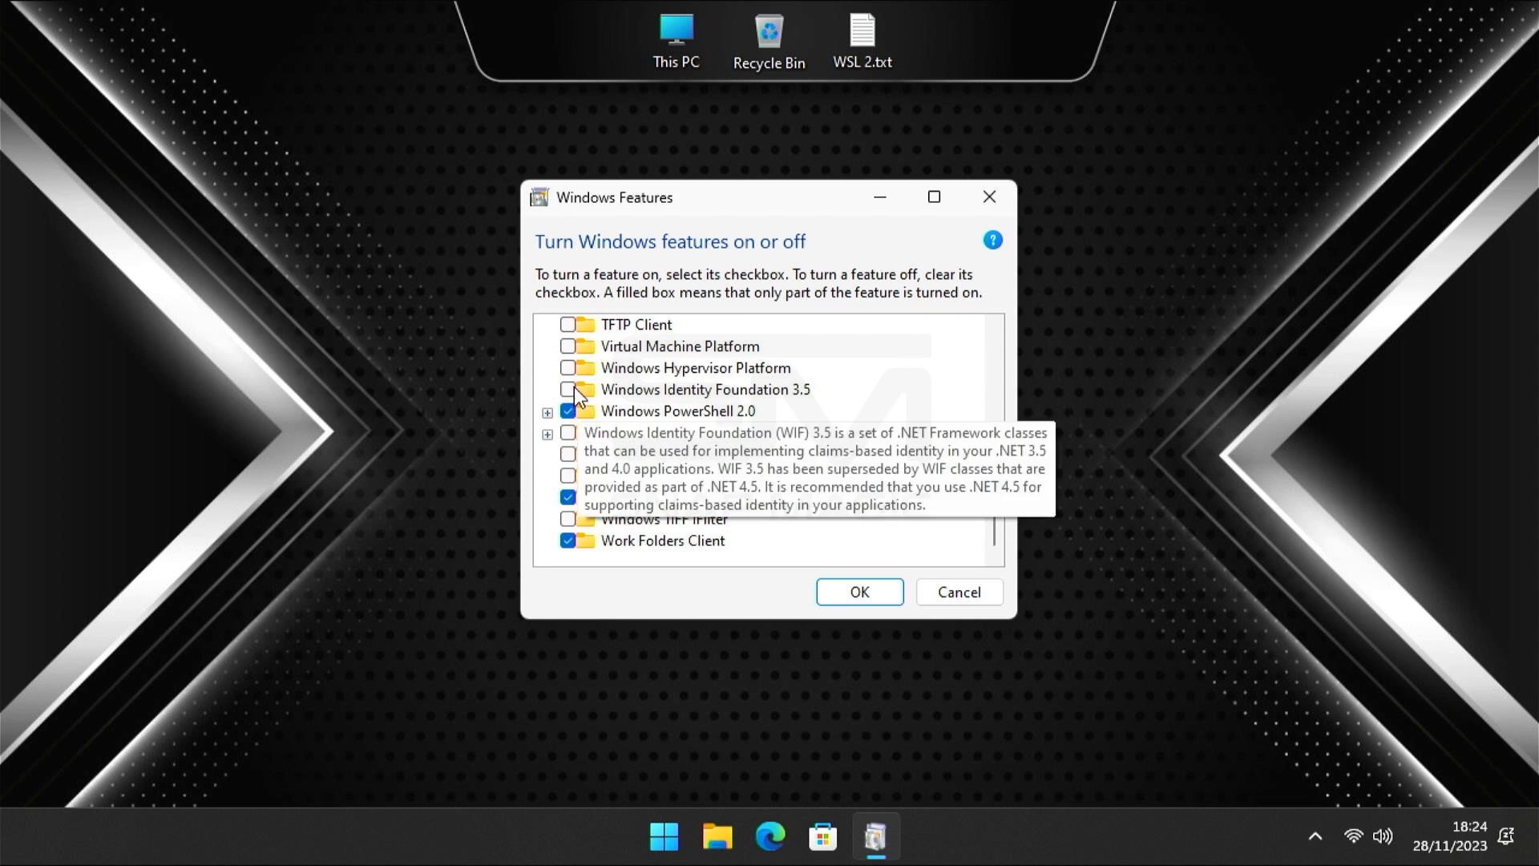
{"action": "left_click", "coordinate": [567, 367]}
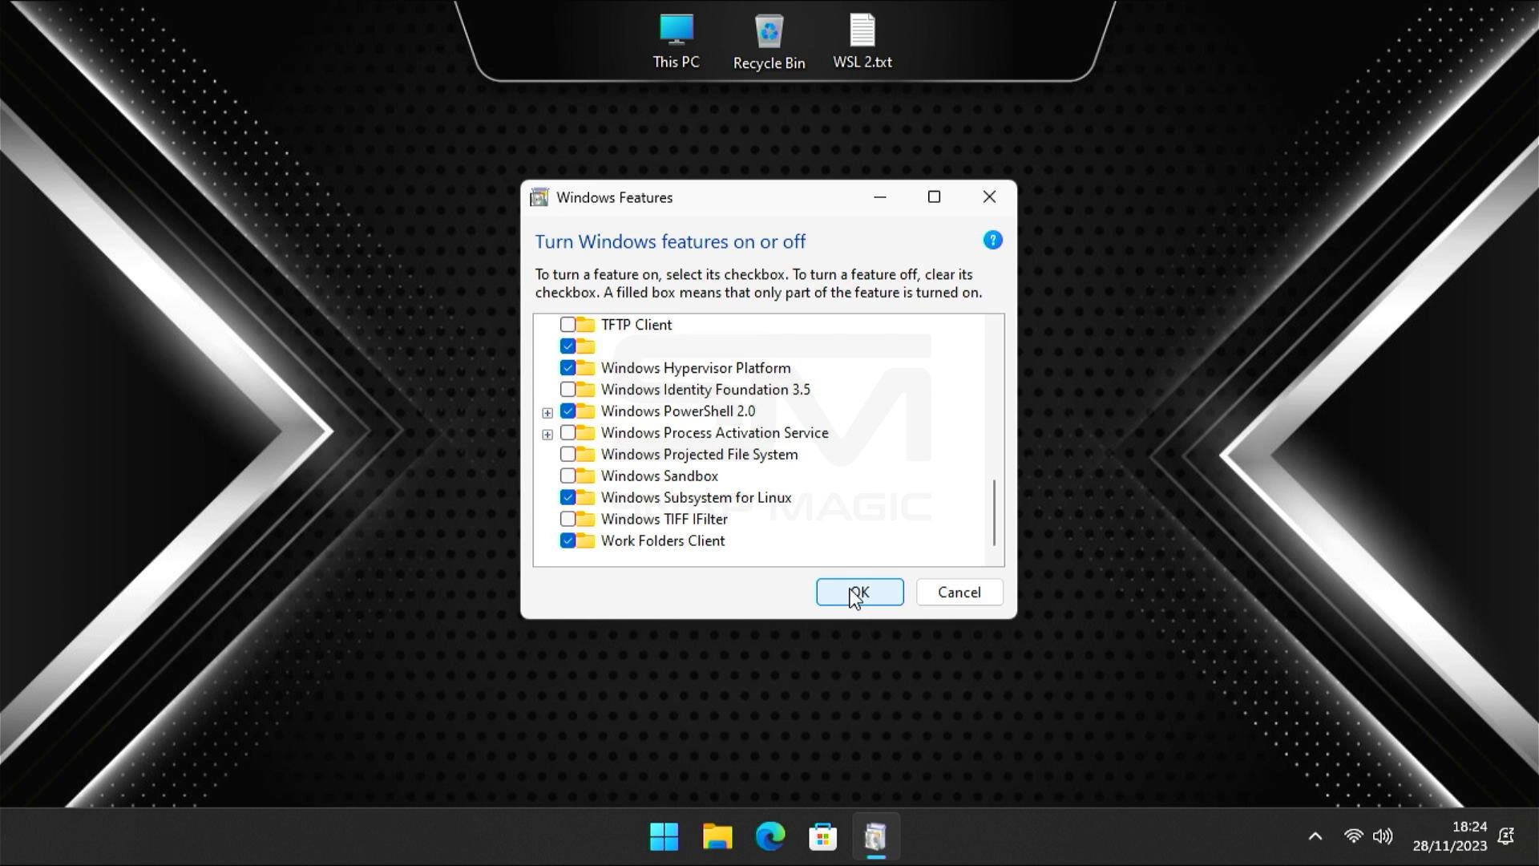
{"action": "left_click", "coordinate": [857, 592]}
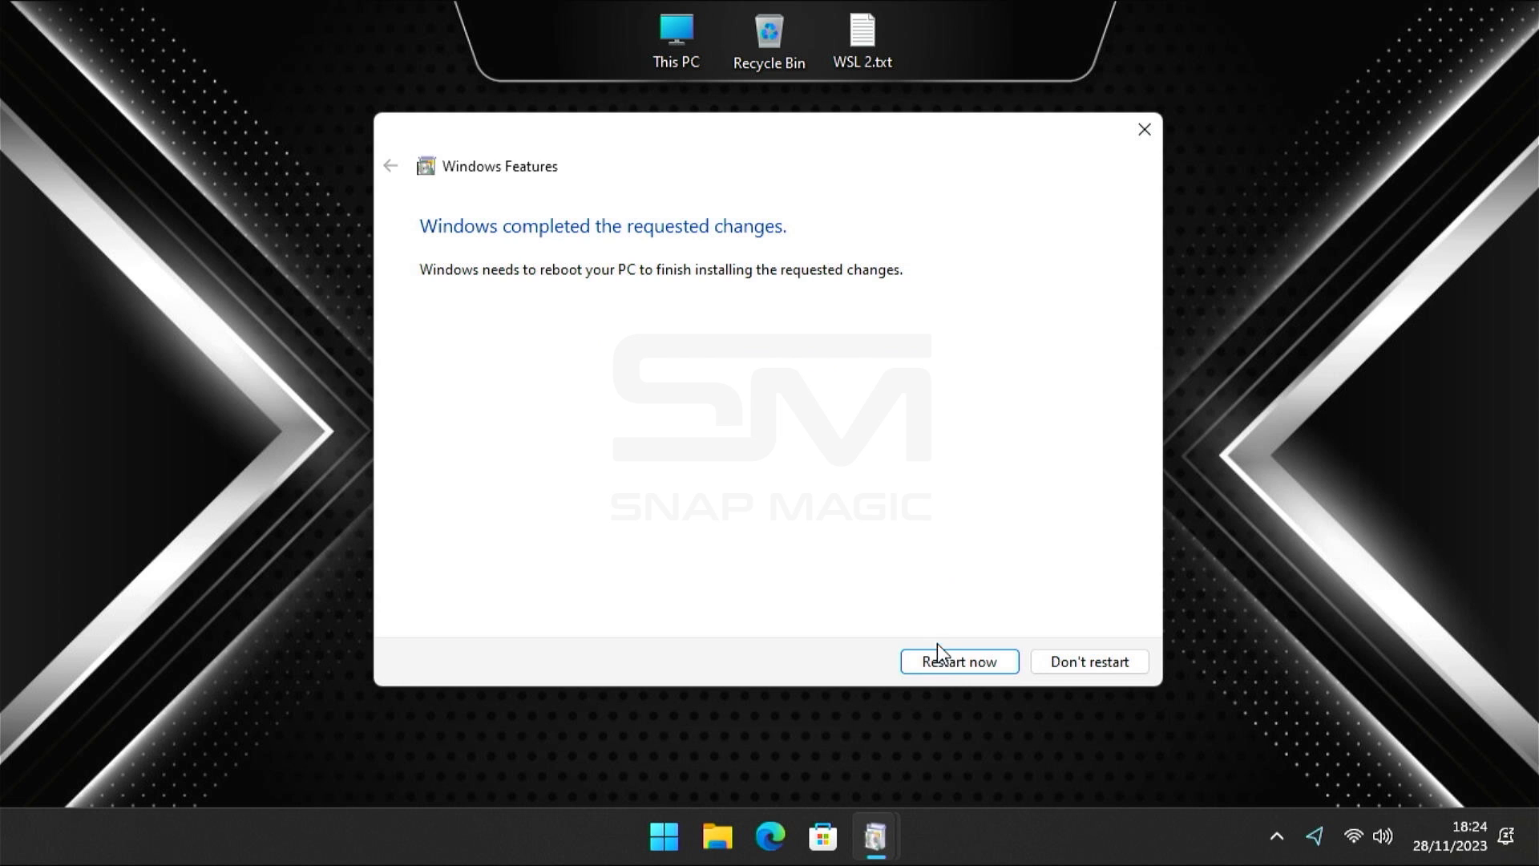
Restart, launch Terminal (Admin) from the Win+X menu and bring up the WSL 2 notes file
{"action": "left_click", "coordinate": [958, 660]}
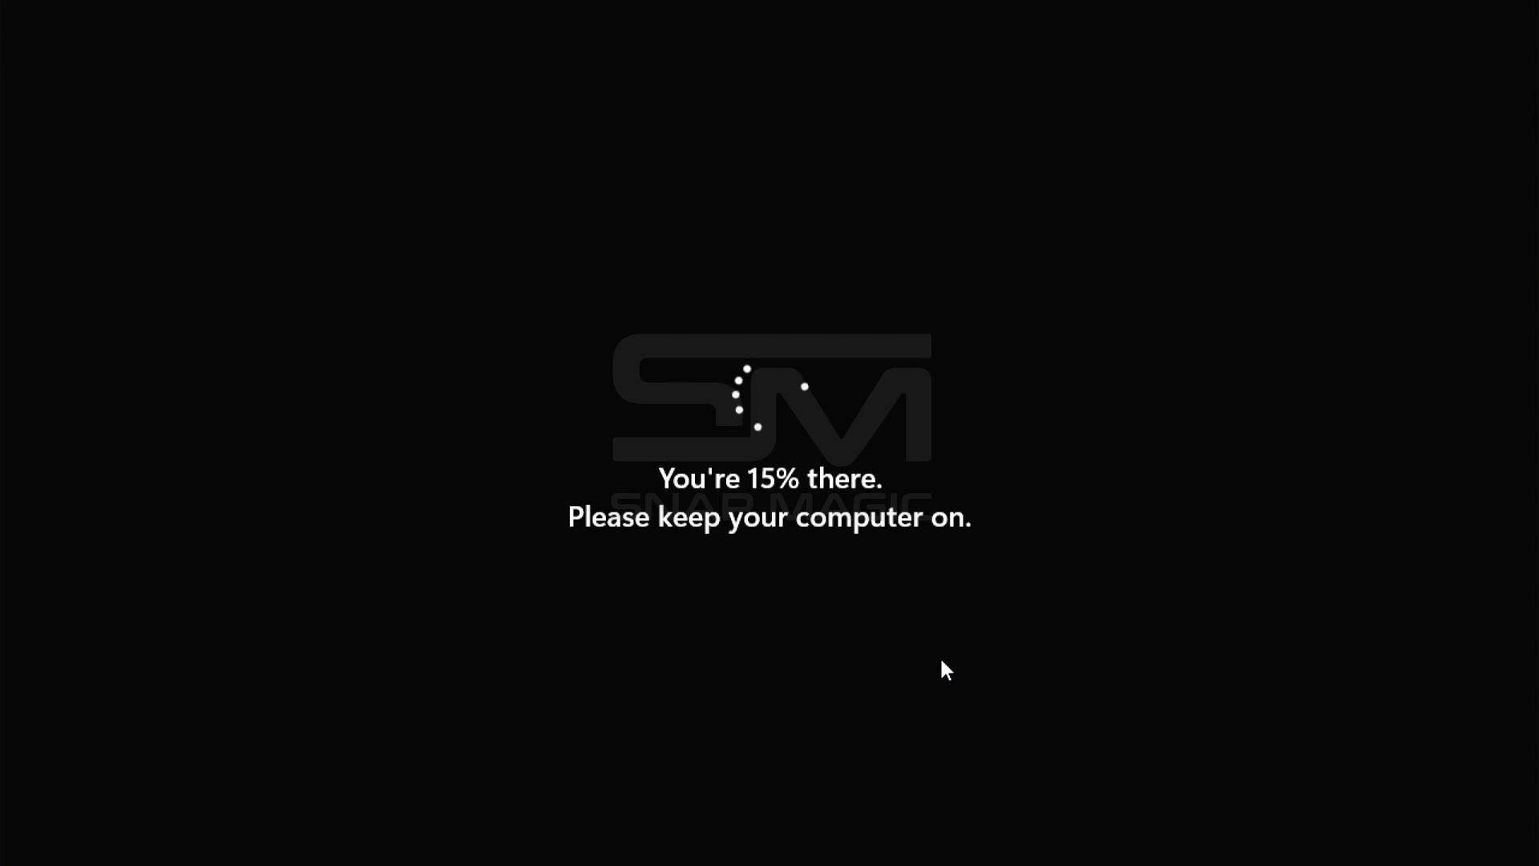
{"action": "right_click", "coordinate": [688, 836]}
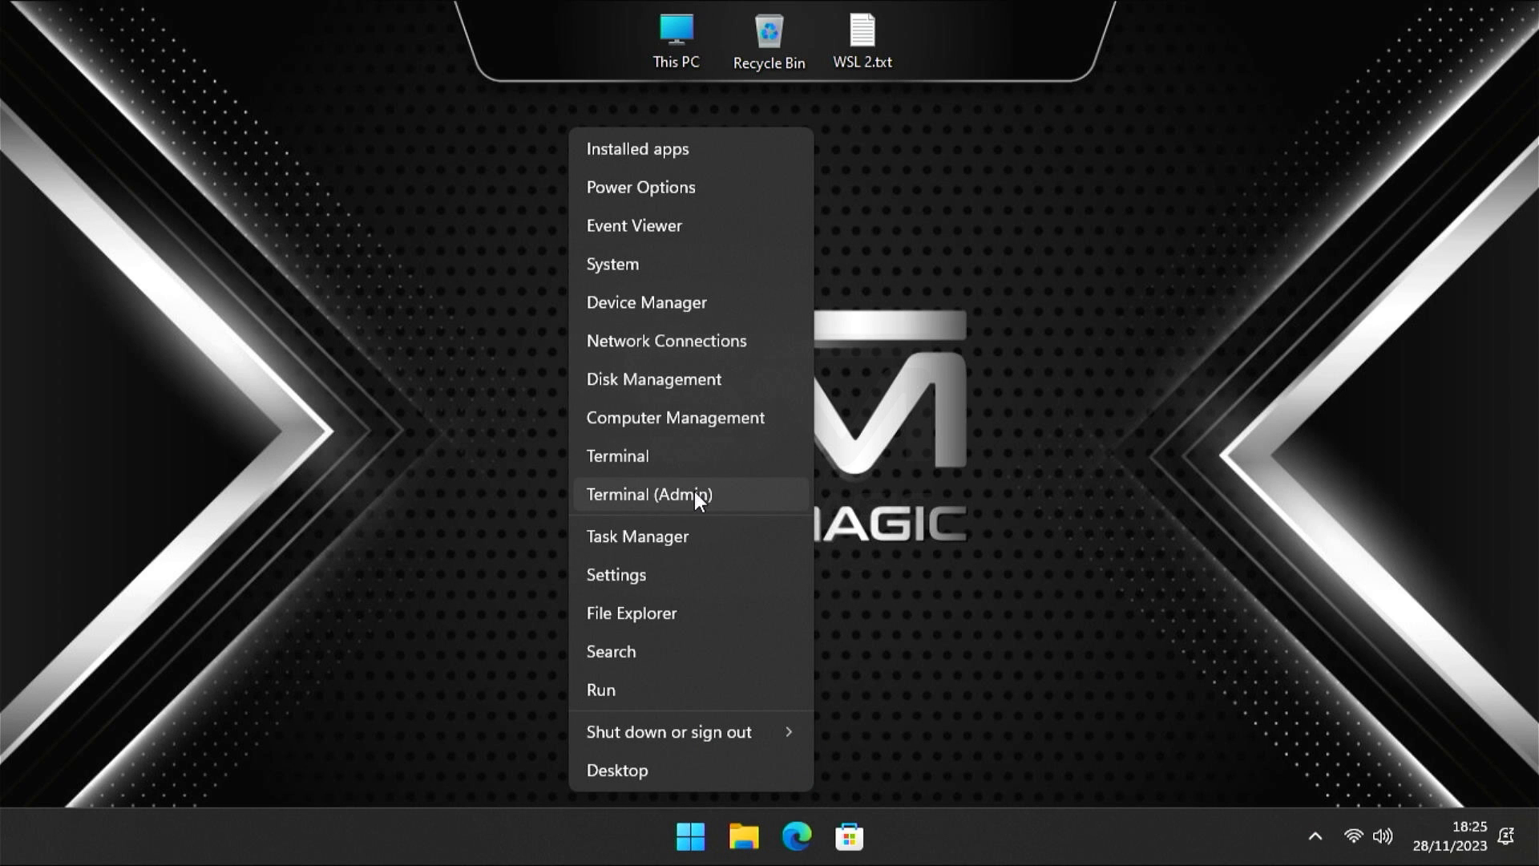
{"action": "left_click", "coordinate": [647, 493]}
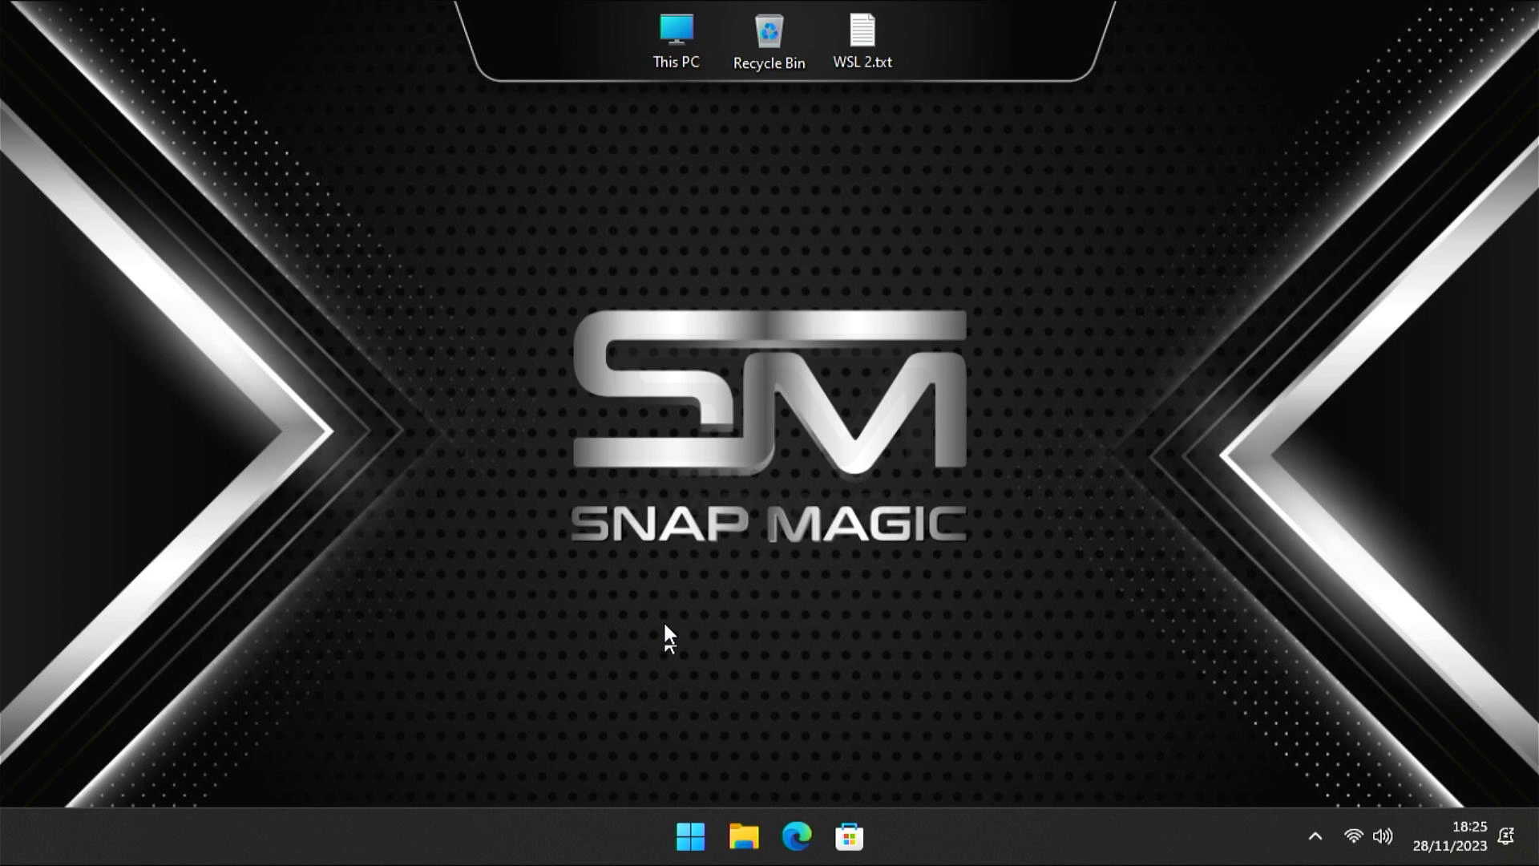
{"action": "double_click", "coordinate": [861, 39]}
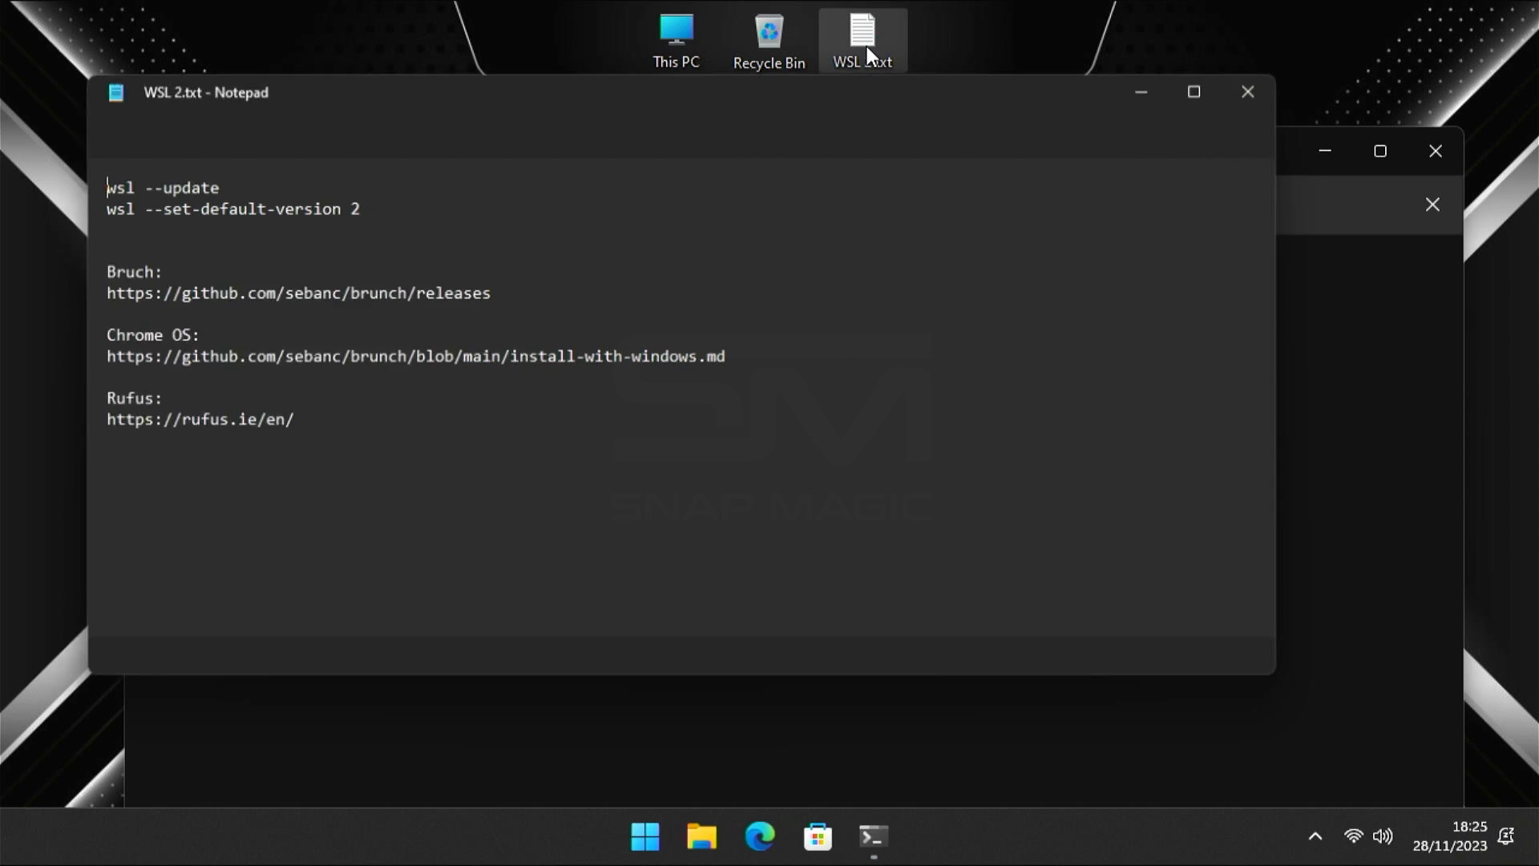
Run 'wsl --update' and 'wsl --set-default-version 2' from the notes, then close the terminal
{"action": "right_click", "coordinate": [117, 187]}
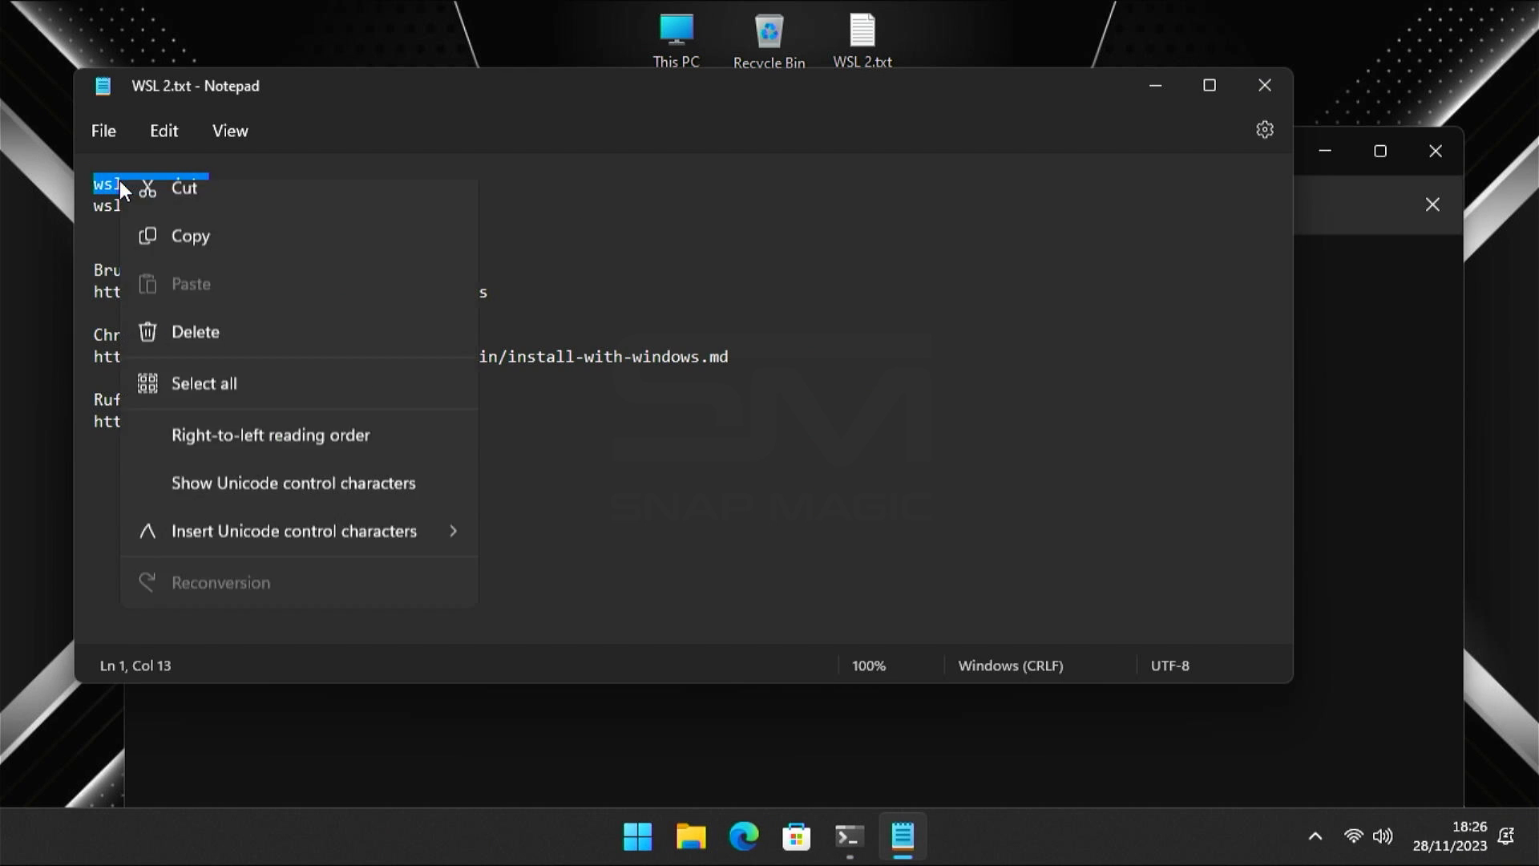
{"action": "left_click", "coordinate": [846, 837]}
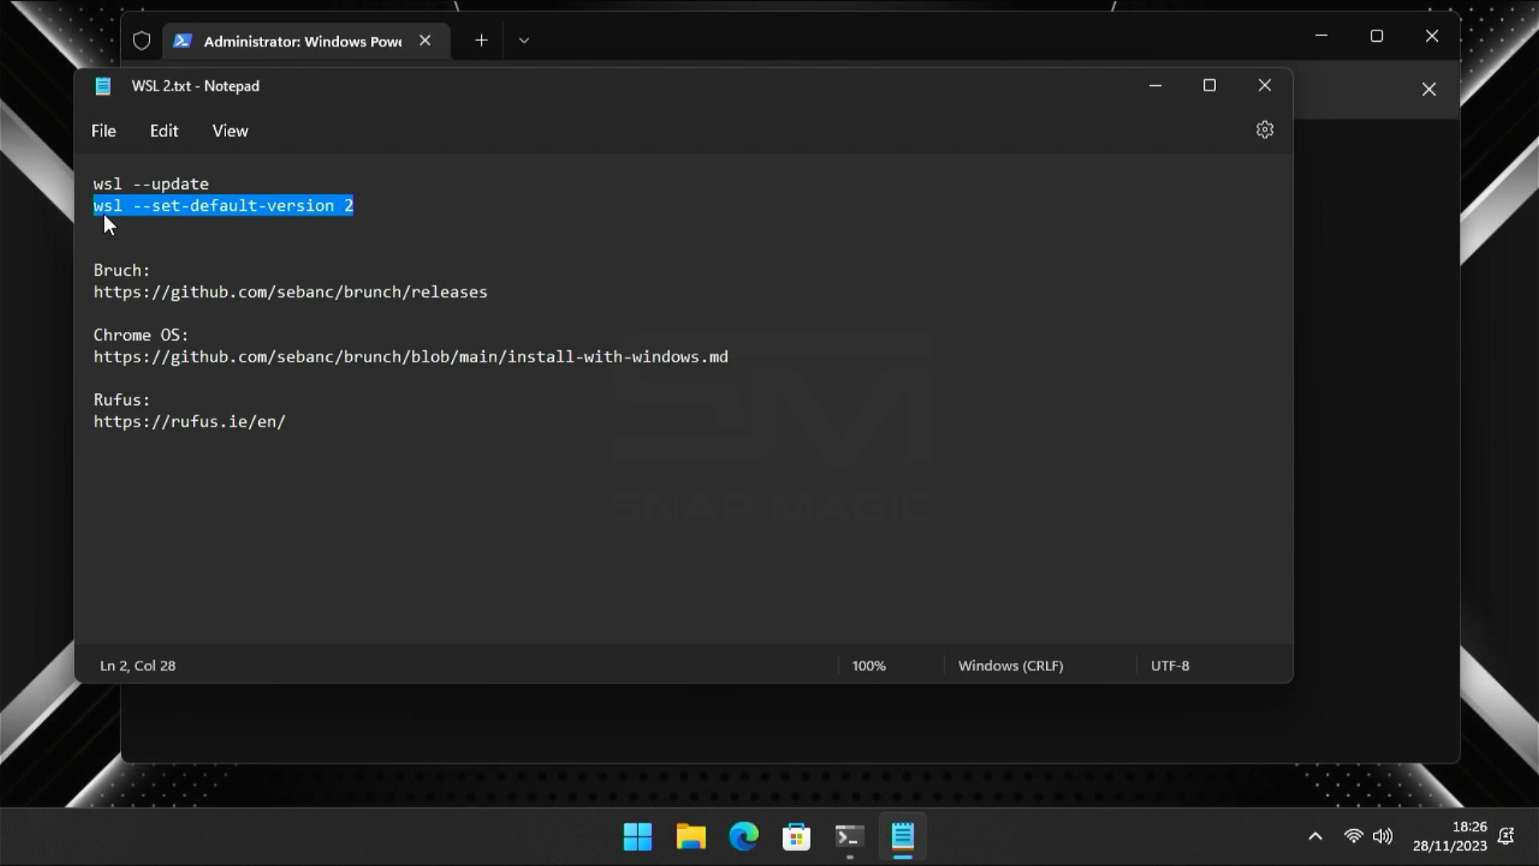
{"action": "mouse_move", "coordinate": [289, 389]}
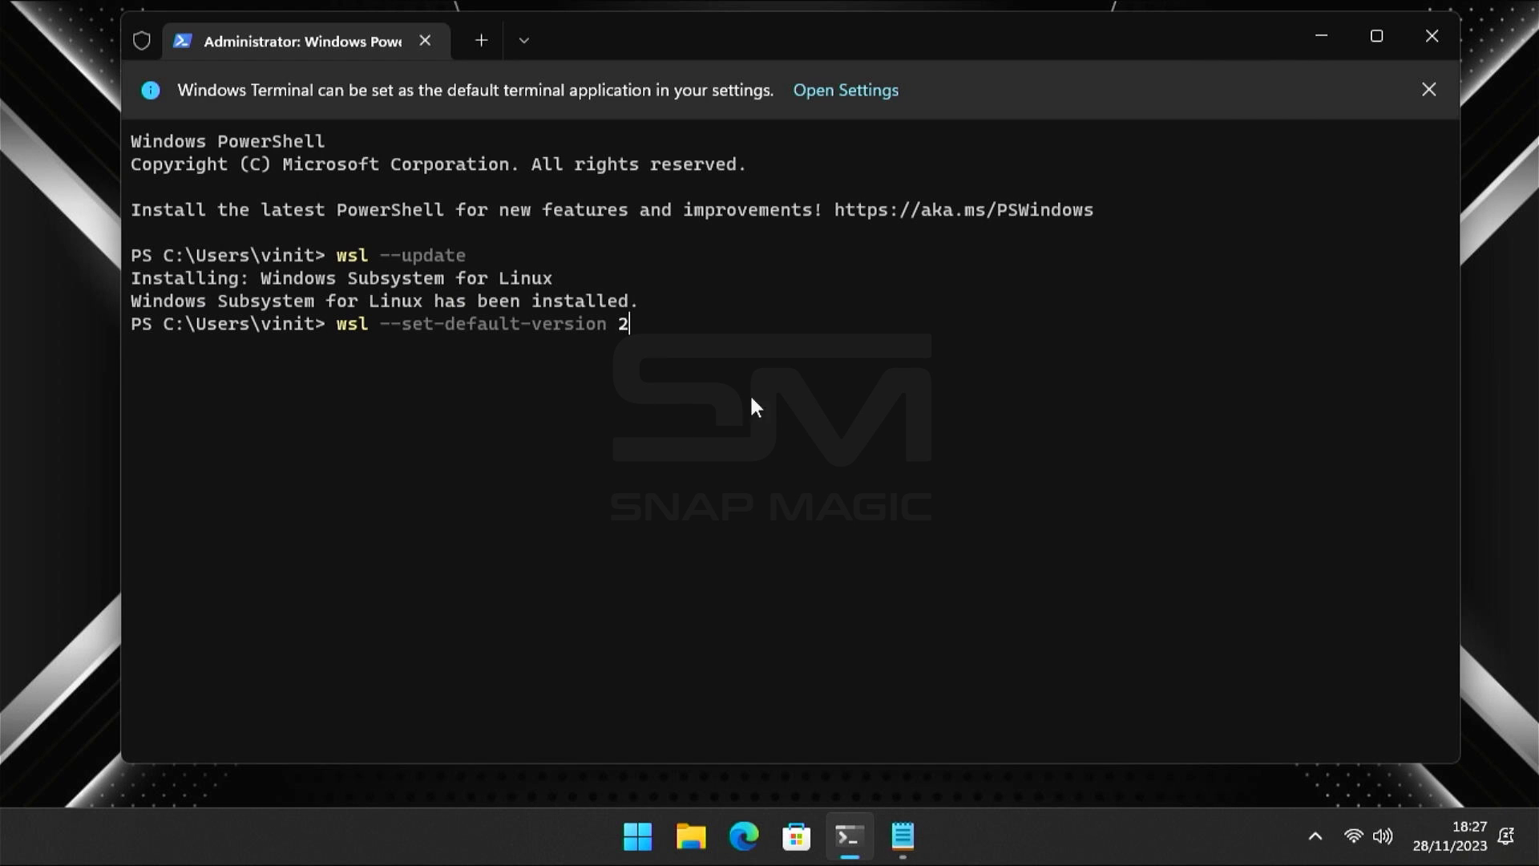
{"action": "key", "text": "Return"}
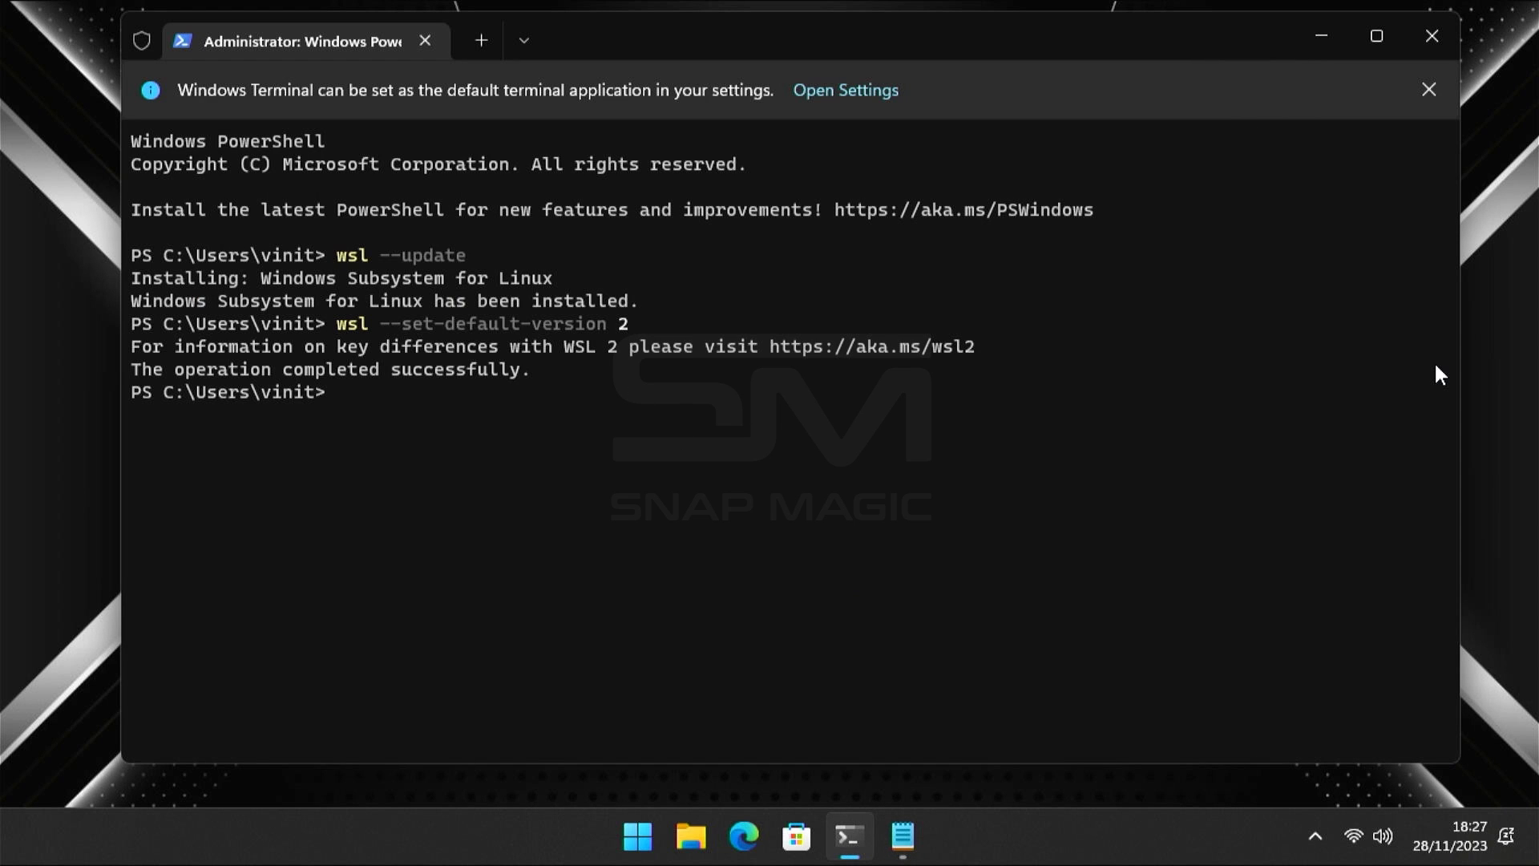
{"action": "mouse_move", "coordinate": [537, 396]}
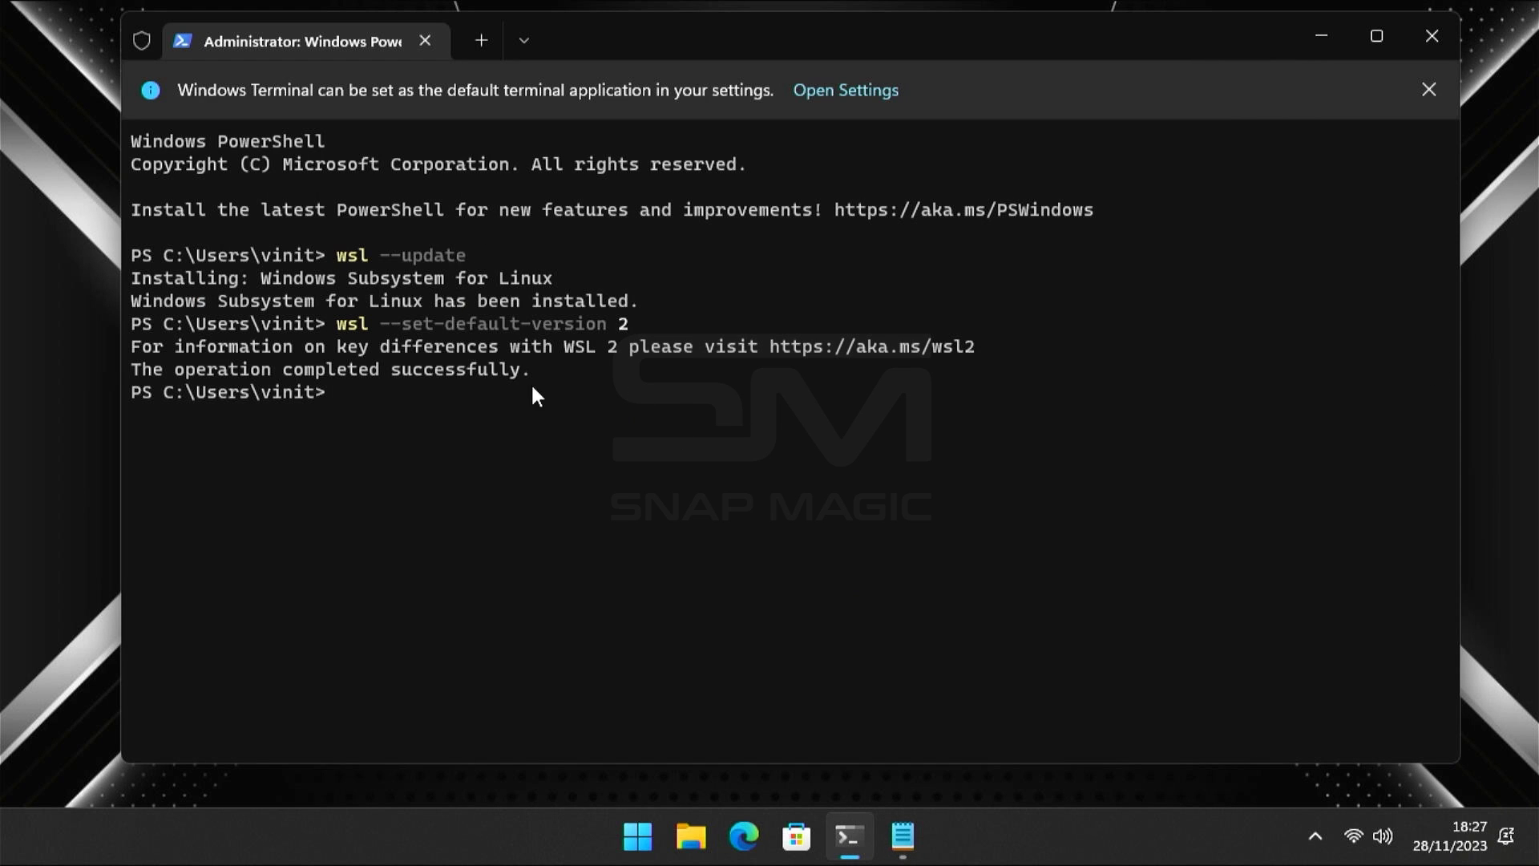
{"action": "mouse_move", "coordinate": [1432, 37]}
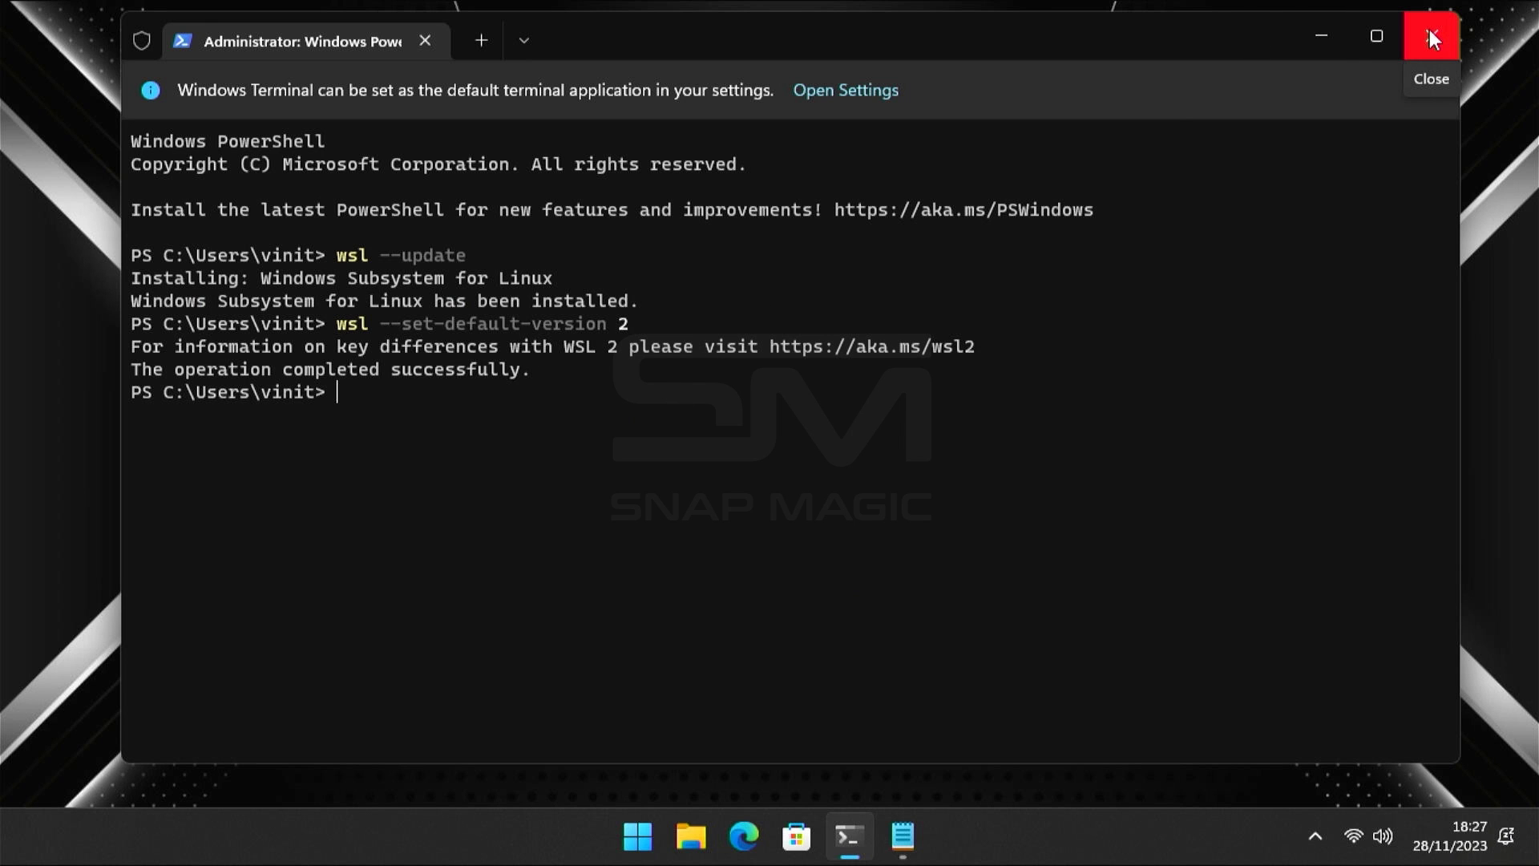
{"action": "left_click", "coordinate": [1432, 36]}
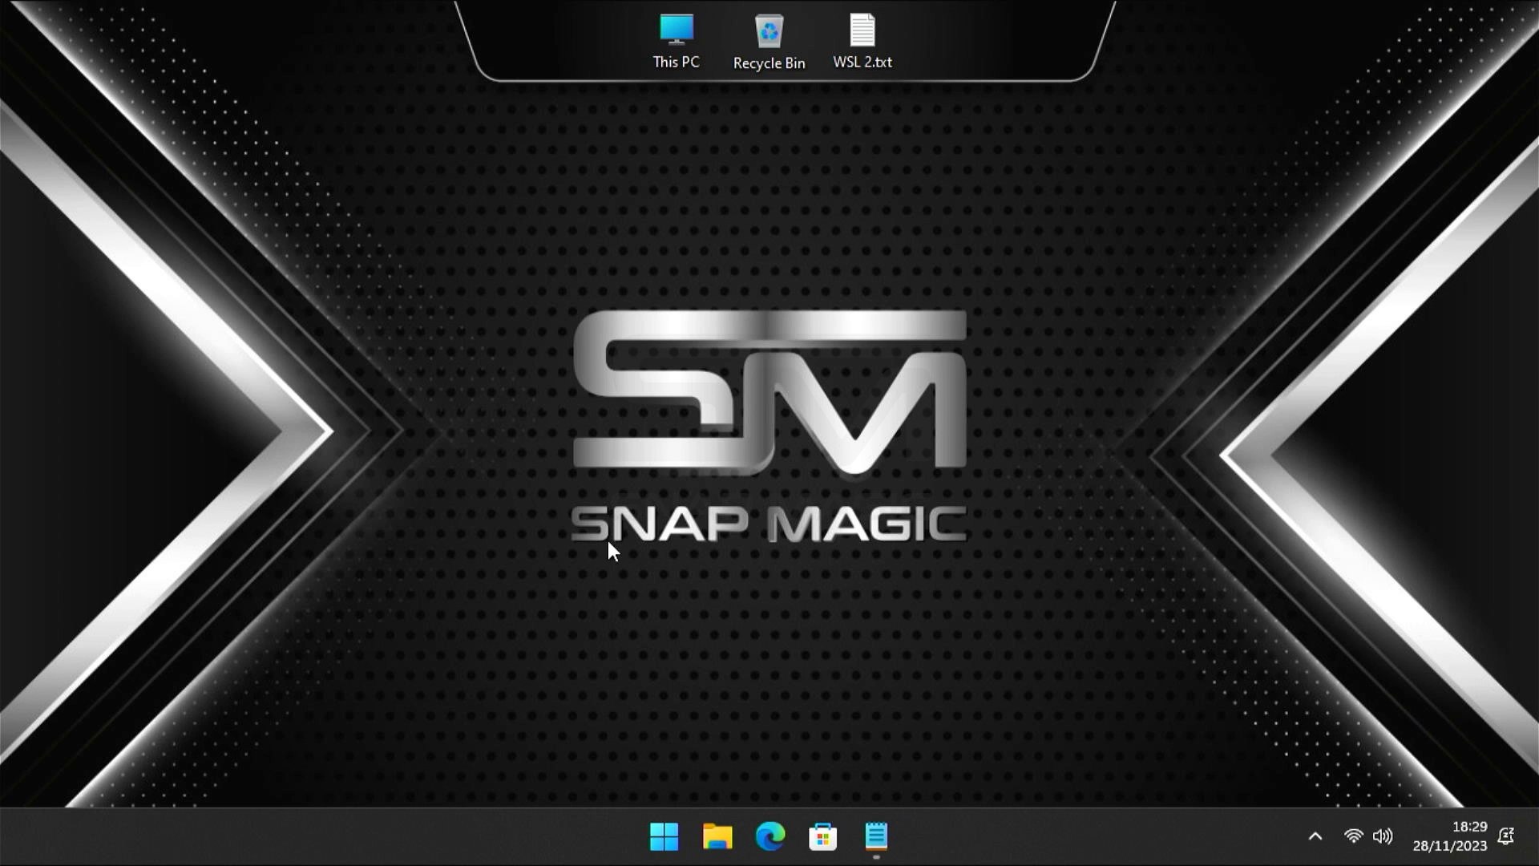
Search Microsoft Store for 'ubuntu' and go to the Ubuntu 22.04.2 LTS app page
{"action": "left_click", "coordinate": [823, 837]}
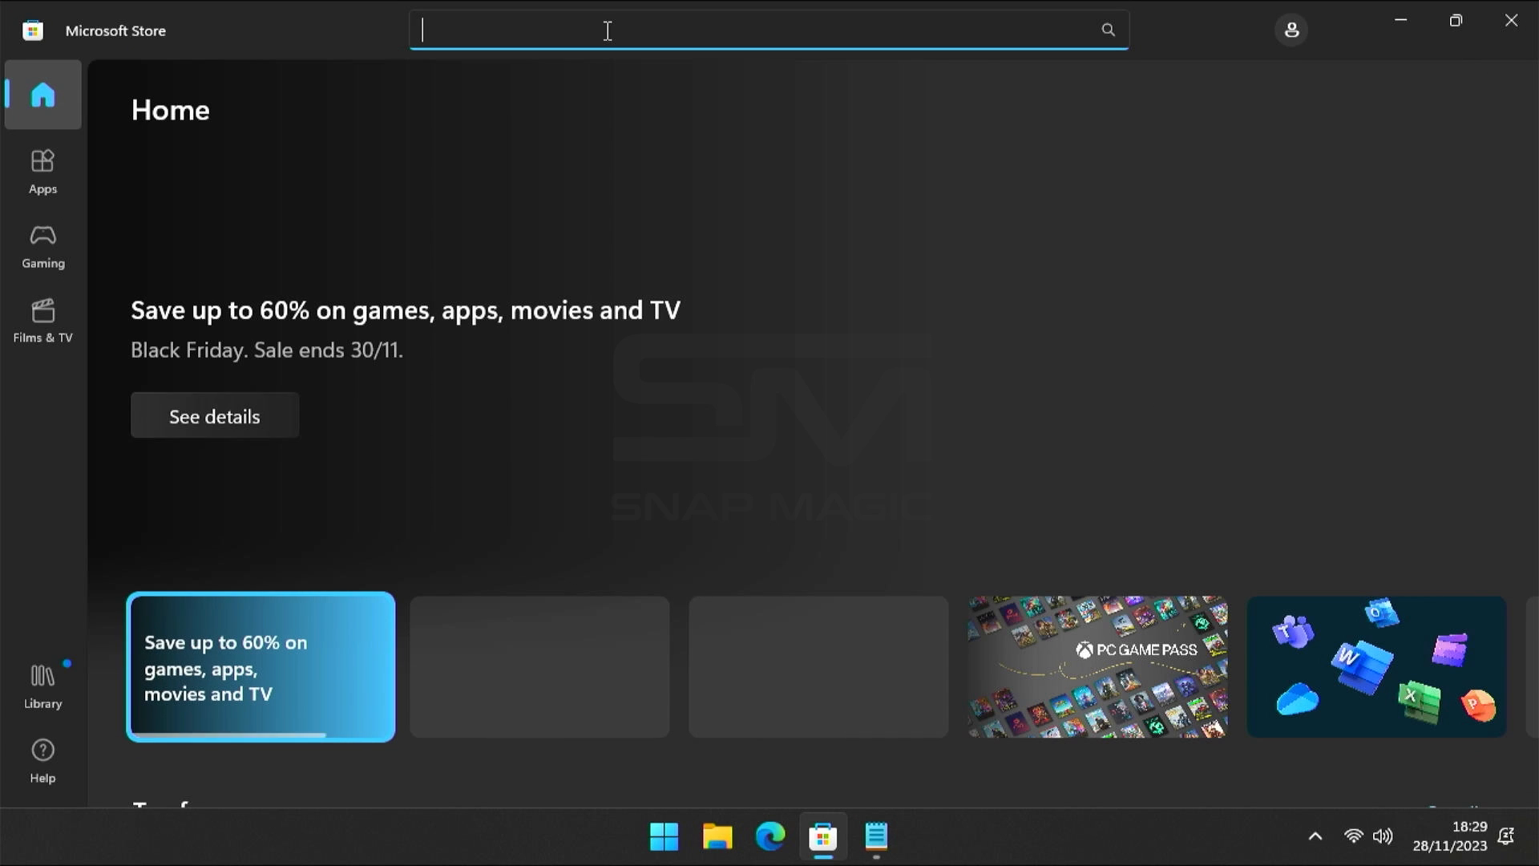
{"action": "type", "text": "ubuntu"}
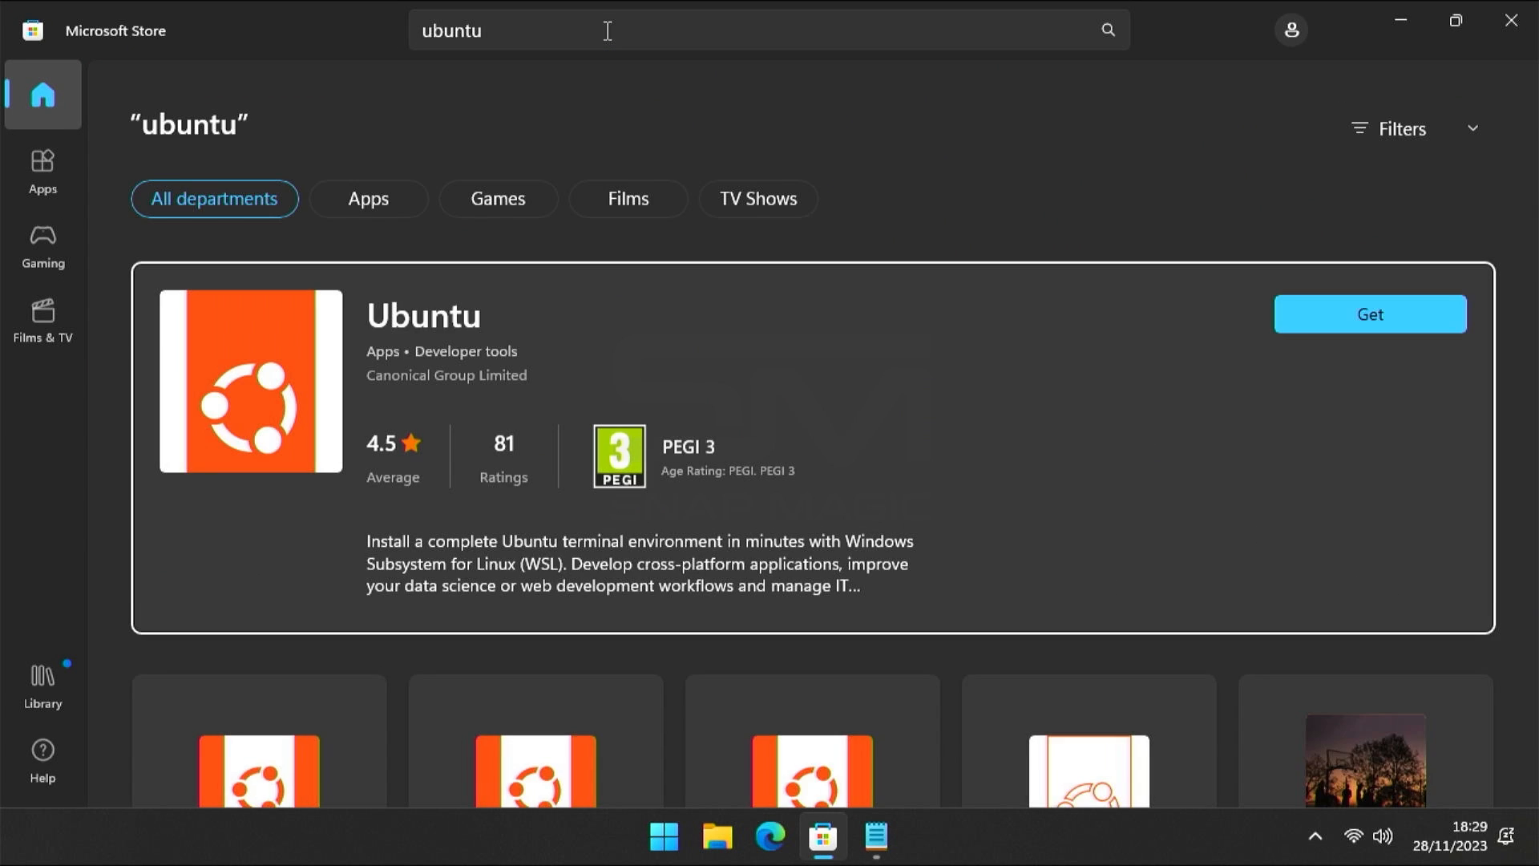
{"action": "scroll", "scroll_direction": "down", "scroll_amount": 3}
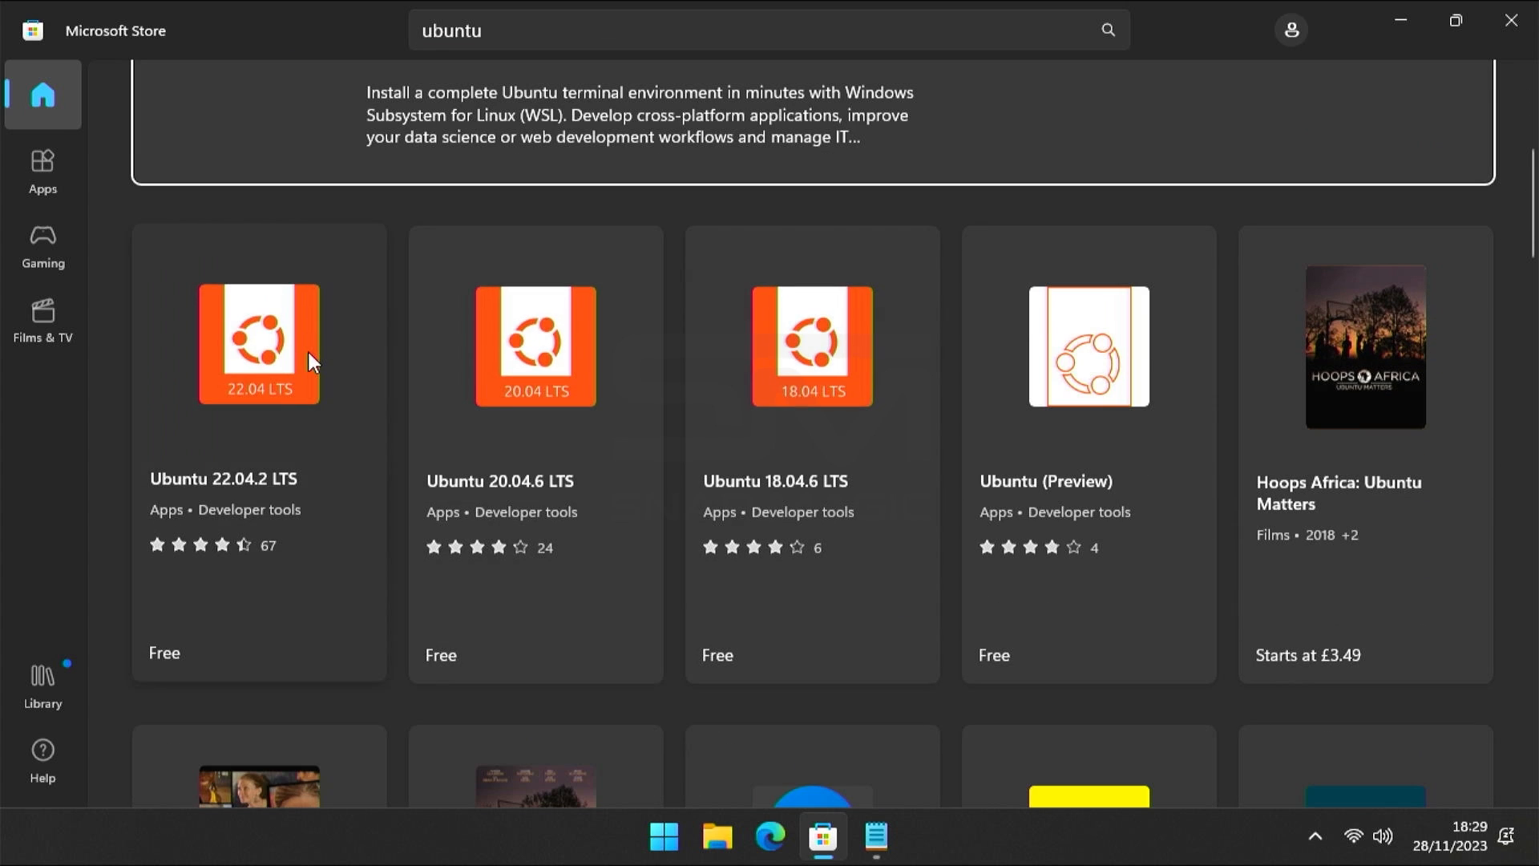
{"action": "left_click", "coordinate": [258, 343]}
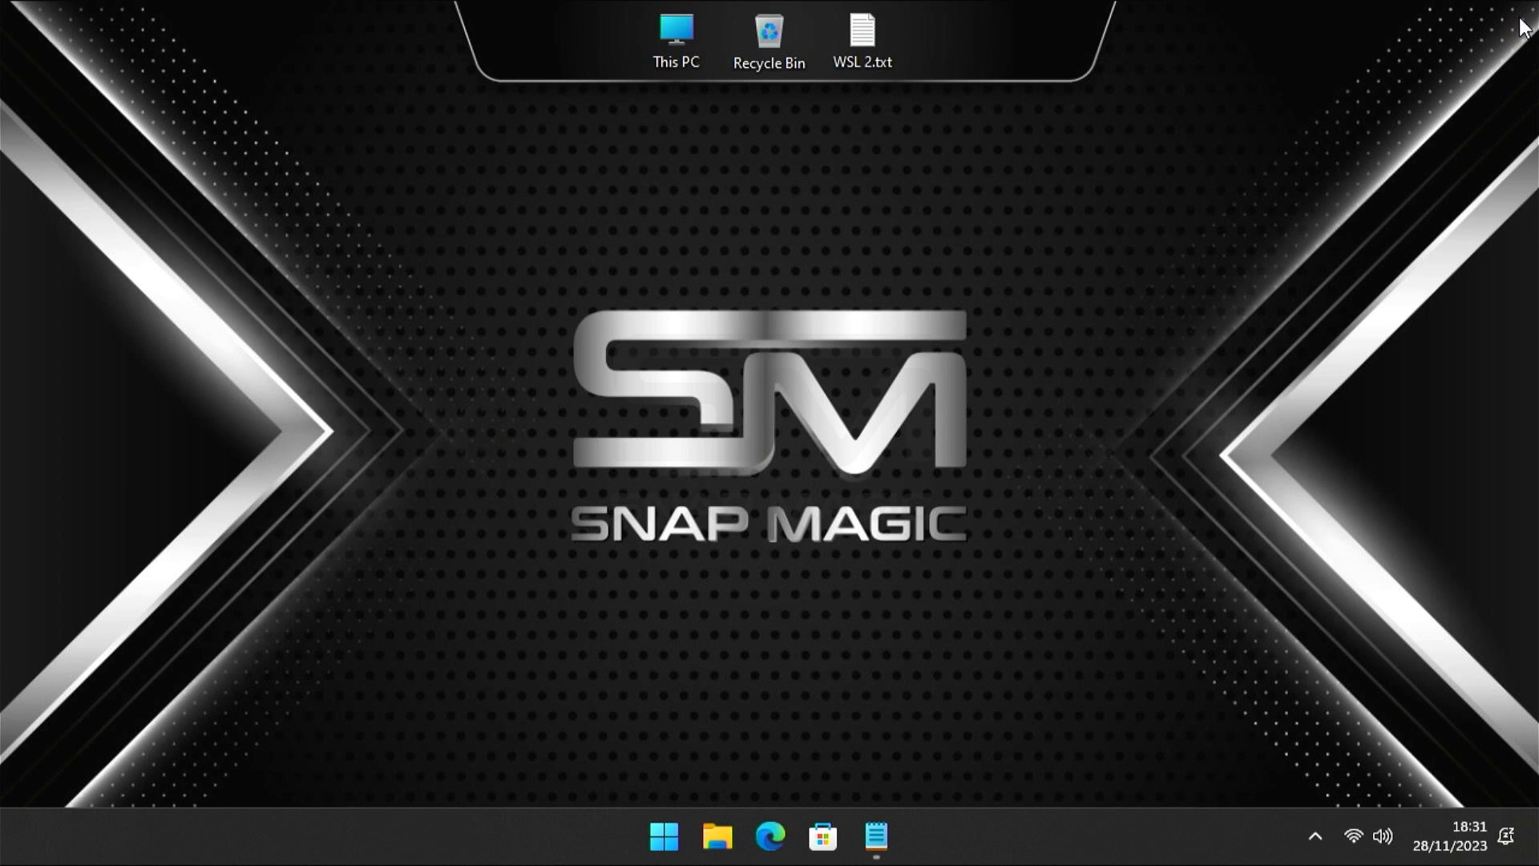
Launch Ubuntu 22.04.2 LTS from Start, allow UAC, and submit the new UNIX username
{"action": "left_click", "coordinate": [662, 837]}
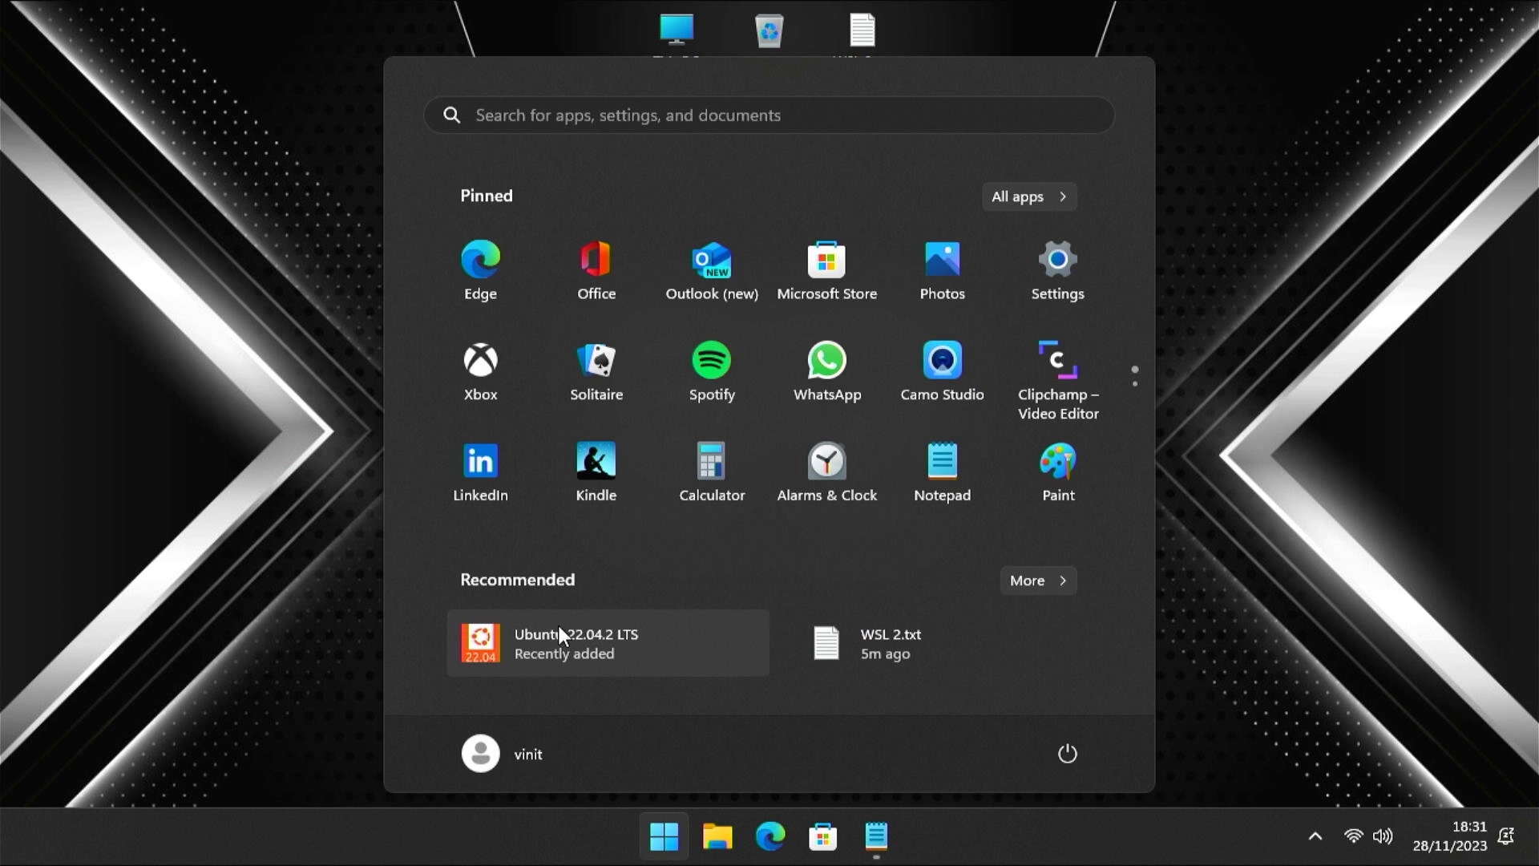
{"action": "left_click", "coordinate": [577, 643]}
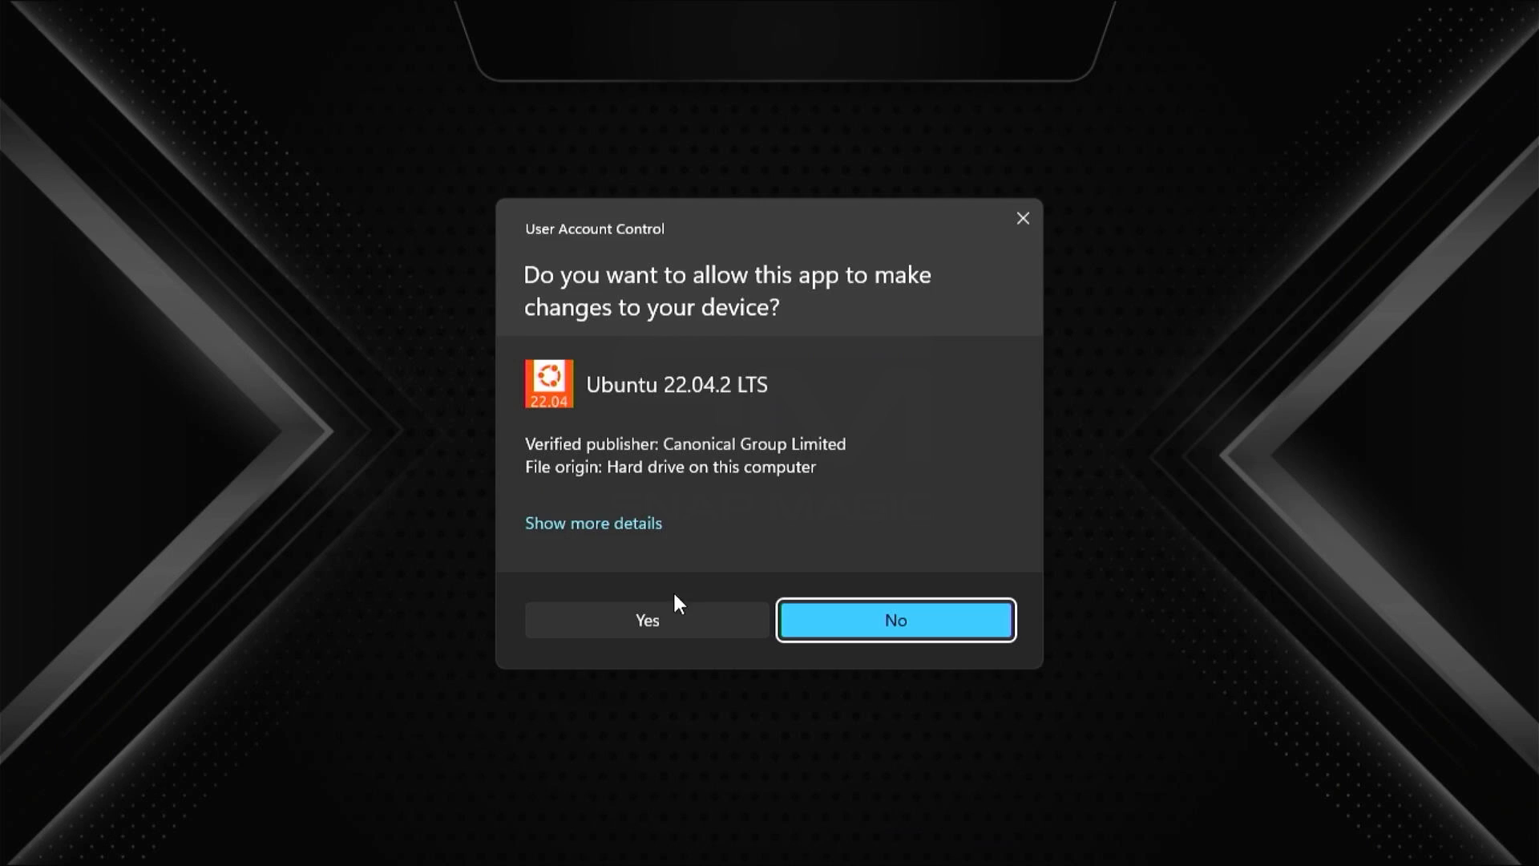
{"action": "left_click", "coordinate": [646, 619]}
{"action": "type", "text": "vinit"}
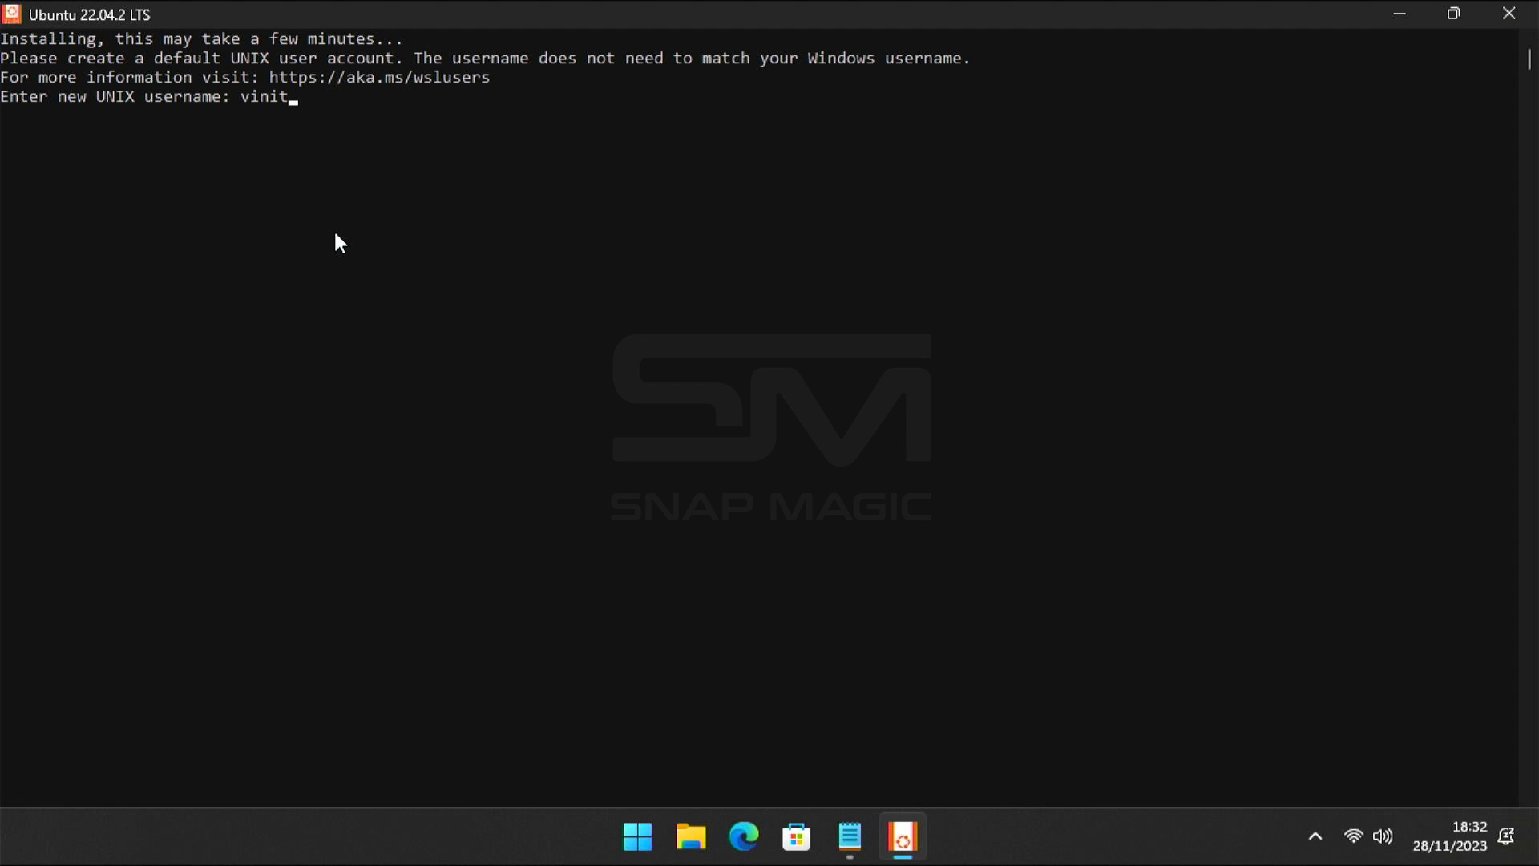
{"action": "key", "text": "Return"}
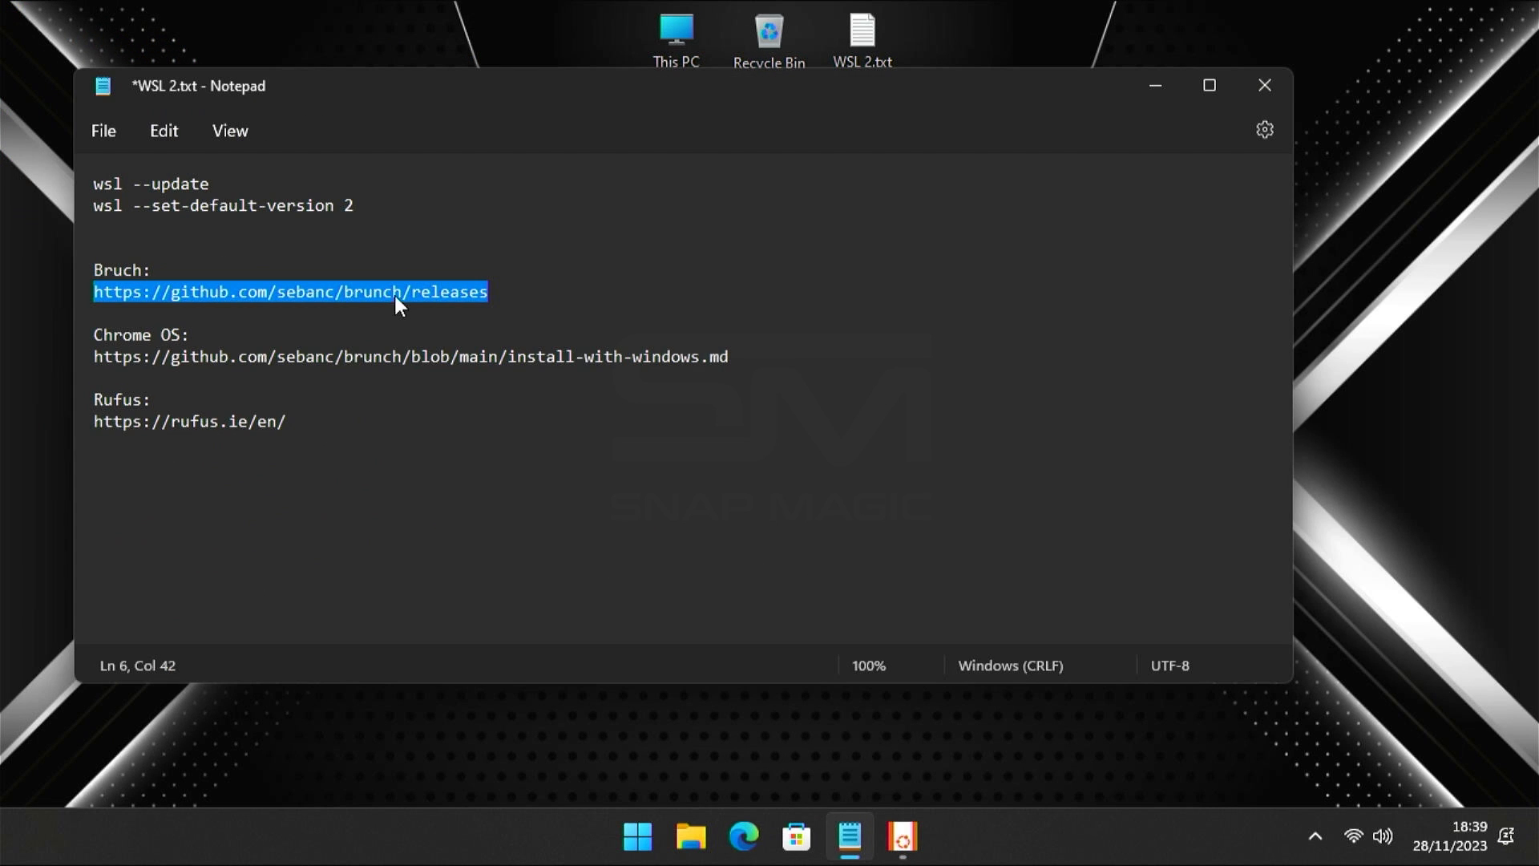
{"action": "mouse_move", "coordinate": [1130, 128]}
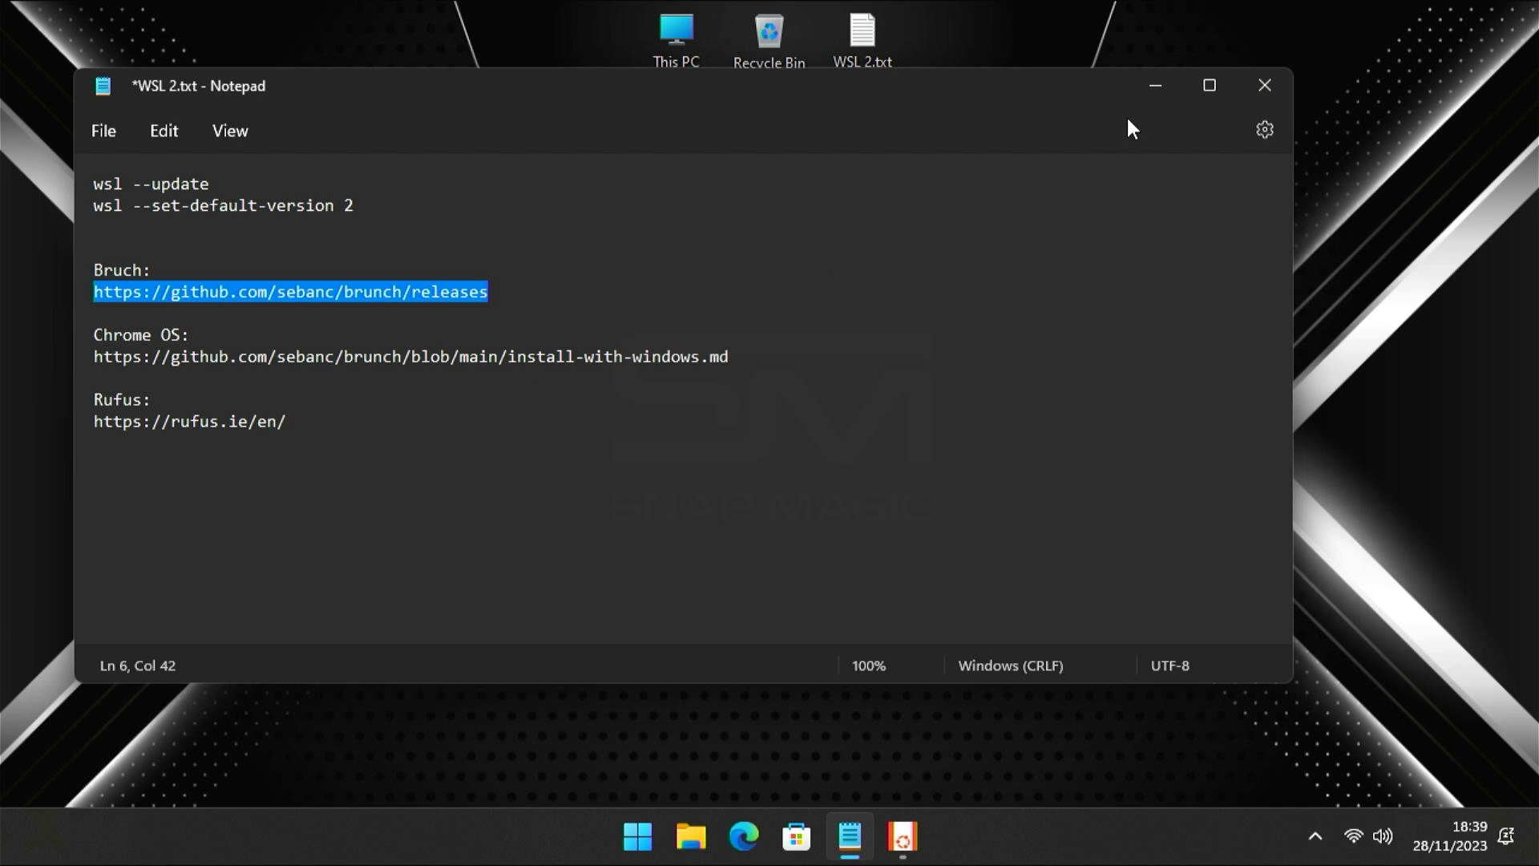
Browse to github.com/sebanc/brunch/releases in Edge and download brunch_r118_stable_20231101.tar.gz
{"action": "left_click", "coordinate": [742, 836]}
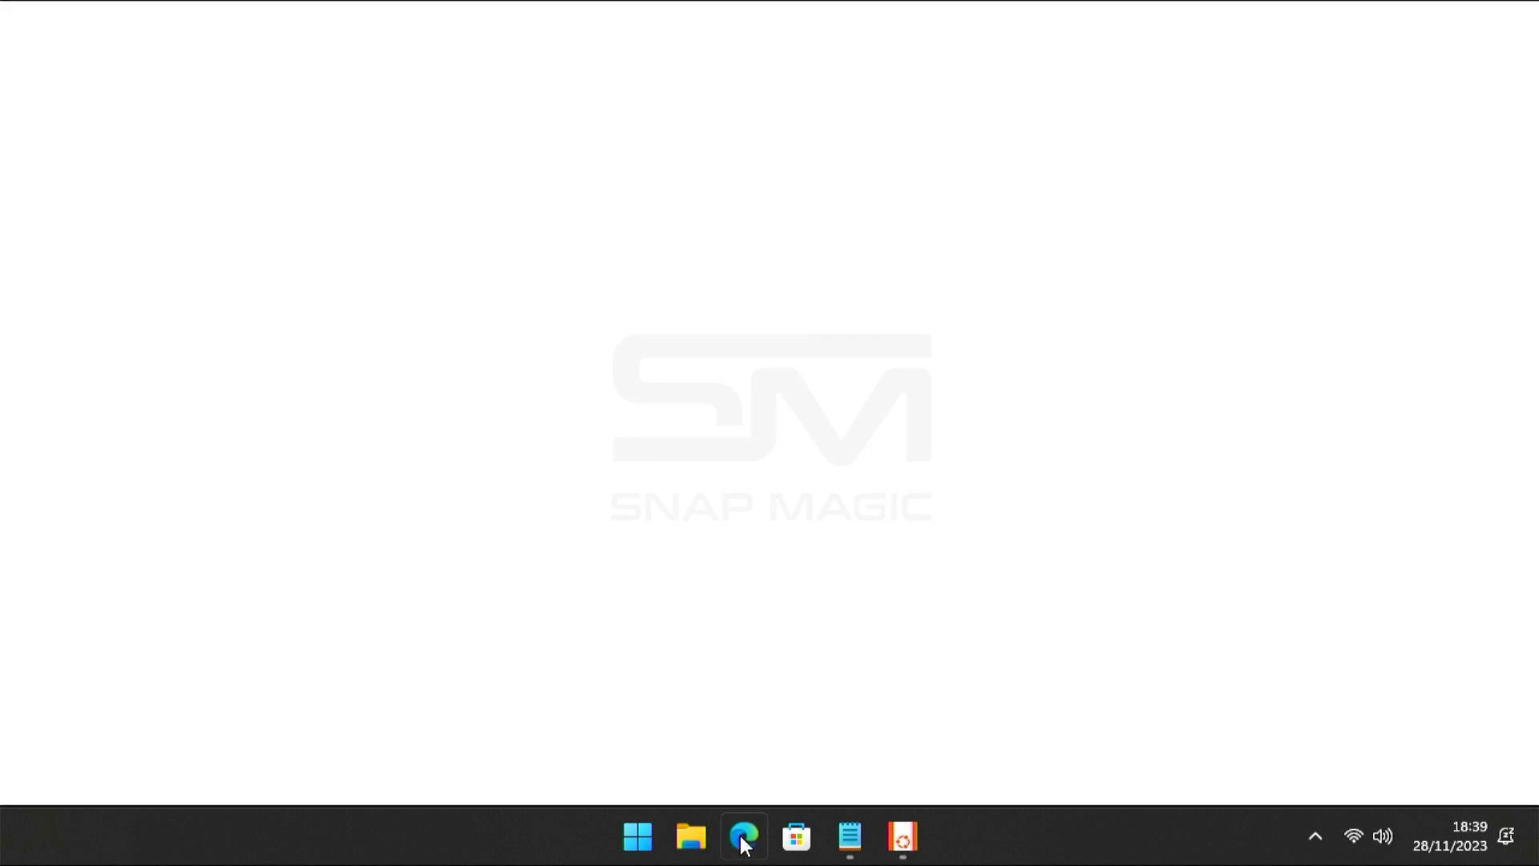
{"action": "left_click", "coordinate": [742, 836]}
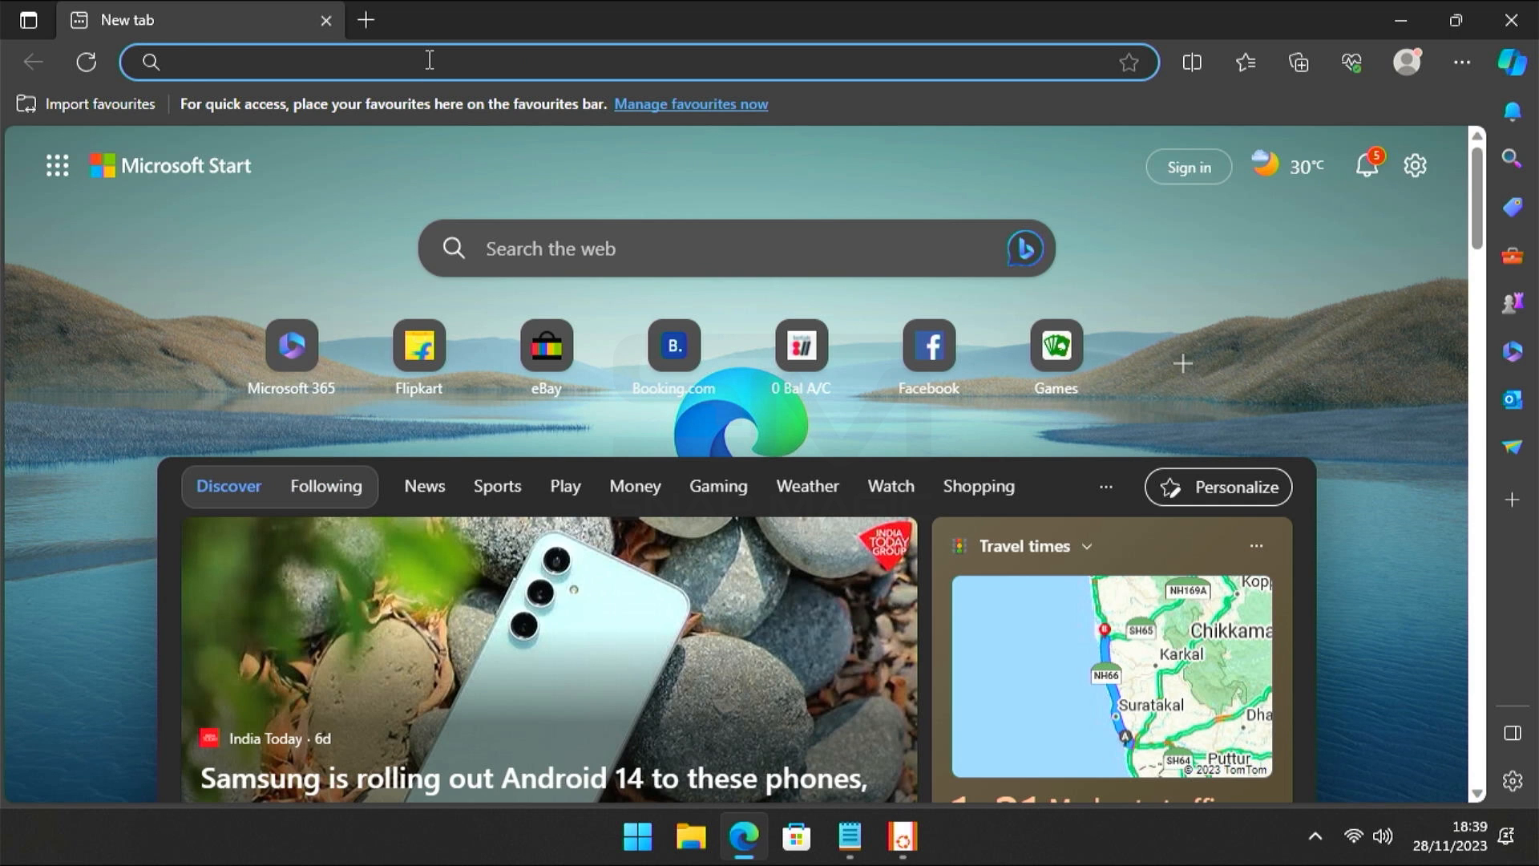
{"action": "type", "text": "https://github.com/sebanc/brunch/releases"}
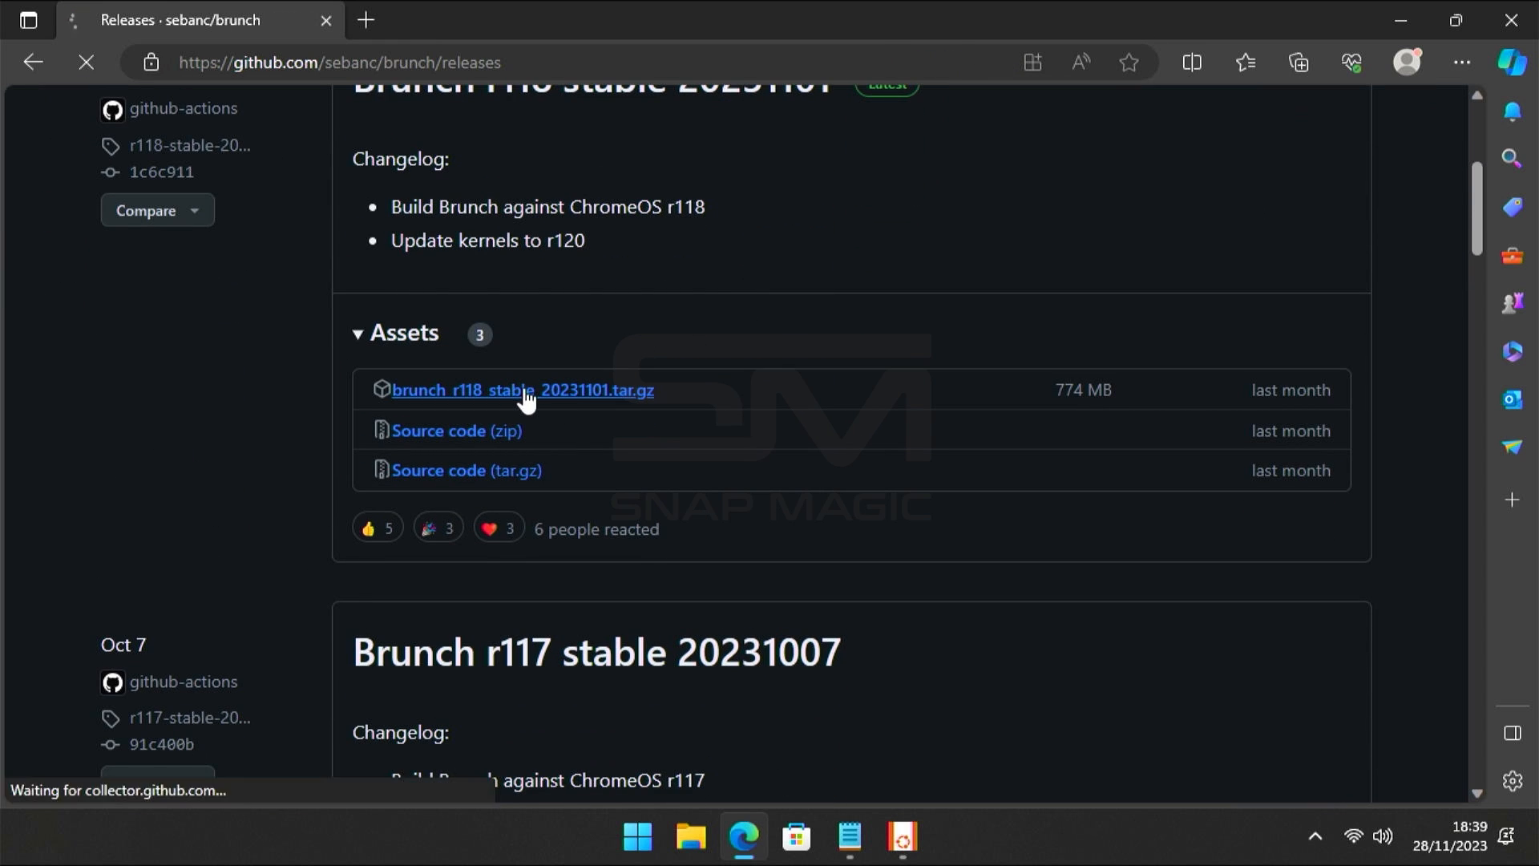
{"action": "left_click", "coordinate": [521, 390]}
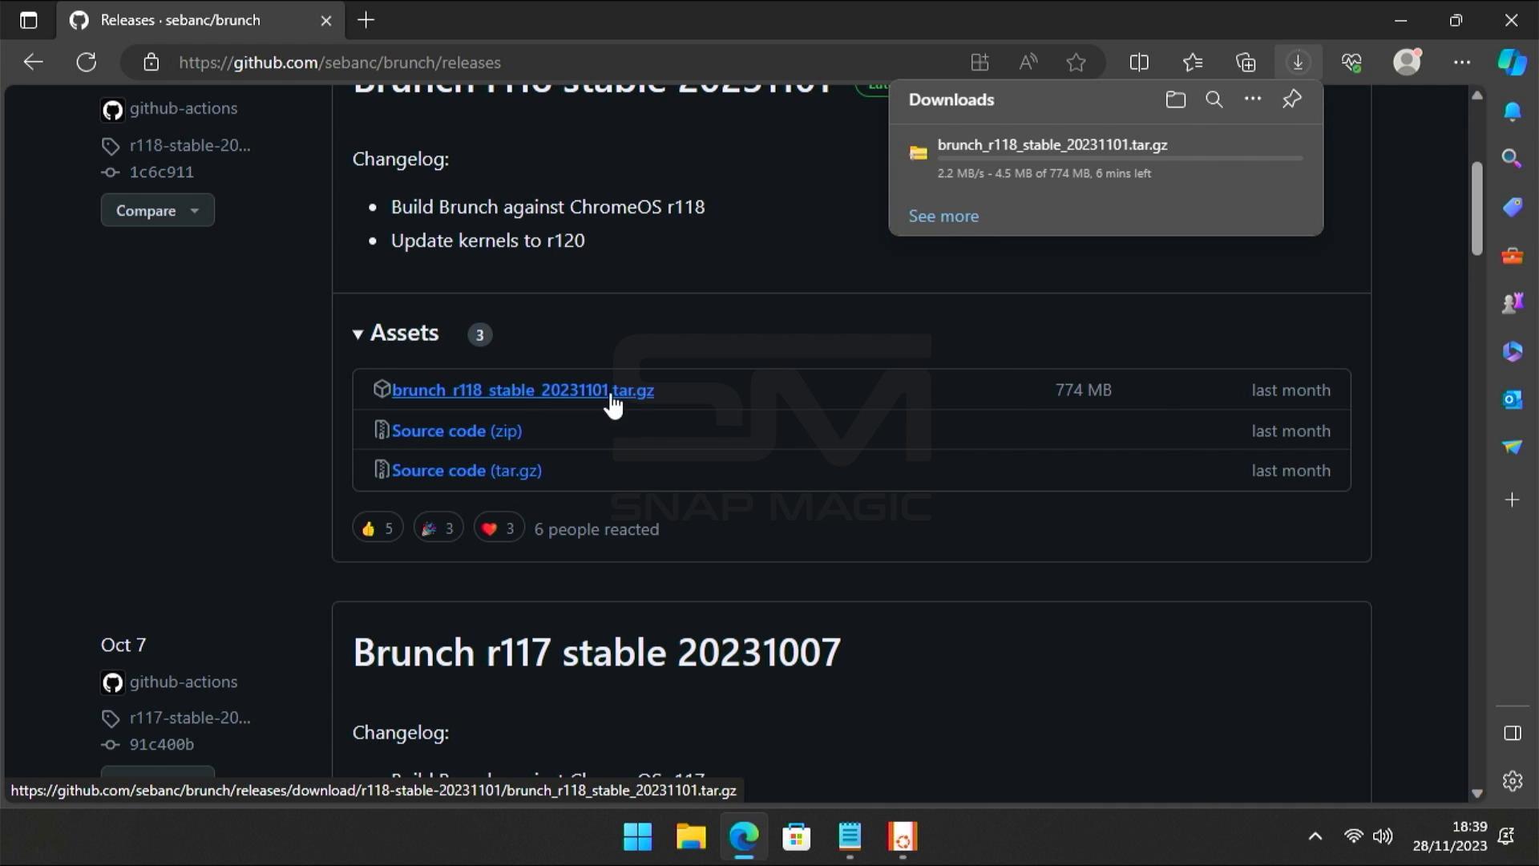
{"action": "left_click", "coordinate": [848, 837]}
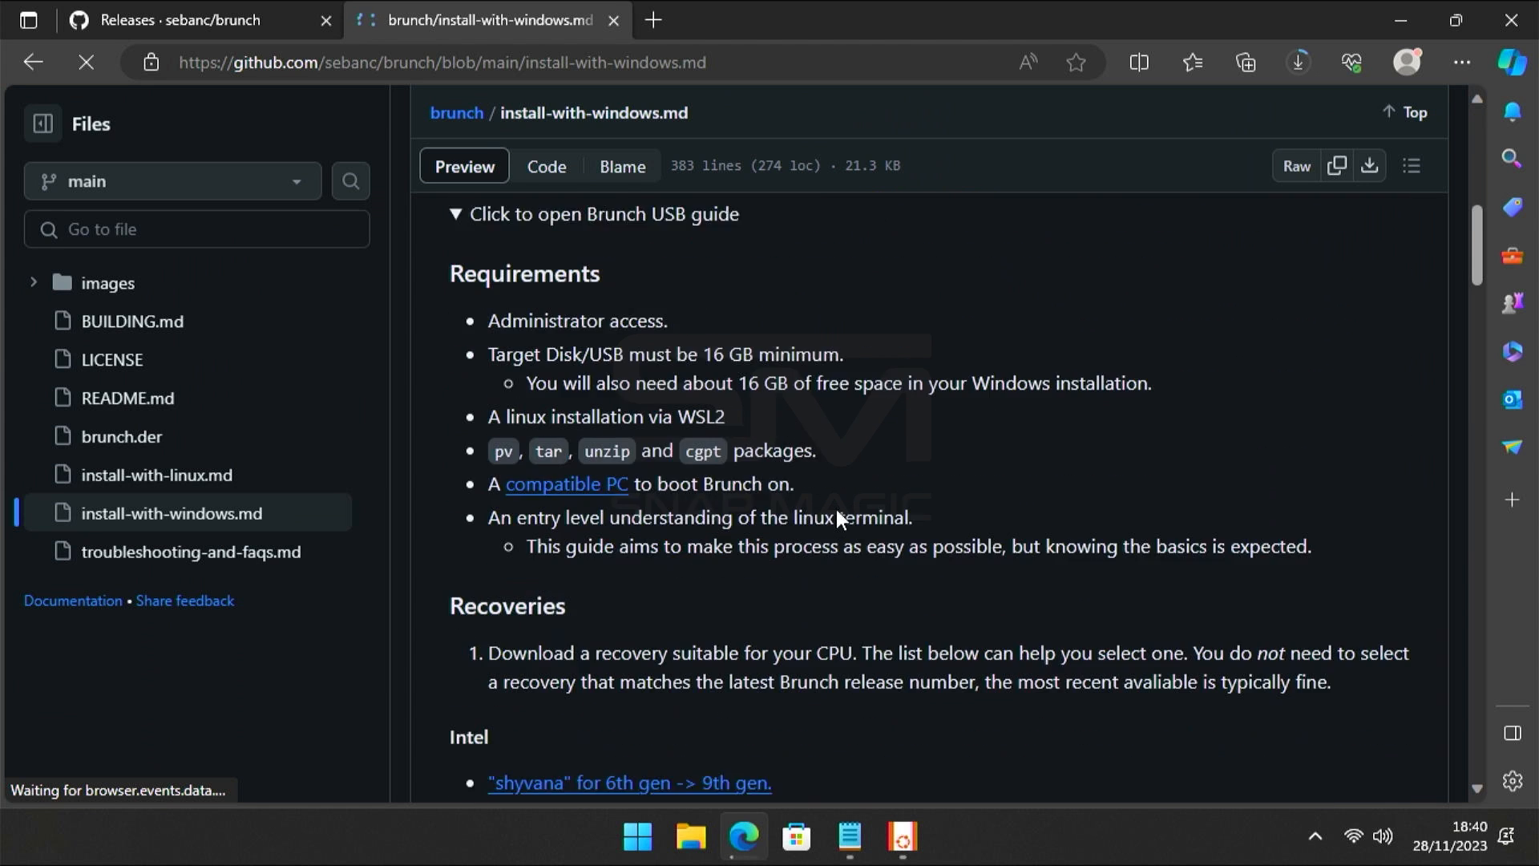
From the guide's Recoveries section follow the jinlon 10th-gen link and expand its Recovery Images list
{"action": "scroll", "scroll_direction": "down", "scroll_amount": 3}
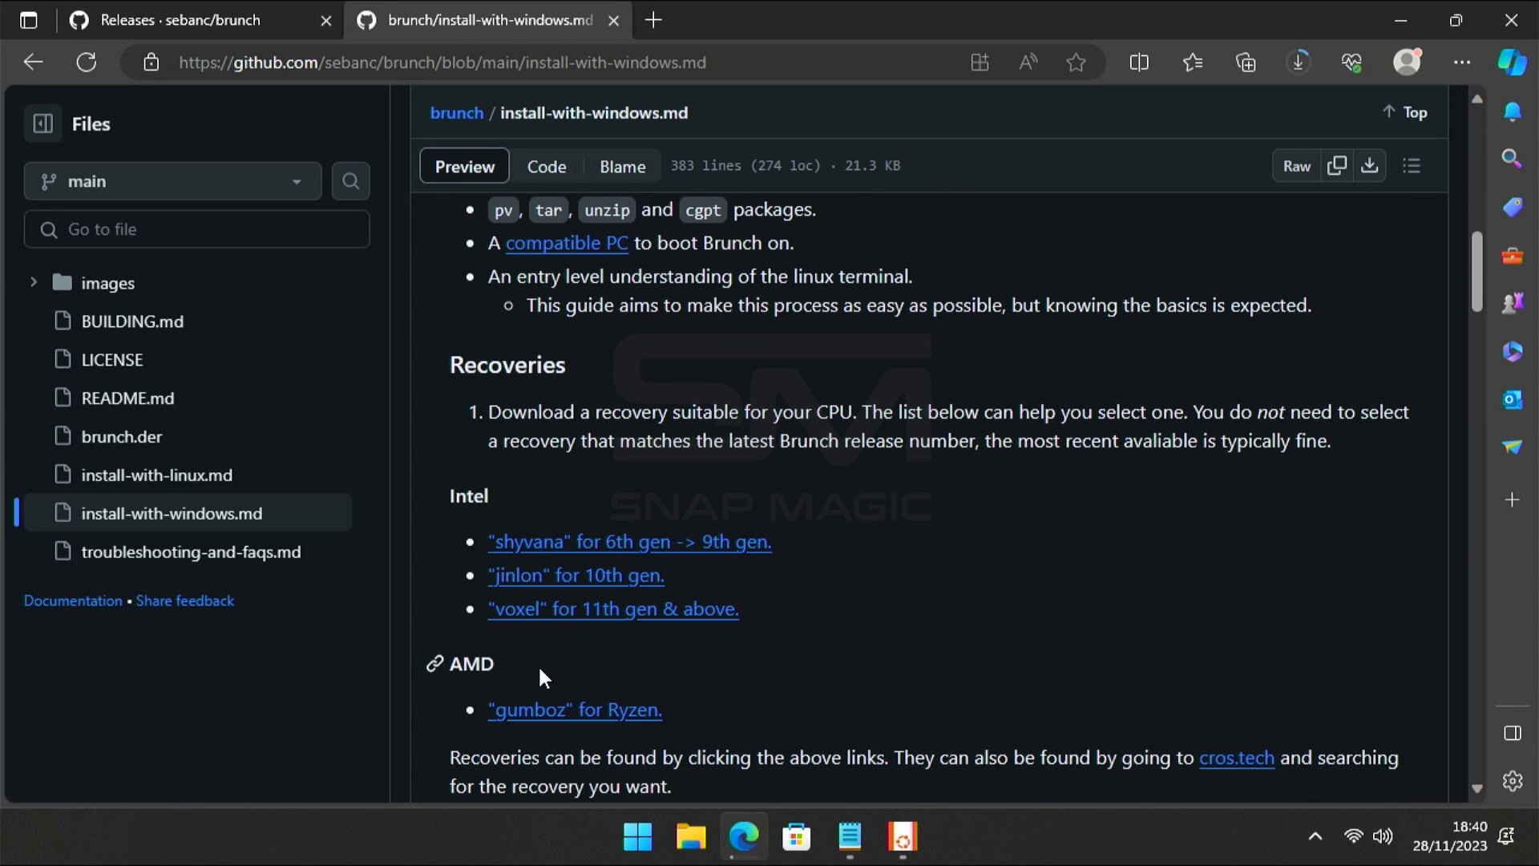
{"action": "mouse_move", "coordinate": [611, 635]}
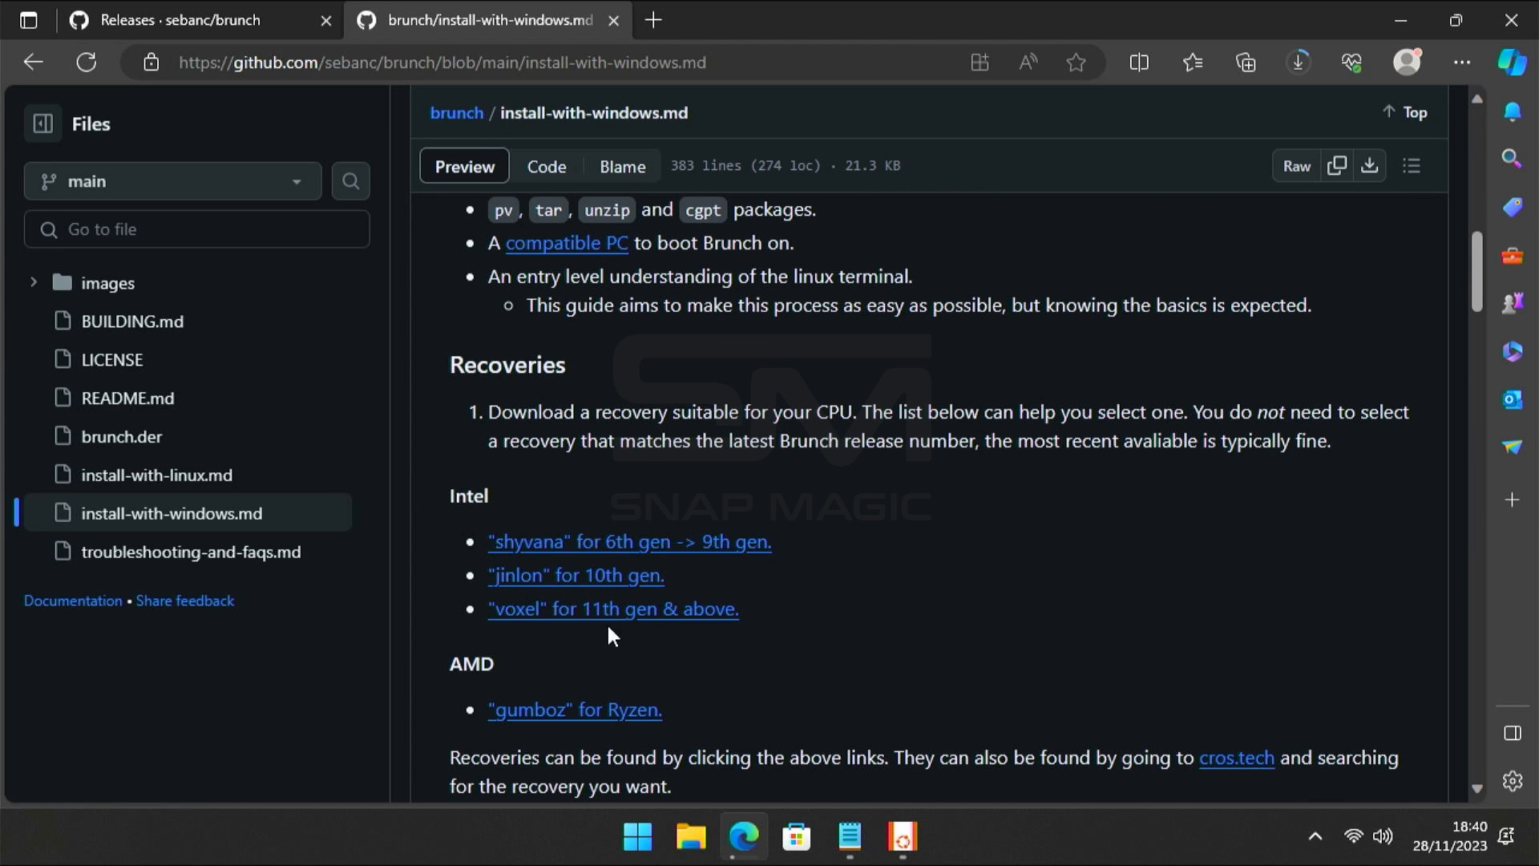
{"action": "mouse_move", "coordinate": [572, 583]}
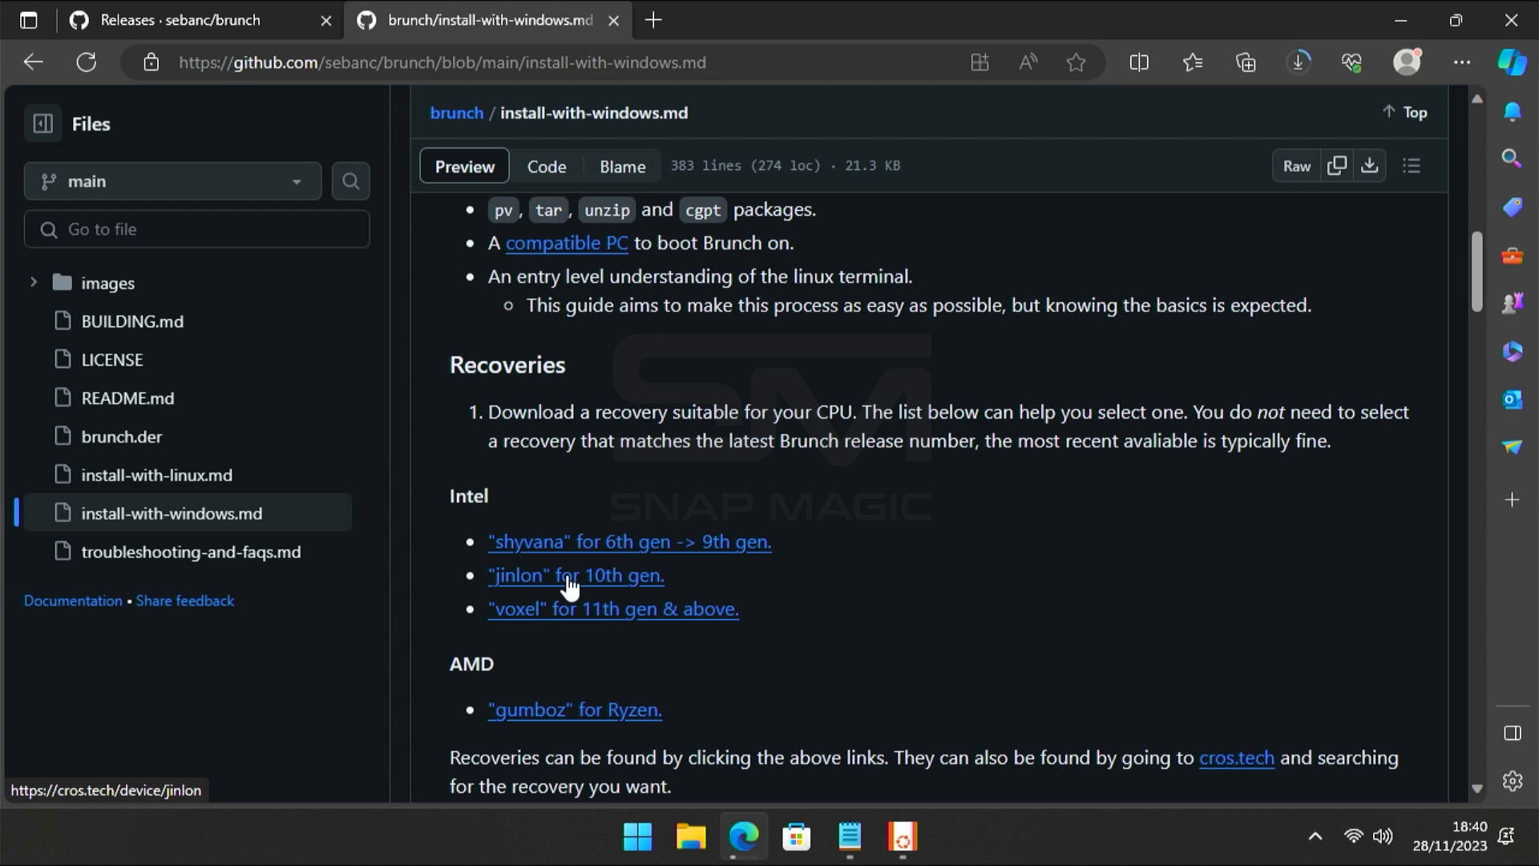
{"action": "left_click", "coordinate": [527, 575]}
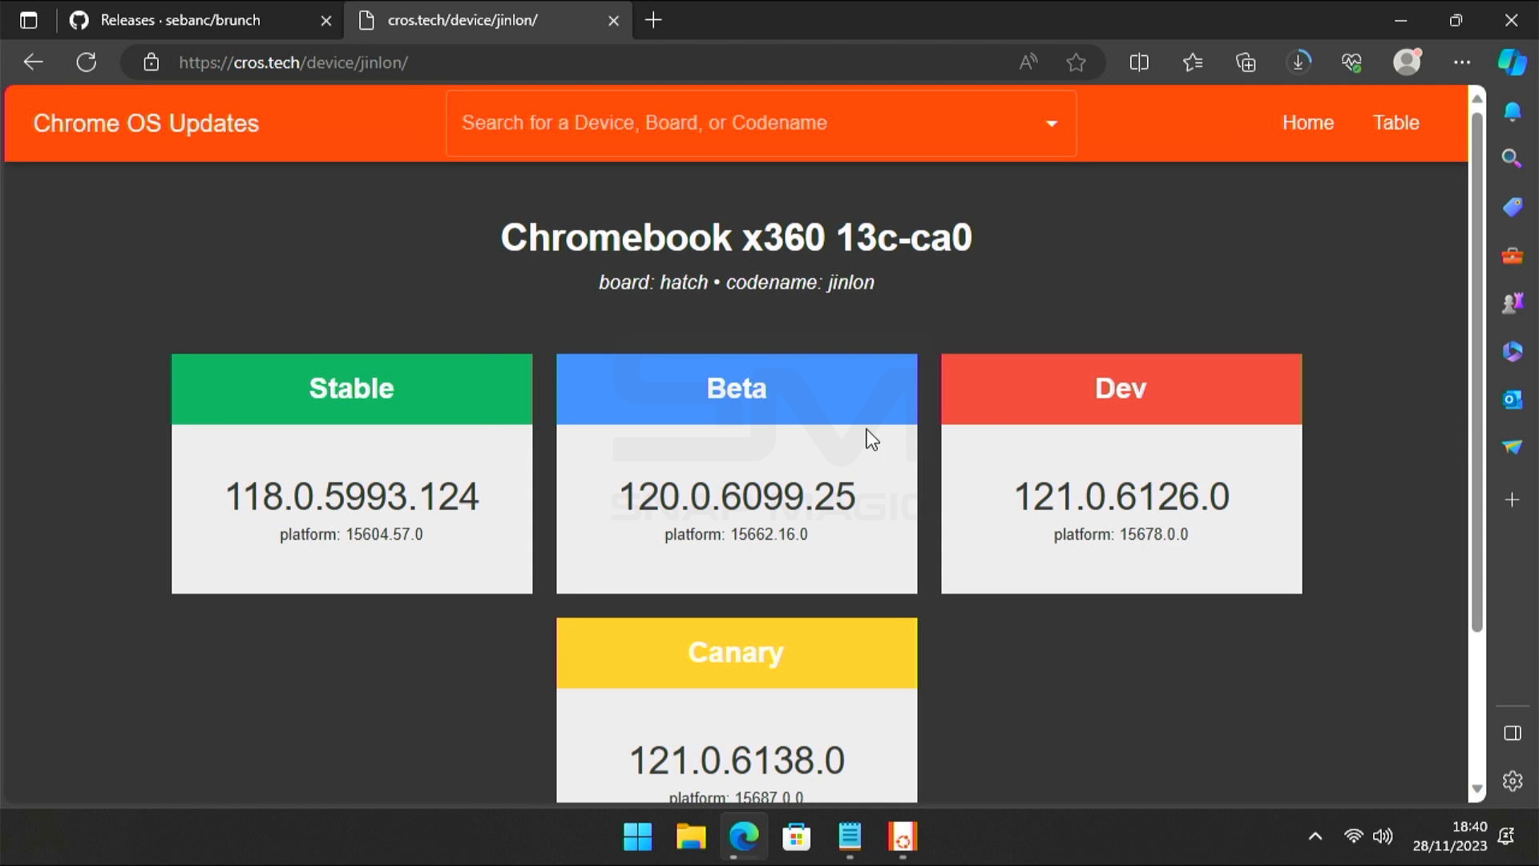
{"action": "scroll", "scroll_direction": "down", "scroll_amount": 3}
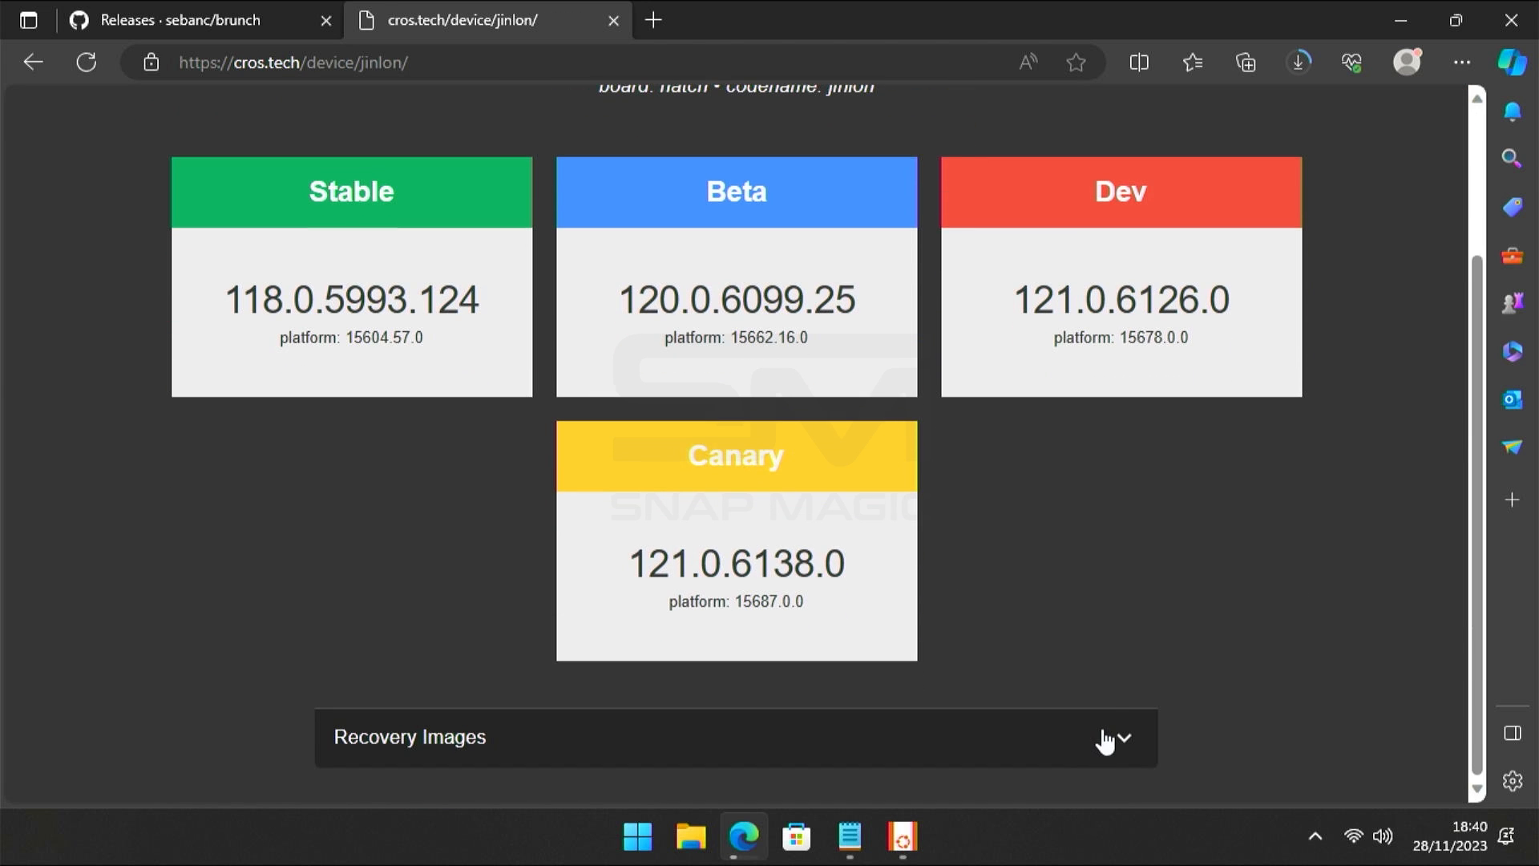
{"action": "left_click", "coordinate": [1122, 737]}
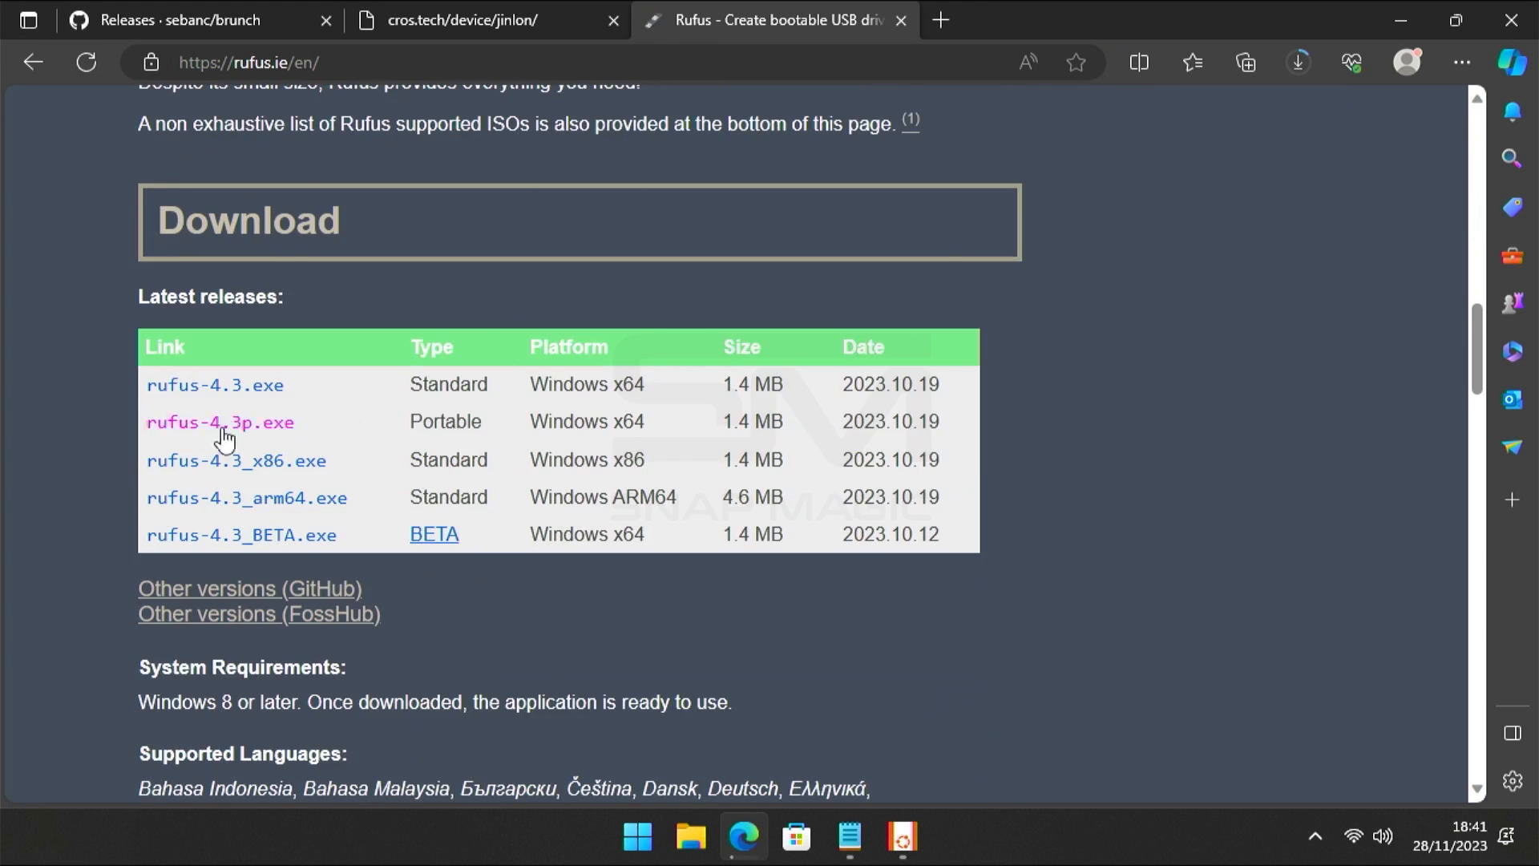
Download the portable rufus-4.3p.exe from the Rufus download table
{"action": "left_click", "coordinate": [220, 422]}
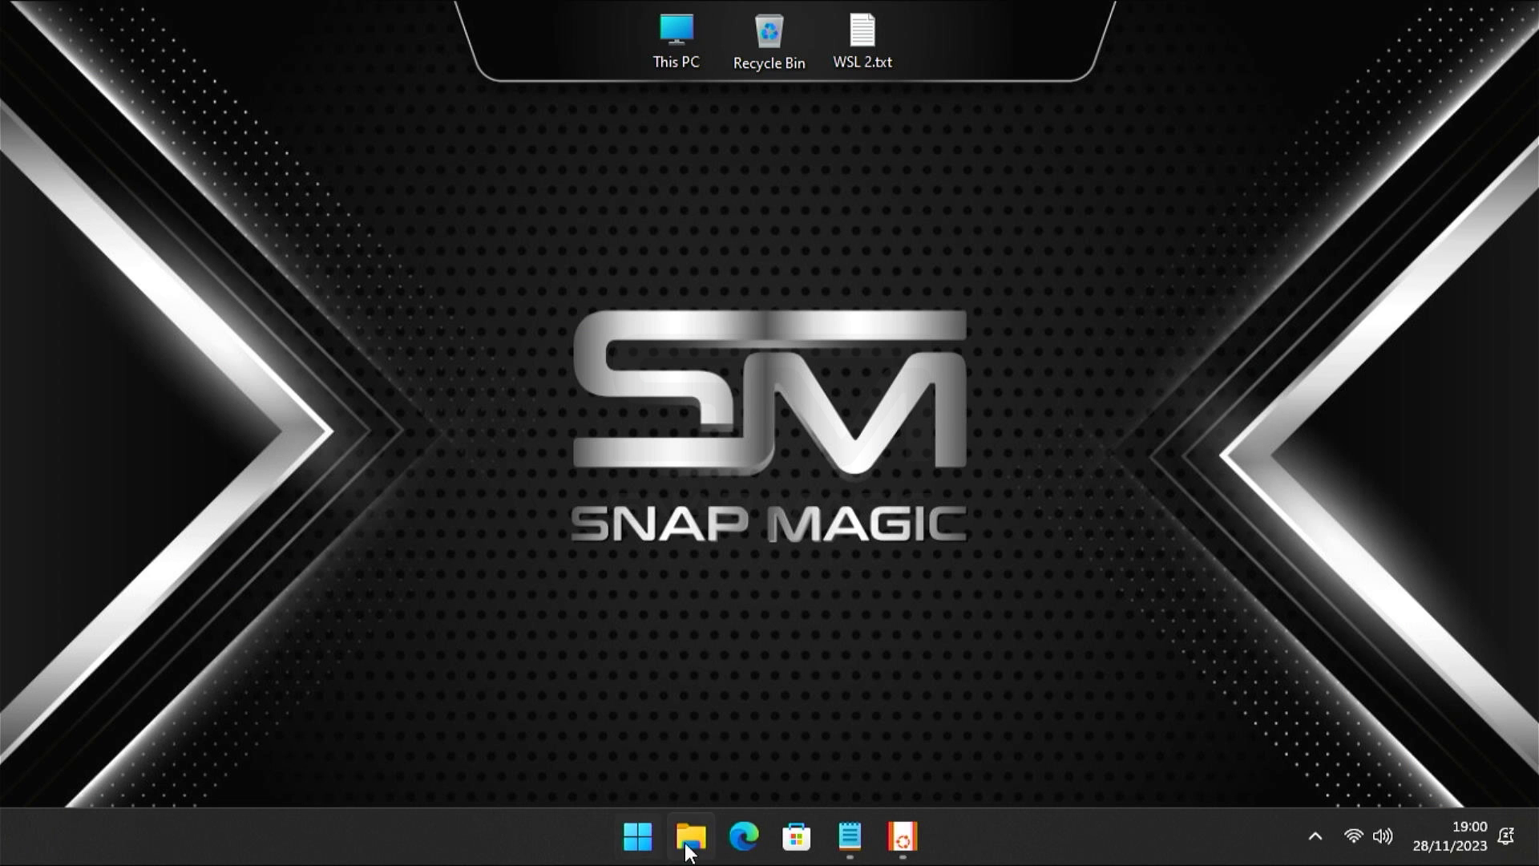
Extract the ChromeOS recovery zip with Extract All, destination trimmed to the Downloads folder
{"action": "left_click", "coordinate": [689, 843]}
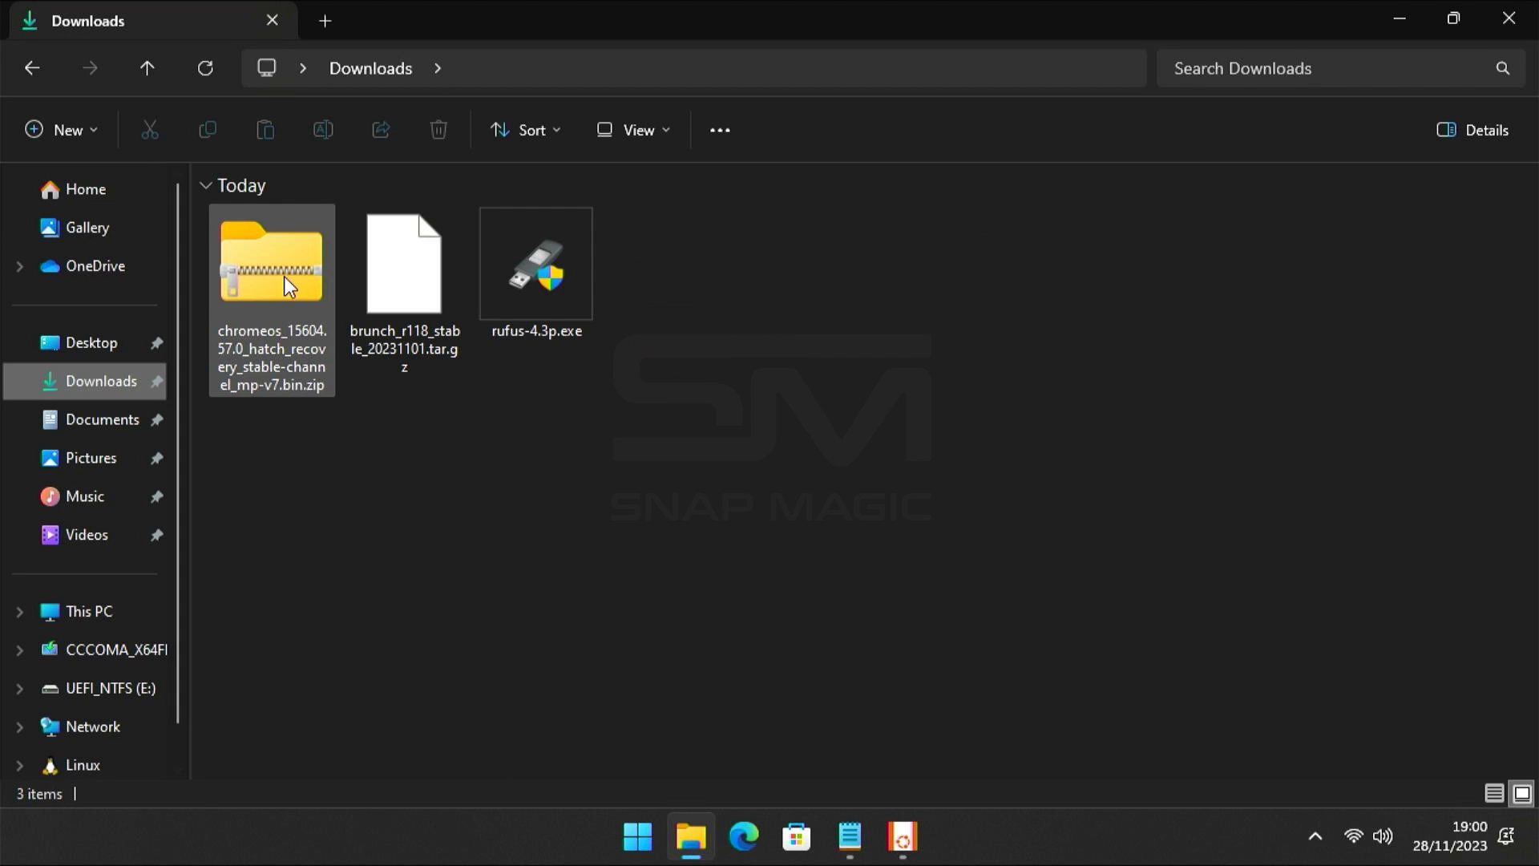
{"action": "right_click", "coordinate": [273, 261]}
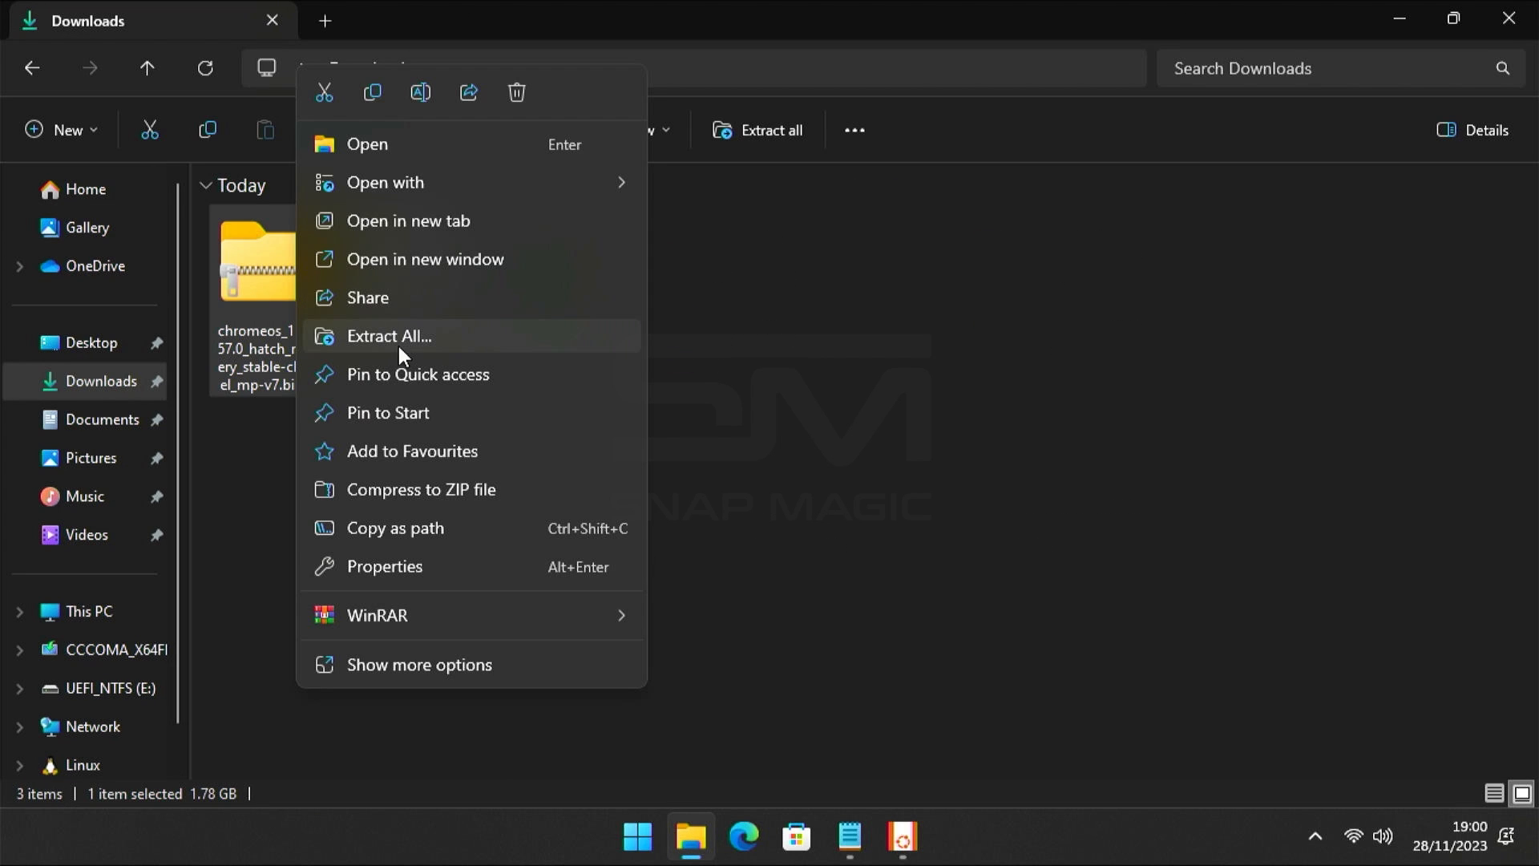
{"action": "left_click", "coordinate": [388, 335]}
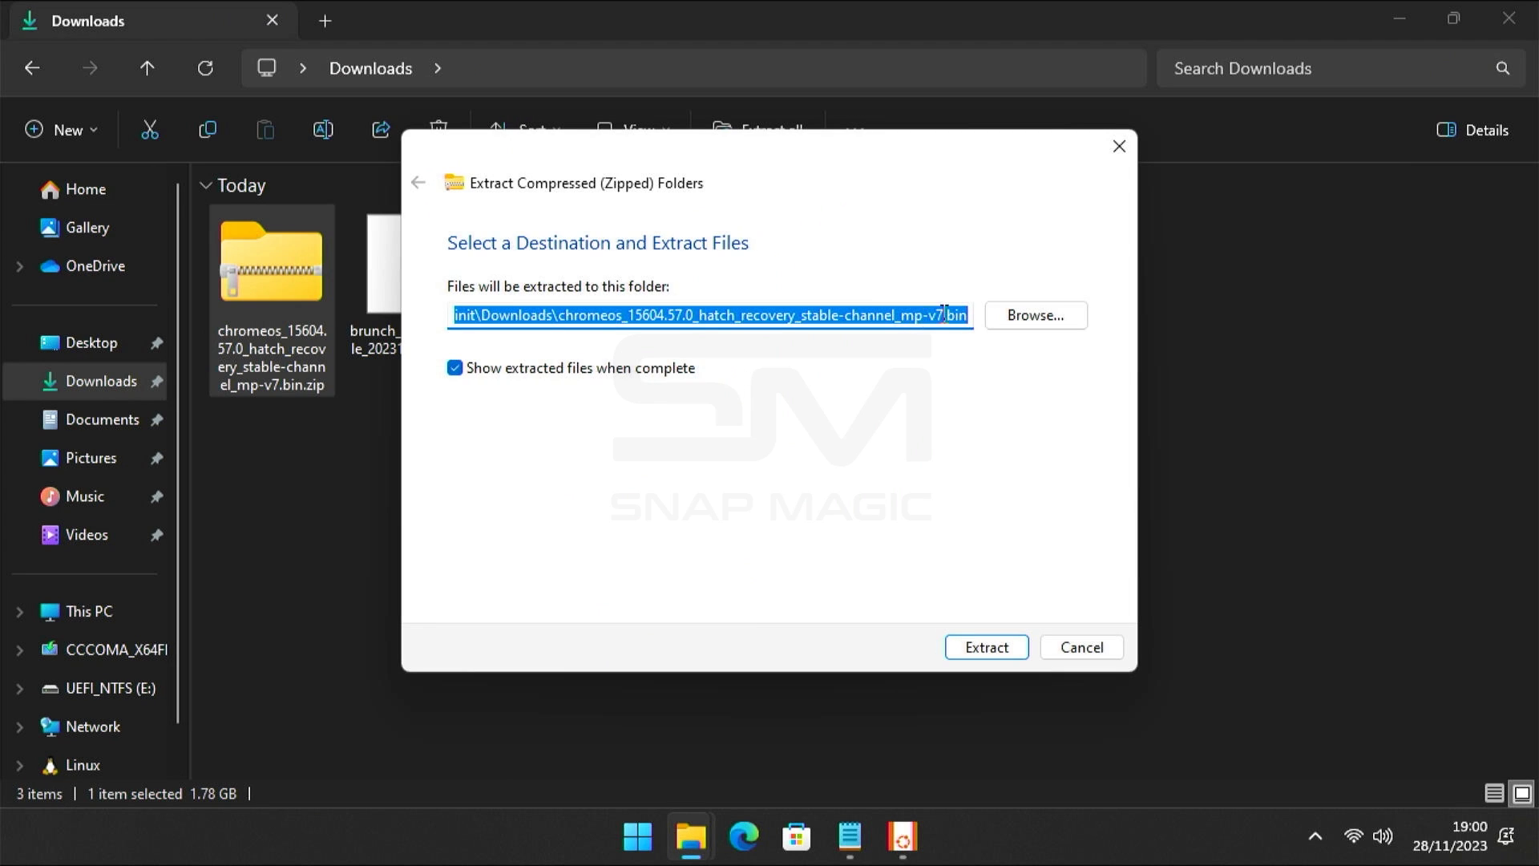
{"action": "double_click", "coordinate": [569, 316]}
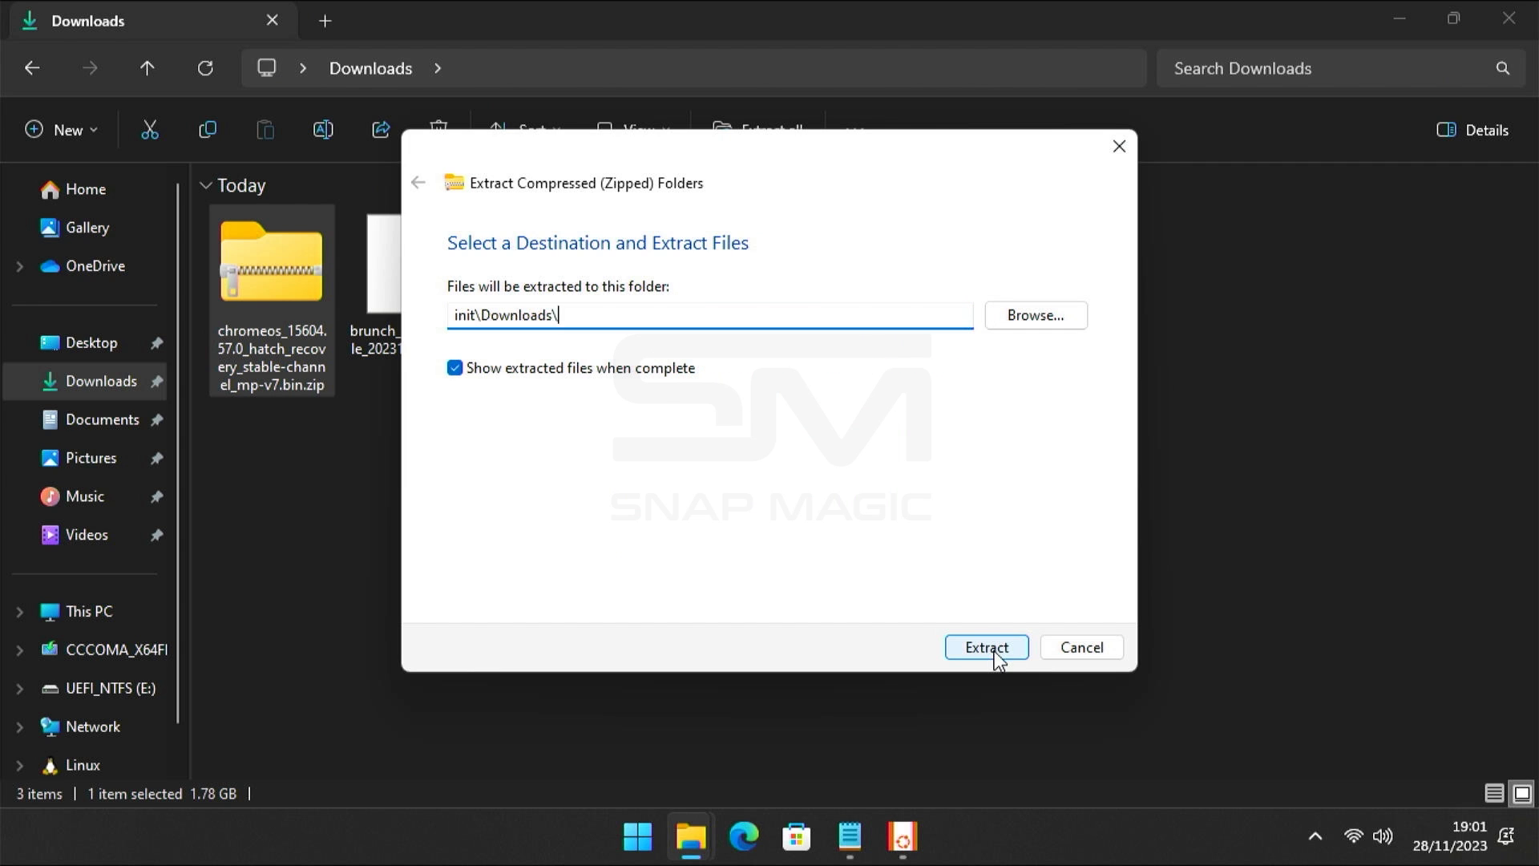
{"action": "left_click", "coordinate": [986, 646]}
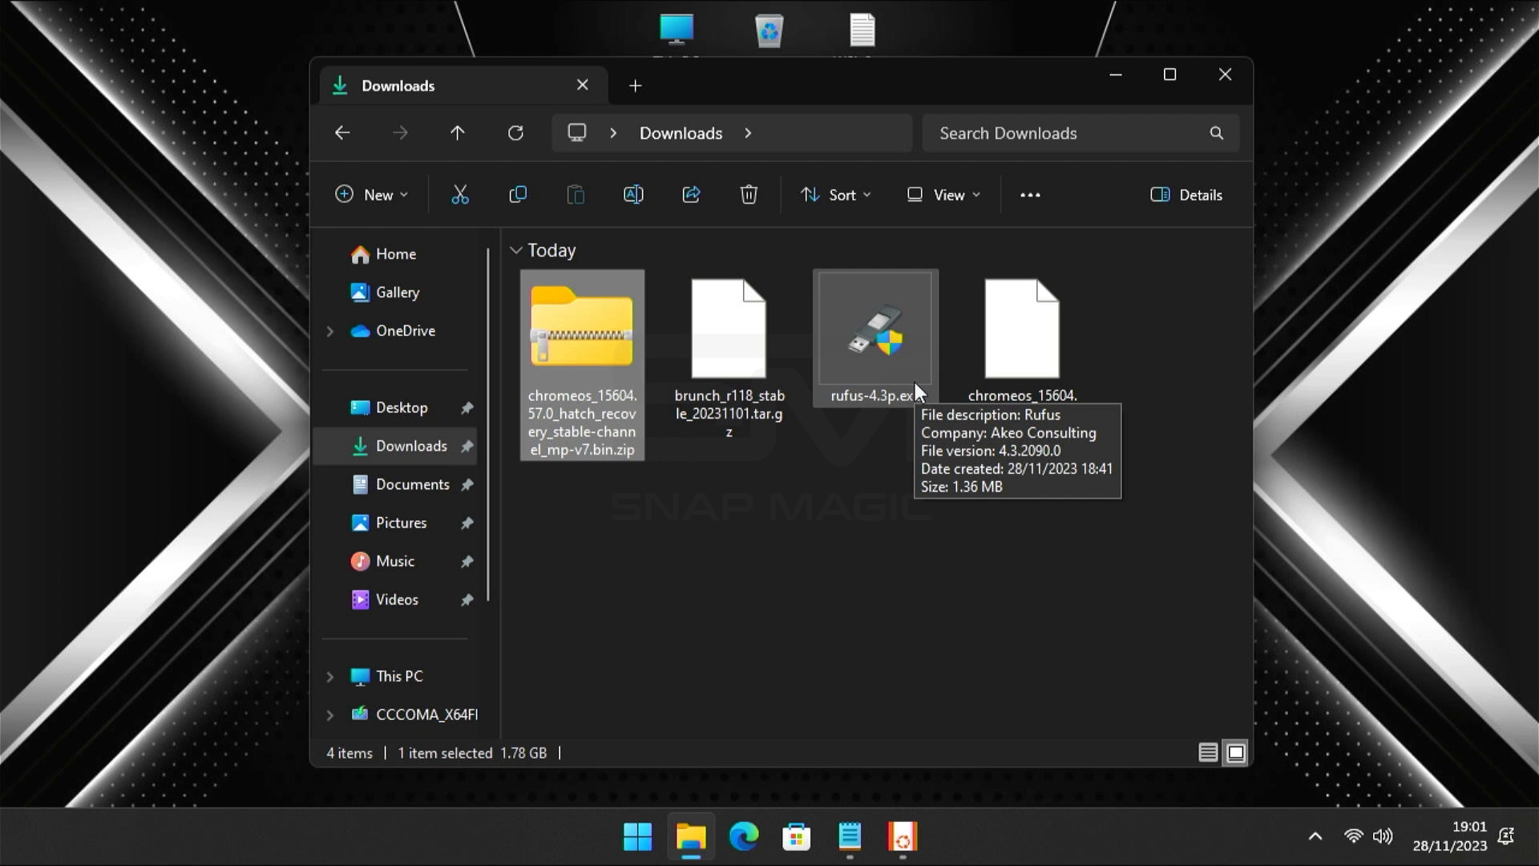
Close the extra extraction window and rename the recovery image to chromeos.bin
{"action": "left_click", "coordinate": [1167, 74]}
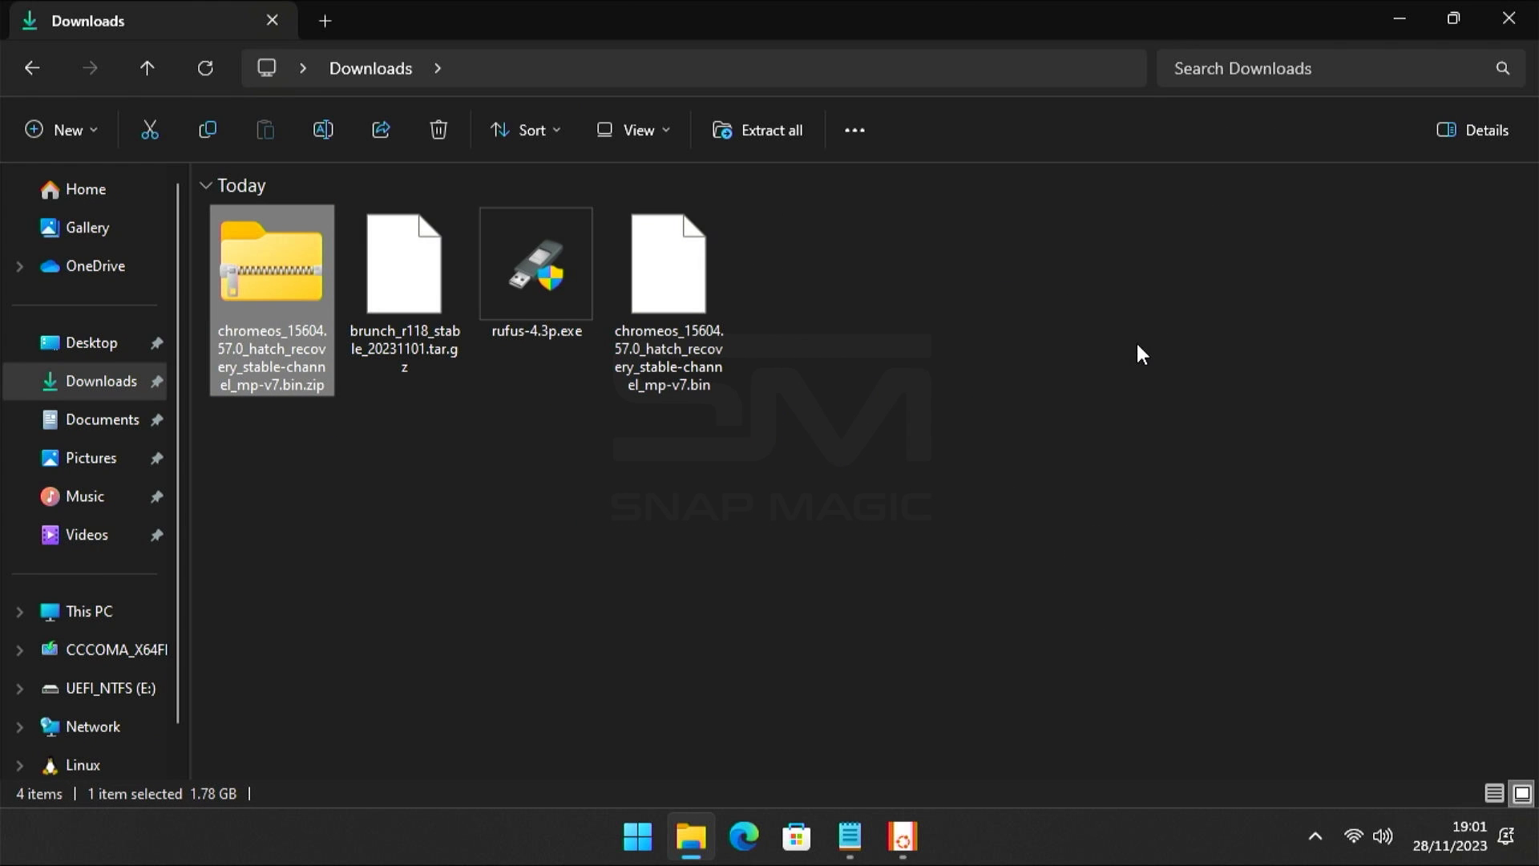
{"action": "left_click", "coordinate": [668, 262]}
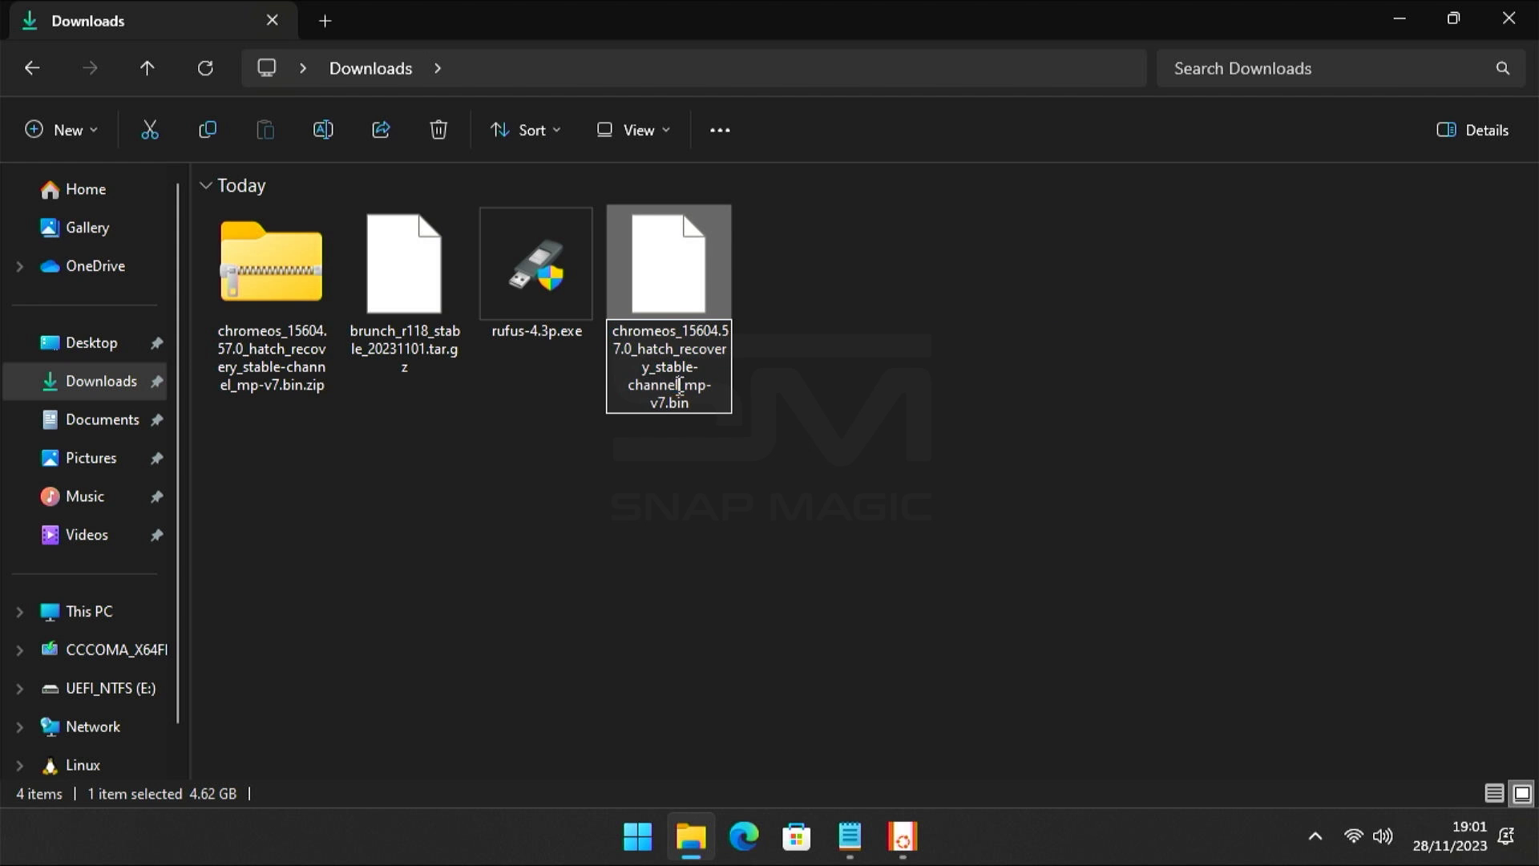
{"action": "double_click", "coordinate": [670, 365]}
{"action": "type", "text": "chromeos"}
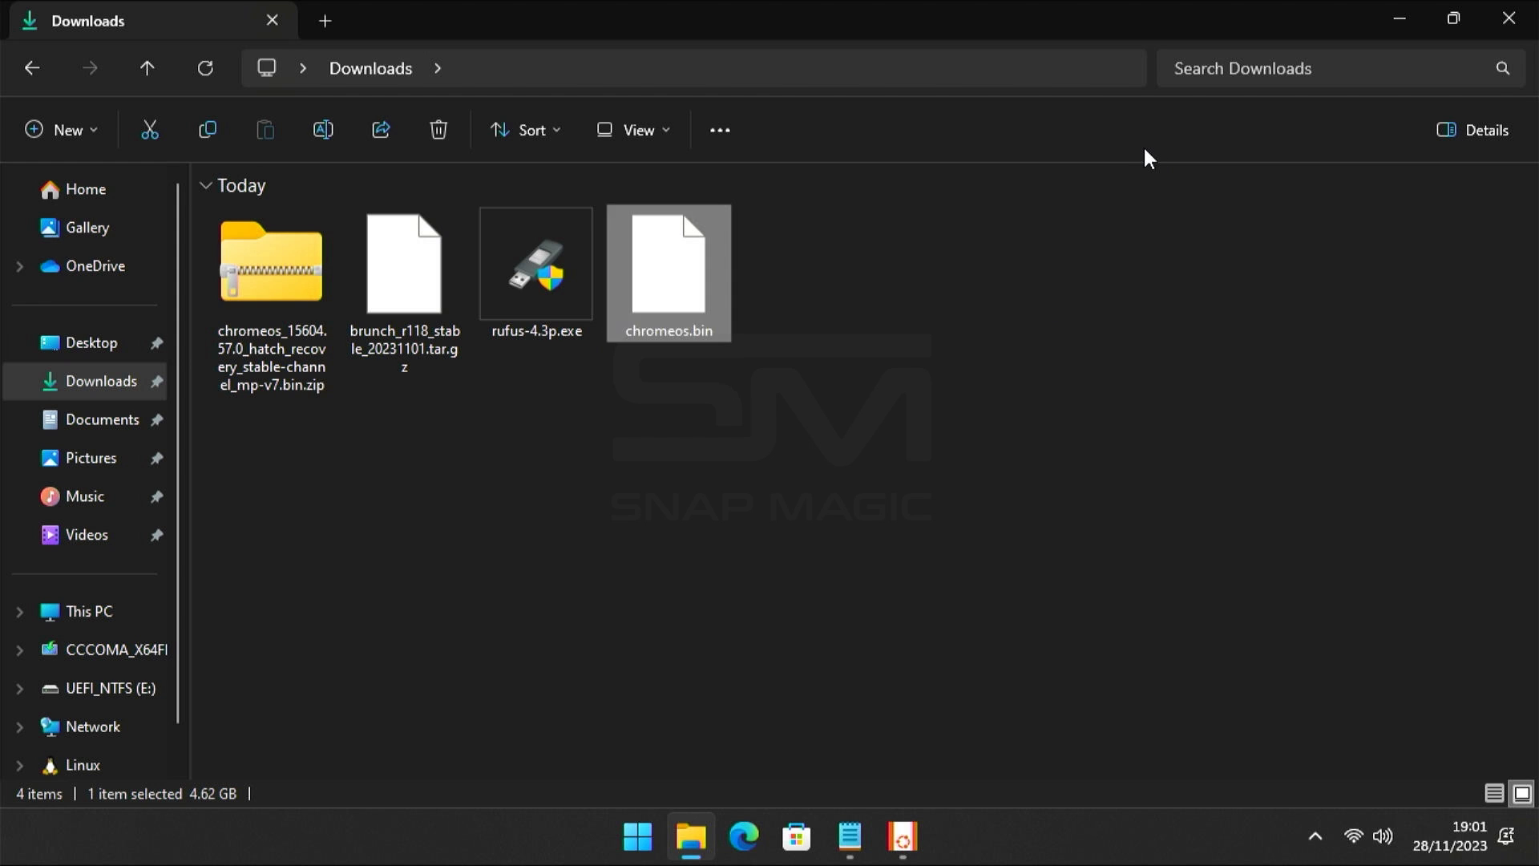
Rename the Brunch archive to brunch.tar.gz
{"action": "left_click", "coordinate": [404, 261]}
{"action": "type", "text": "brunch"}
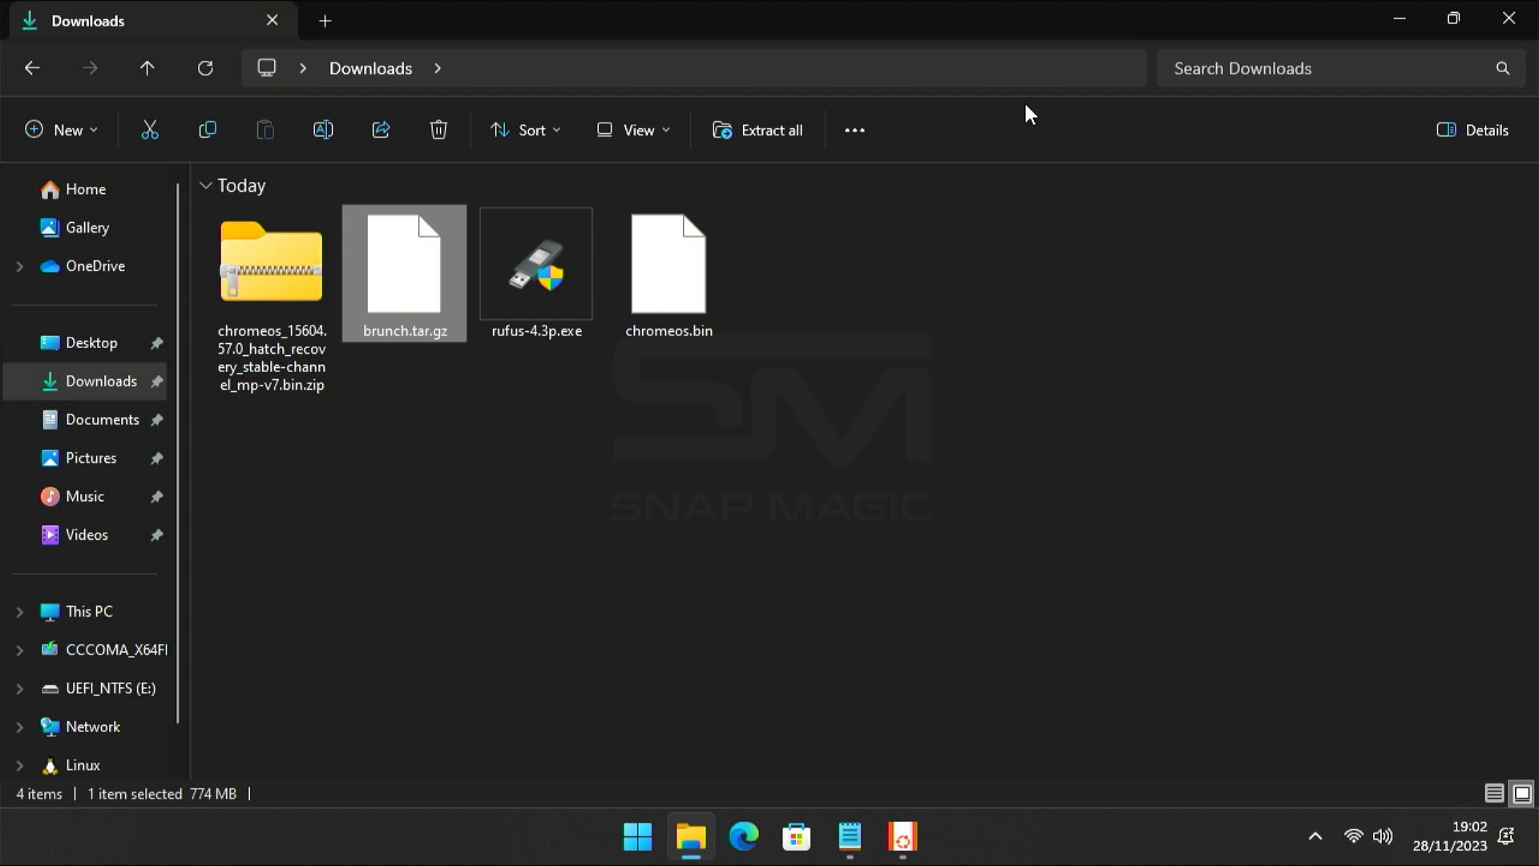
{"action": "left_click", "coordinate": [771, 514]}
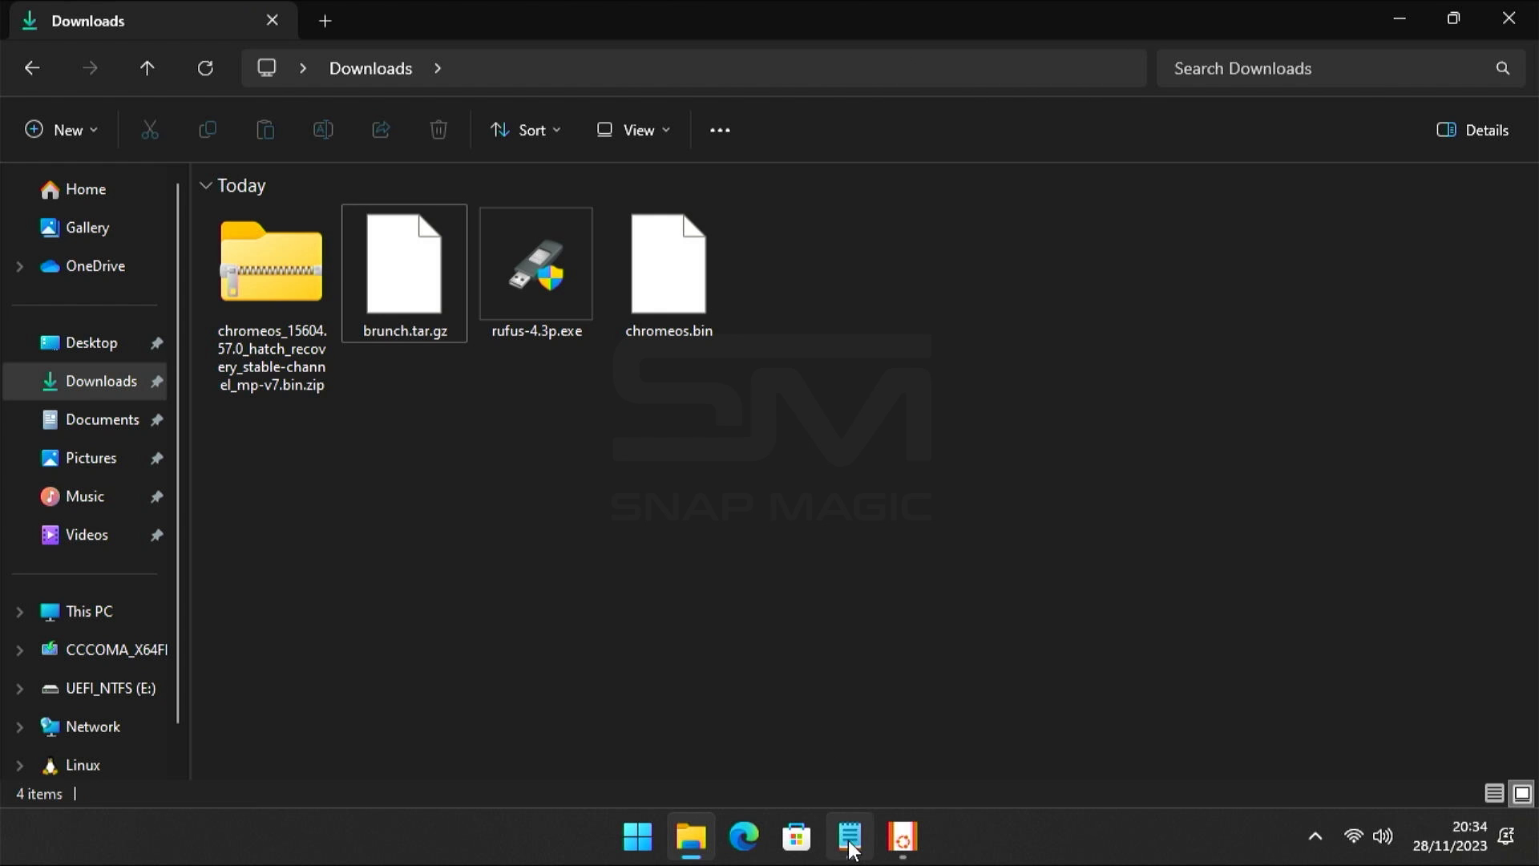
Run sudo add-apt-repository universe with the sudo password and confirm adding the component
{"action": "left_click", "coordinate": [847, 837]}
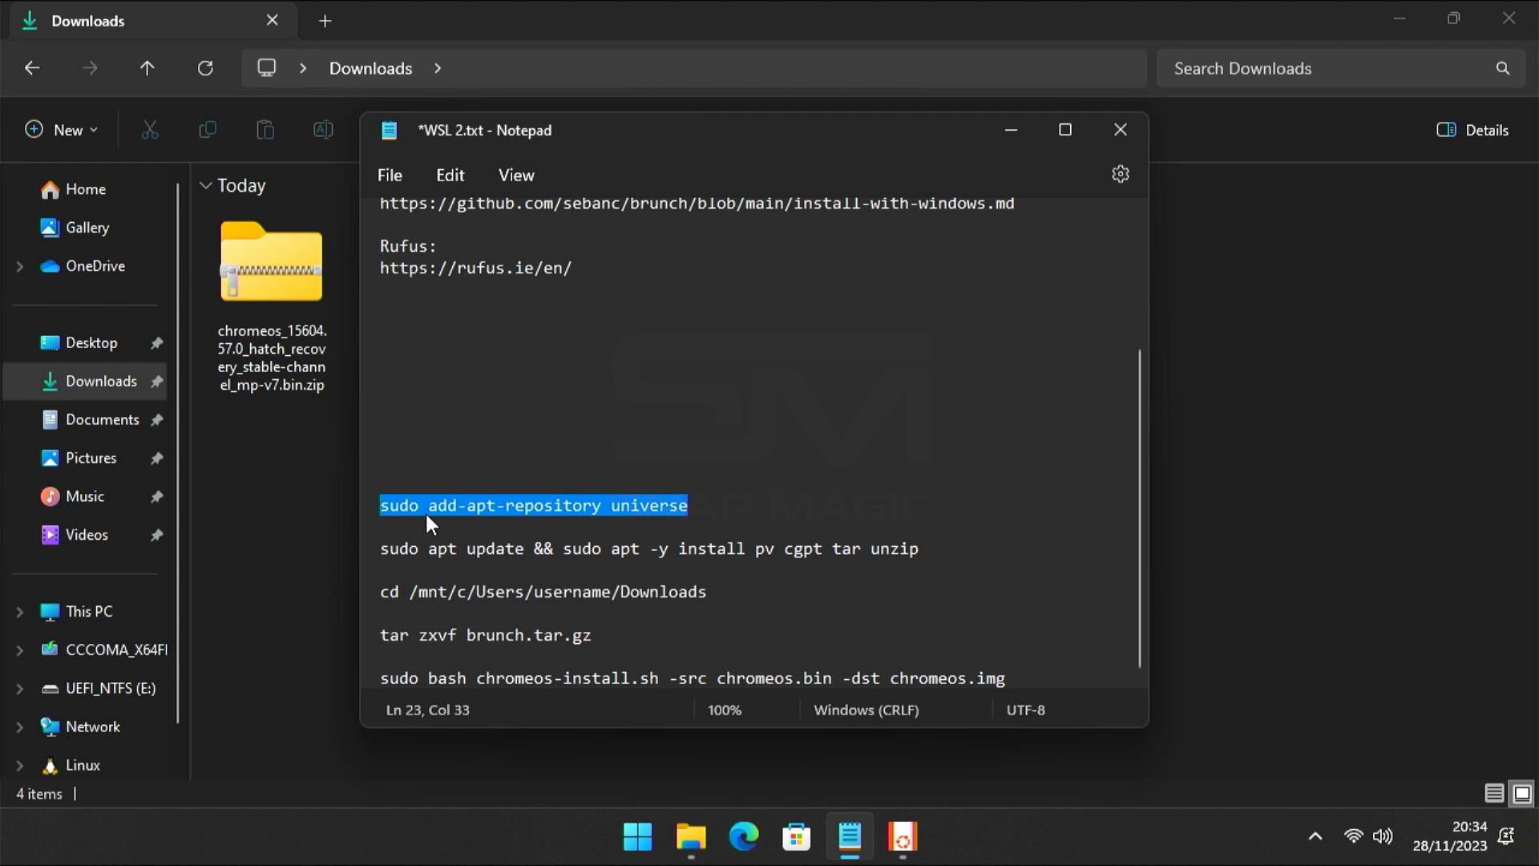
{"action": "mouse_move", "coordinate": [901, 836]}
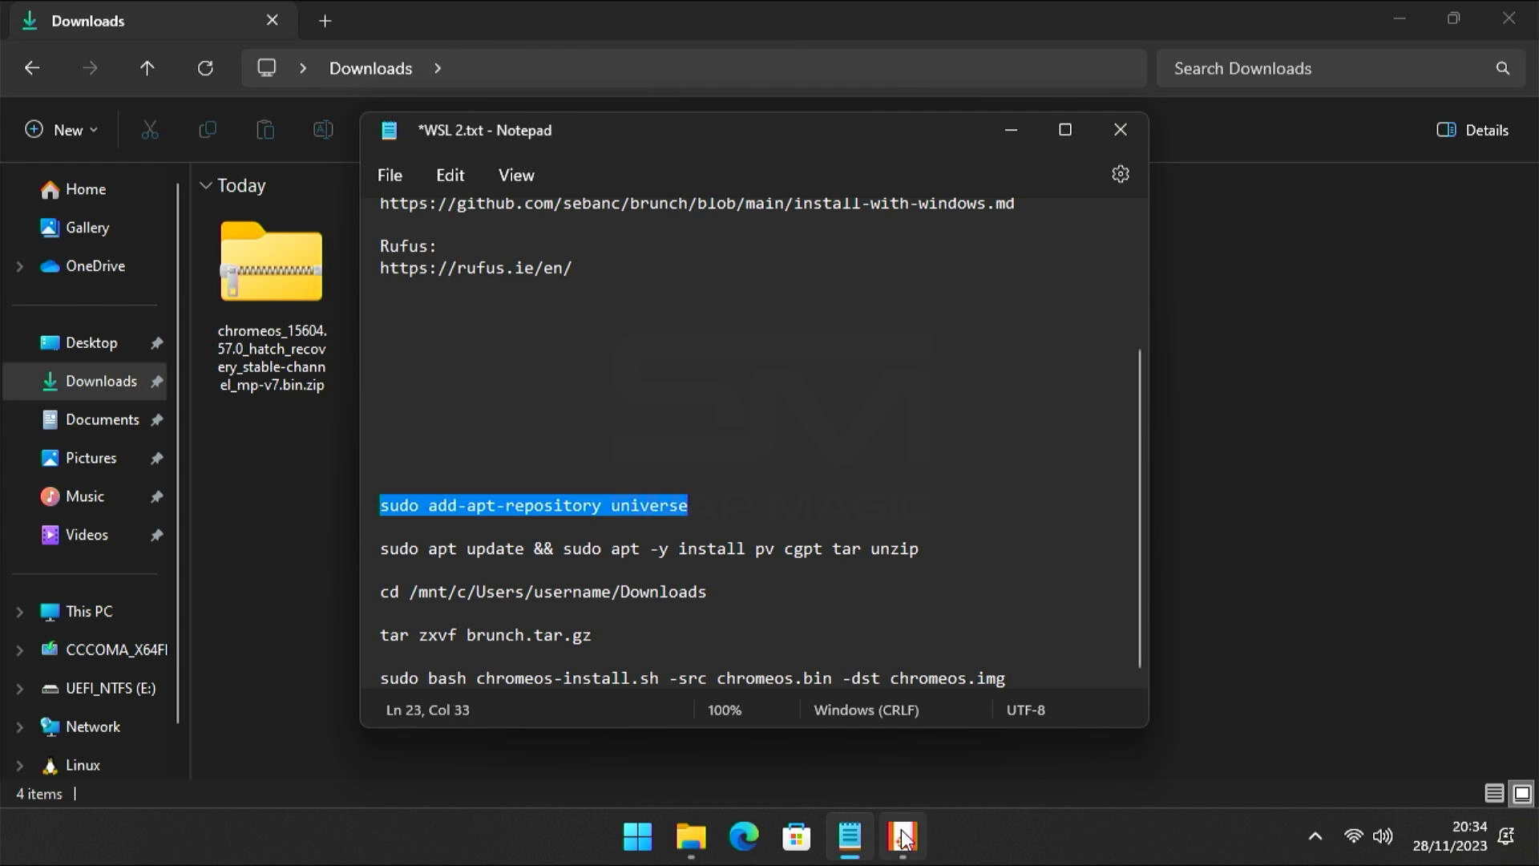
{"action": "left_click", "coordinate": [899, 836]}
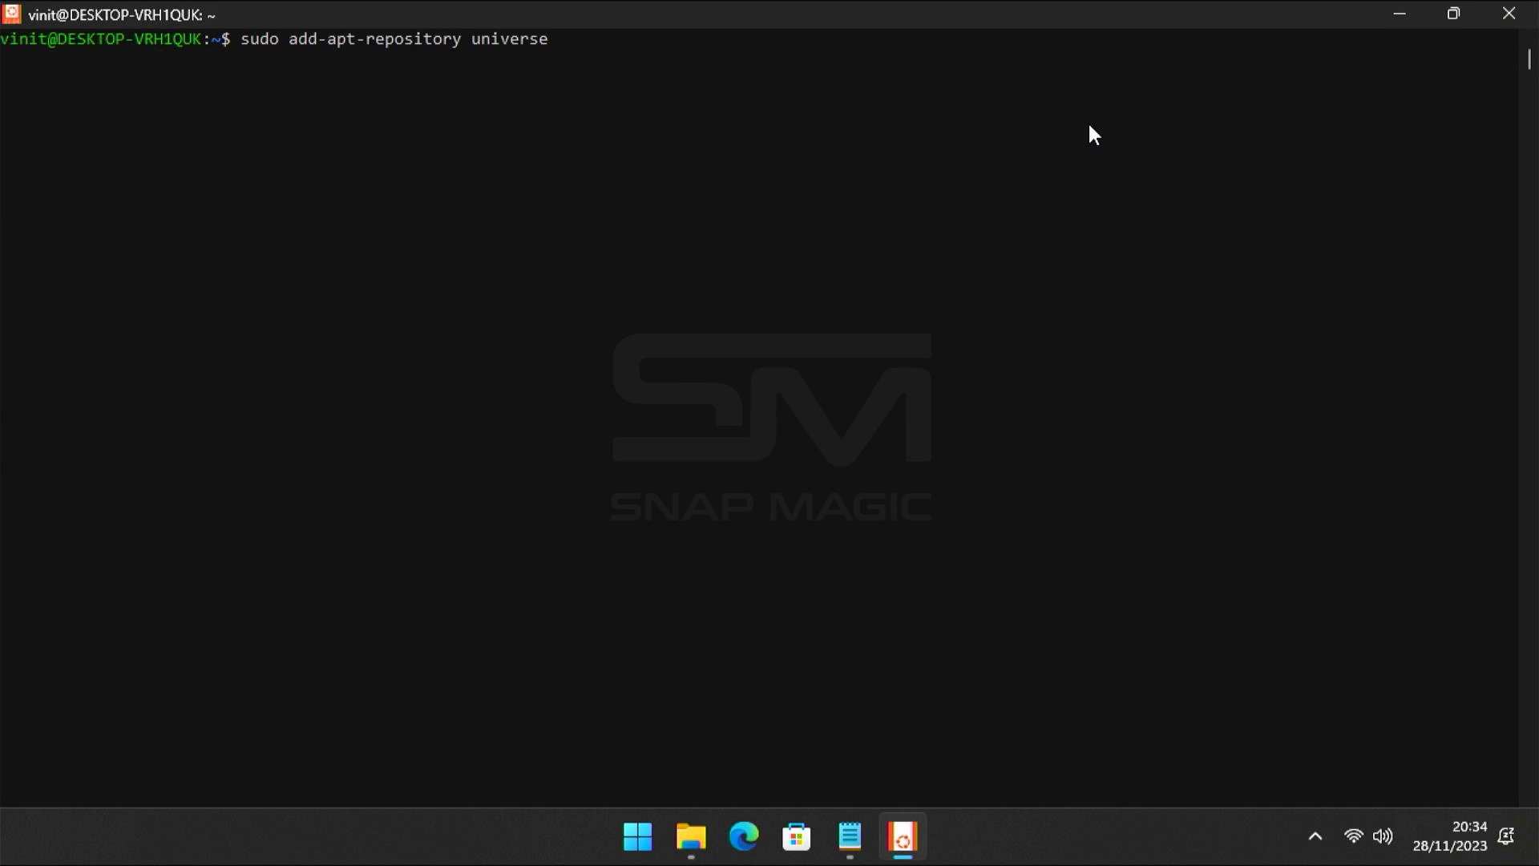
{"action": "key", "text": "Return"}
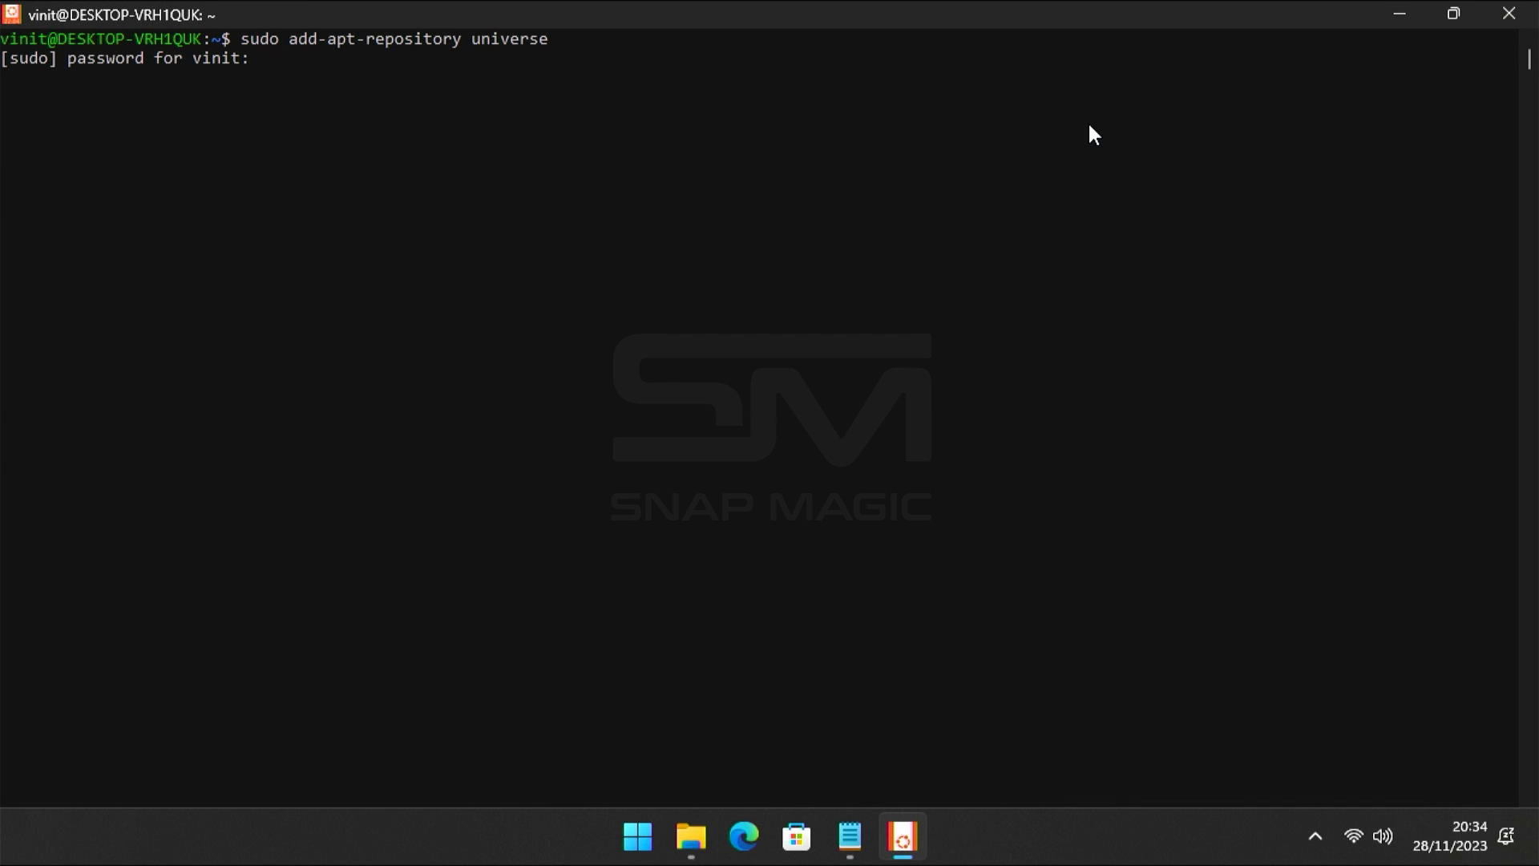
{"action": "key", "text": "Return"}
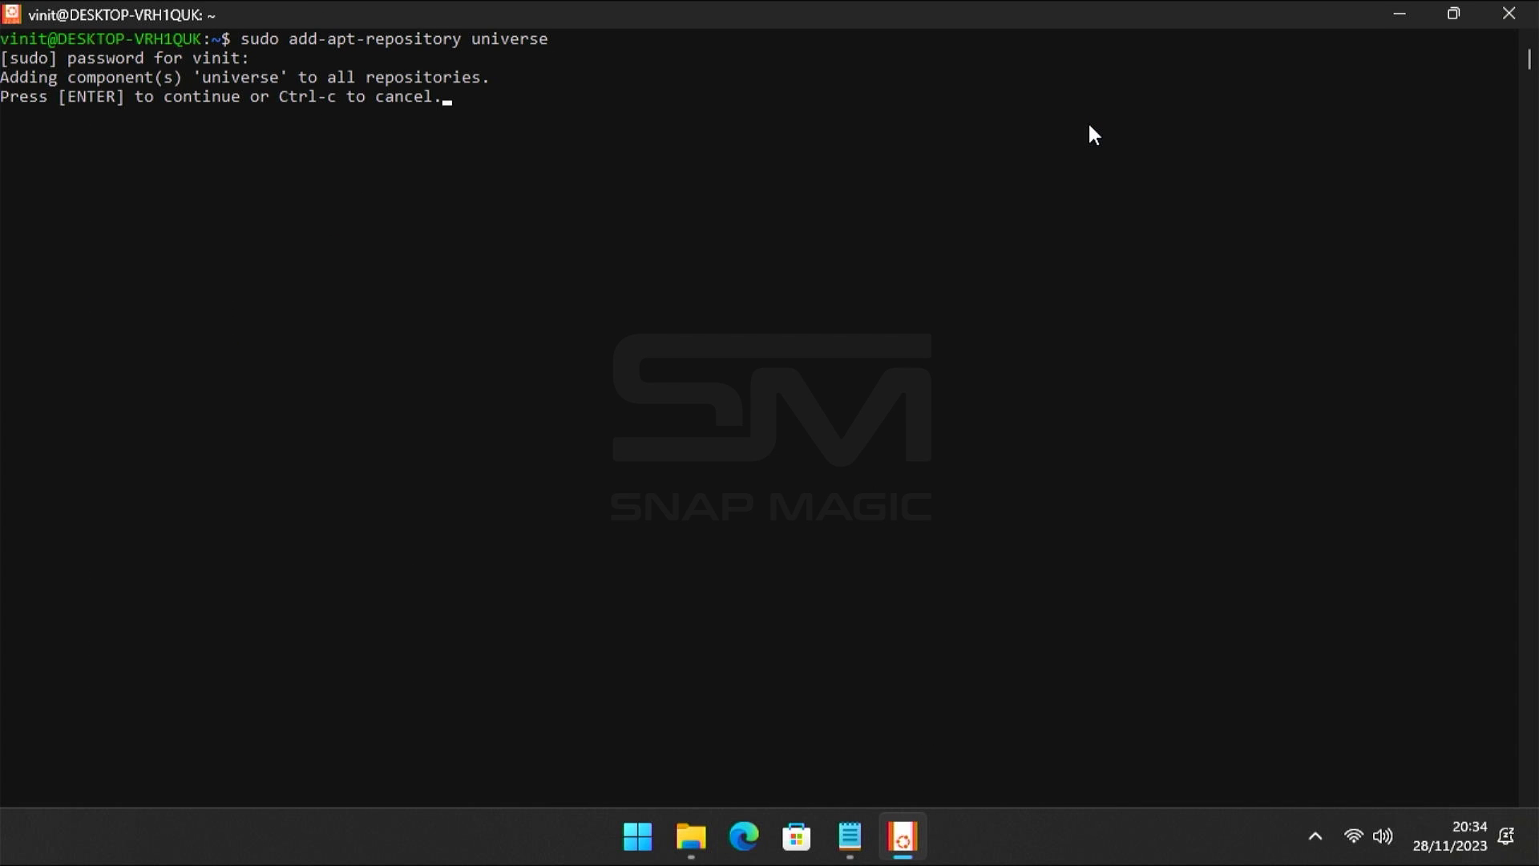
{"action": "key", "text": "Return"}
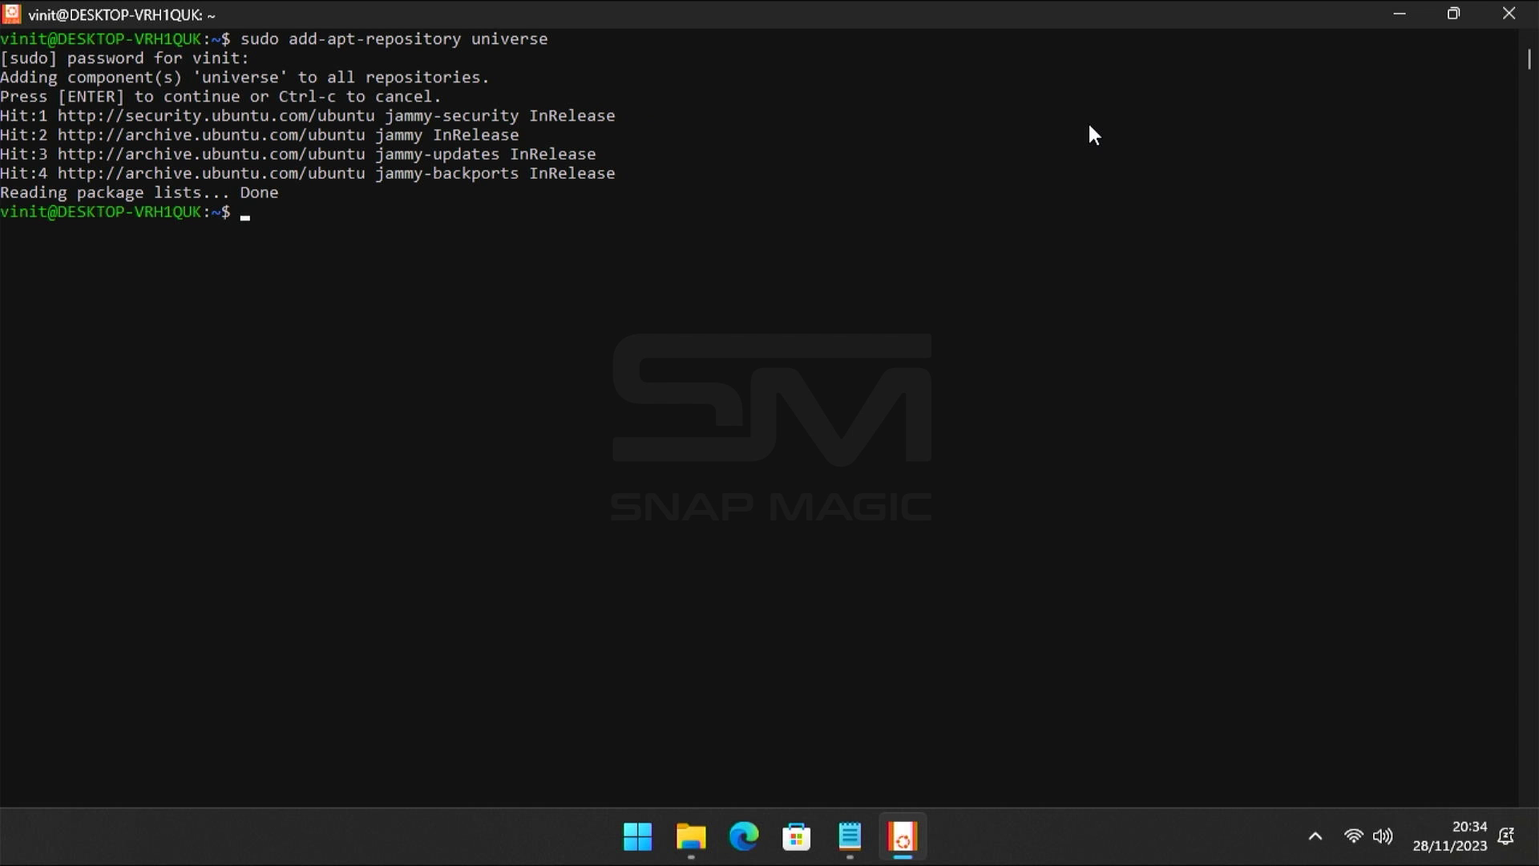
{"action": "mouse_move", "coordinate": [848, 837]}
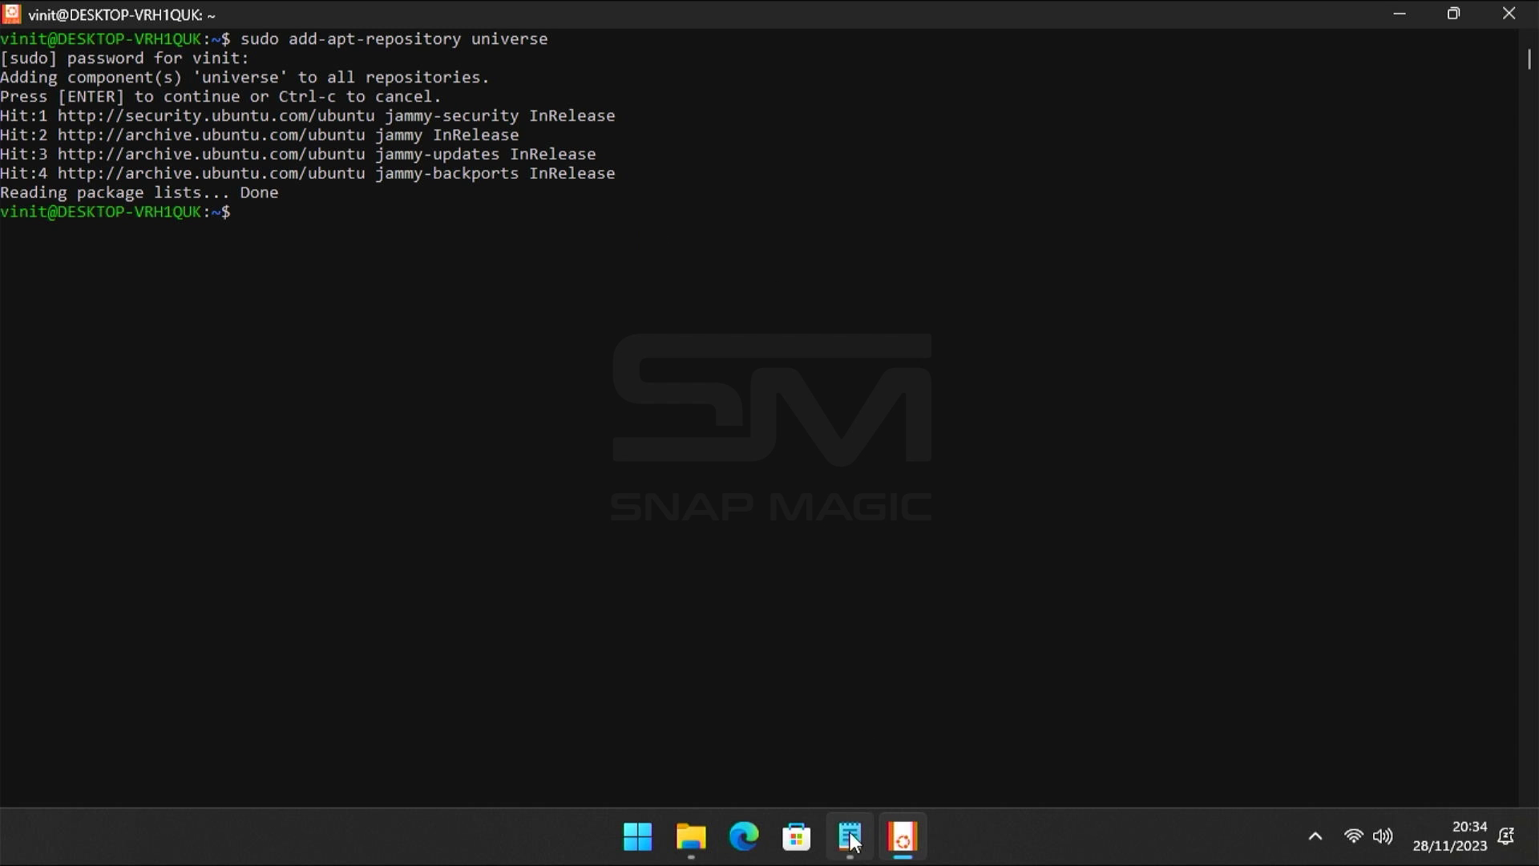
Run 'sudo apt update && sudo apt -y install pv cgpt tar unzip' pasted from the notes
{"action": "left_click", "coordinate": [848, 842]}
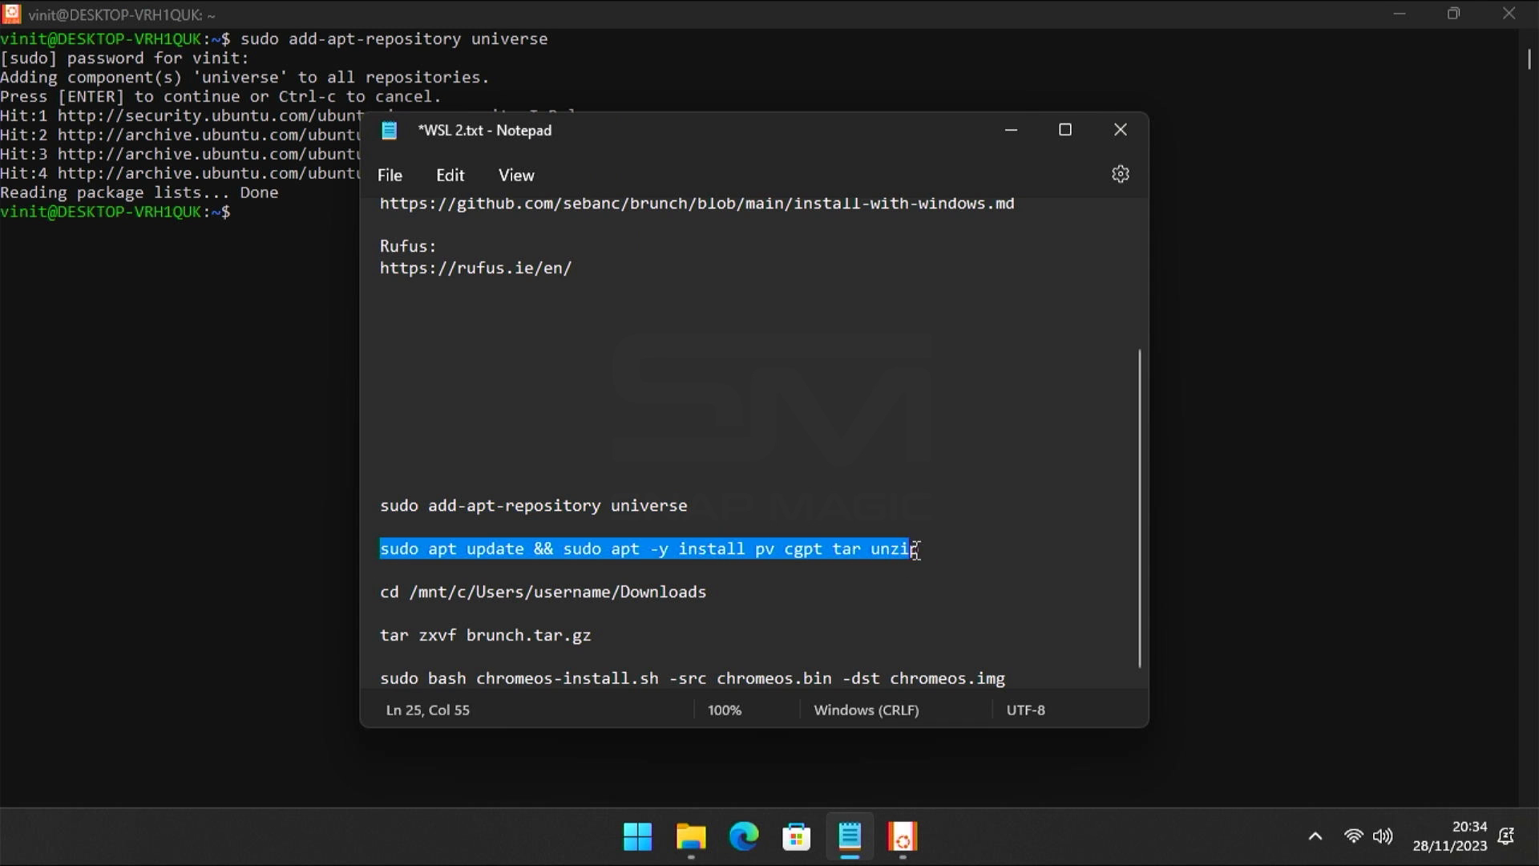
{"action": "right_click", "coordinate": [912, 548]}
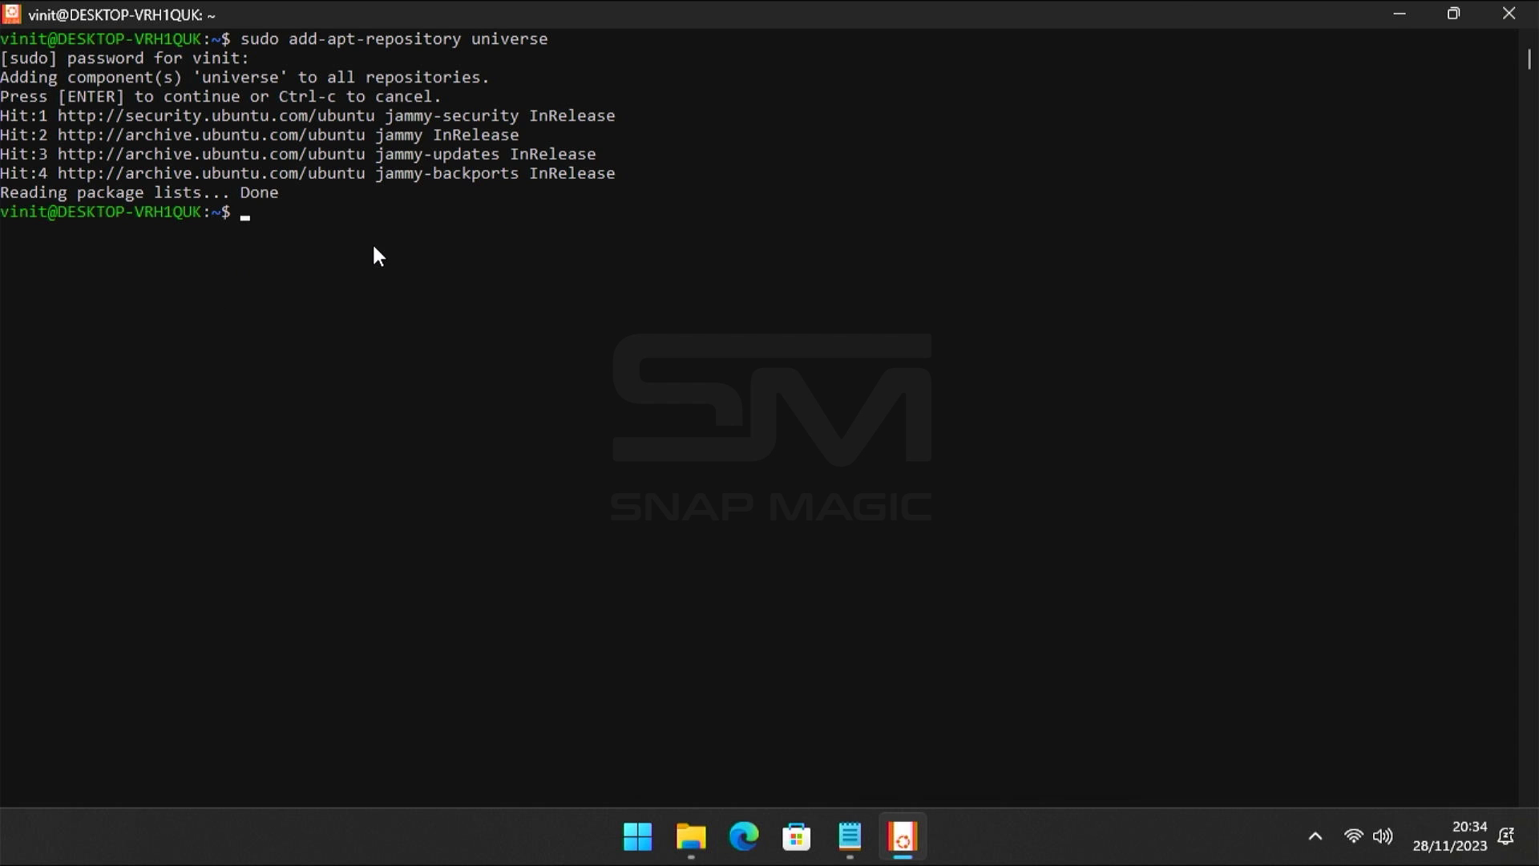
{"action": "key", "text": "Return"}
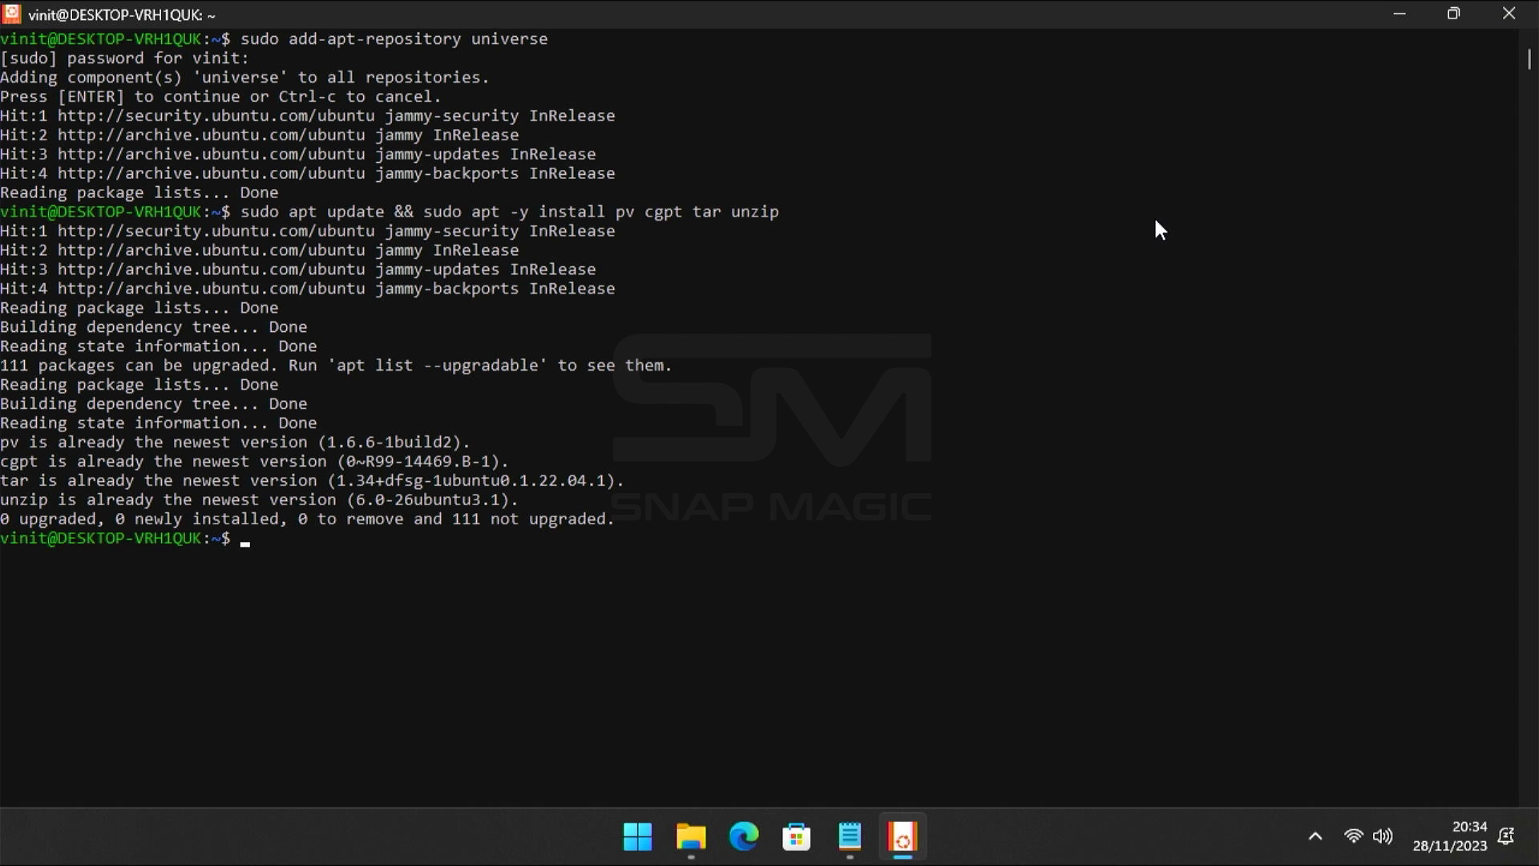
{"action": "mouse_move", "coordinate": [976, 785]}
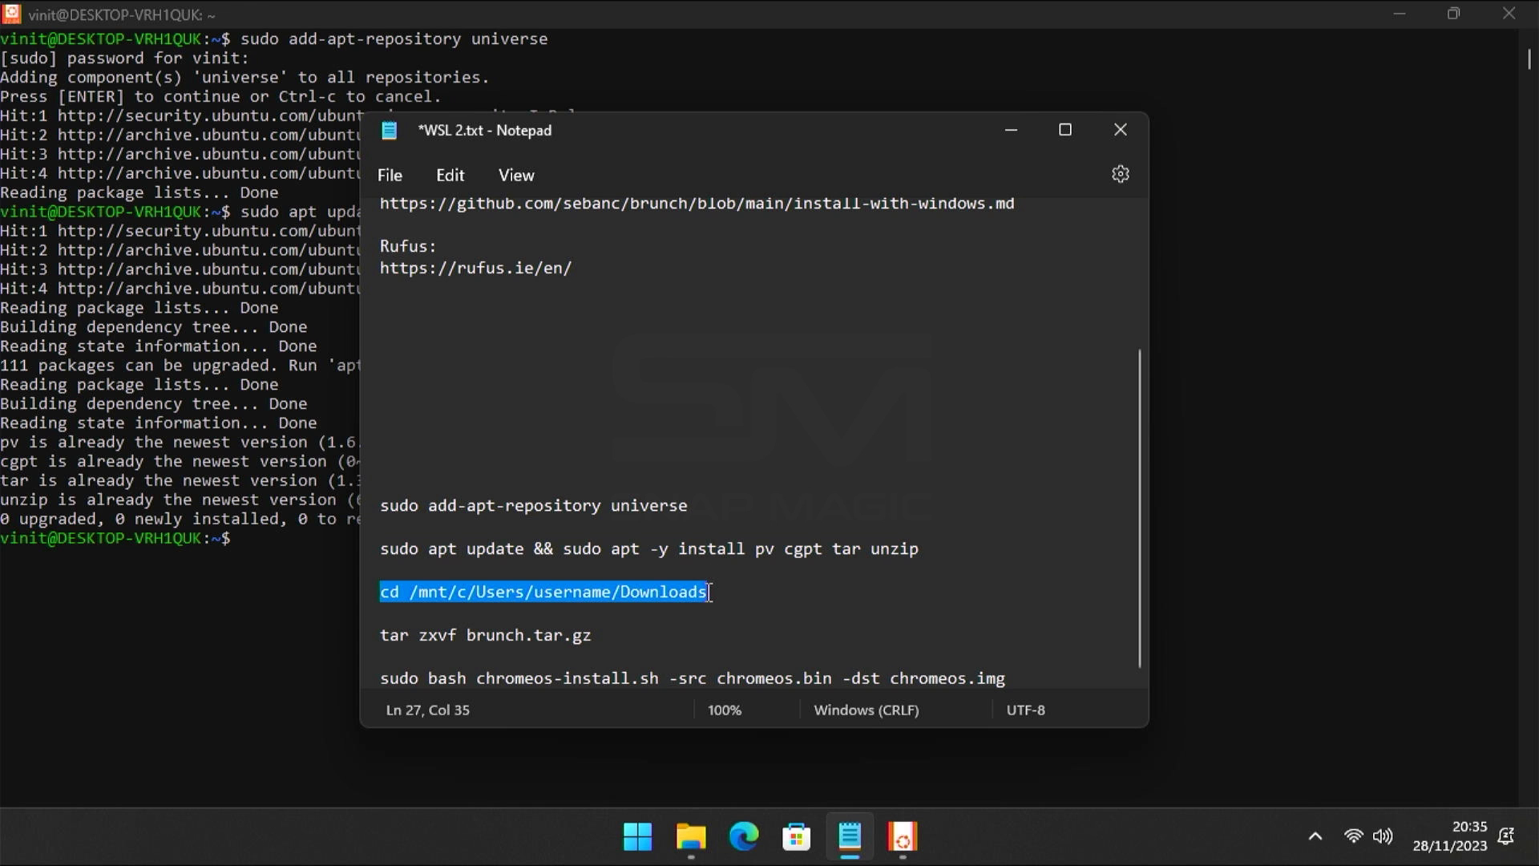
Change into /mnt/c/Users/<your username>/Downloads with the placeholder username replaced
{"action": "right_click", "coordinate": [544, 592]}
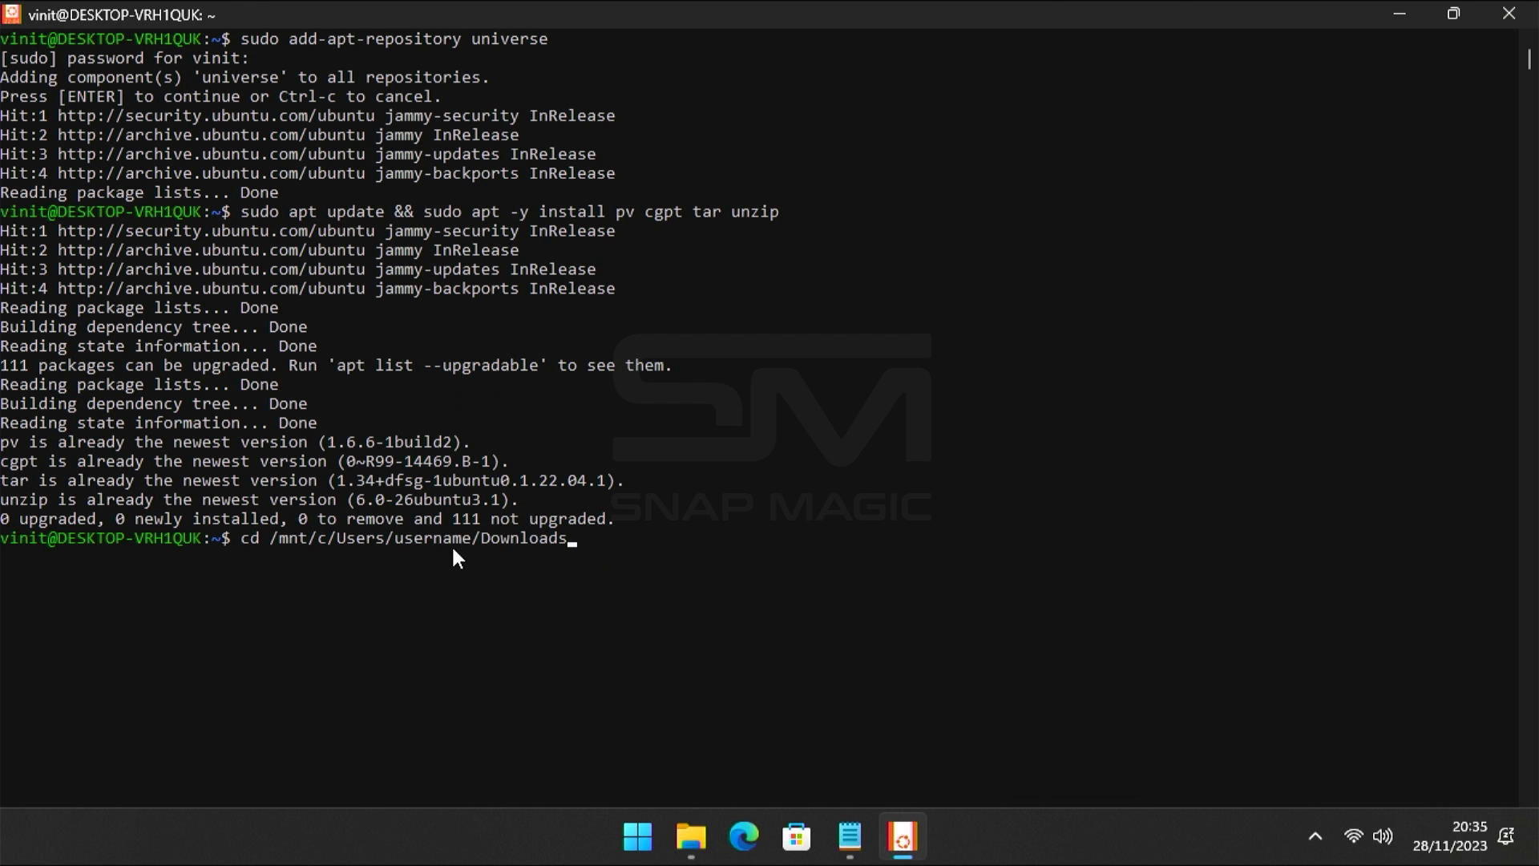
{"action": "mouse_move", "coordinate": [466, 550]}
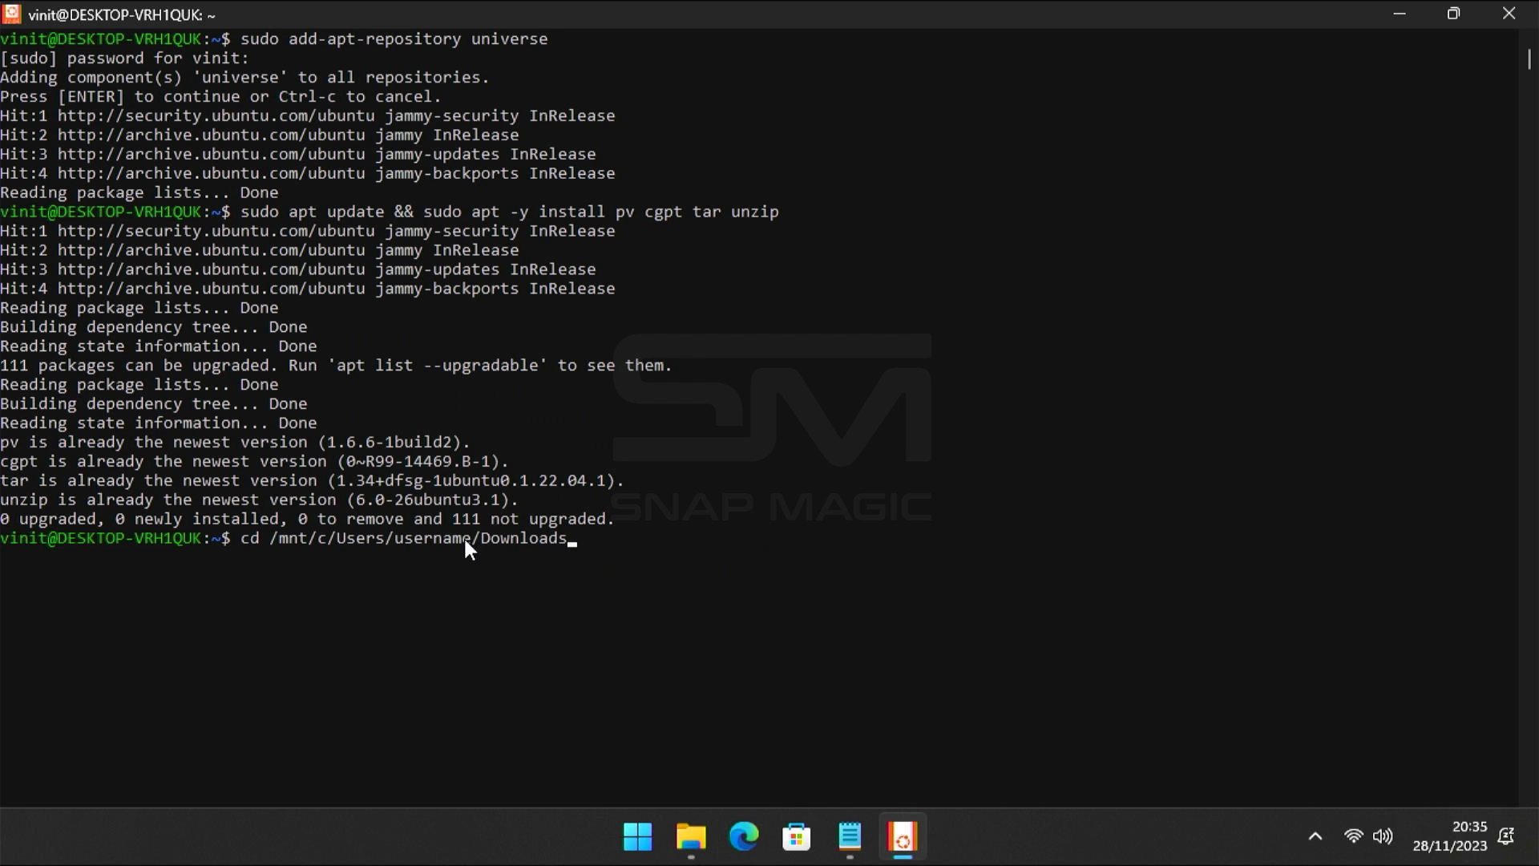
{"action": "double_click", "coordinate": [431, 538]}
{"action": "type", "text": "vinit"}
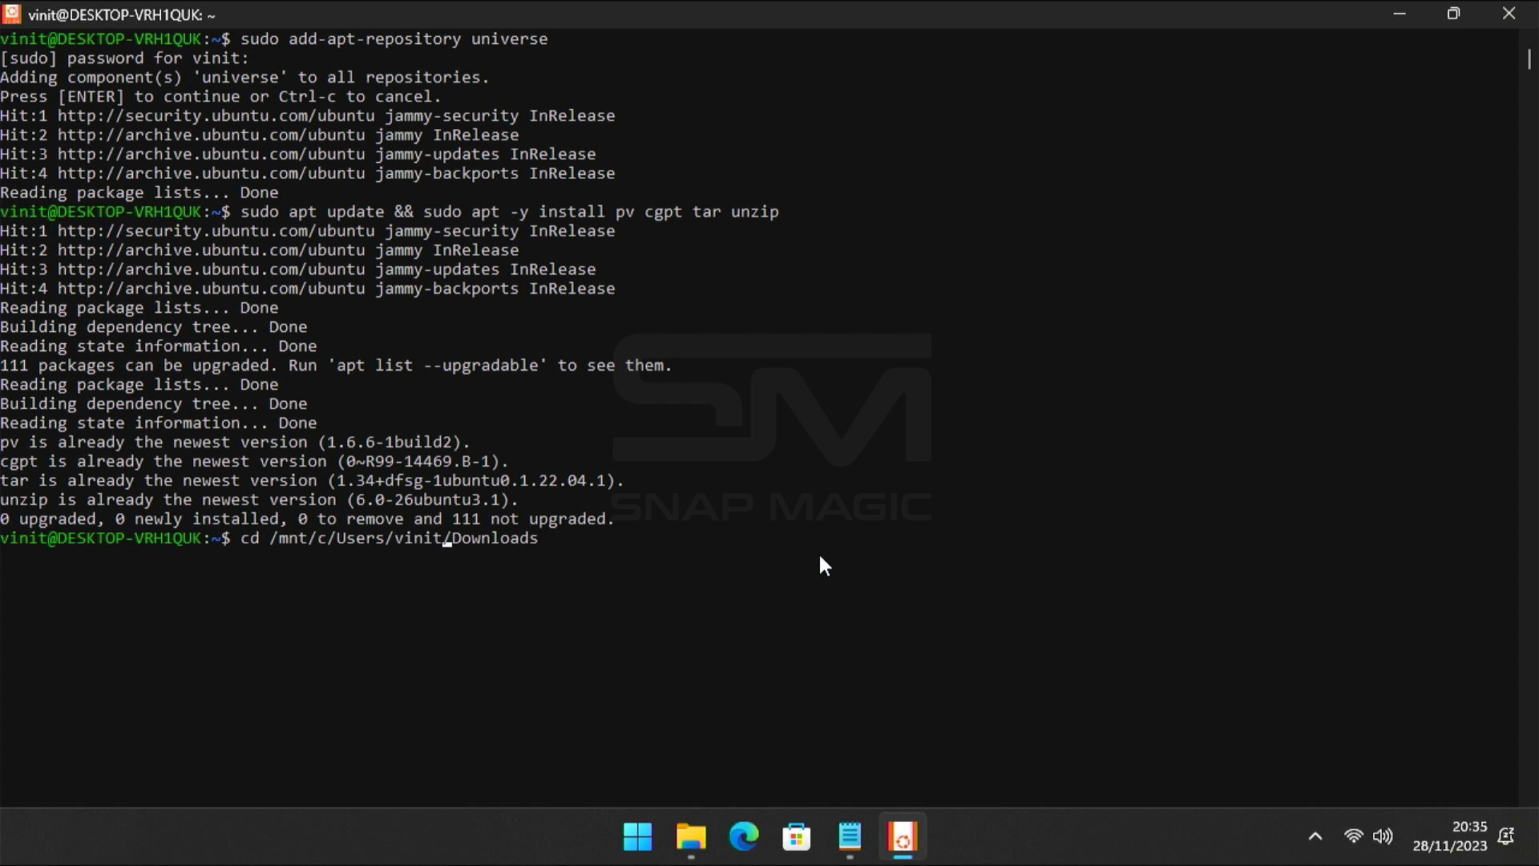
{"action": "key", "text": "Return"}
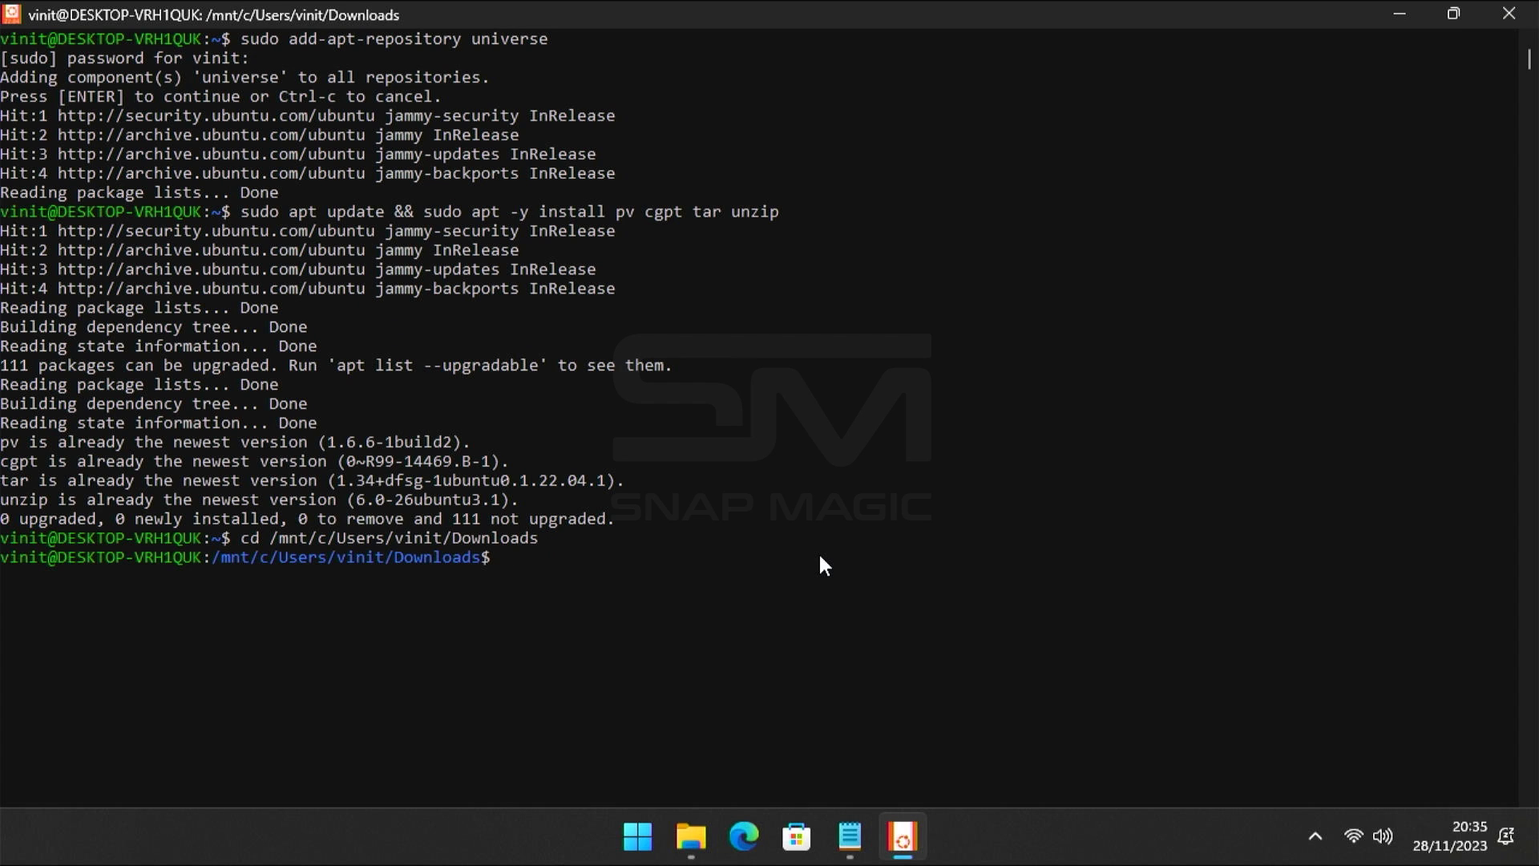
Extract brunch.tar.gz with tar zxvf, producing chromeos-install.sh and the efi and rootc images
{"action": "left_click", "coordinate": [850, 836]}
{"action": "type", "text": "tar zxvf brunch.tar.gz"}
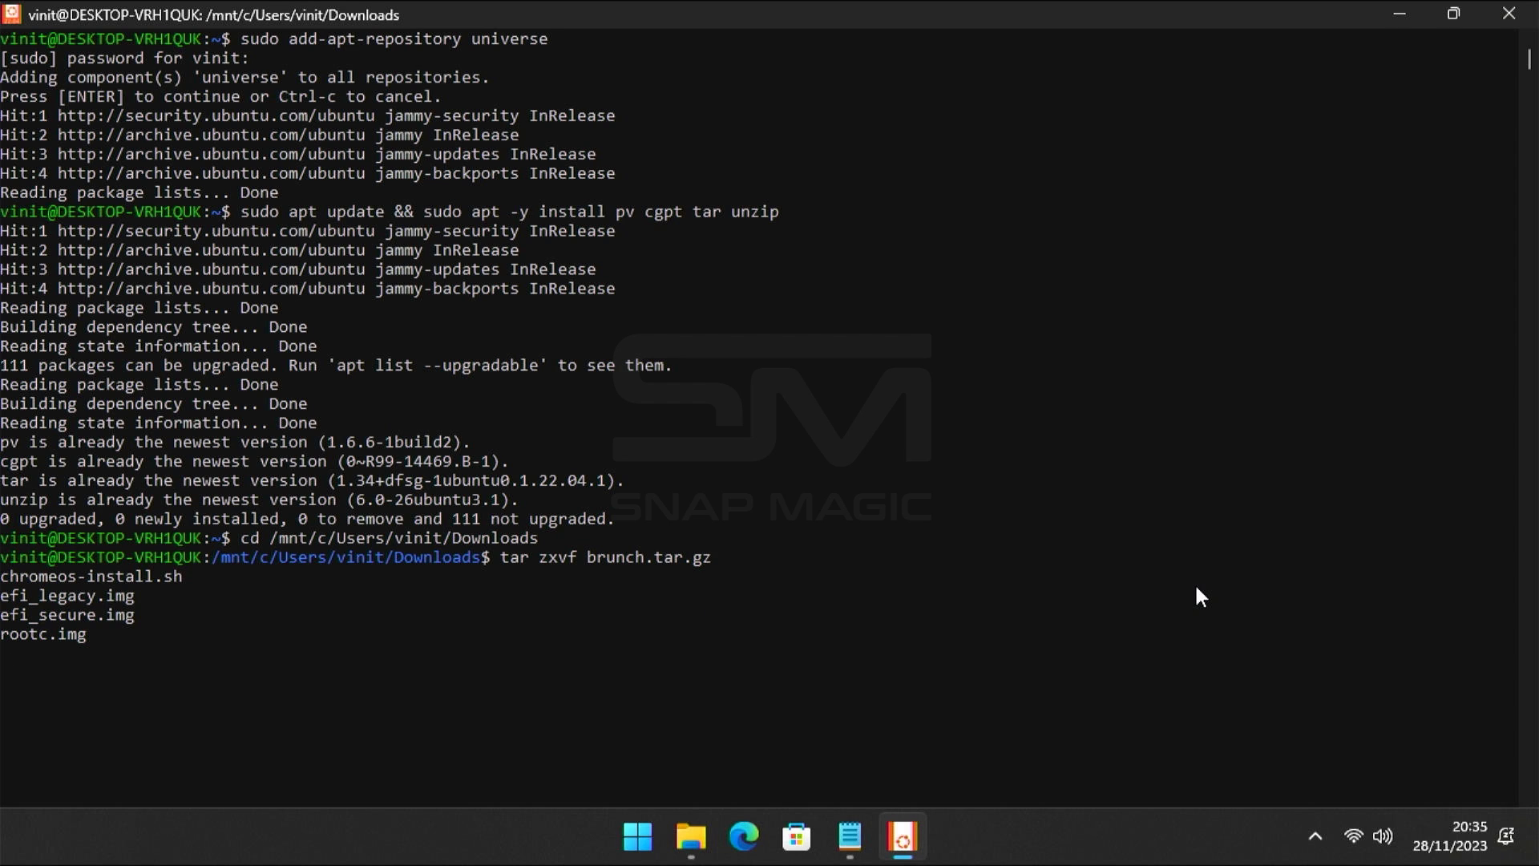
{"action": "key", "text": "Return"}
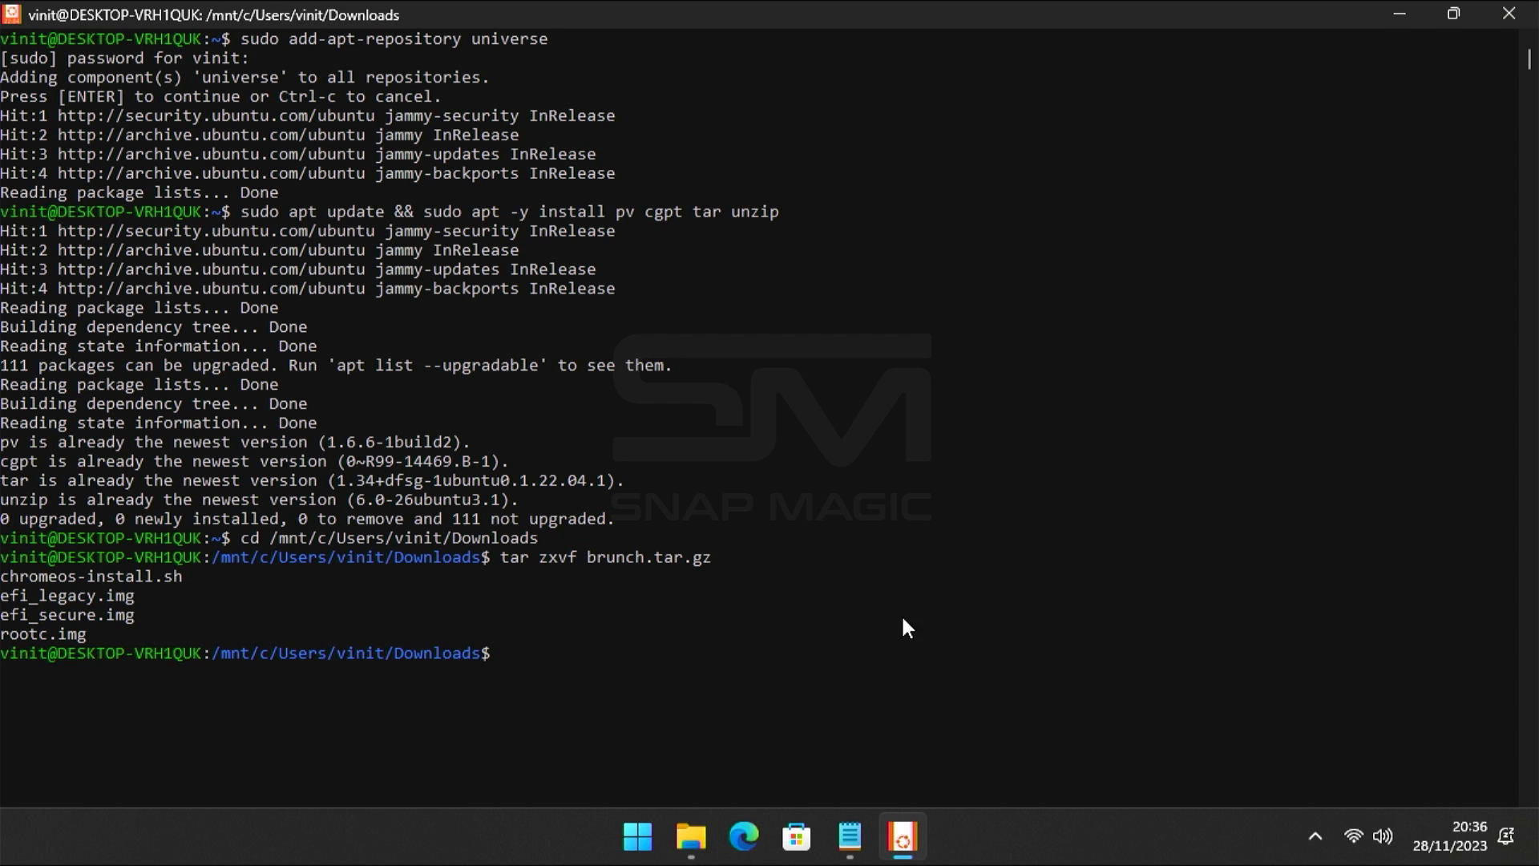
Build chromeos.img with sudo bash chromeos-install.sh -src chromeos.bin -dst chromeos.img, accepting the dual-boot prompt
{"action": "left_click", "coordinate": [846, 837]}
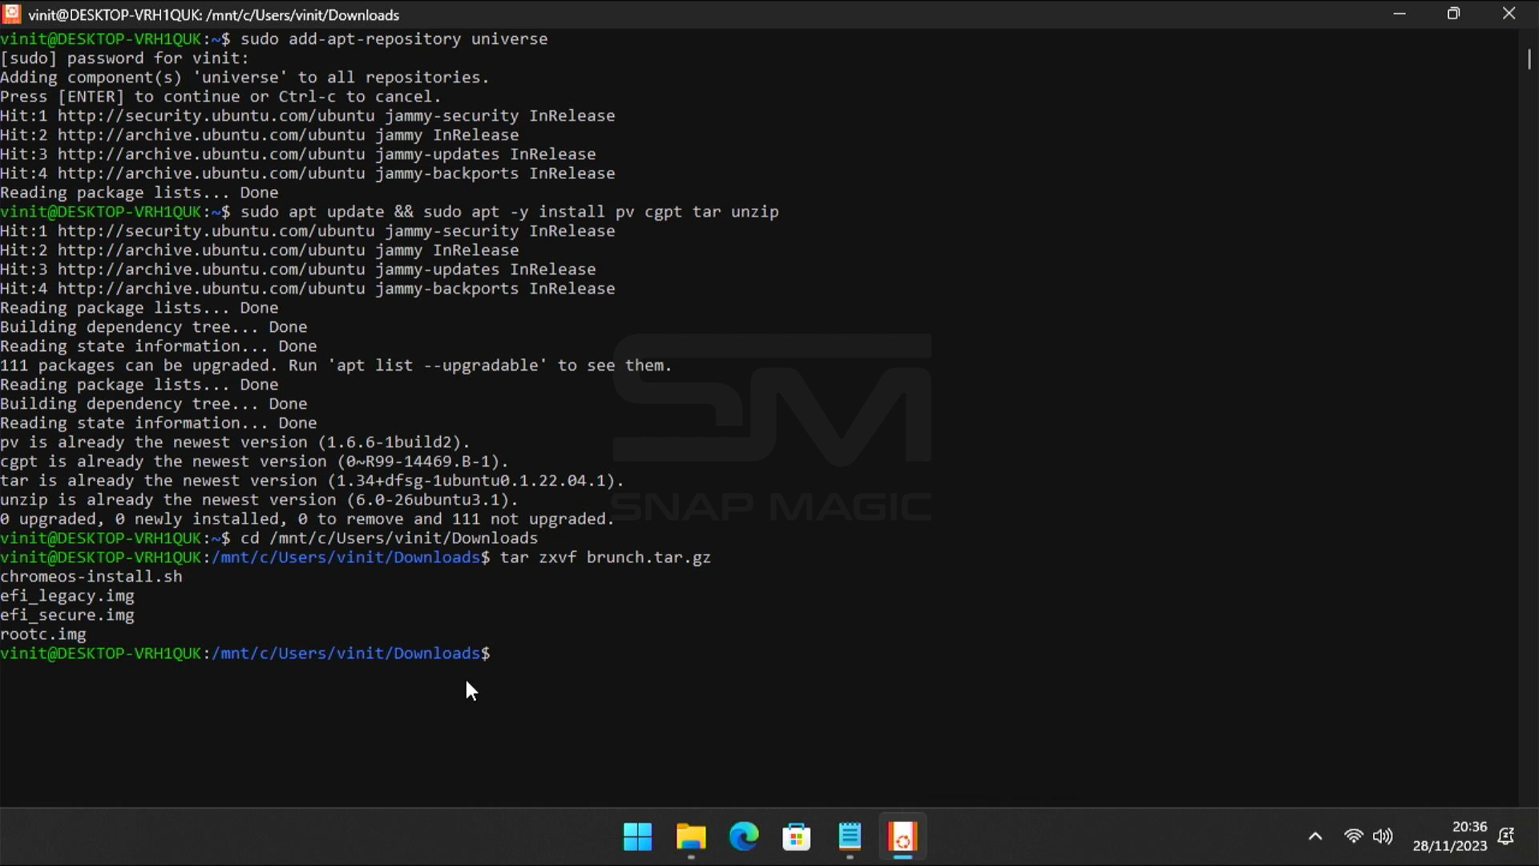
{"action": "key", "text": "Return"}
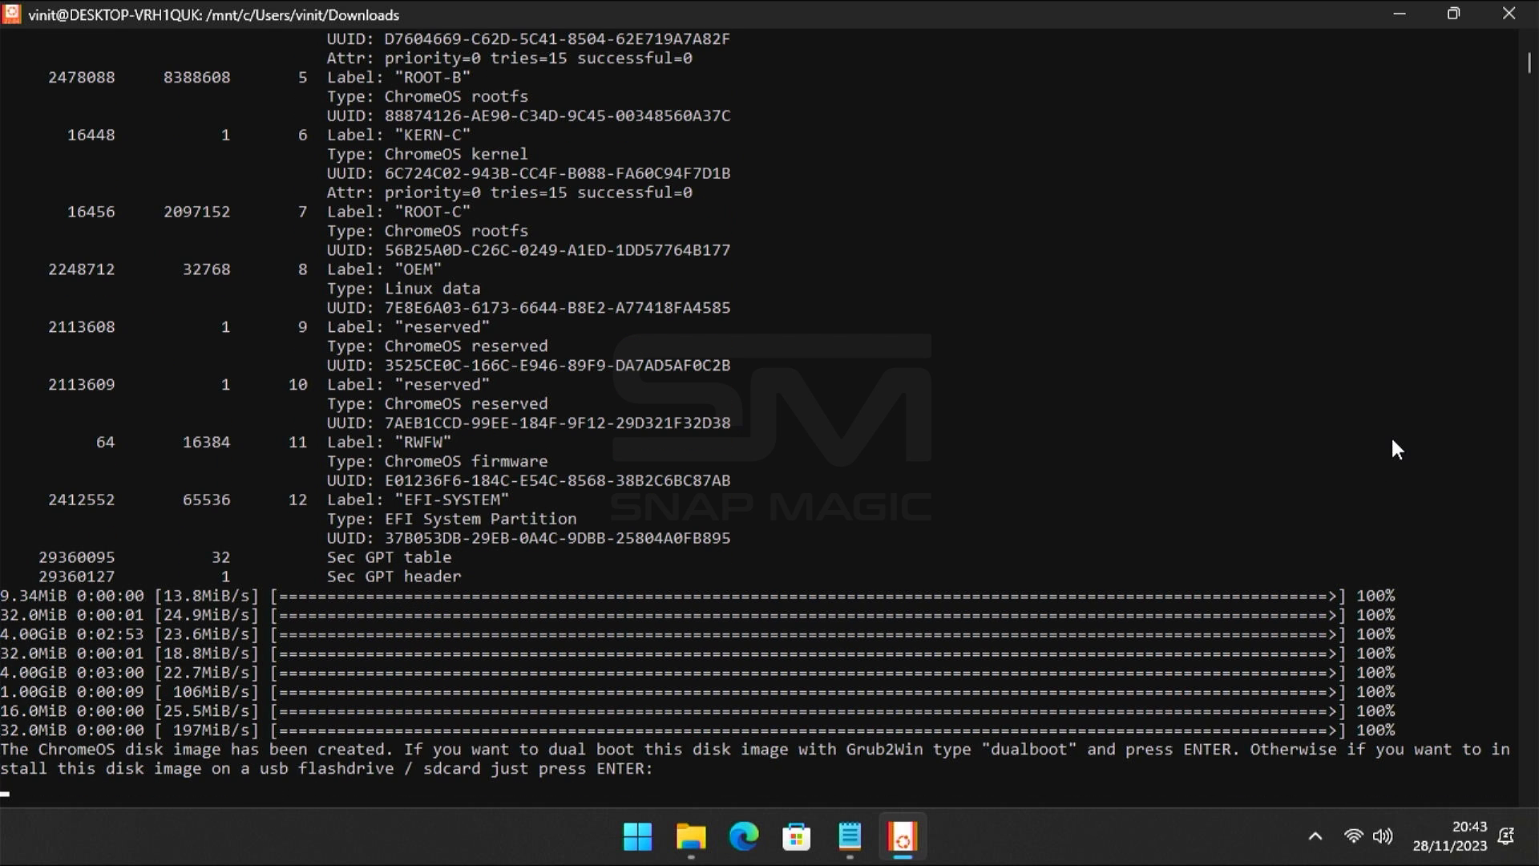
{"action": "mouse_move", "coordinate": [147, 750]}
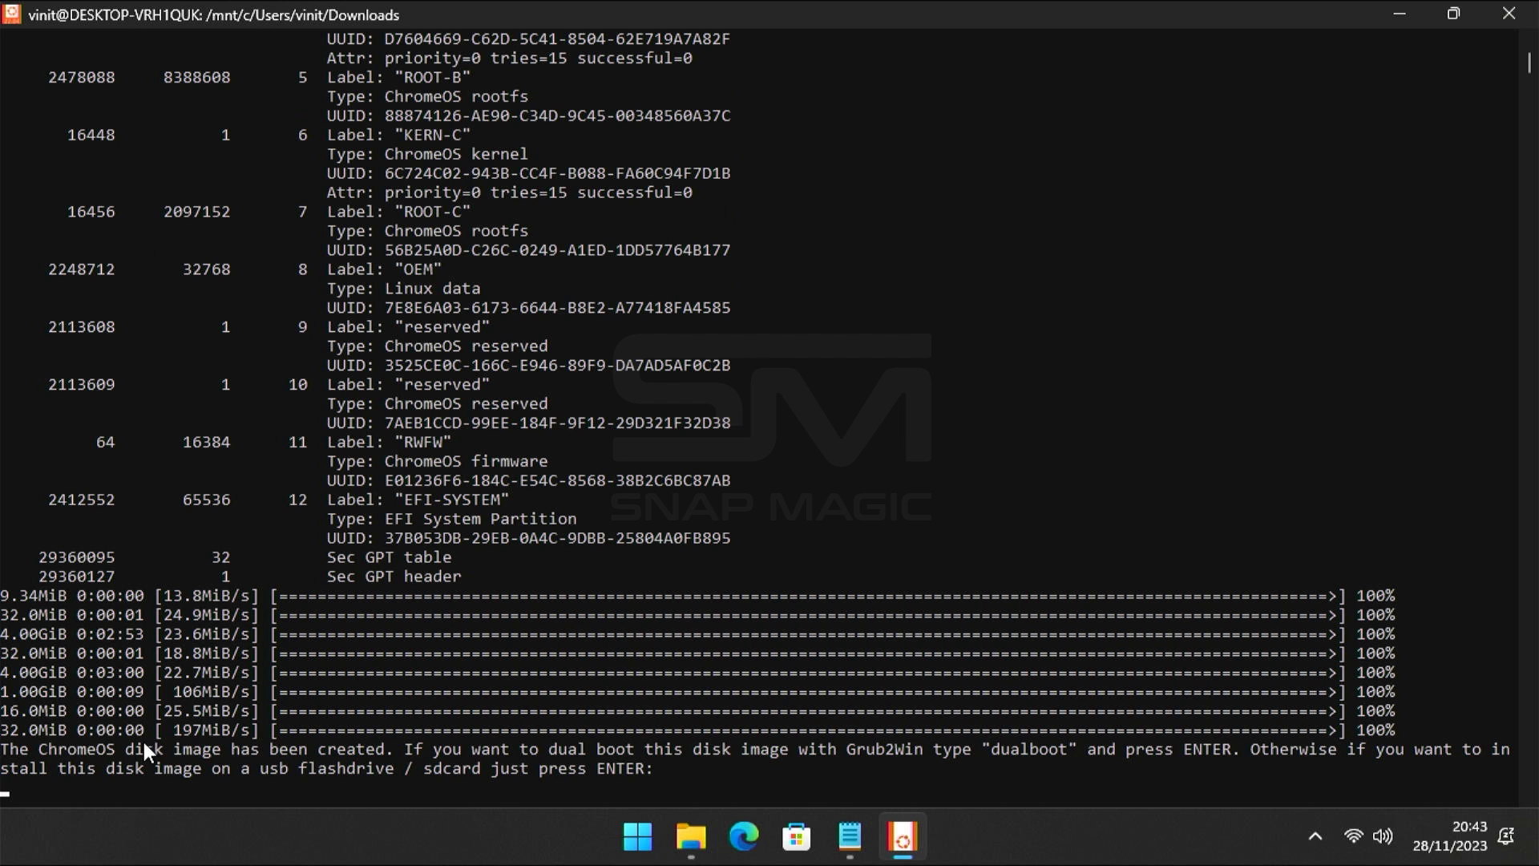
{"action": "mouse_move", "coordinate": [759, 788]}
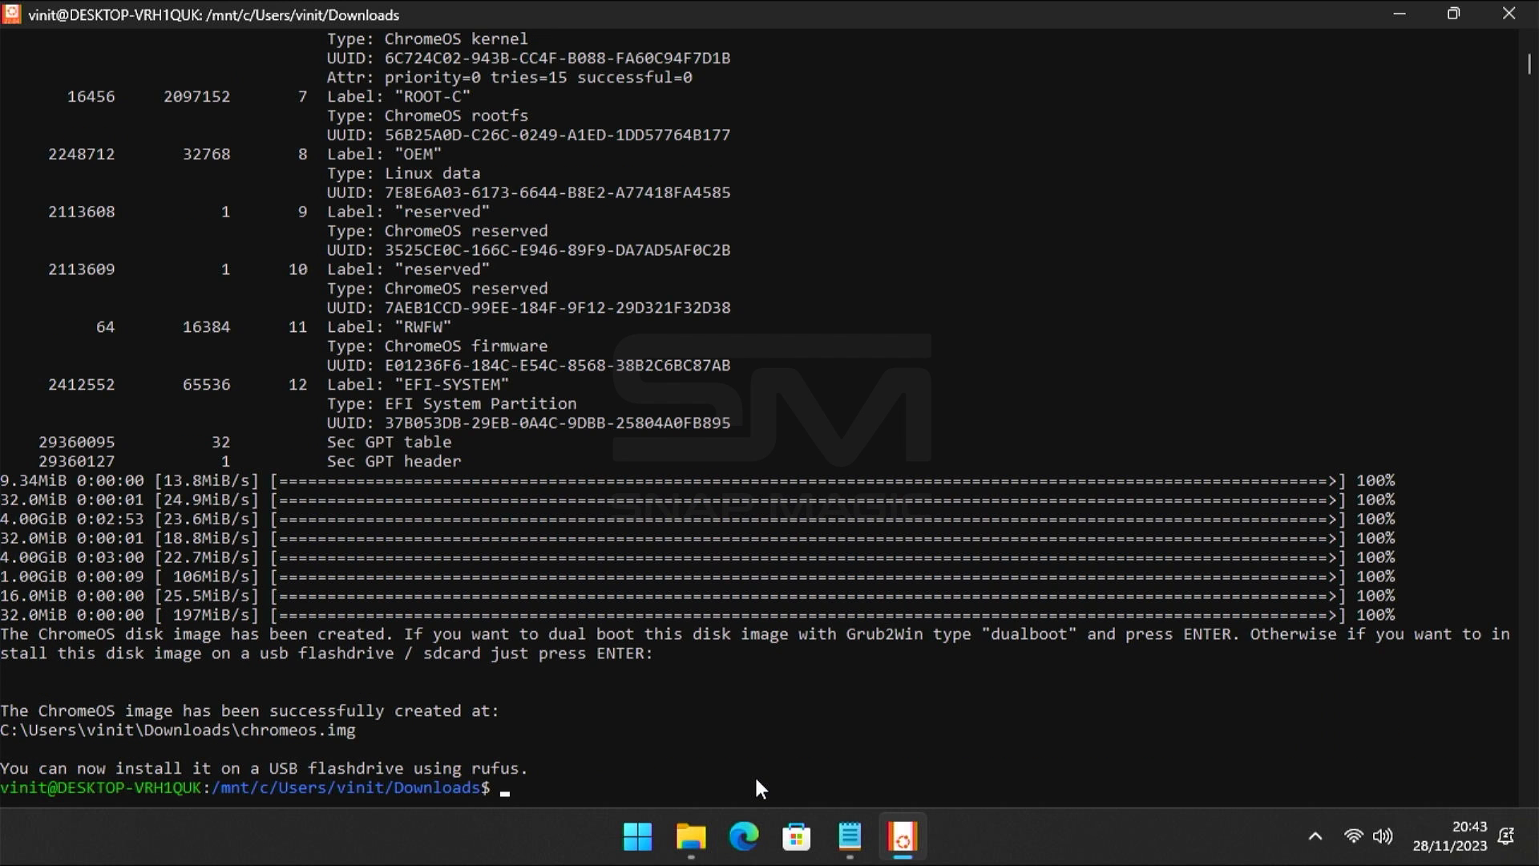
{"action": "mouse_move", "coordinate": [572, 760]}
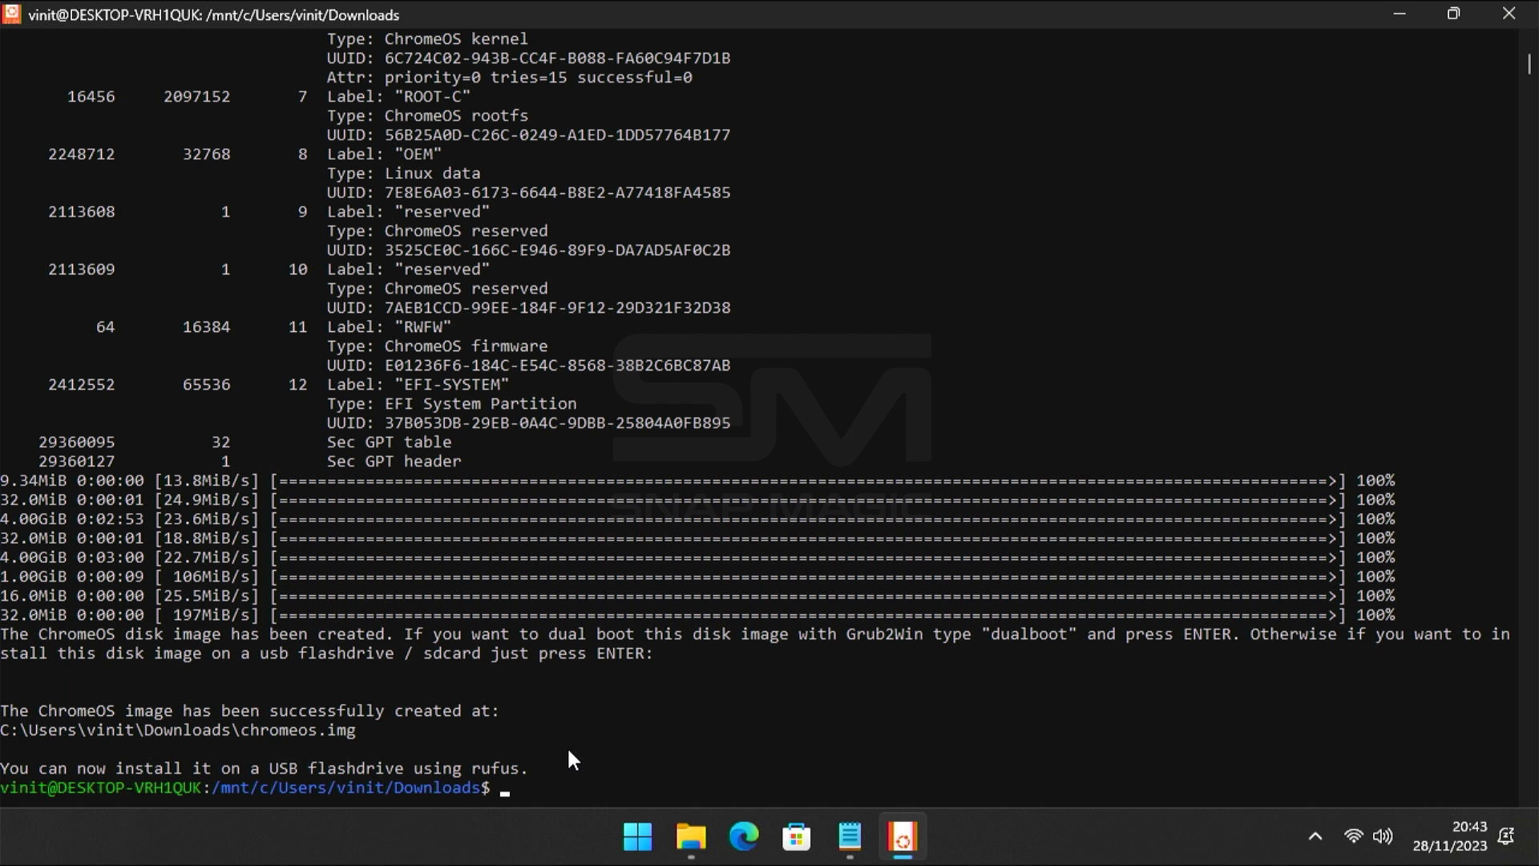
{"action": "mouse_move", "coordinate": [1468, 13]}
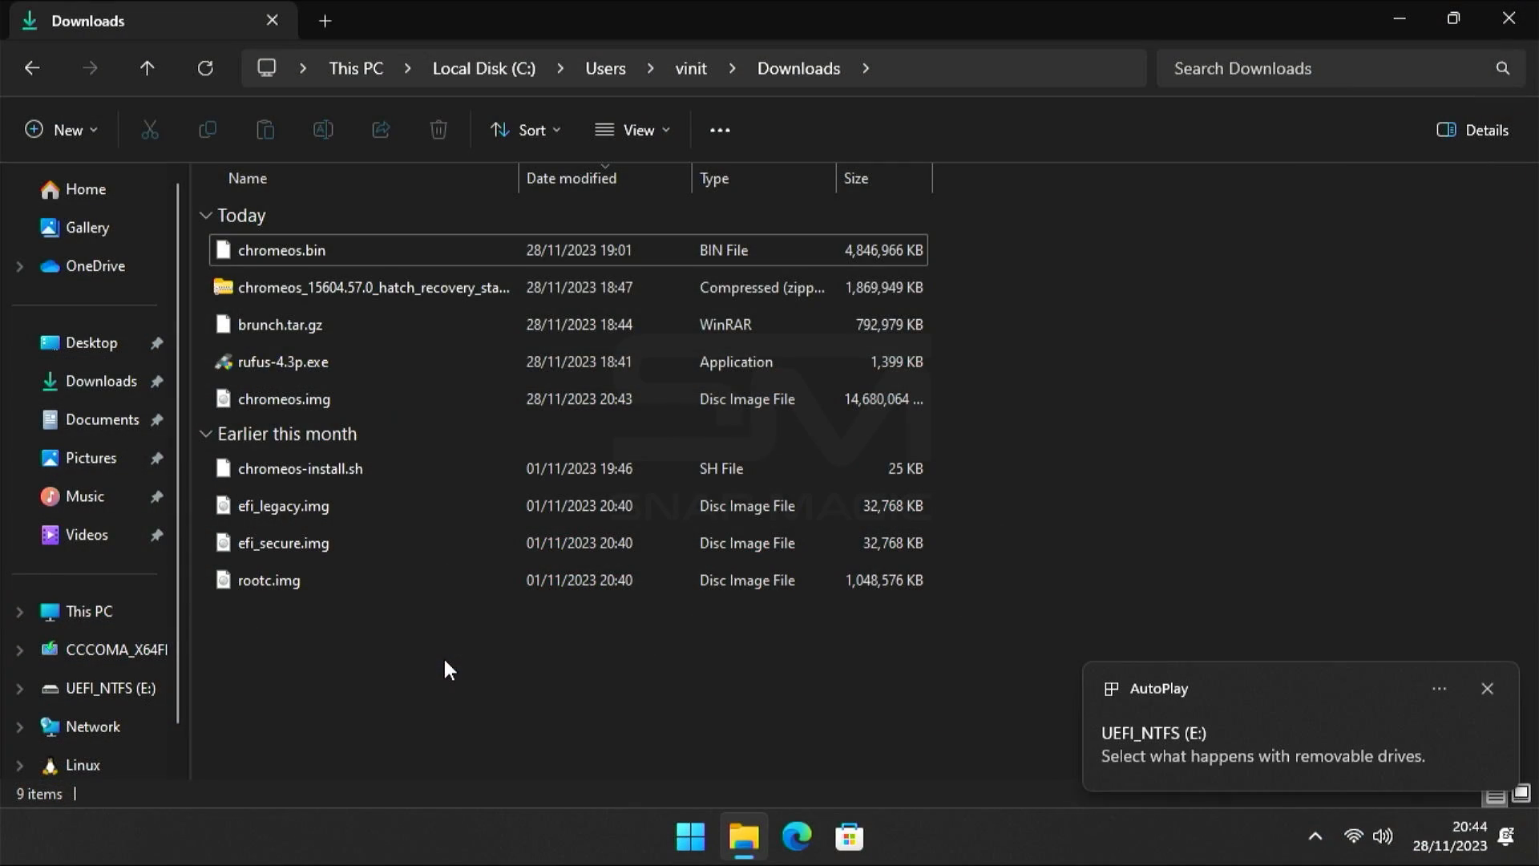
{"action": "double_click", "coordinate": [284, 369]}
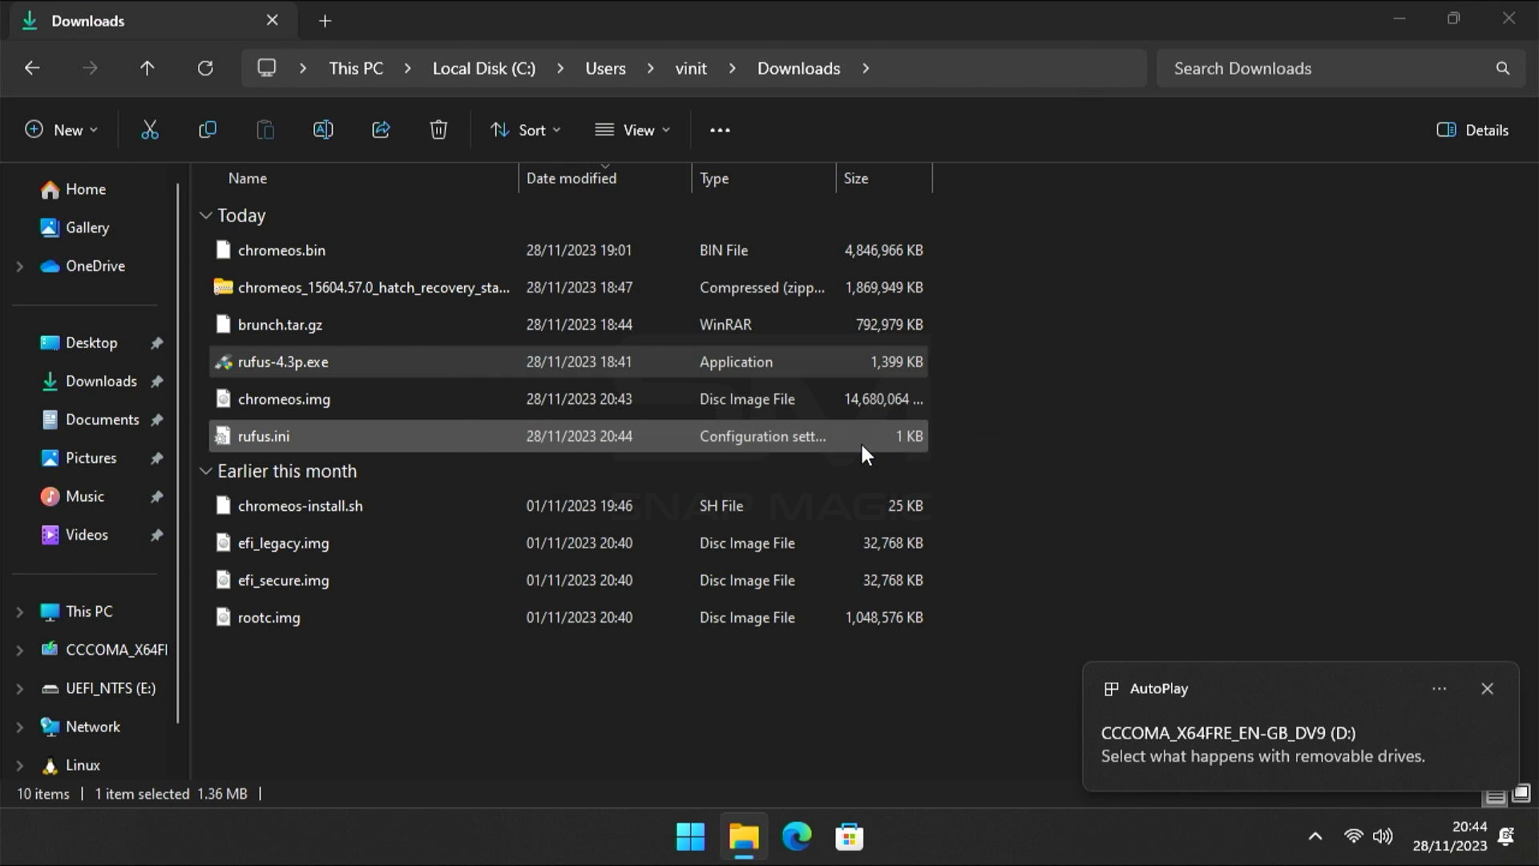
Launch rufus-4.3p.exe and select chromeos.img as the boot image
{"action": "double_click", "coordinate": [283, 361]}
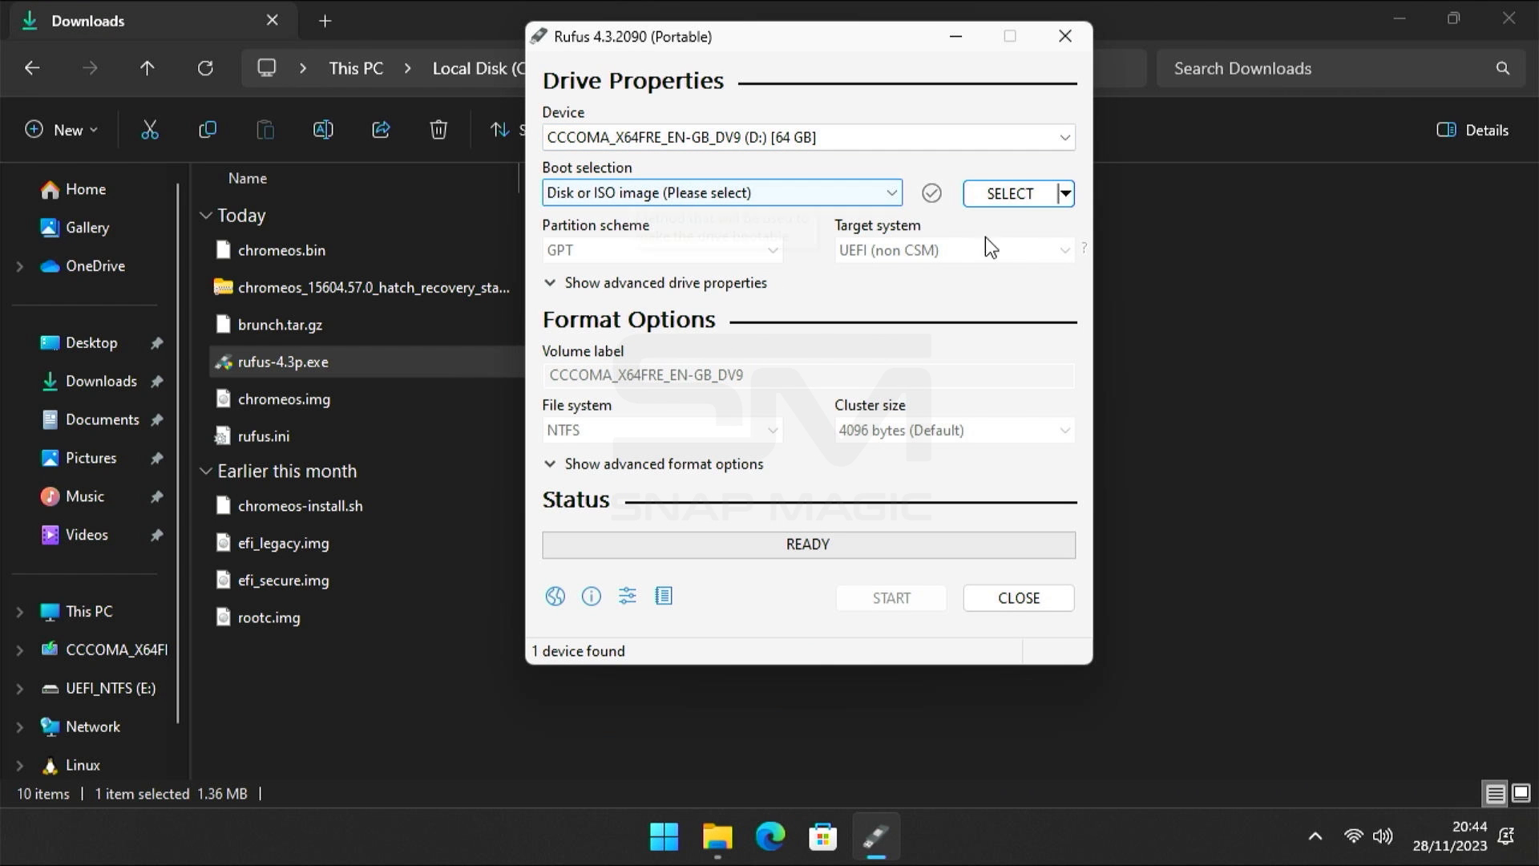
{"action": "left_click", "coordinate": [1009, 194]}
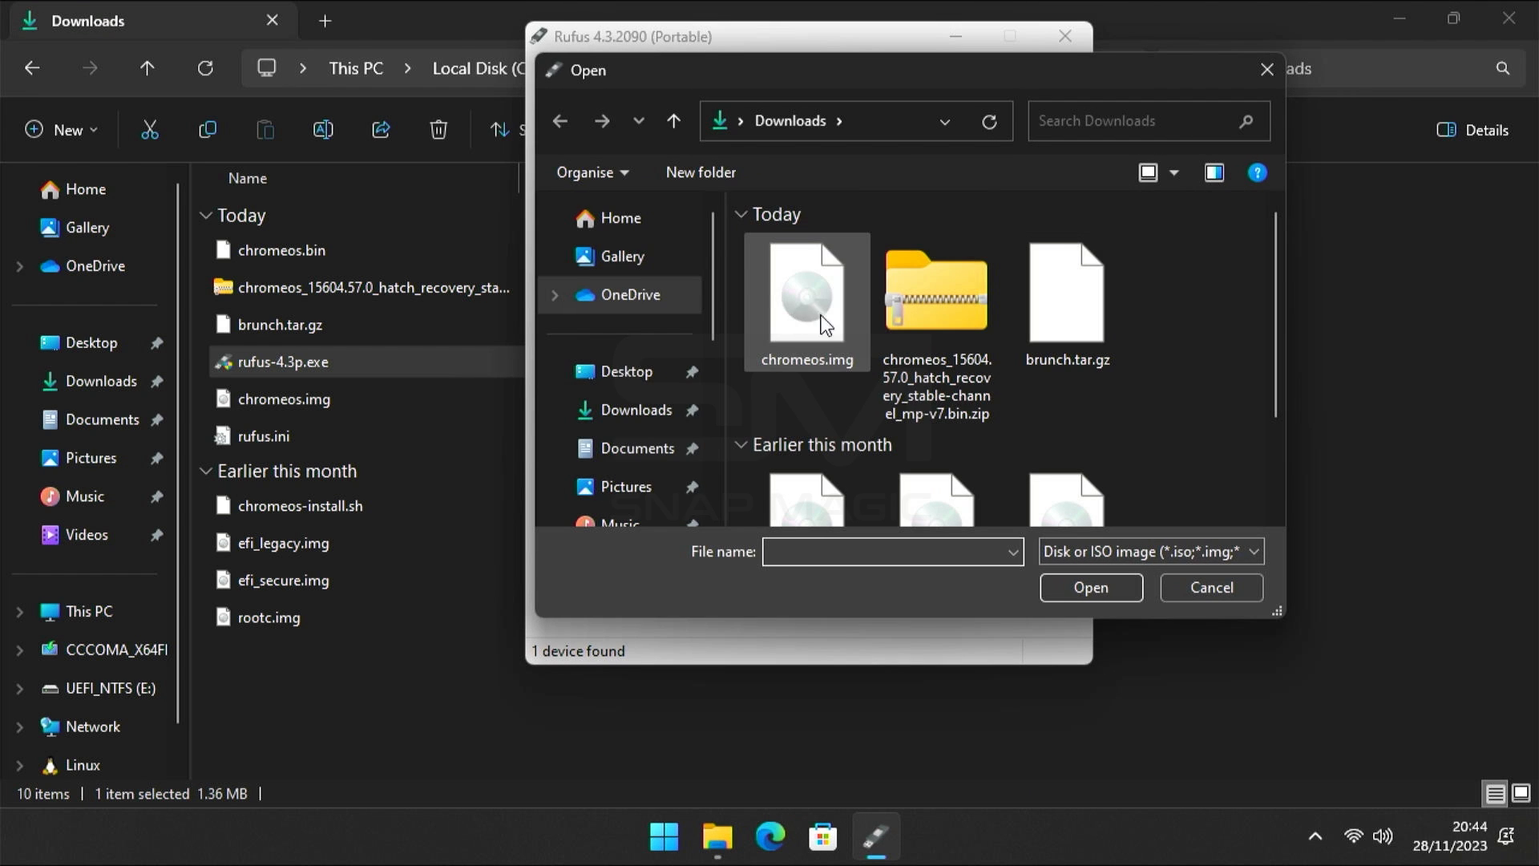
{"action": "left_click", "coordinate": [806, 294]}
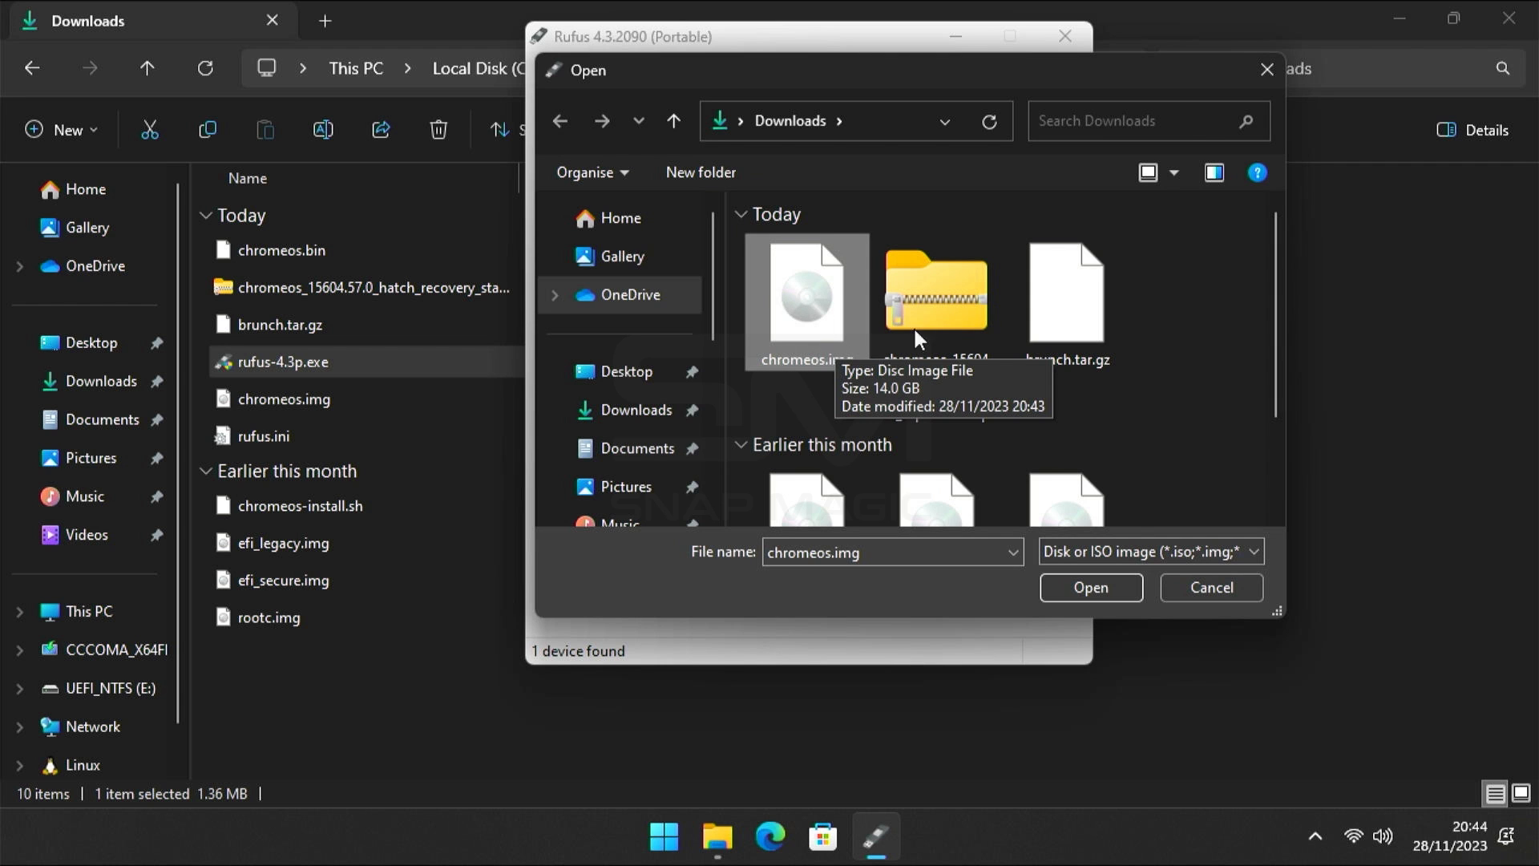
{"action": "left_click", "coordinate": [1090, 587]}
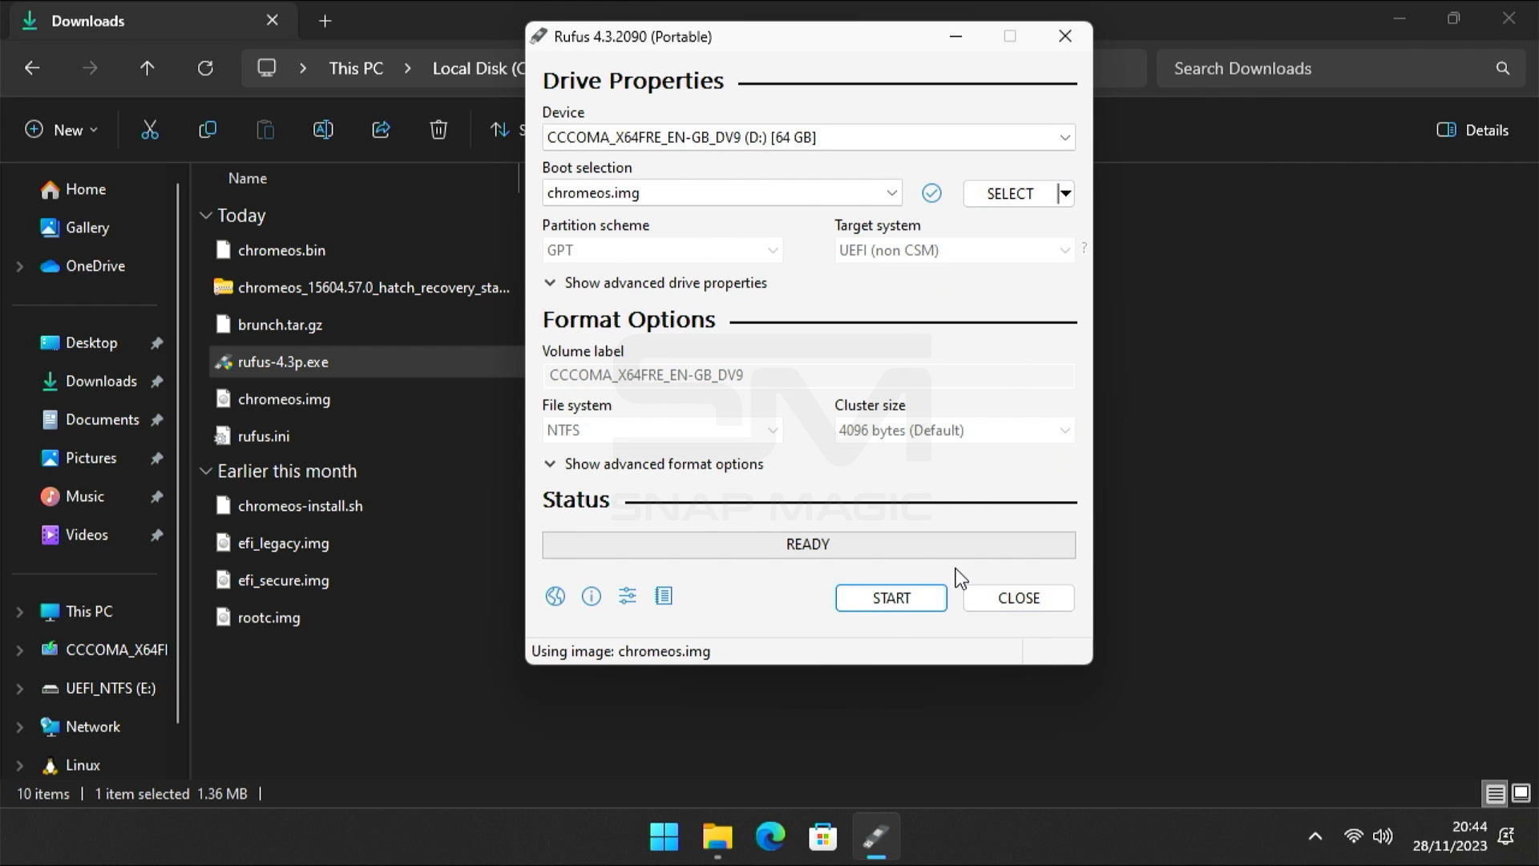
Write the image to the 64 GB USB drive, confirming the overwrite, and close Rufus when done
{"action": "left_click", "coordinate": [888, 598]}
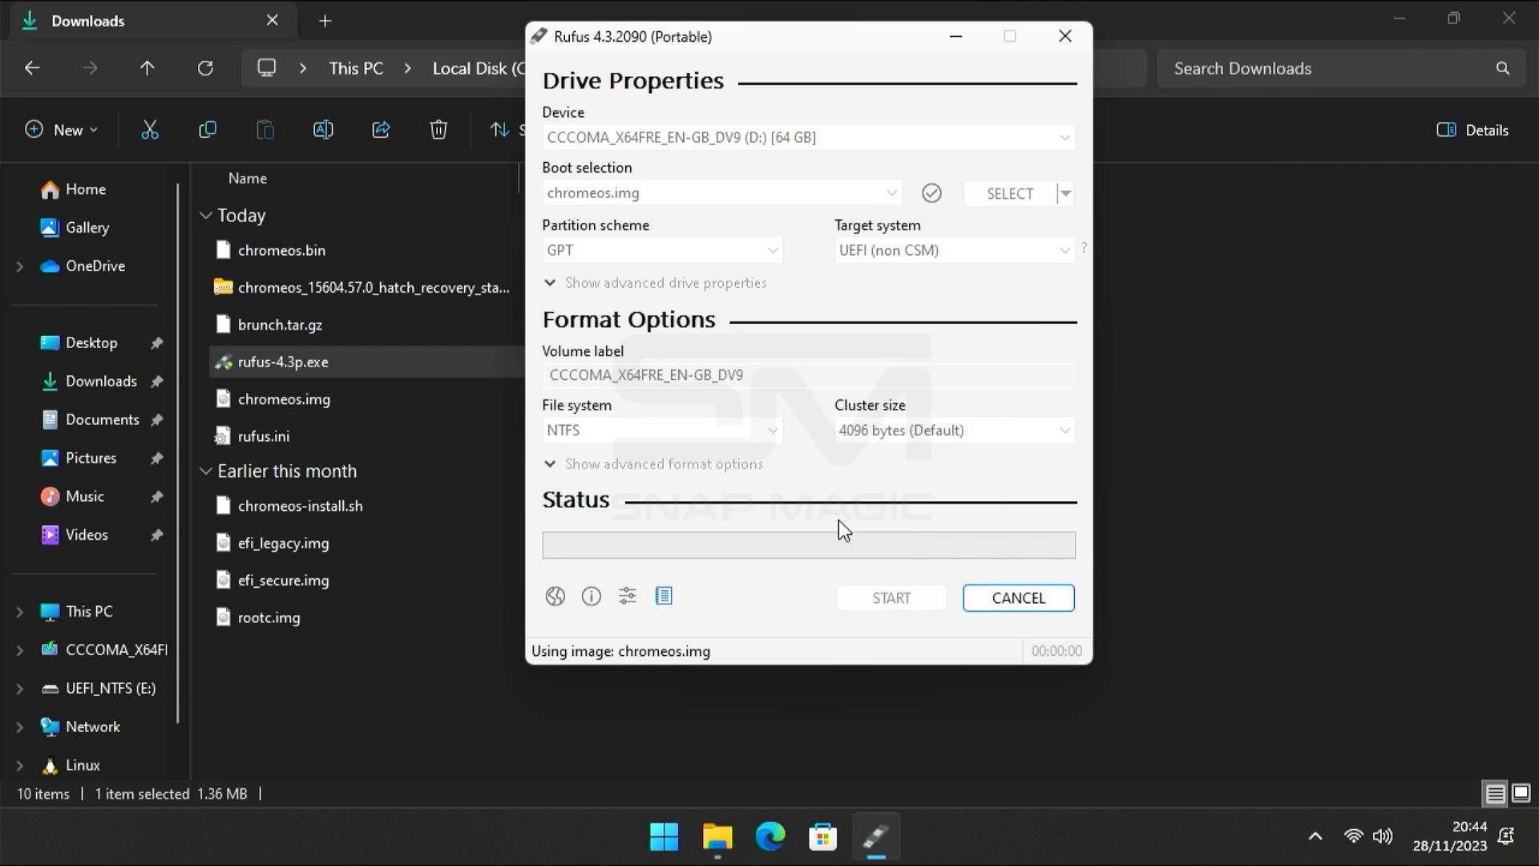
{"action": "left_click", "coordinate": [890, 598]}
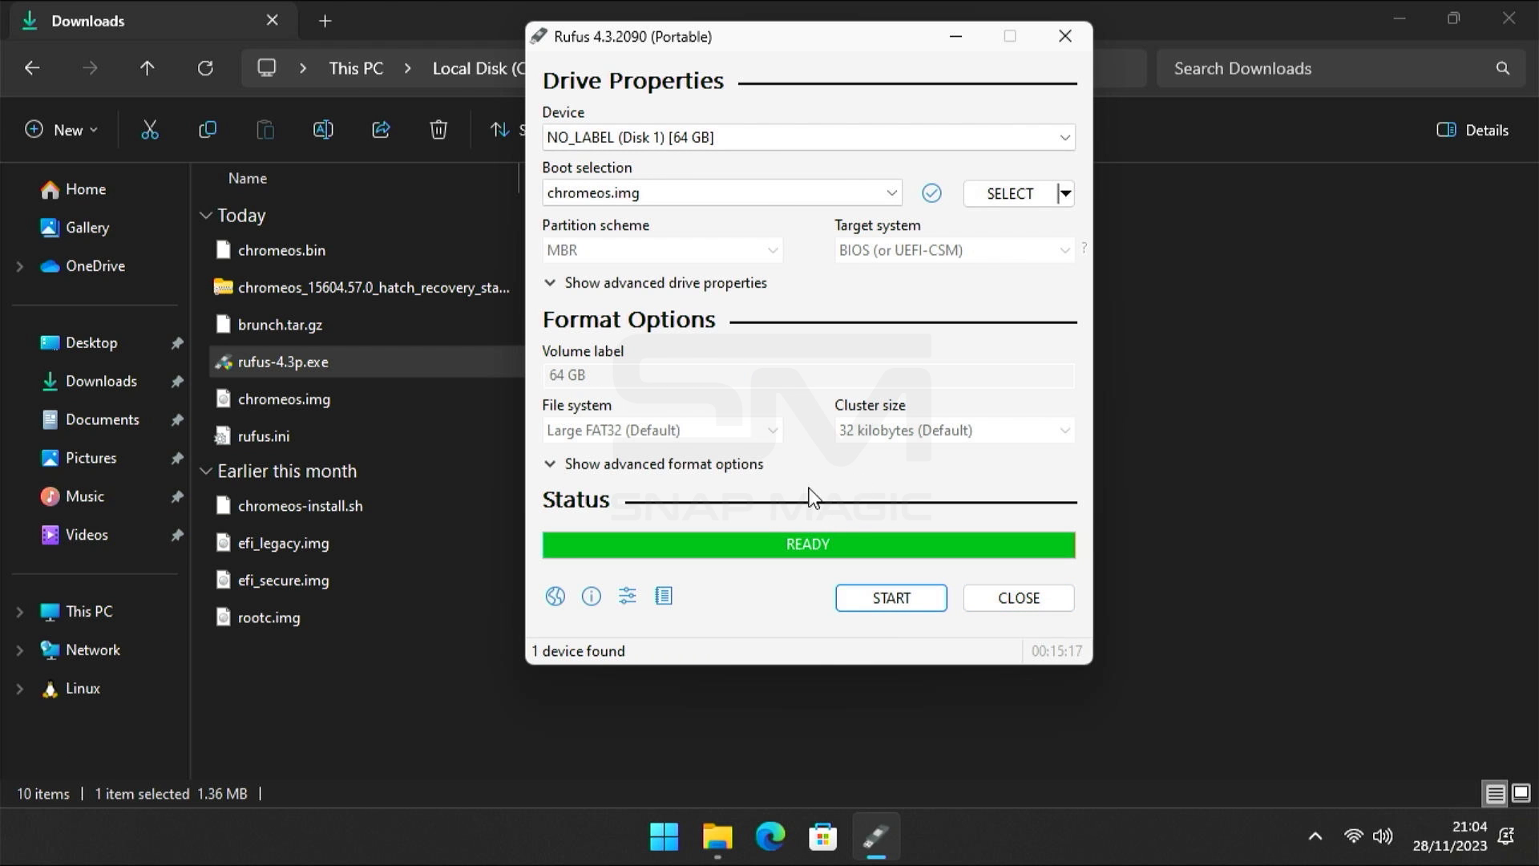
{"action": "left_click", "coordinate": [1063, 37]}
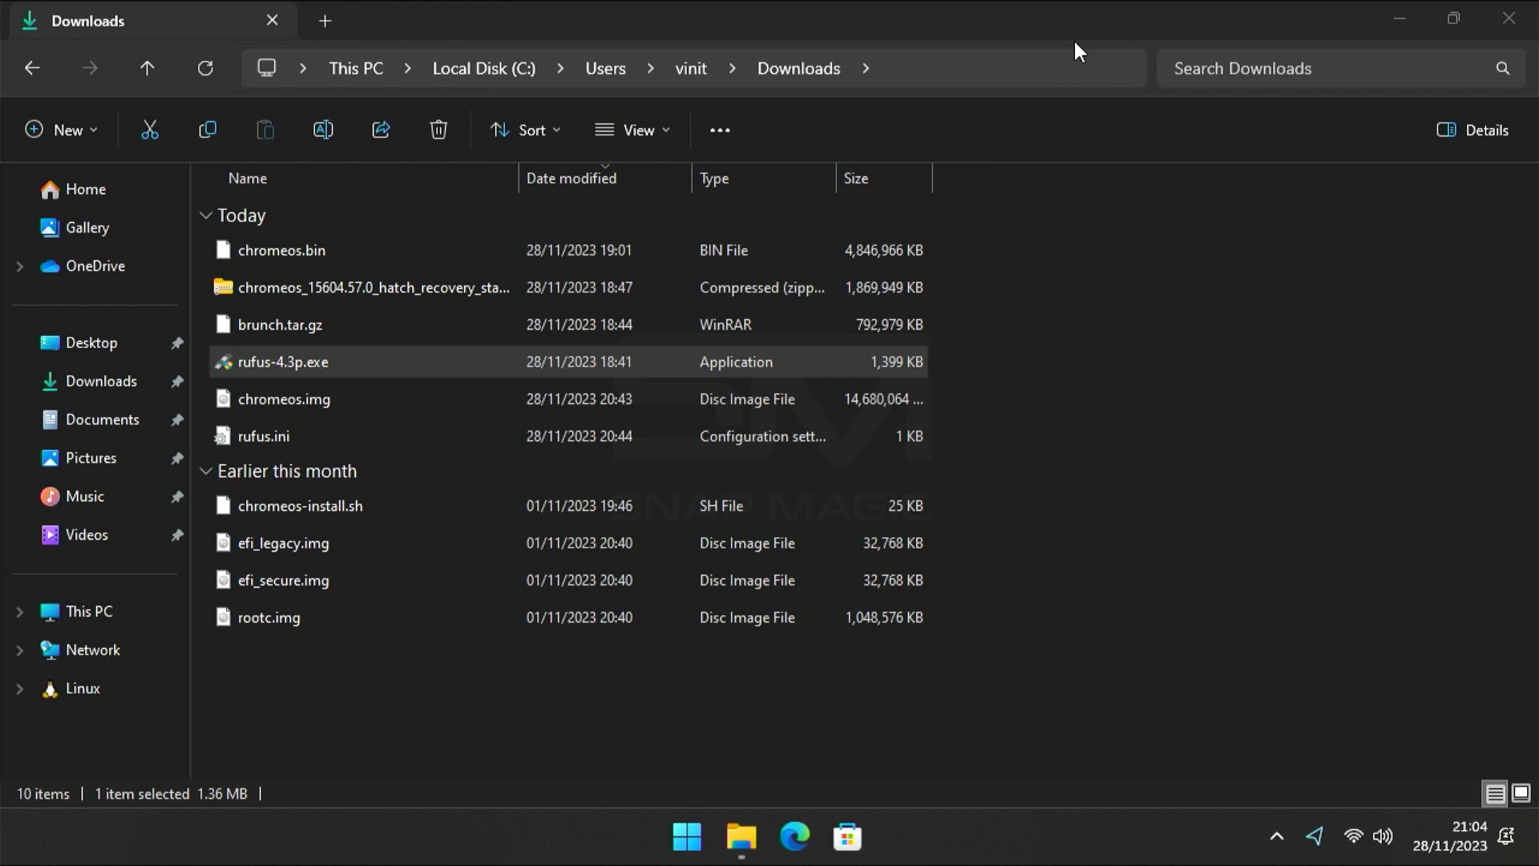
Restart from the Start menu and boot from UEFI: USB, Partition 12
{"action": "left_click", "coordinate": [687, 841]}
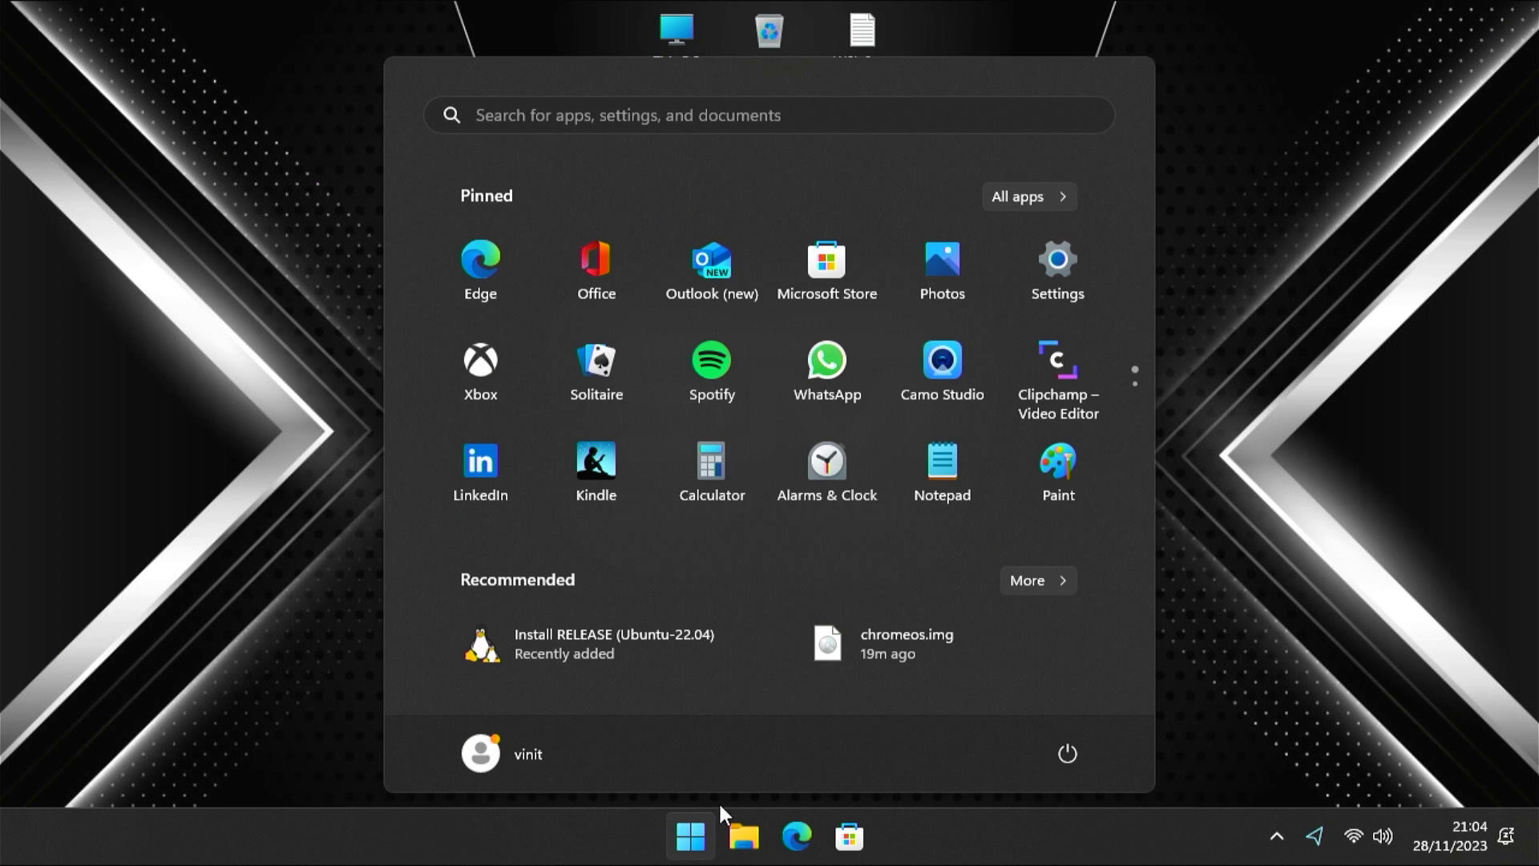
{"action": "left_click", "coordinate": [1066, 753]}
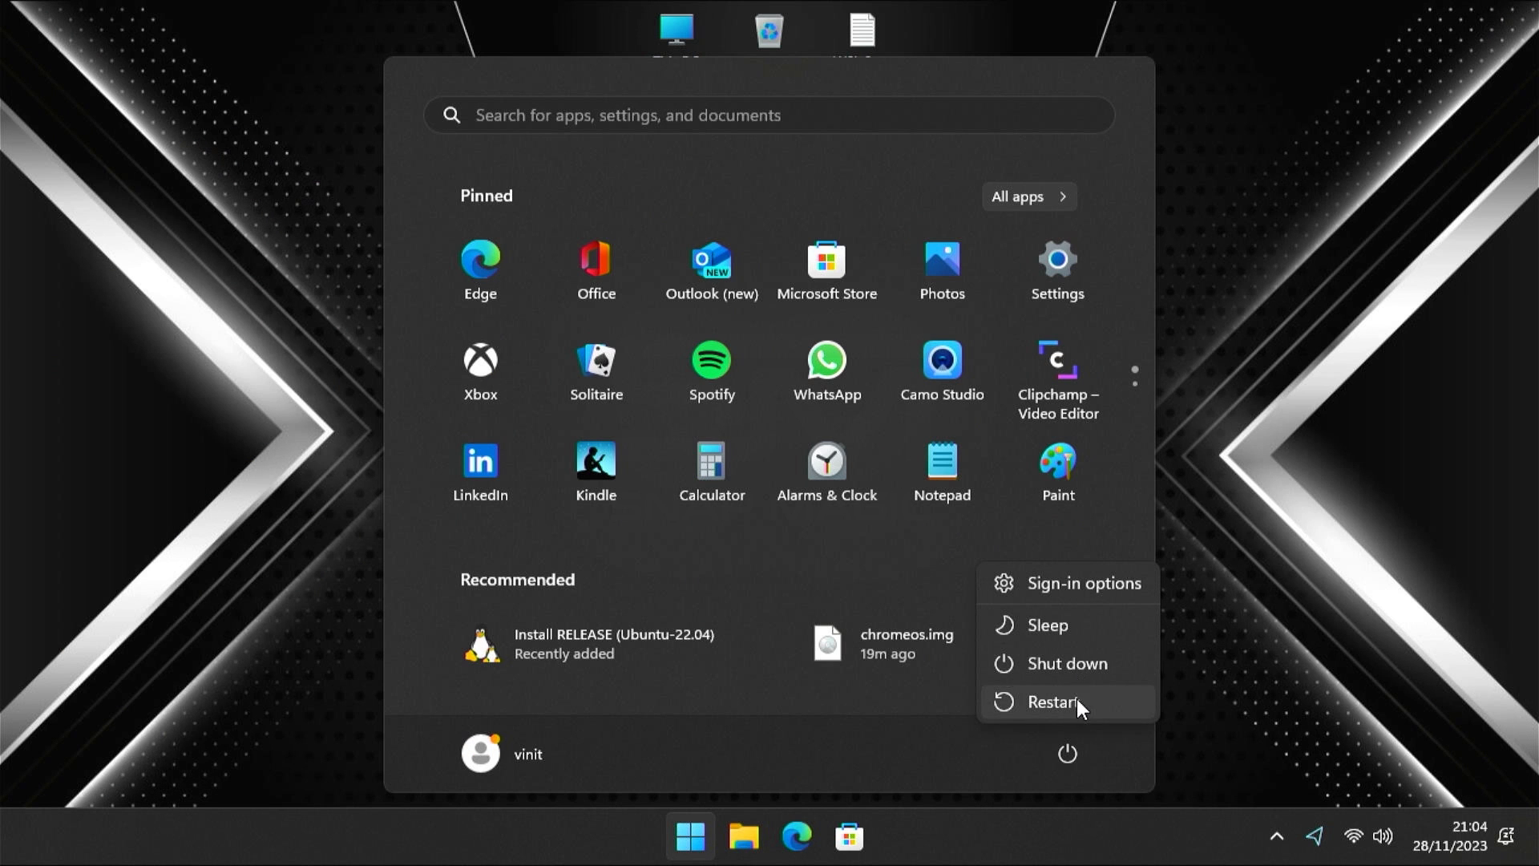
{"action": "left_click", "coordinate": [1054, 702]}
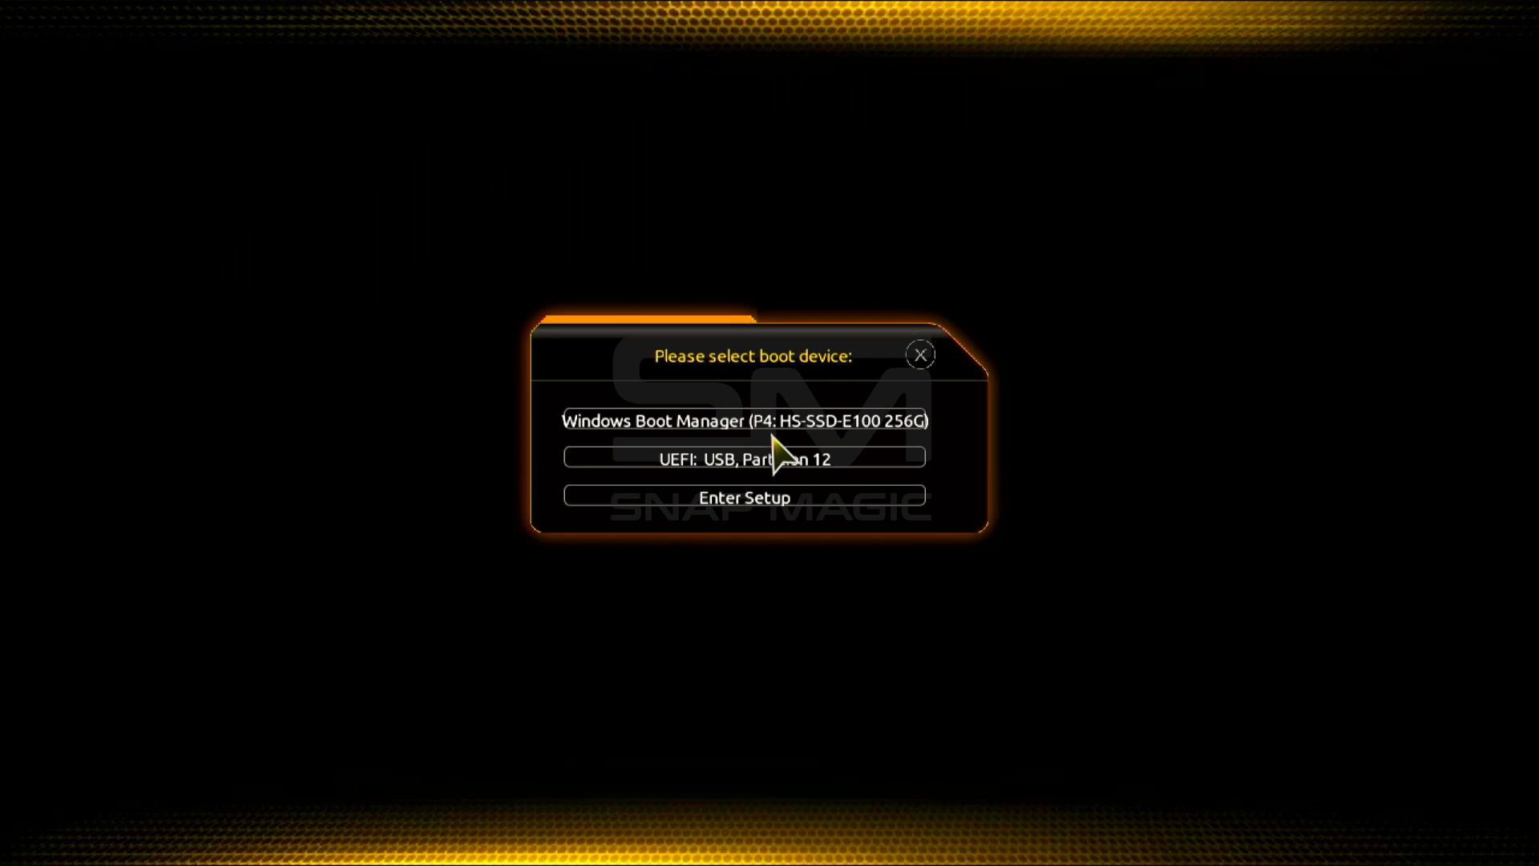
{"action": "left_click", "coordinate": [744, 458]}
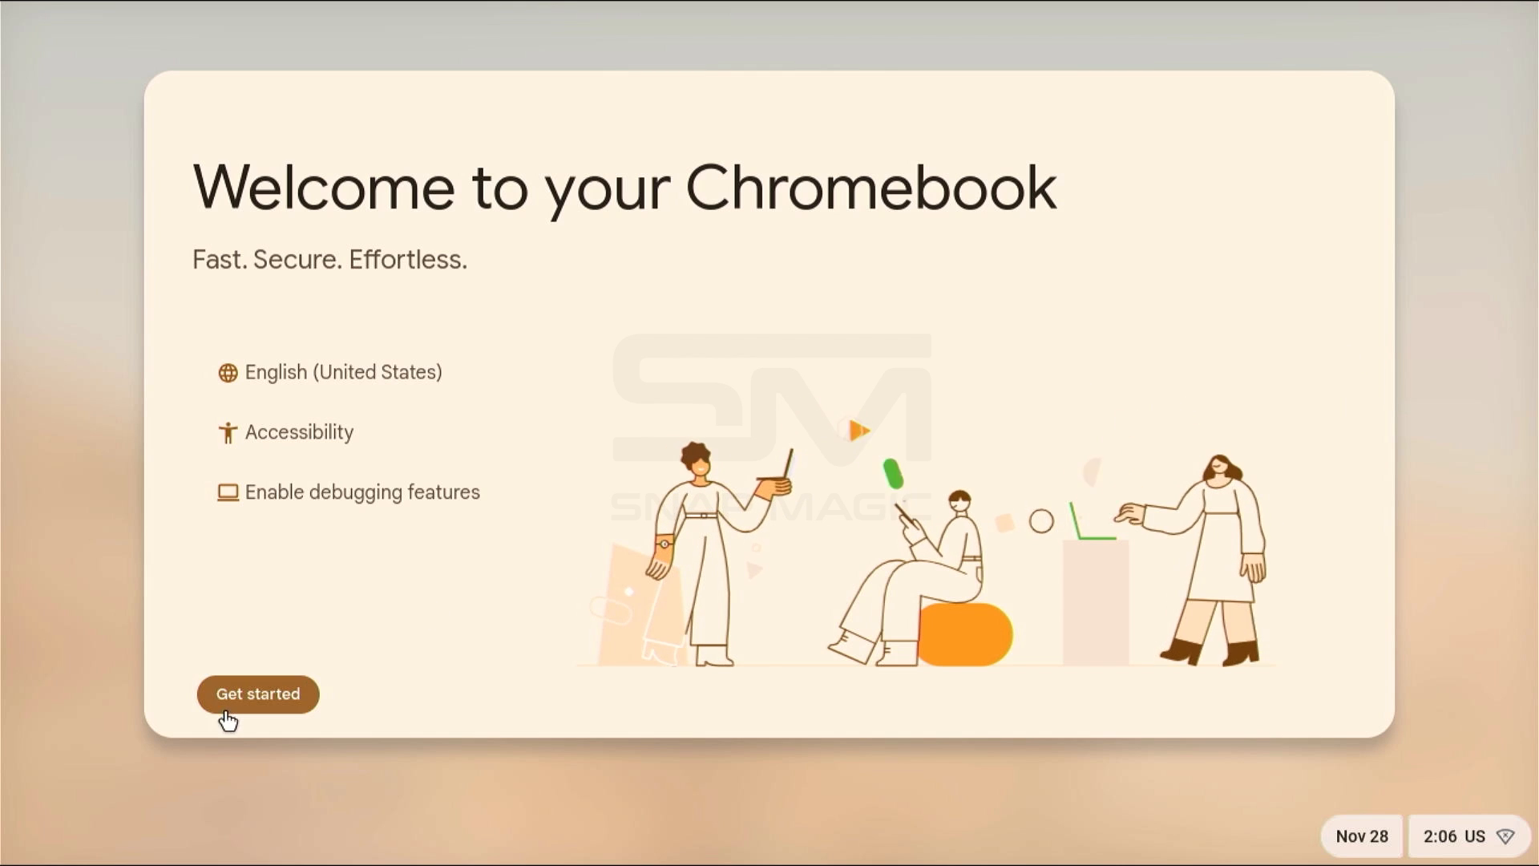
Get started, join Home-Link 2.4G Wi-Fi with its password, and accept terms to browse as guest
{"action": "left_click", "coordinate": [257, 694]}
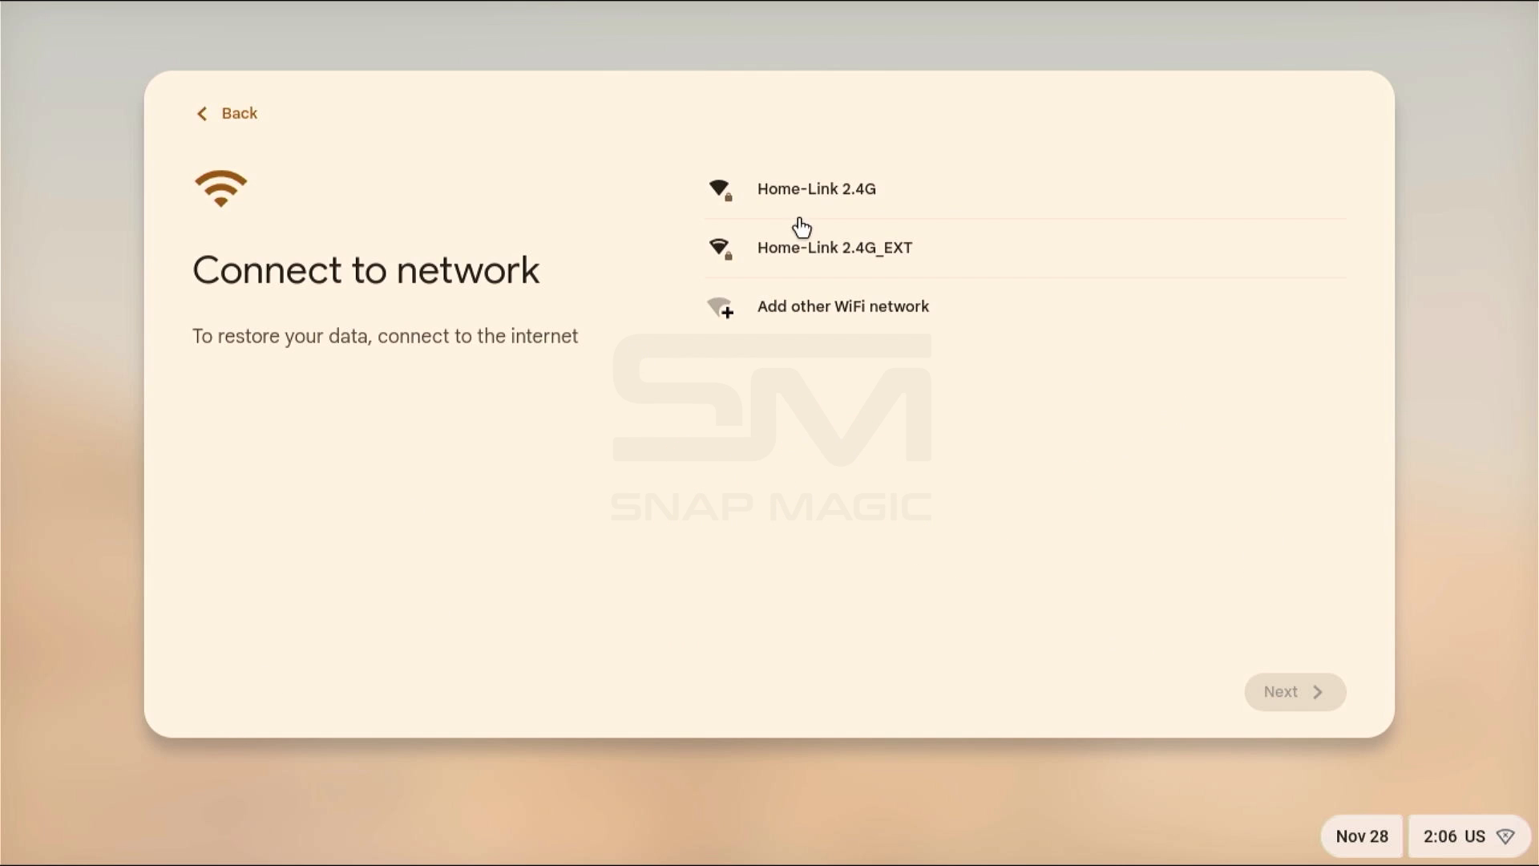
{"action": "left_click", "coordinate": [814, 189]}
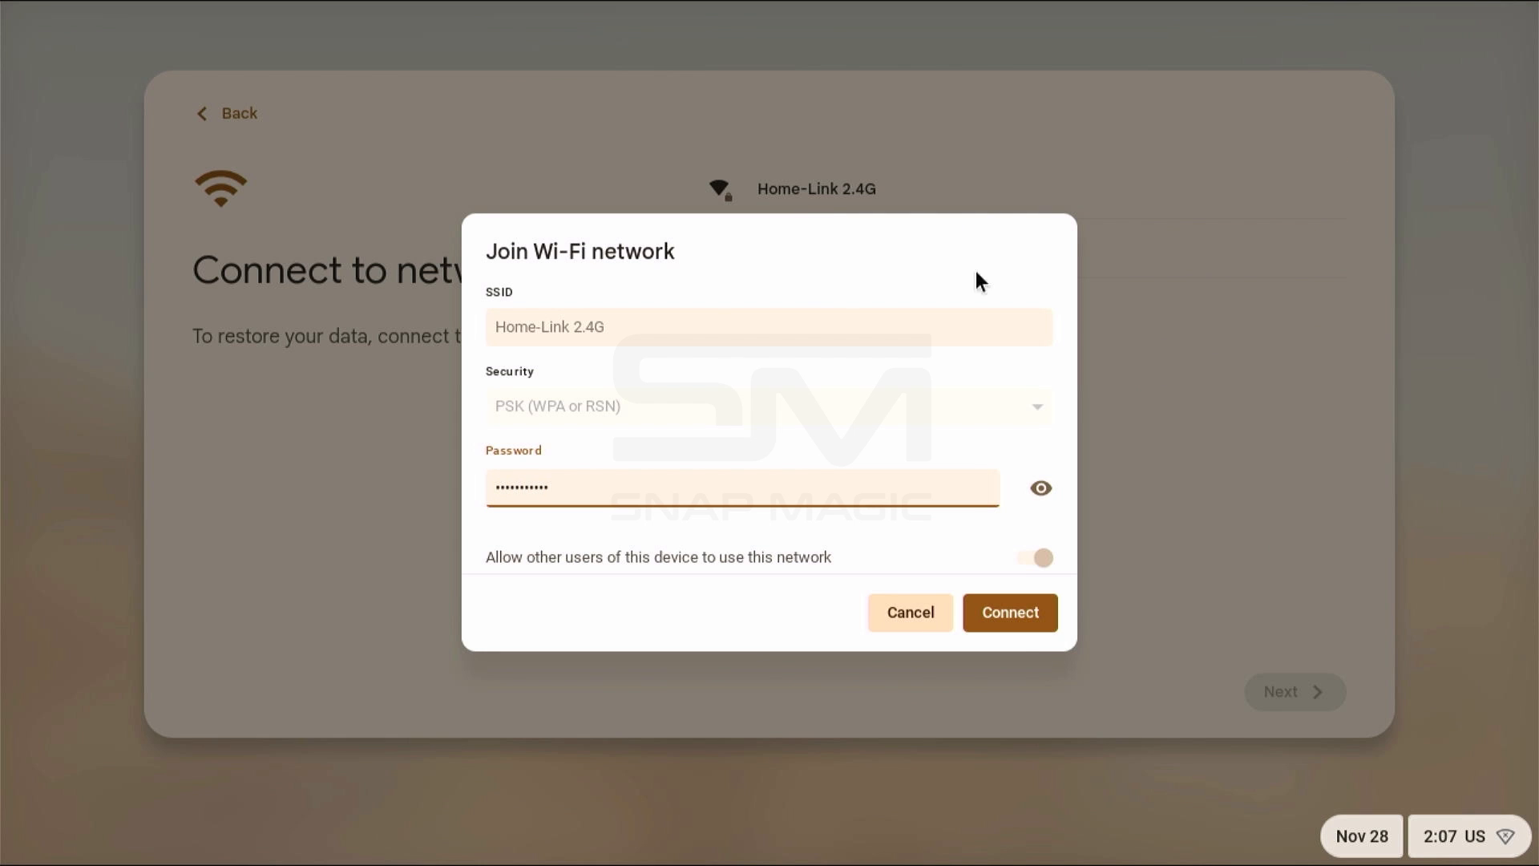
{"action": "left_click", "coordinate": [1008, 610]}
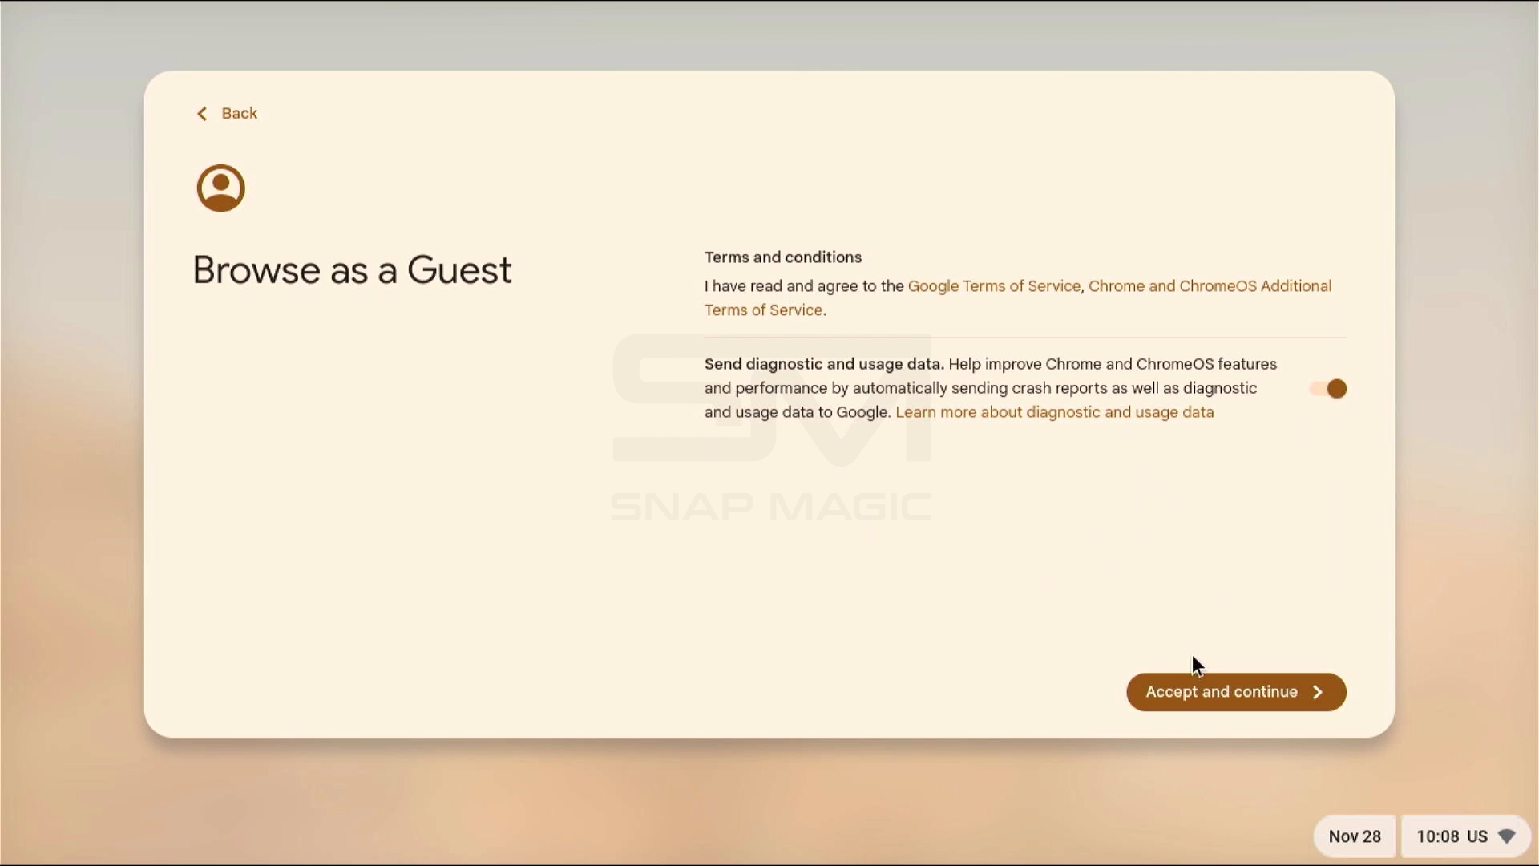
{"action": "left_click", "coordinate": [1234, 691]}
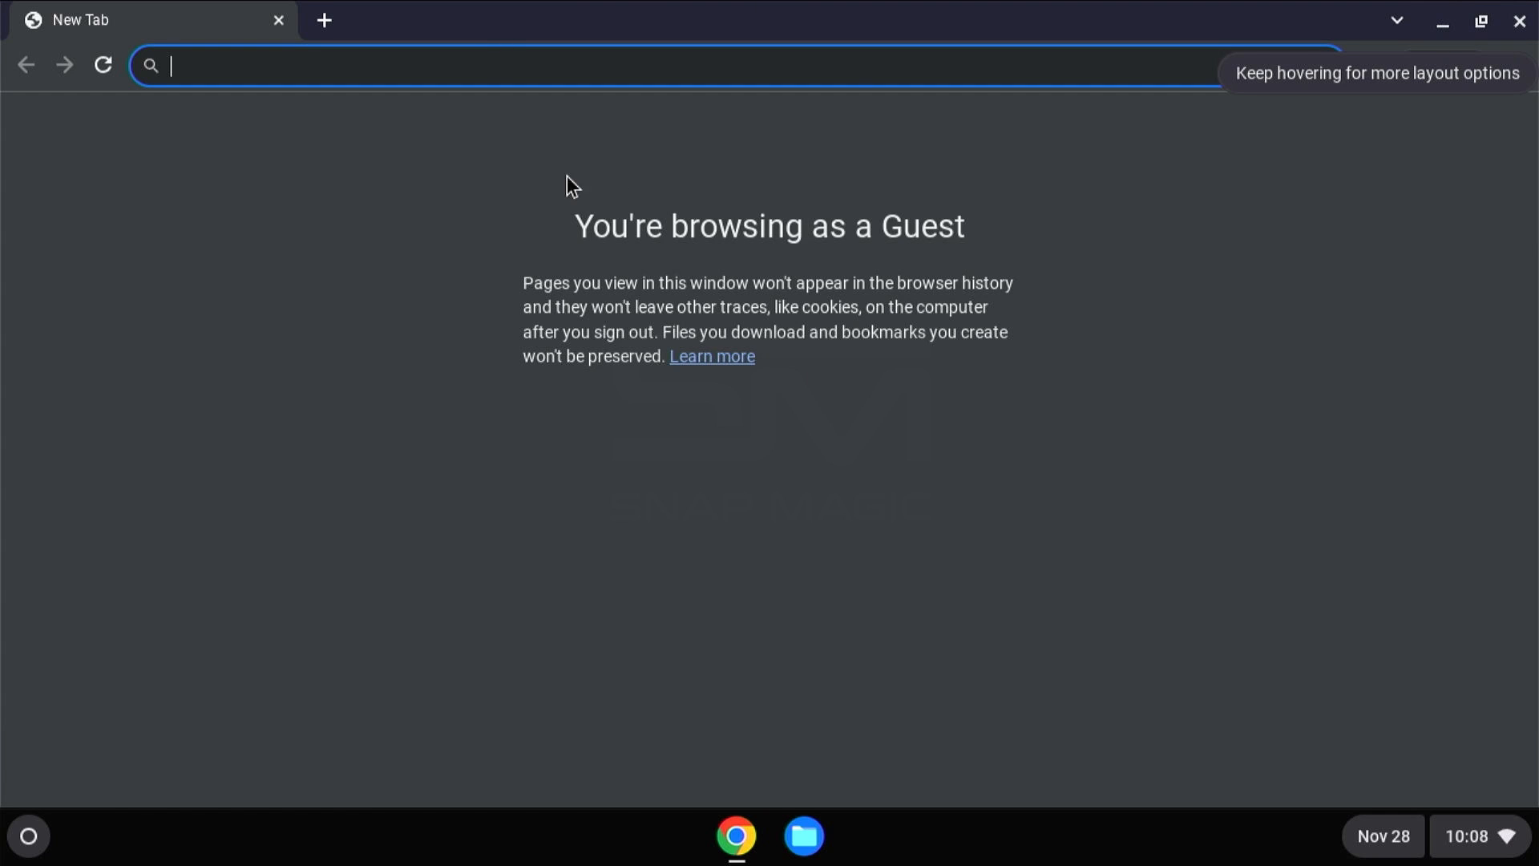
{"action": "mouse_move", "coordinate": [571, 202]}
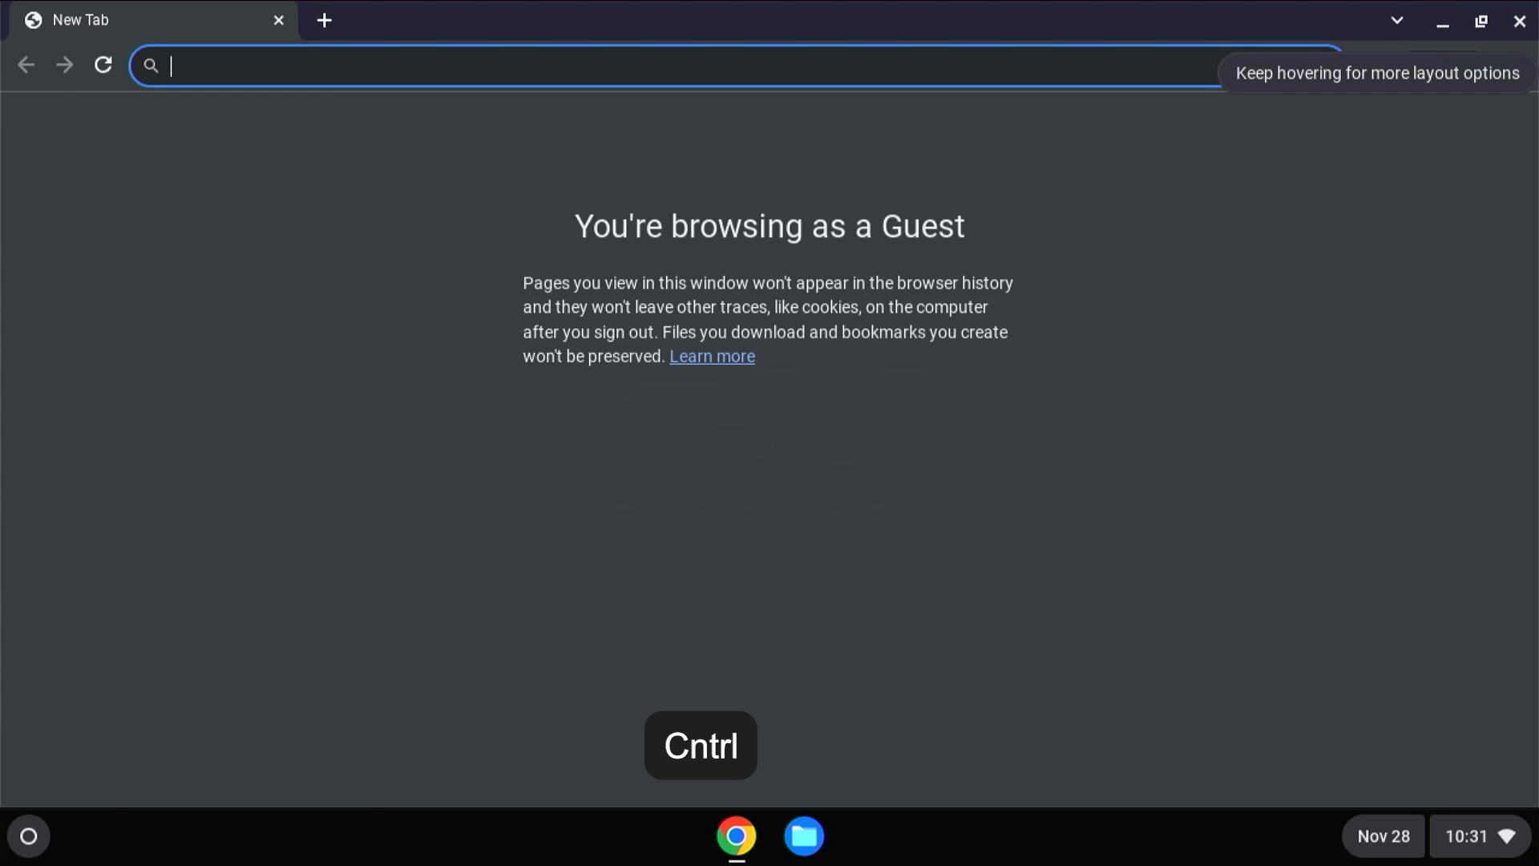
Switch to the developer console with Ctrl+Alt+F2 and log in as chronos
{"action": "key", "text": "ctrl+alt+f2"}
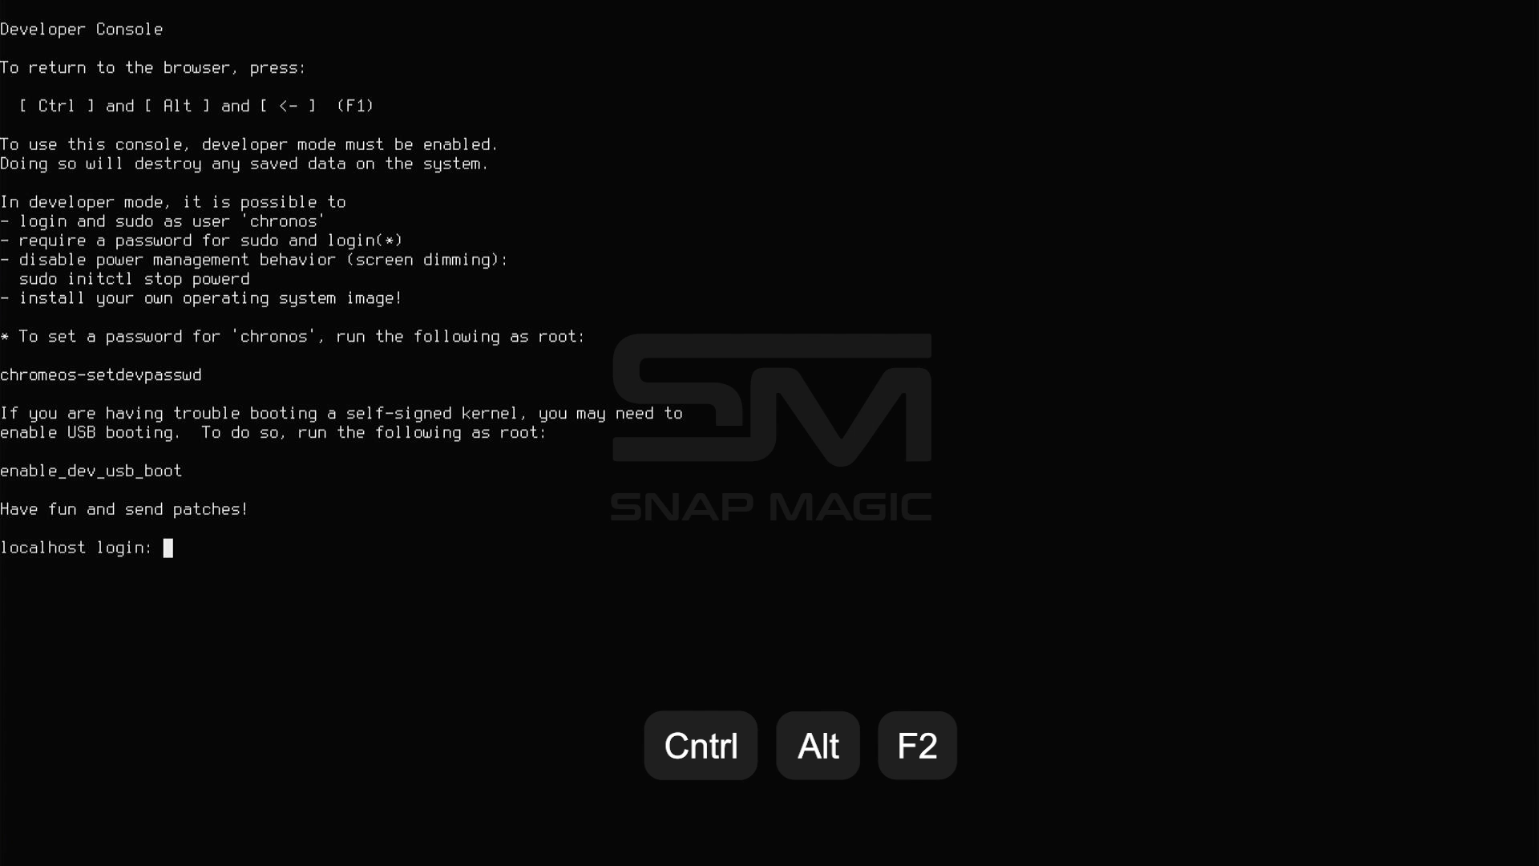
{"action": "type", "text": "chronos"}
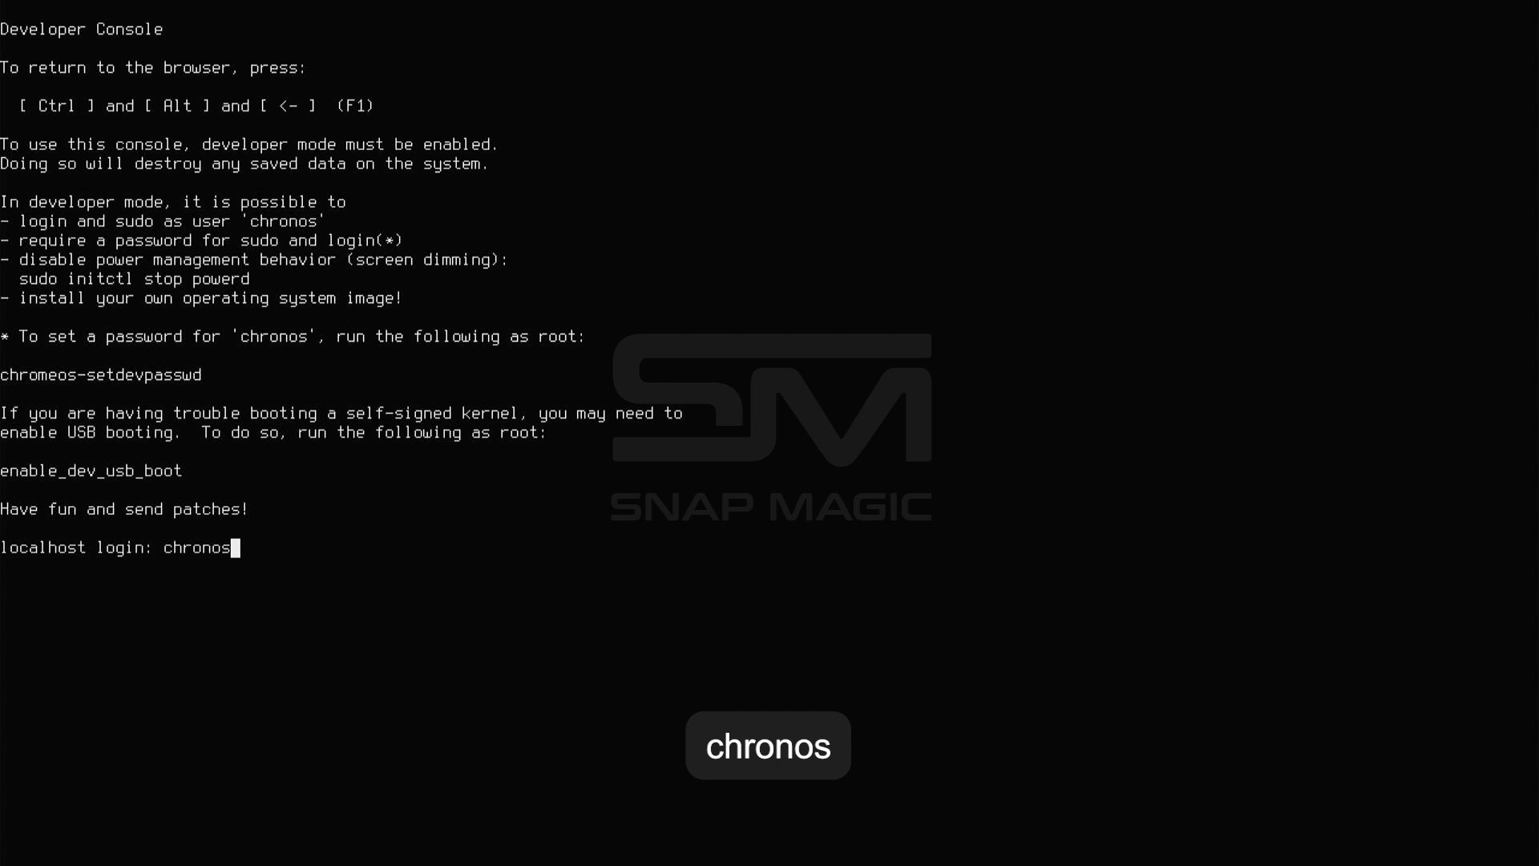
{"action": "key", "text": "Return"}
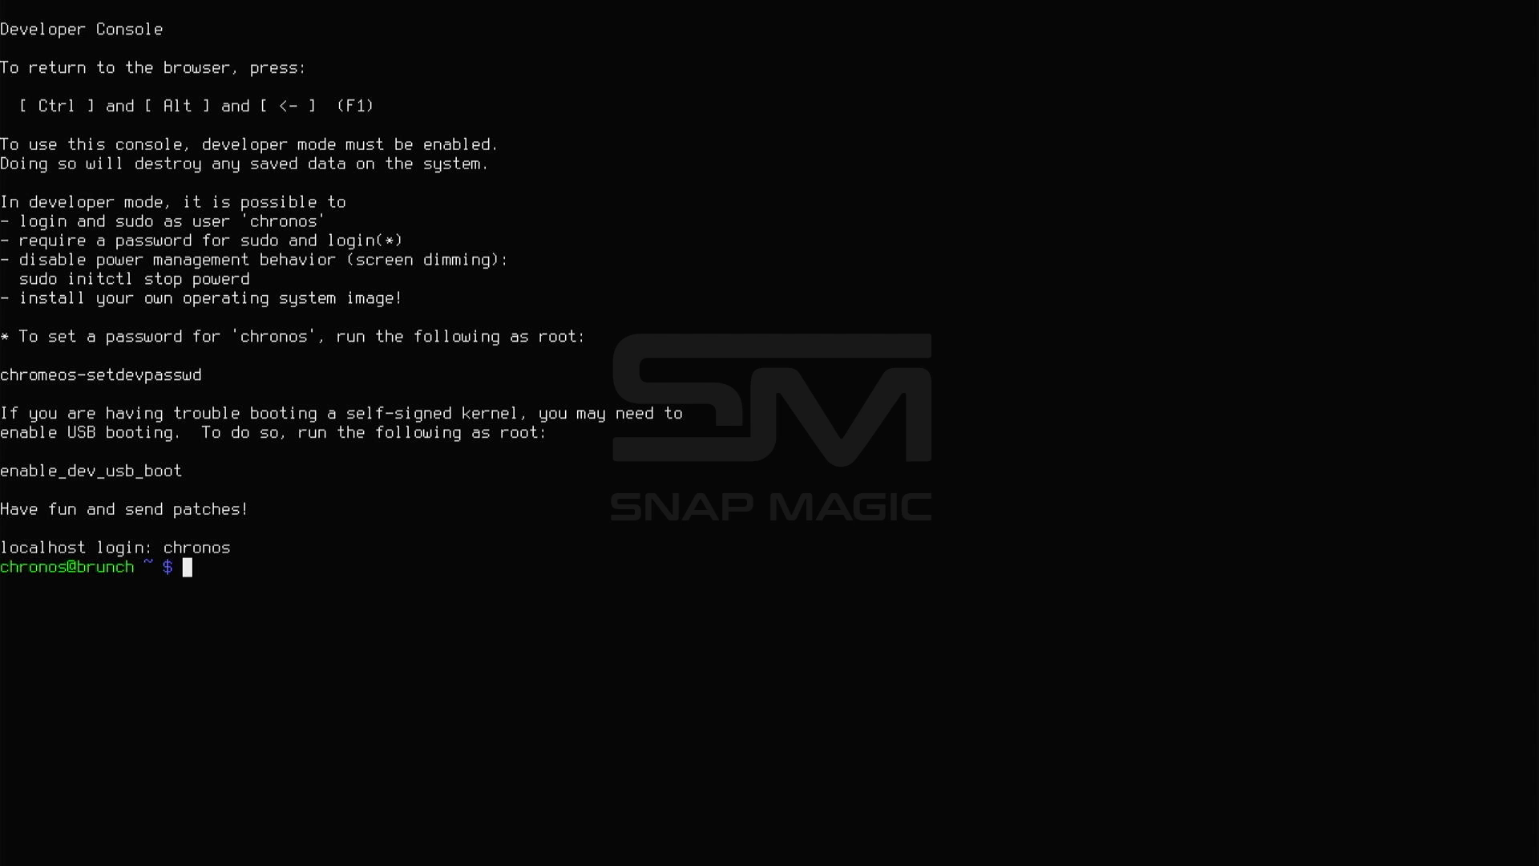
Run lsblk -e7 to list the 238.5G sda and 57.3G sdb disks
{"action": "type", "text": "lsblk"}
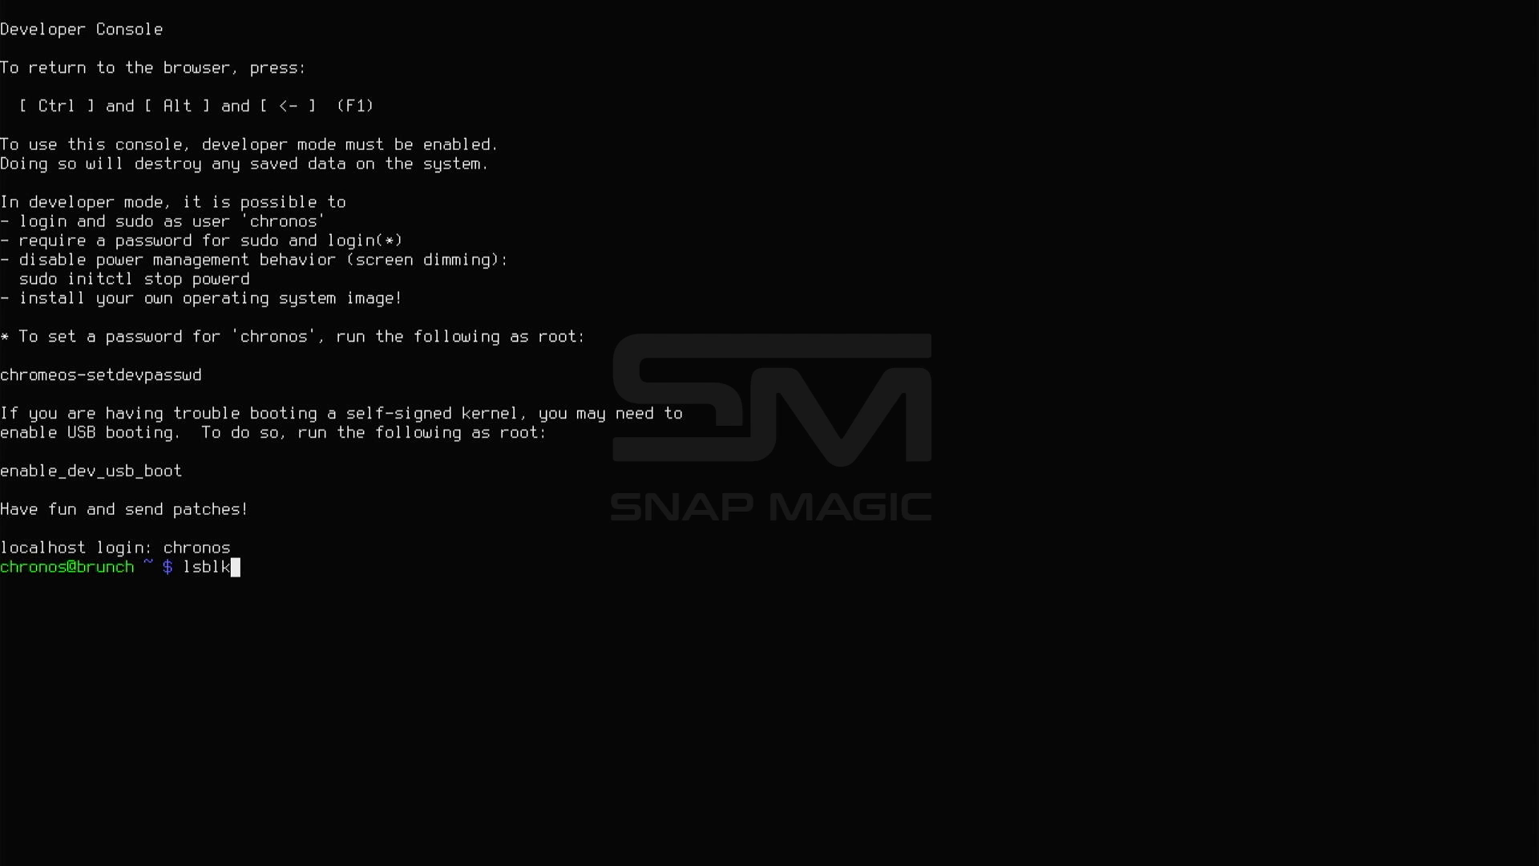
{"action": "type", "text": "-e7"}
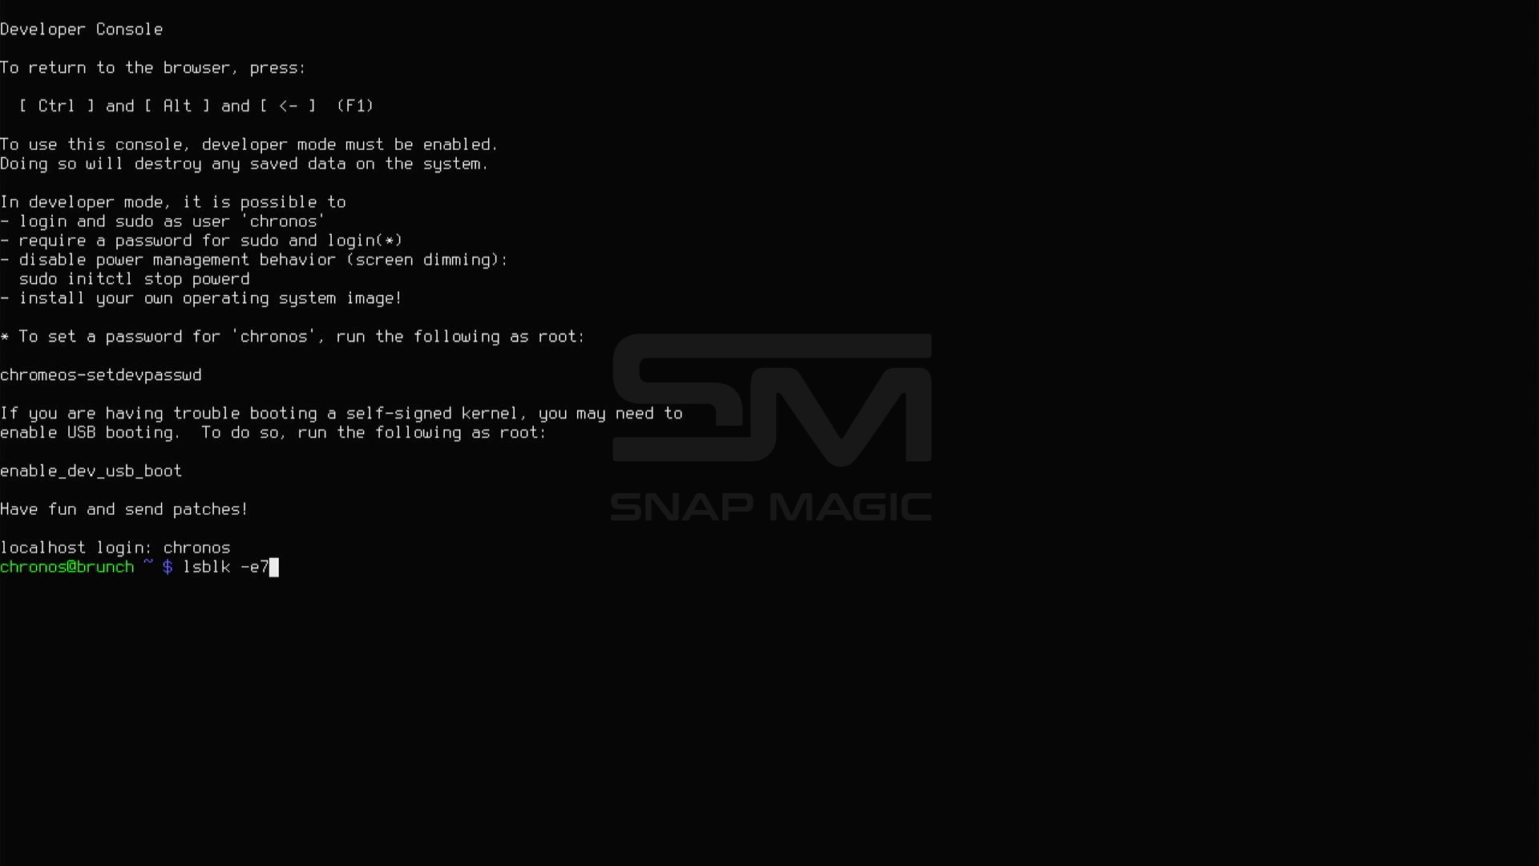
{"action": "key", "text": "Return"}
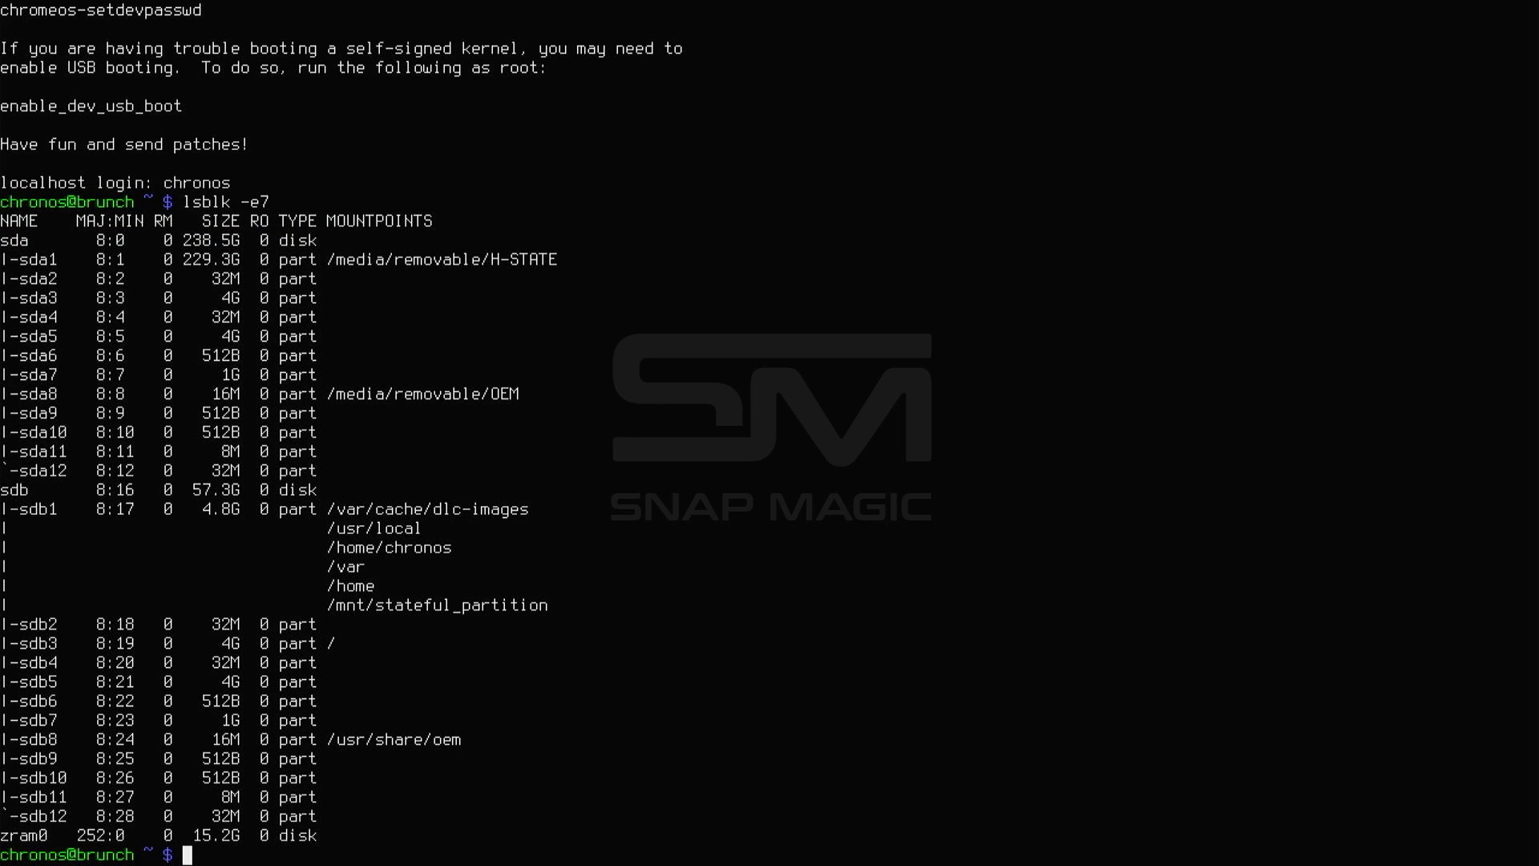
Run sudo chromeos-install -dst /dev/sda to install ChromeOS onto the internal disk
{"action": "type", "text": "sudo"}
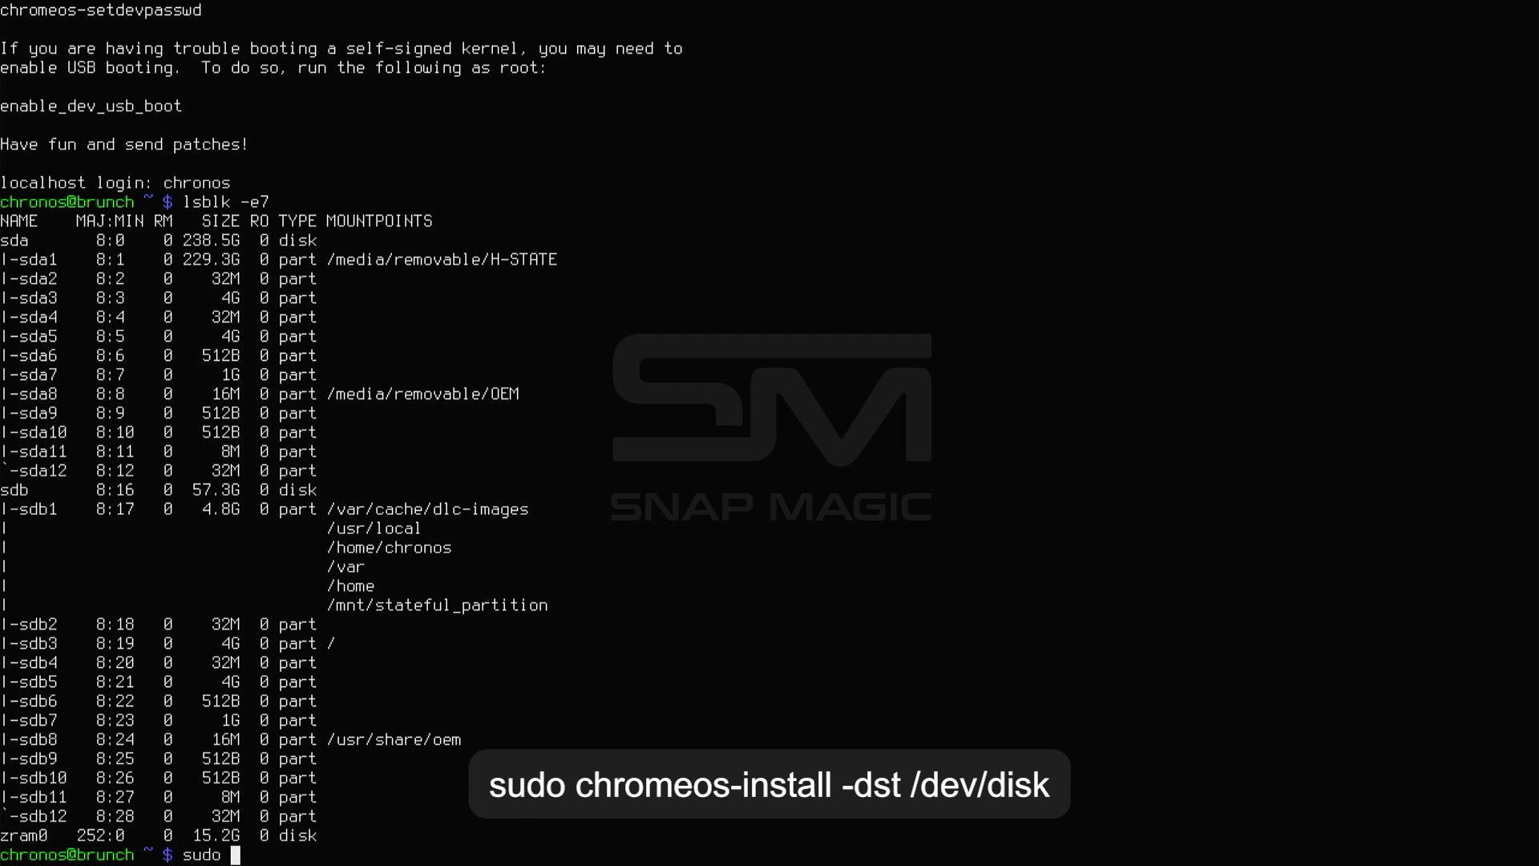
{"action": "type", "text": "chromeos-insta"}
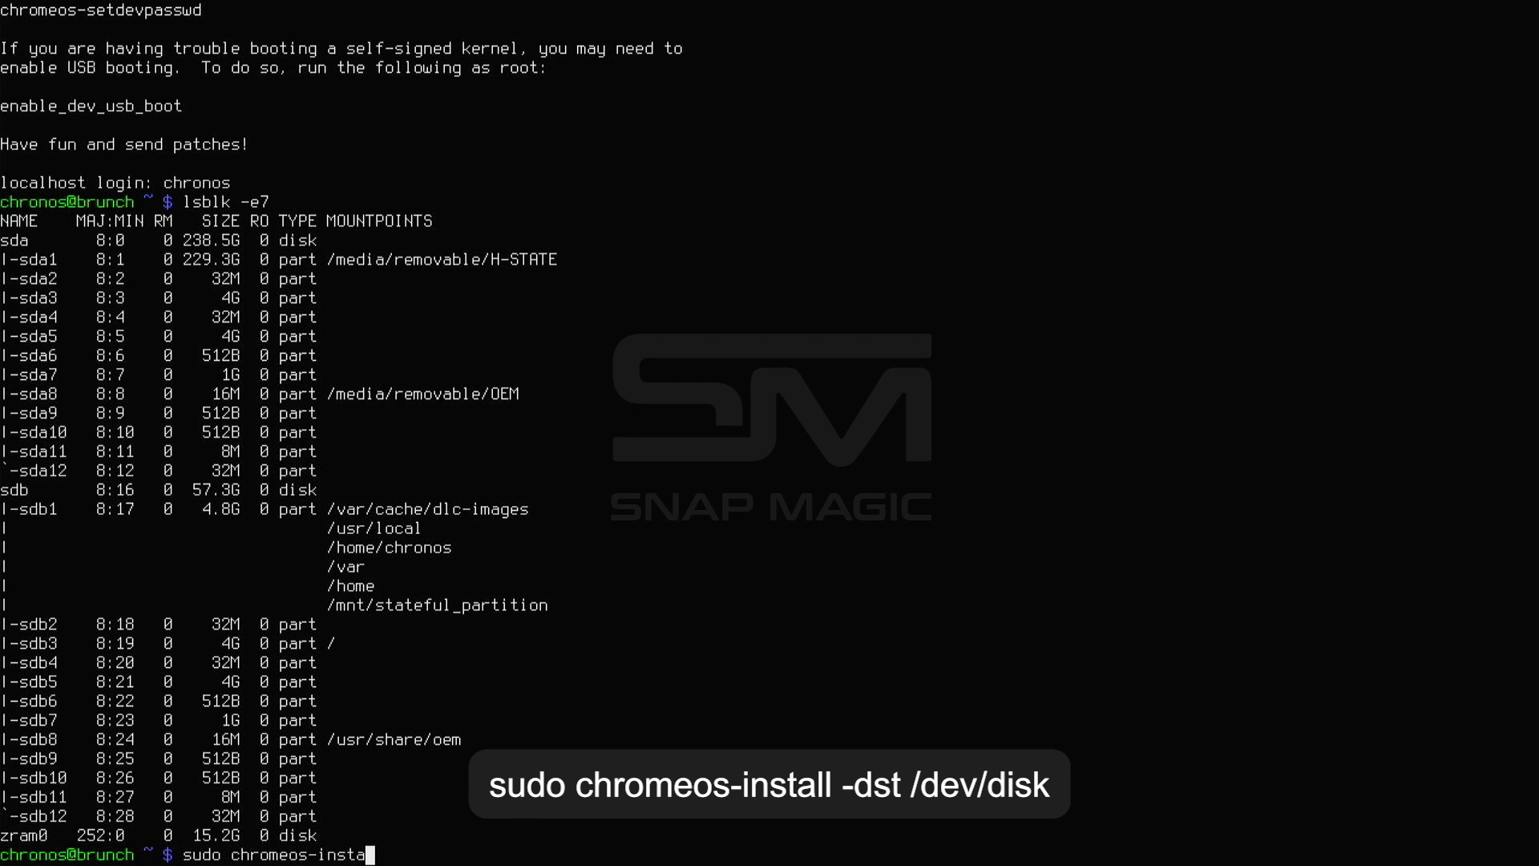
{"action": "type", "text": "-"}
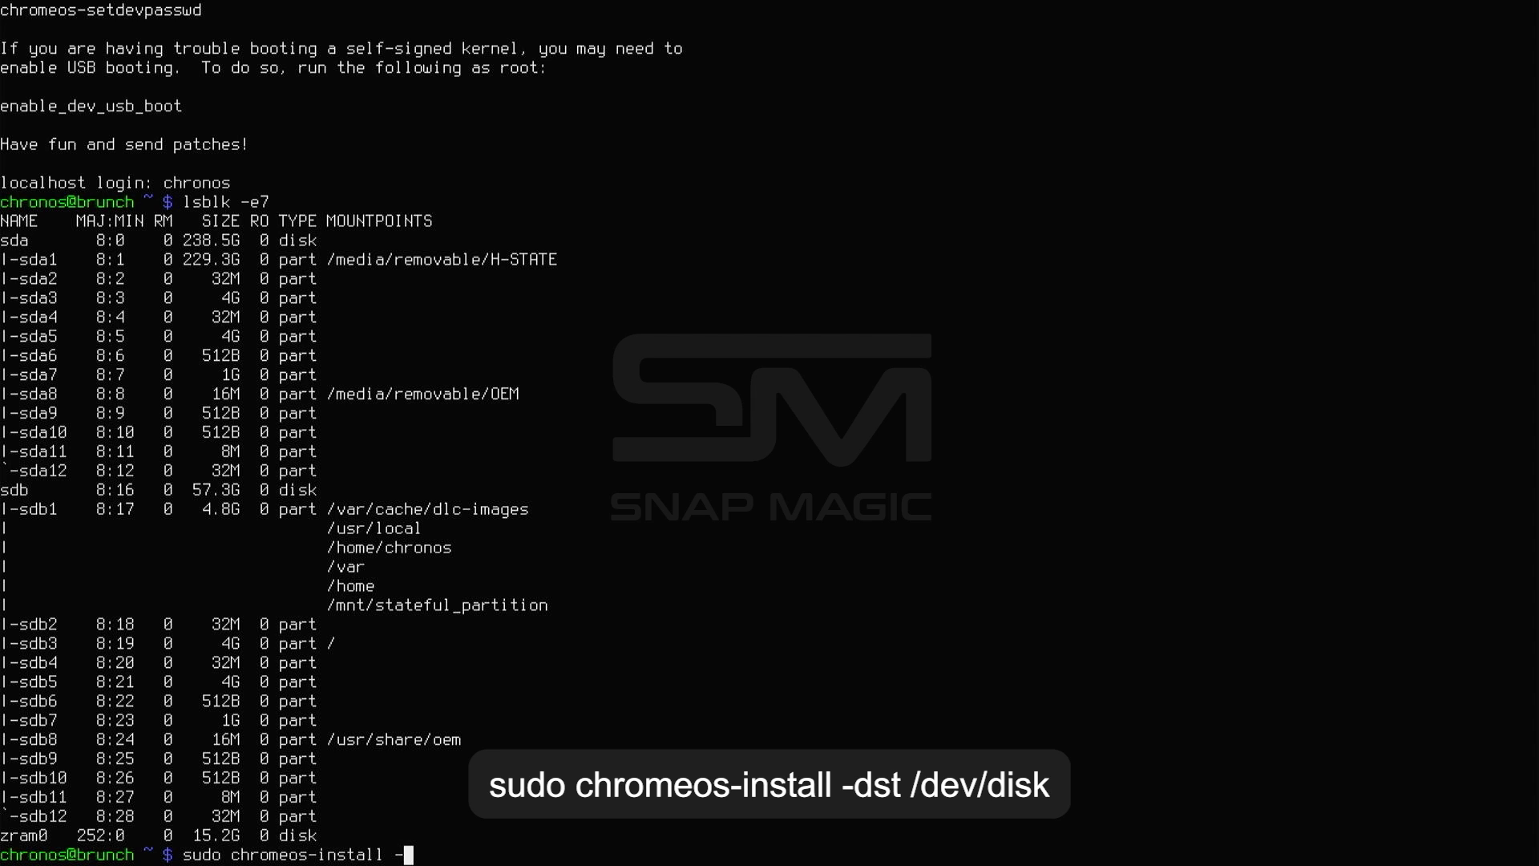
{"action": "type", "text": "st /dev/"}
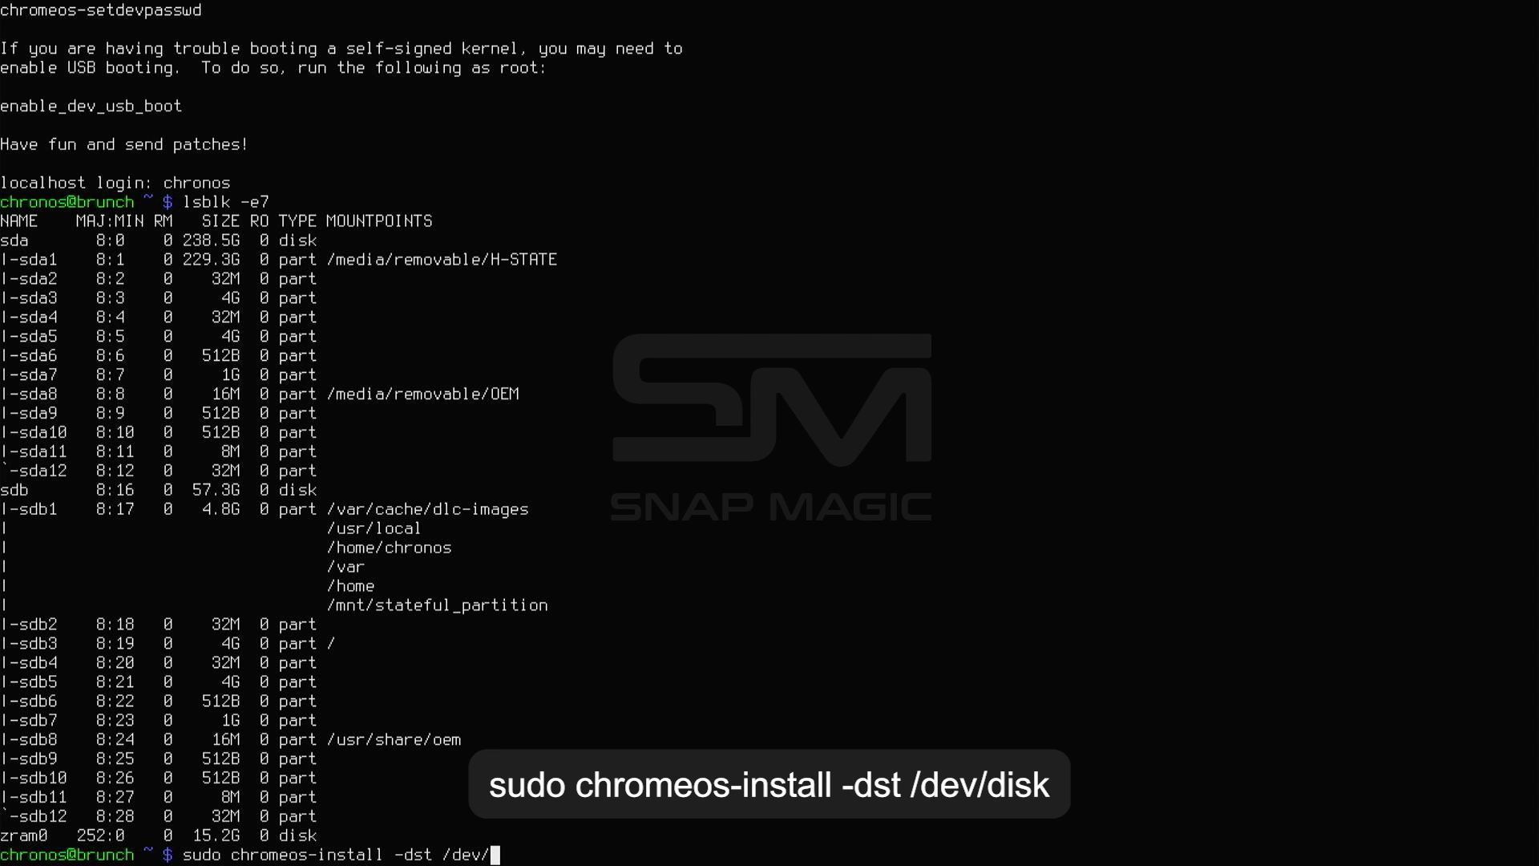
{"action": "type", "text": "sda"}
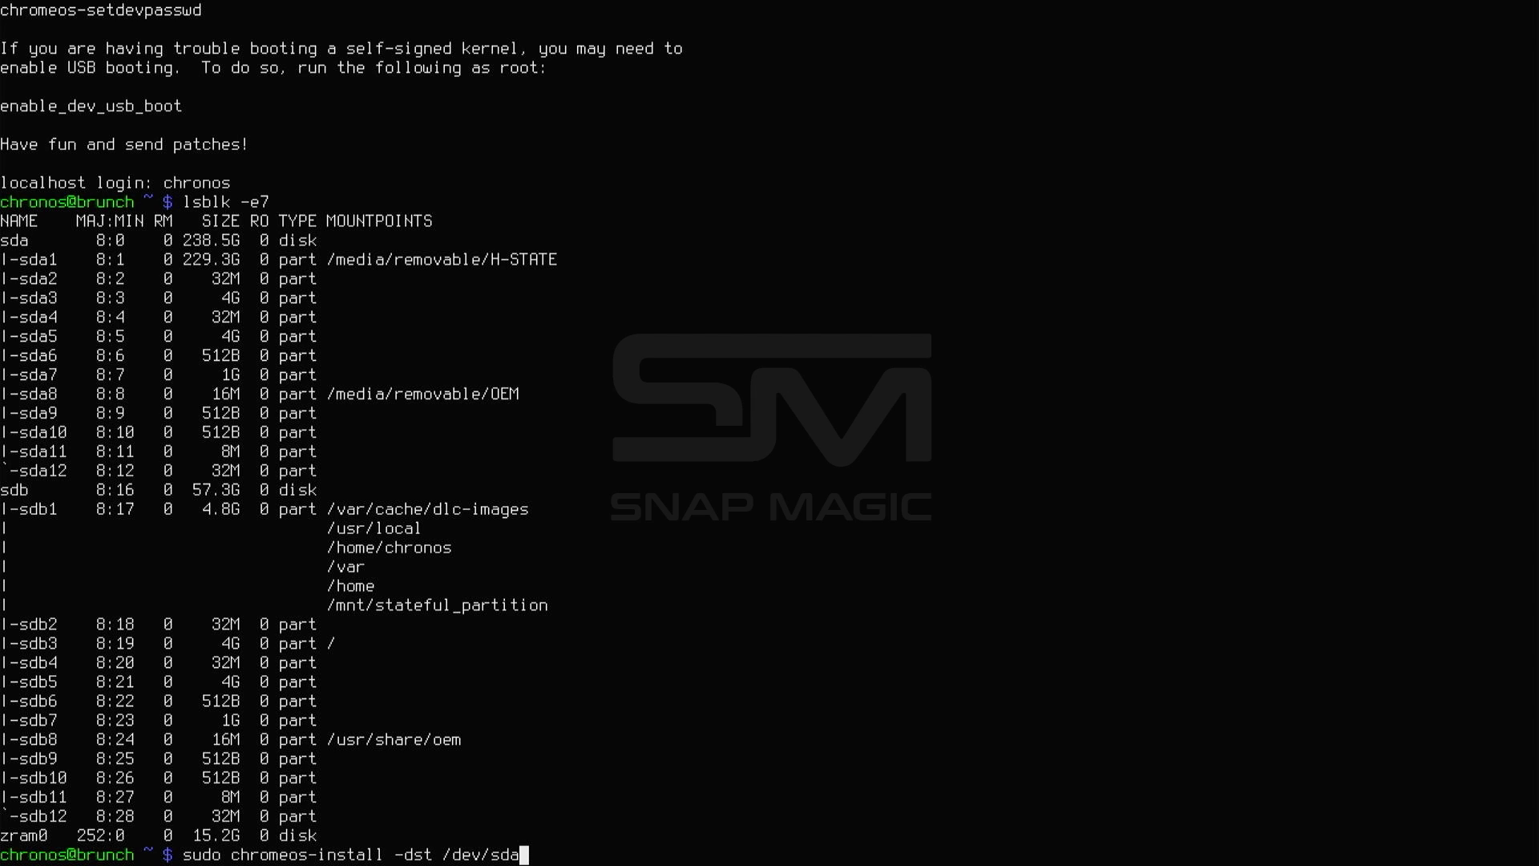
{"action": "key", "text": "Return"}
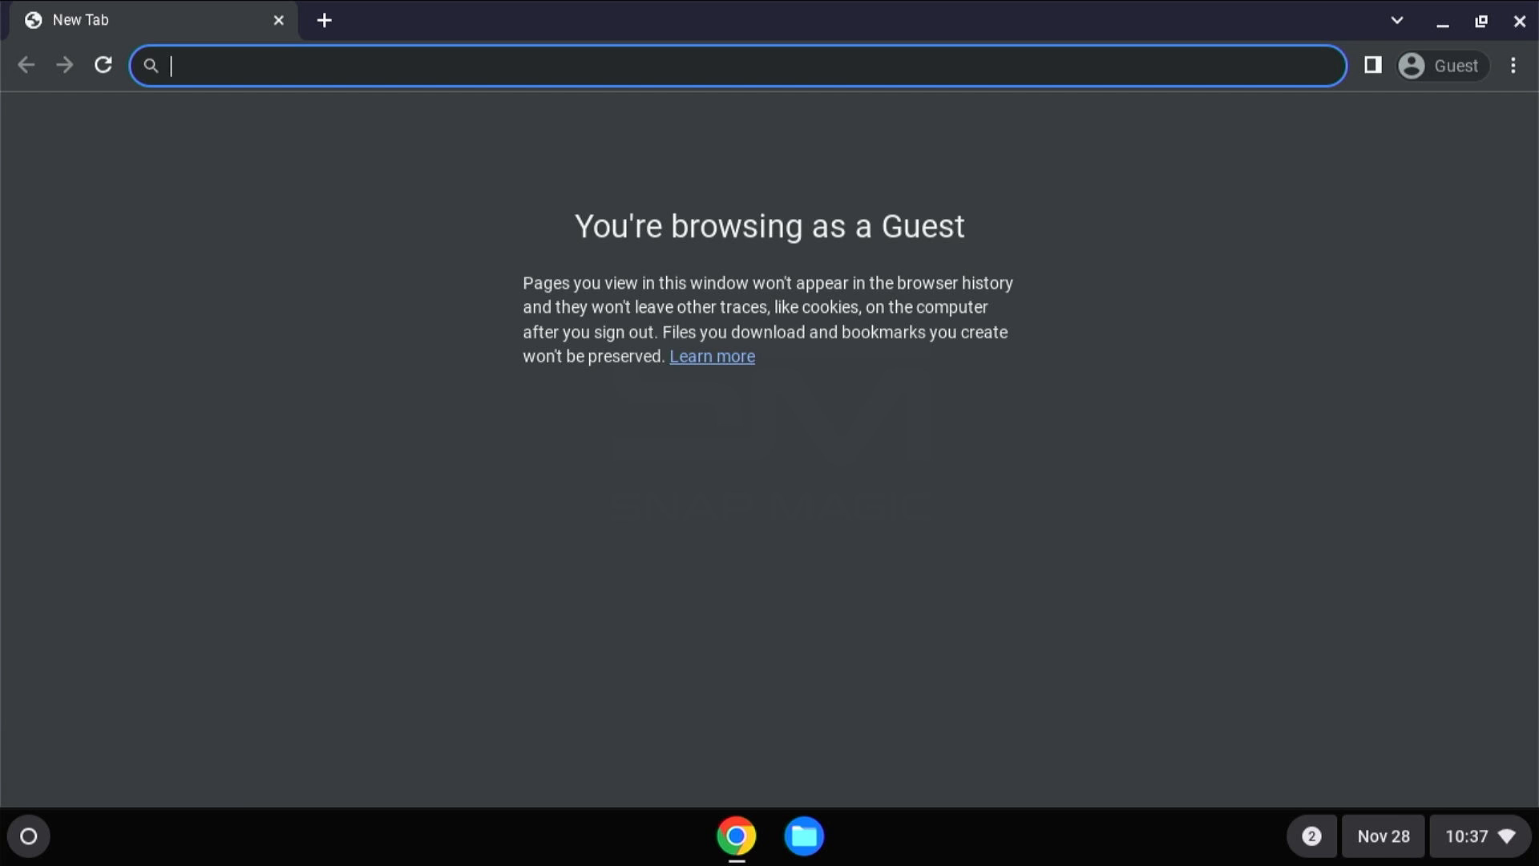
{"action": "mouse_move", "coordinate": [1422, 834]}
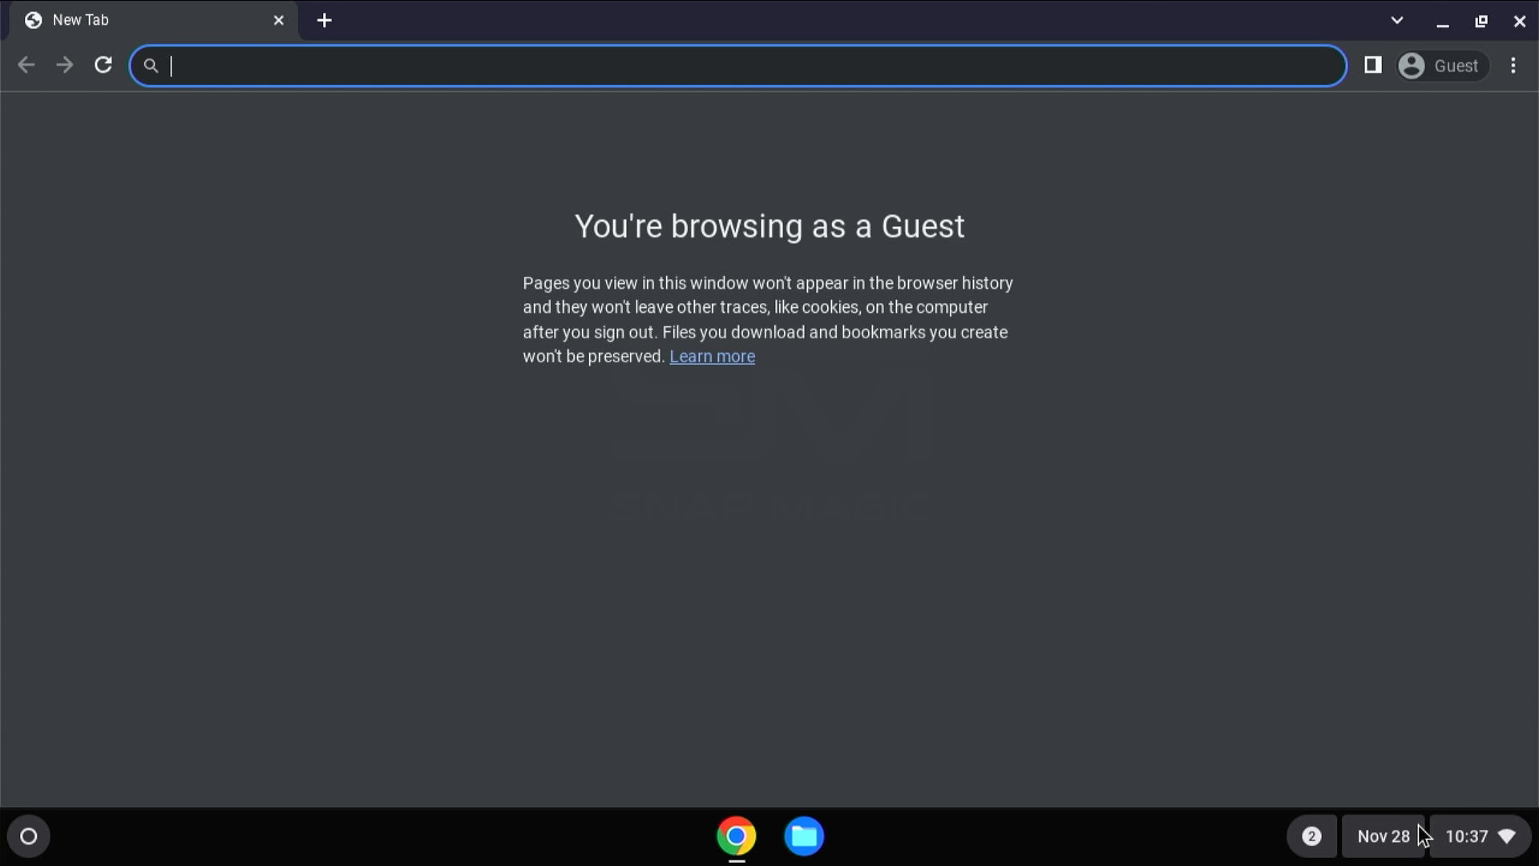
Shut down from Quick Settings so ChromeOS restarts into the Welcome to your Chromebook screen
{"action": "left_click", "coordinate": [1466, 835]}
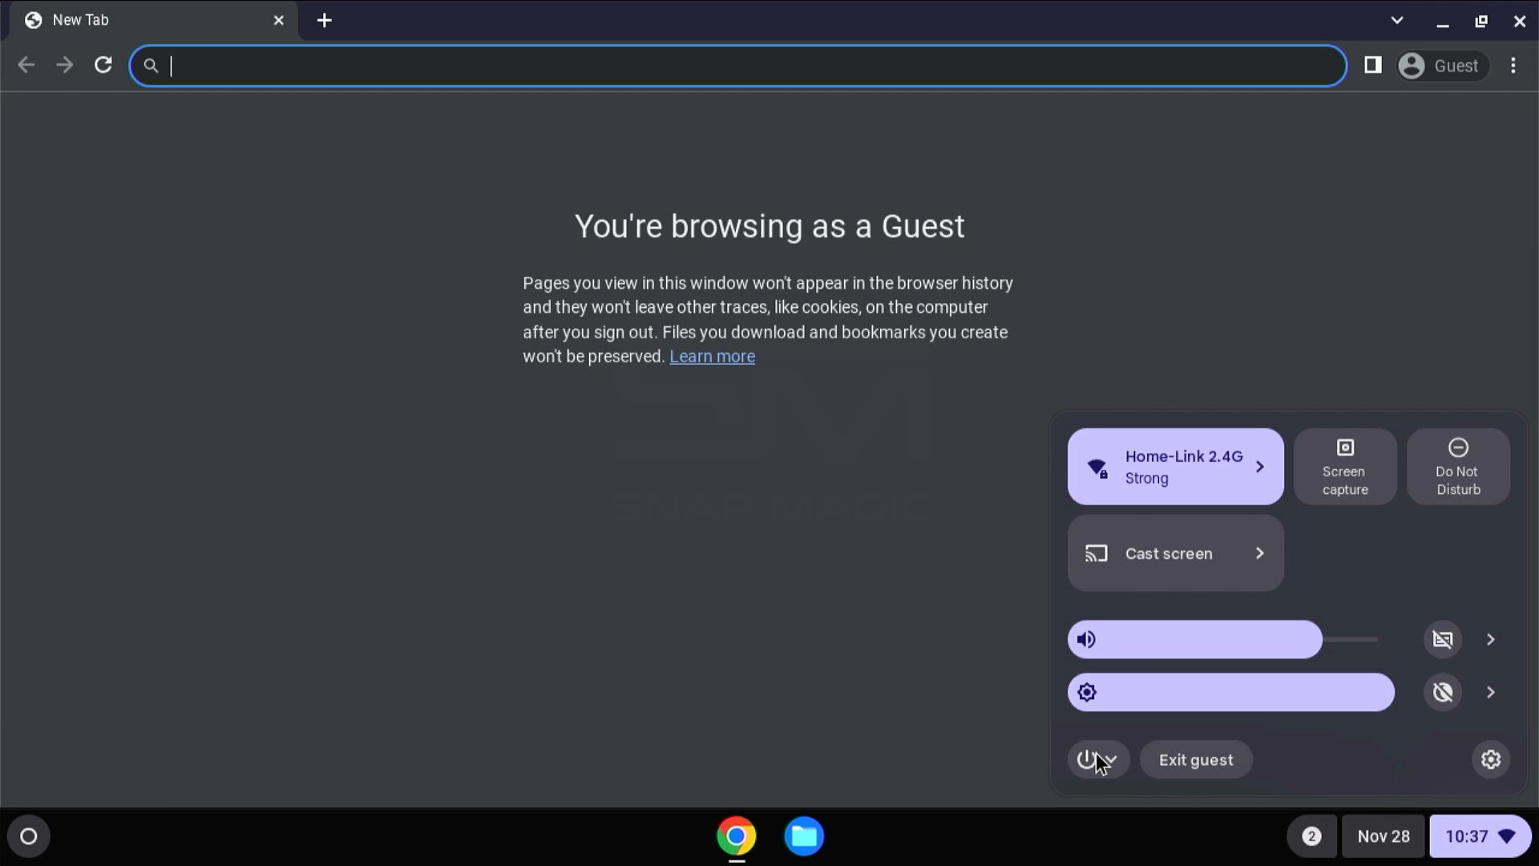
{"action": "left_click", "coordinate": [1194, 758]}
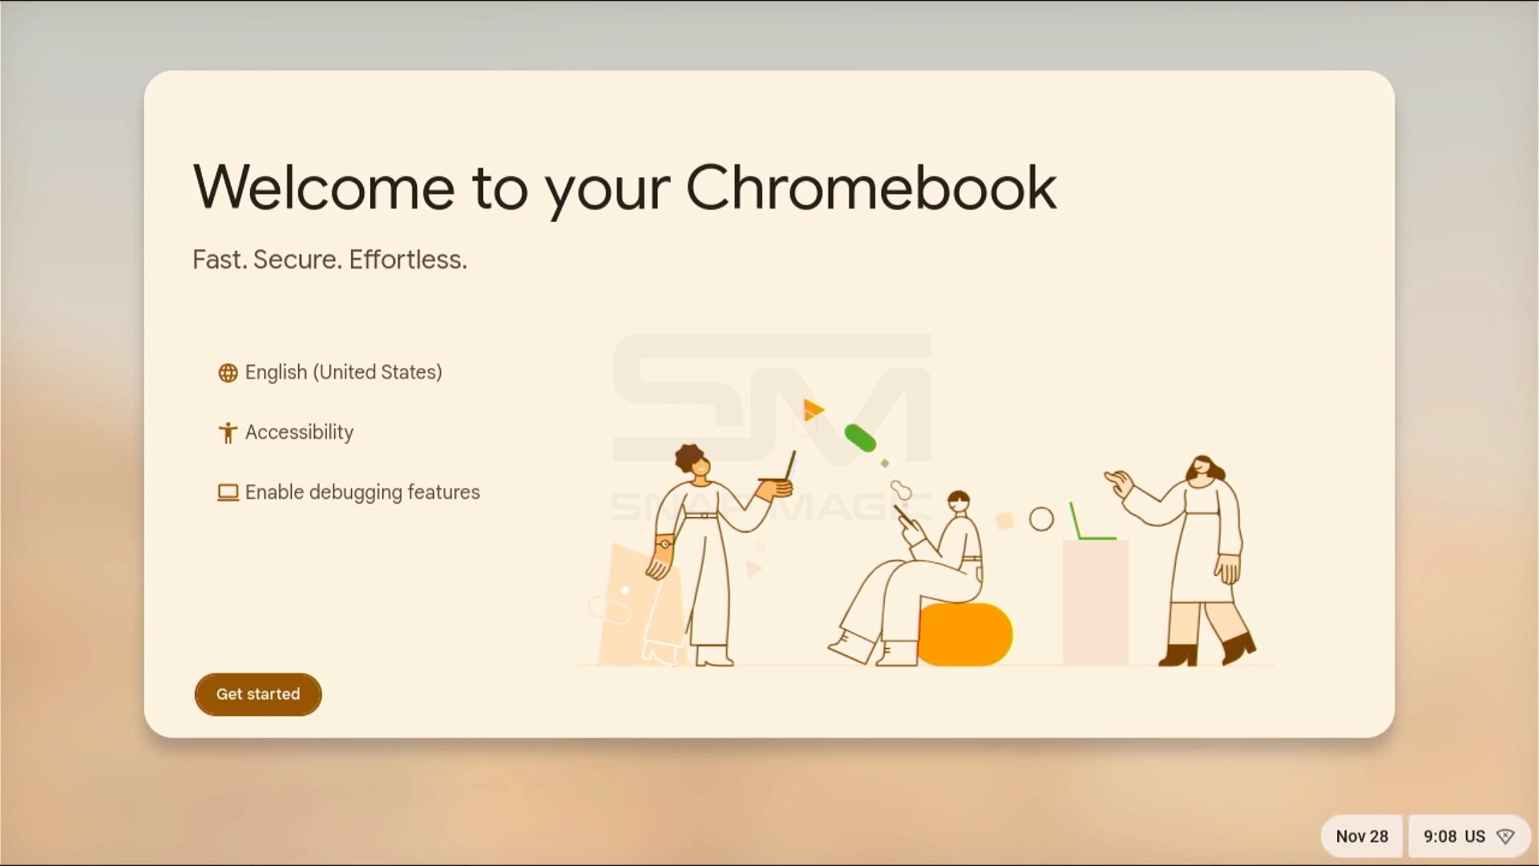
Run setup on Home-Link 2.4G, keep the Auto theme, and land on the ChromeOS desktop
{"action": "left_click", "coordinate": [257, 692]}
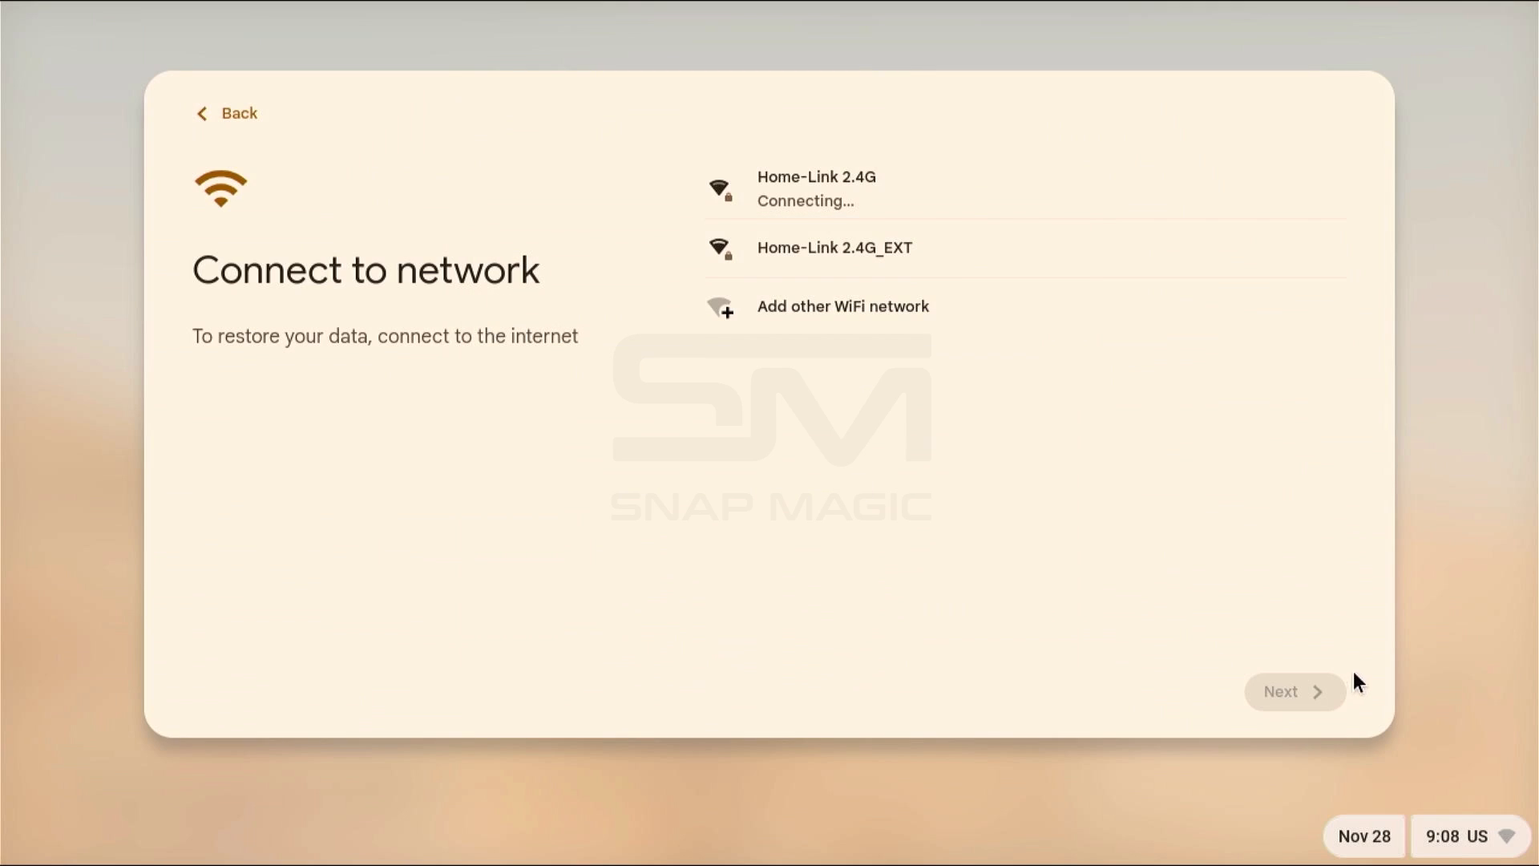
{"action": "left_click", "coordinate": [1294, 691]}
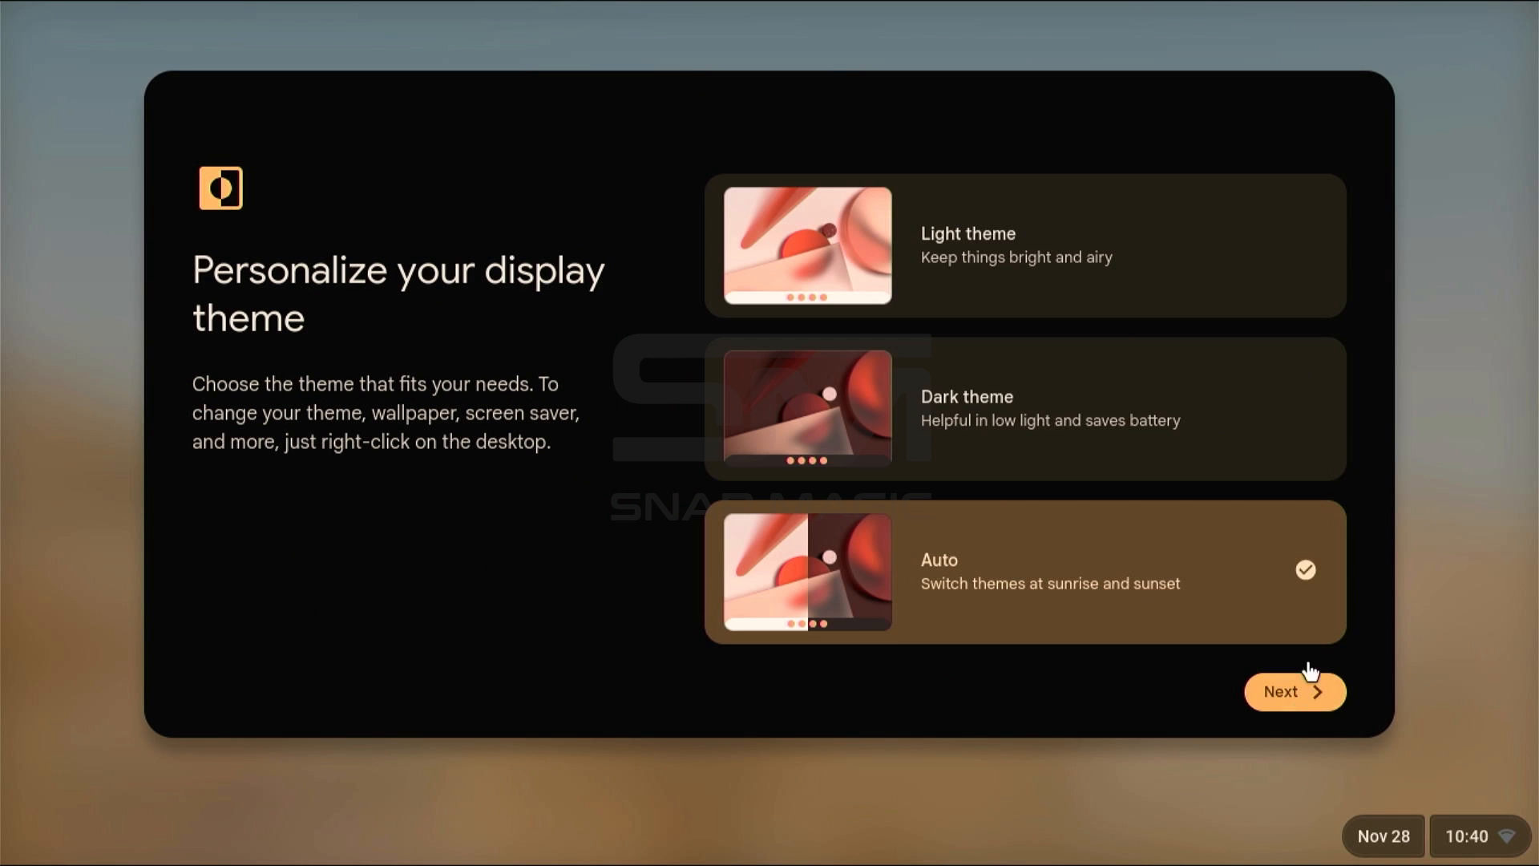
{"action": "mouse_move", "coordinate": [1186, 444]}
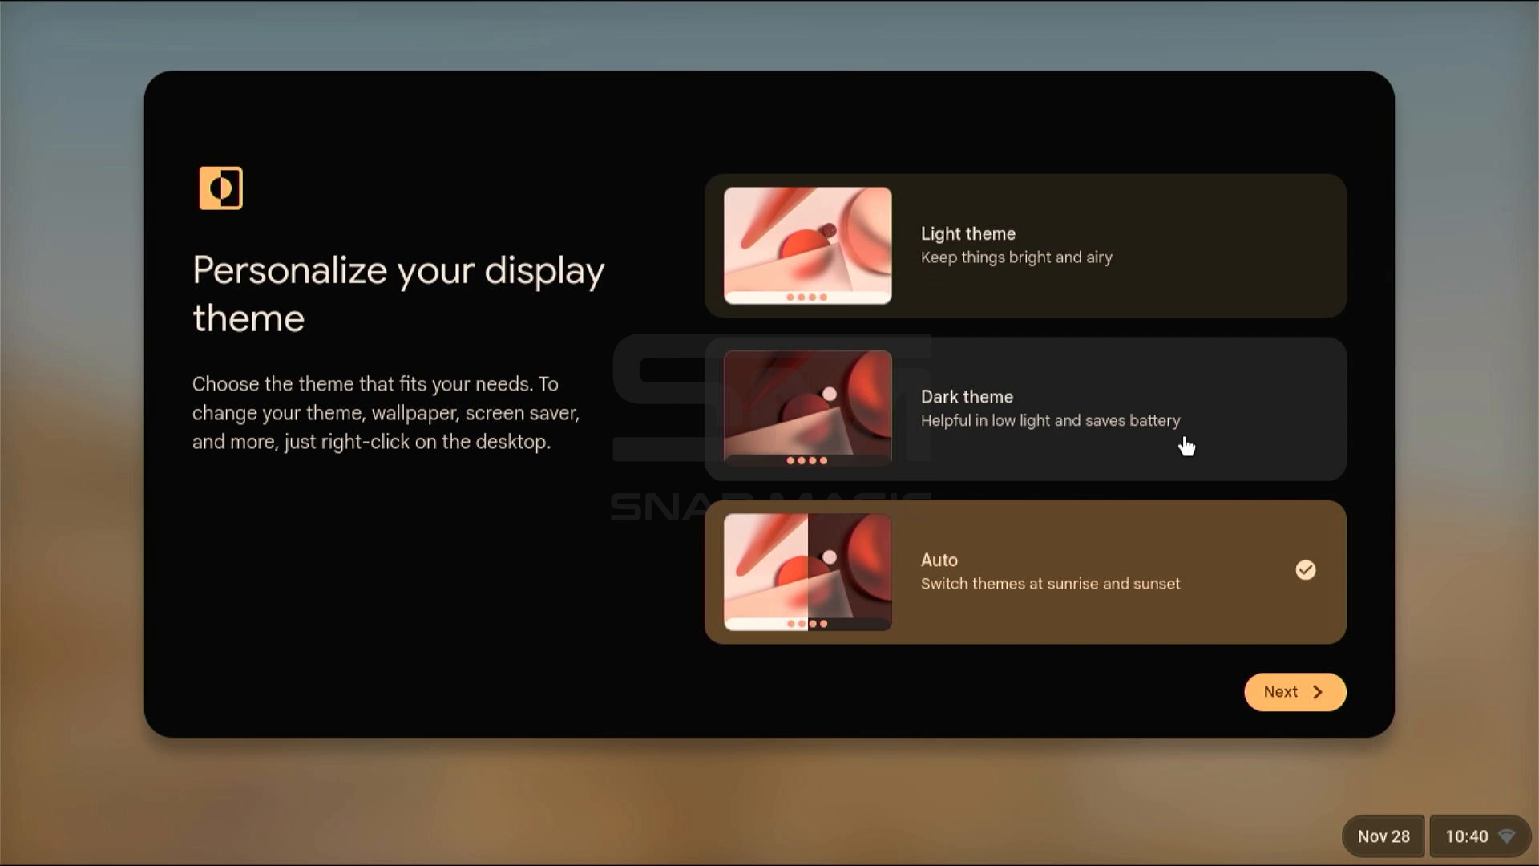
{"action": "left_click", "coordinate": [1294, 691]}
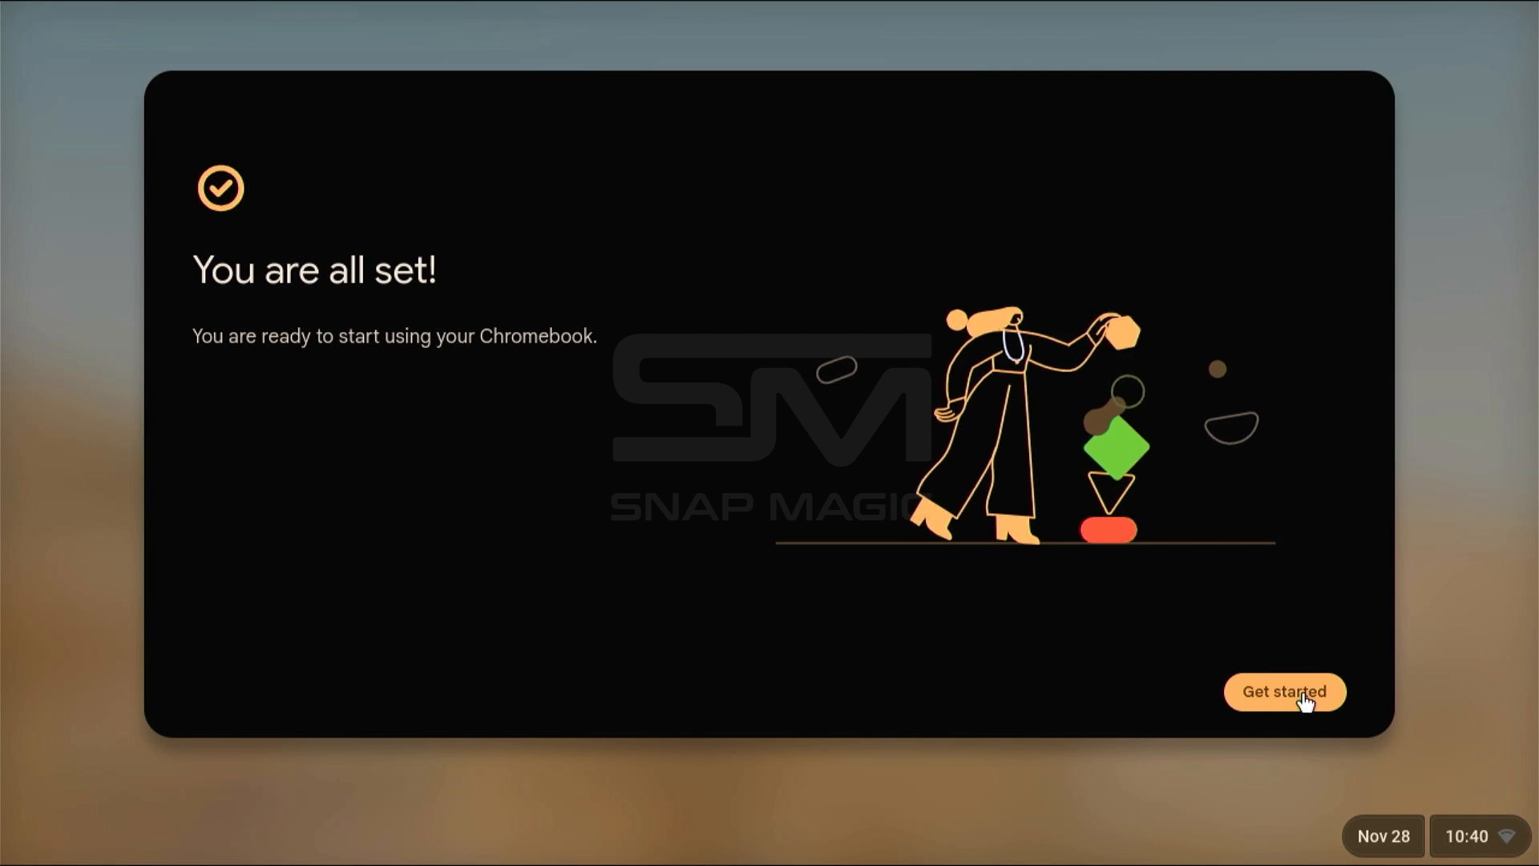
{"action": "left_click", "coordinate": [1284, 691]}
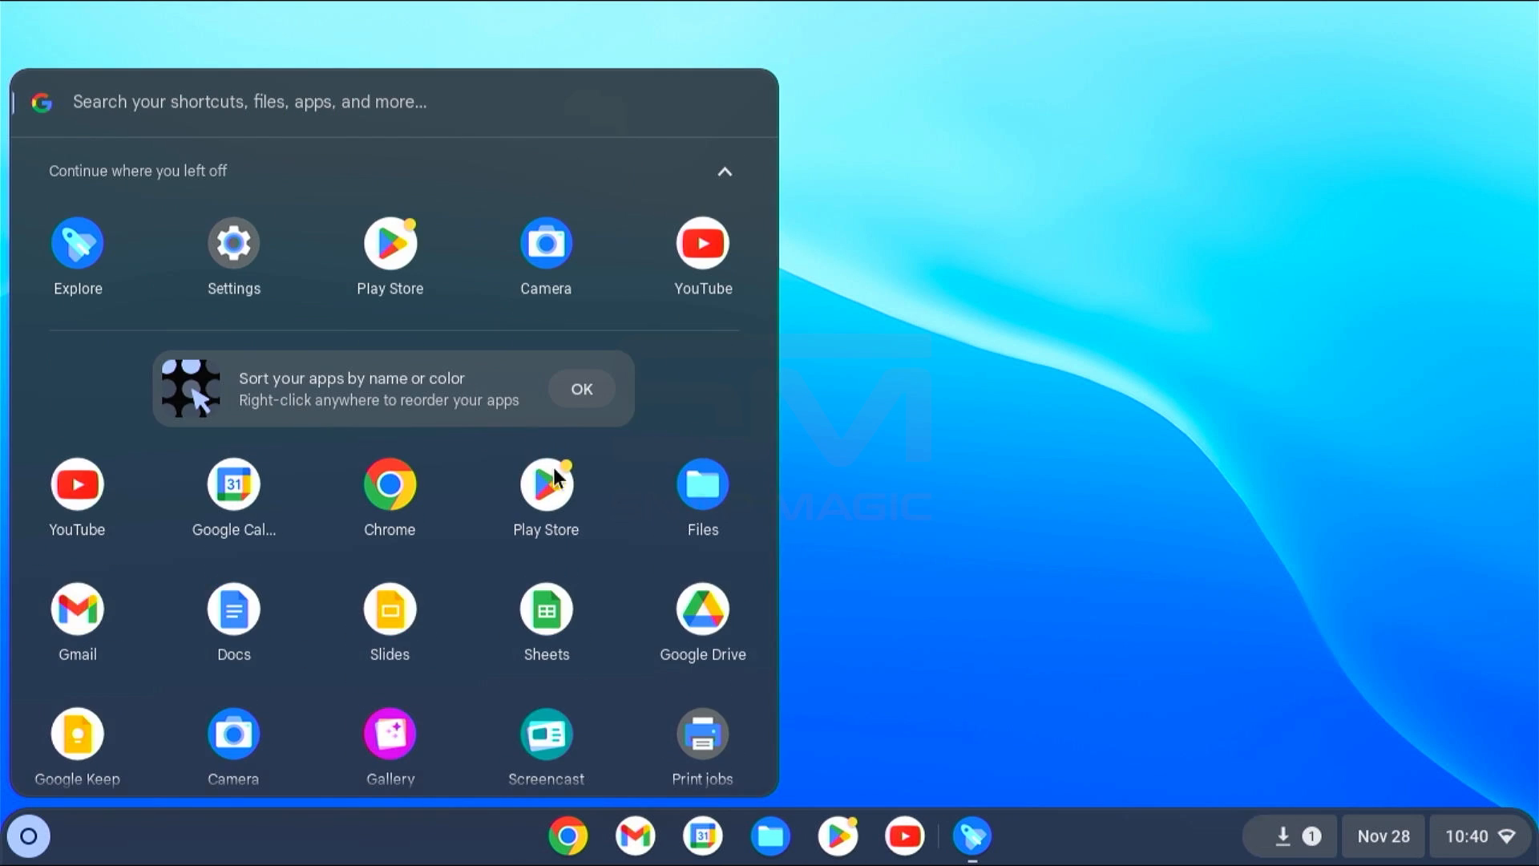
Launch the Play Store from the launcher and choose Not now on Google Play Points
{"action": "left_click", "coordinate": [545, 485]}
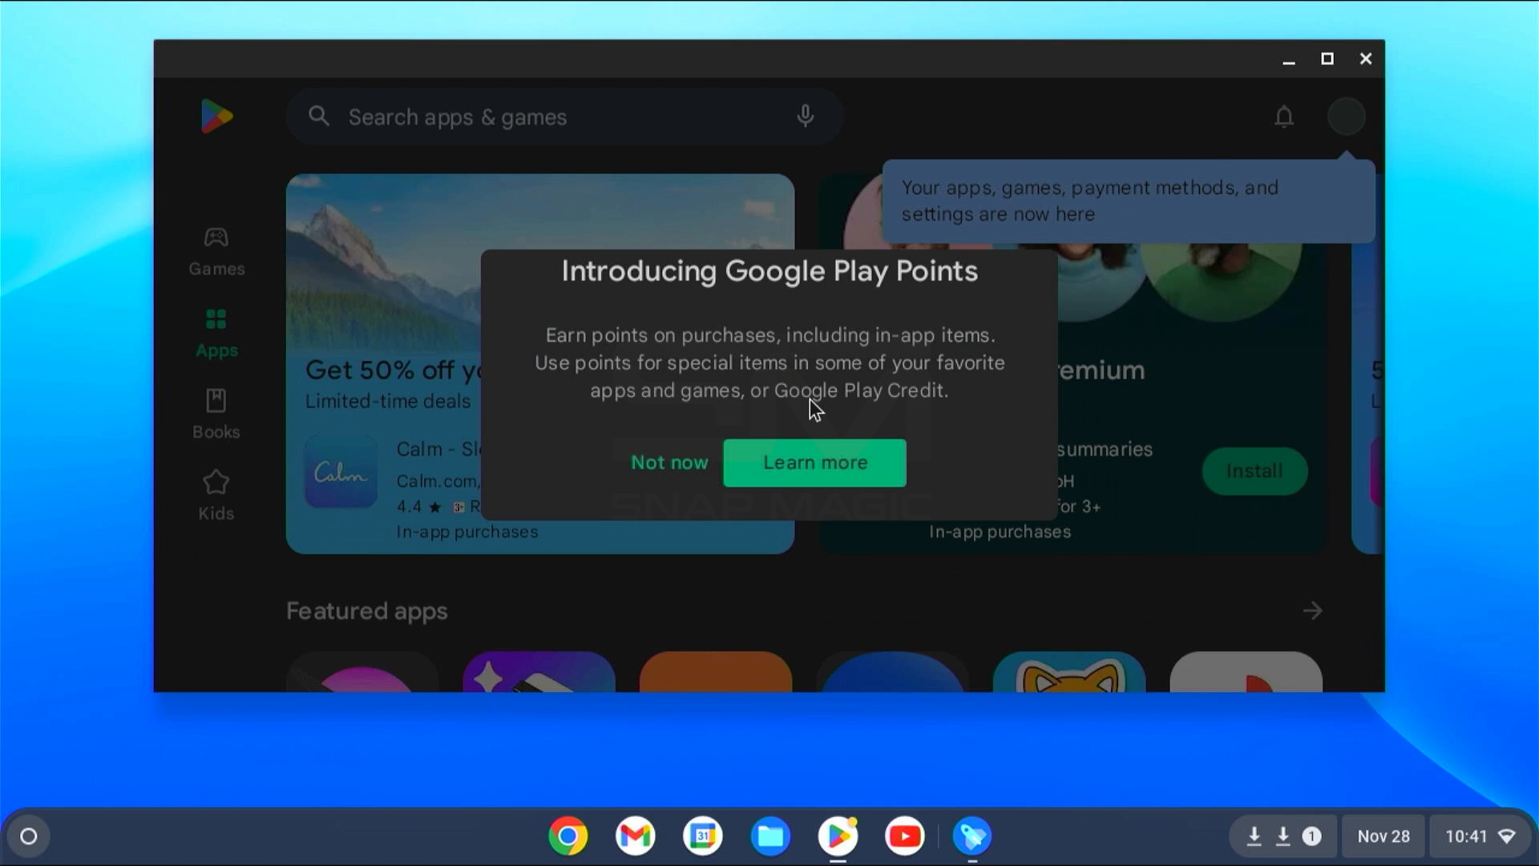
{"action": "left_click", "coordinate": [669, 461]}
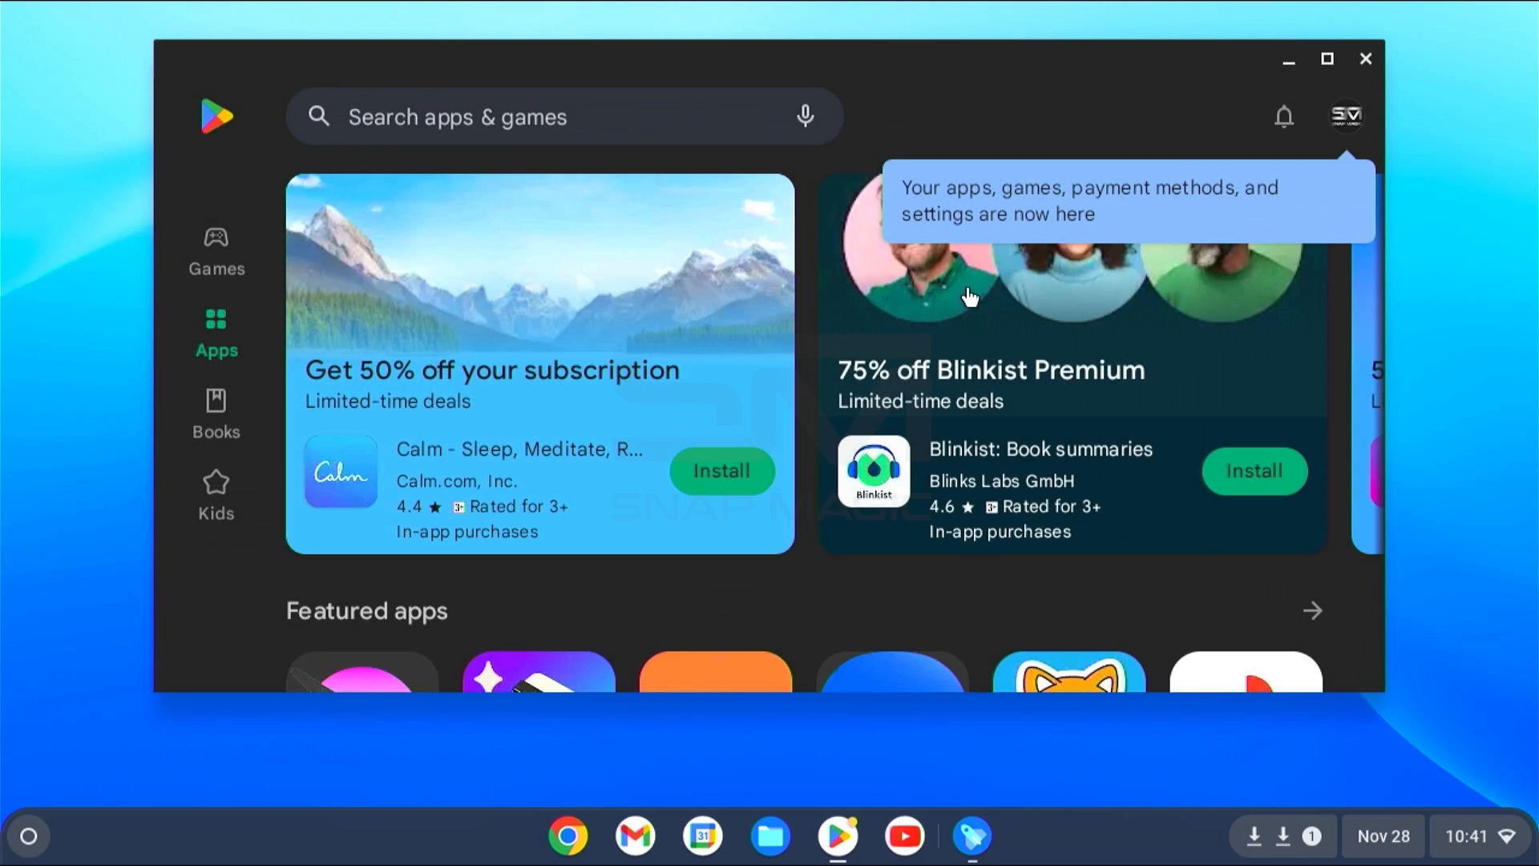